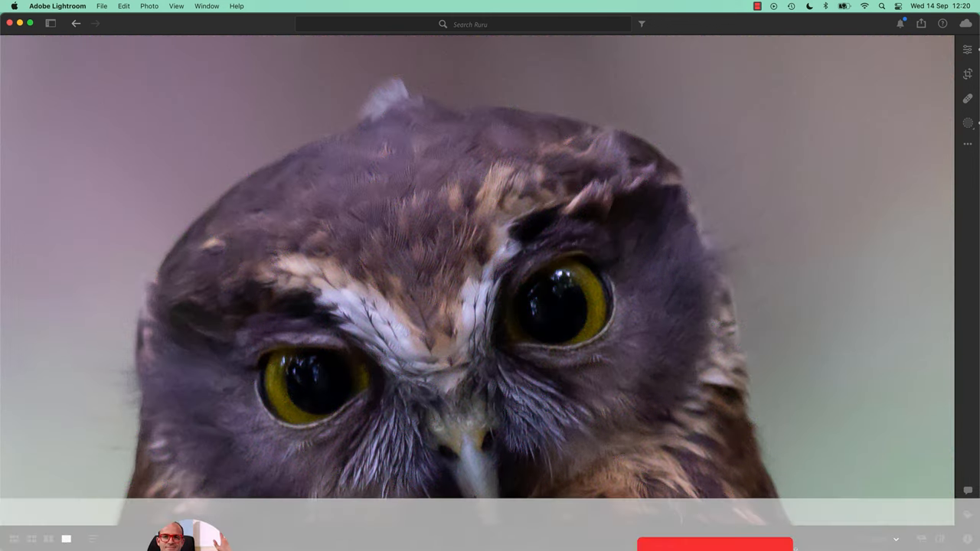
# - Zoom out to see the entire edited owl photo
pyautogui.click(715, 484)
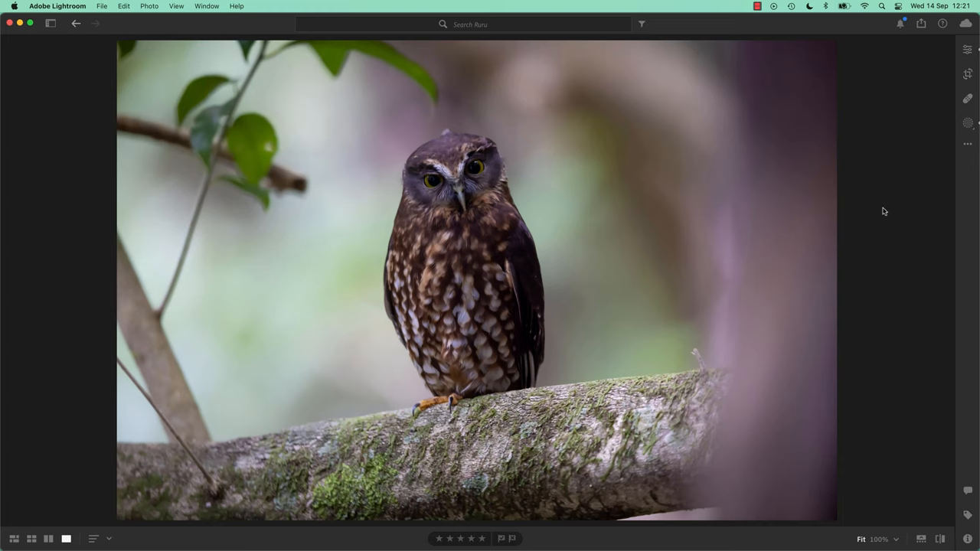
pyautogui.moveTo(903, 214)
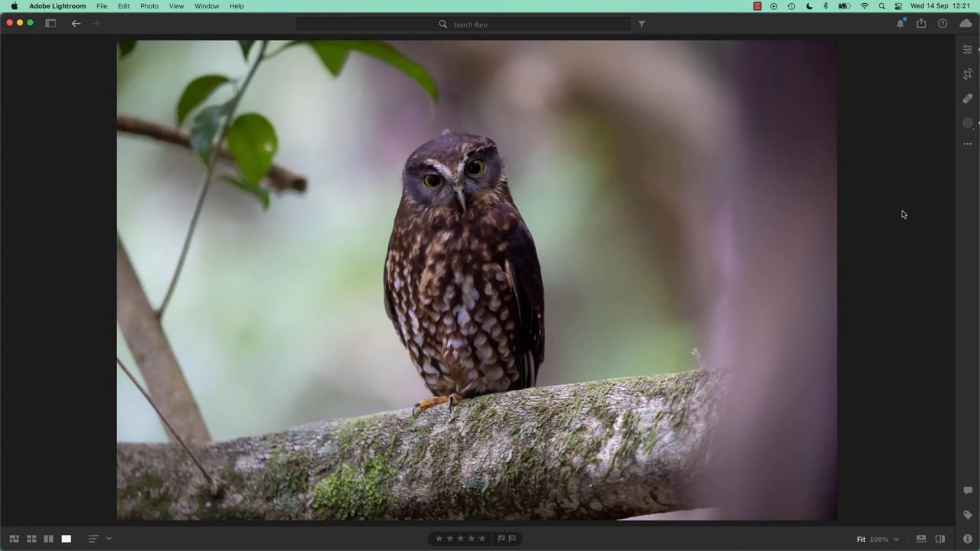
pyautogui.moveTo(923, 197)
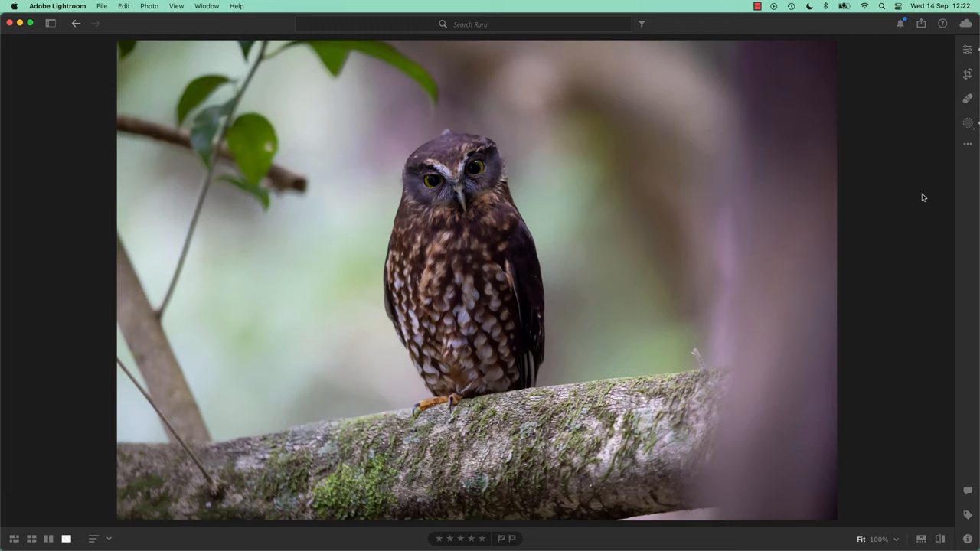
pyautogui.moveTo(881, 239)
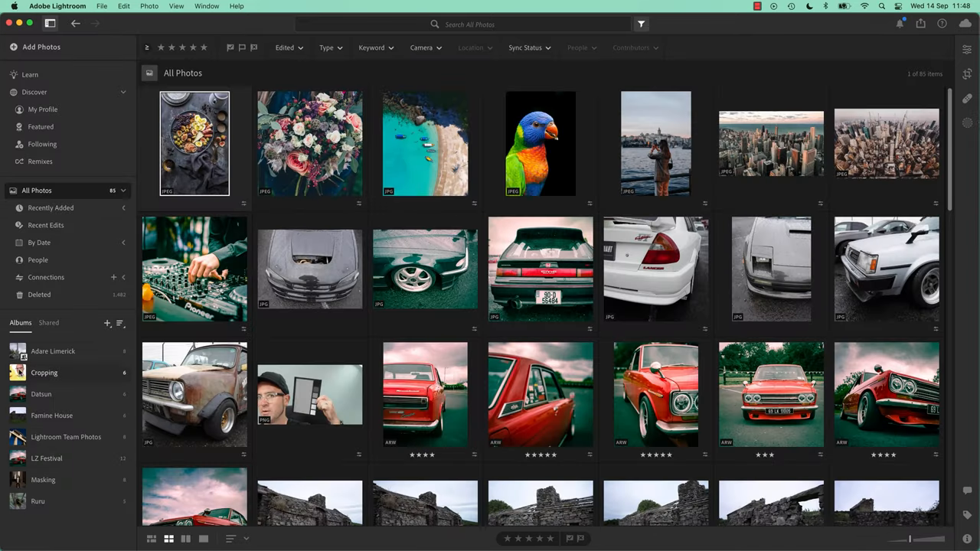
# - Open the Ruru album showing its five rated owl photos
pyautogui.click(37, 500)
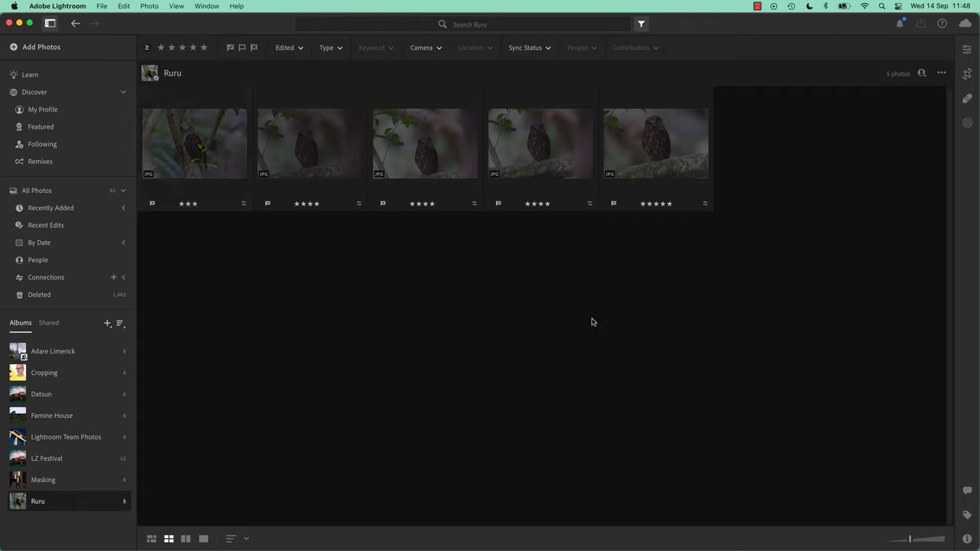
pyautogui.moveTo(590, 322)
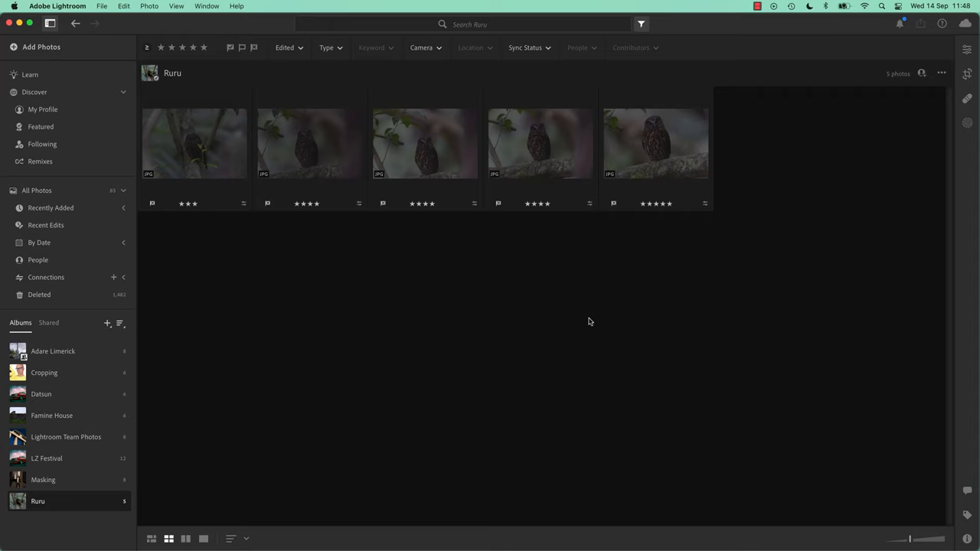
pyautogui.moveTo(590, 322)
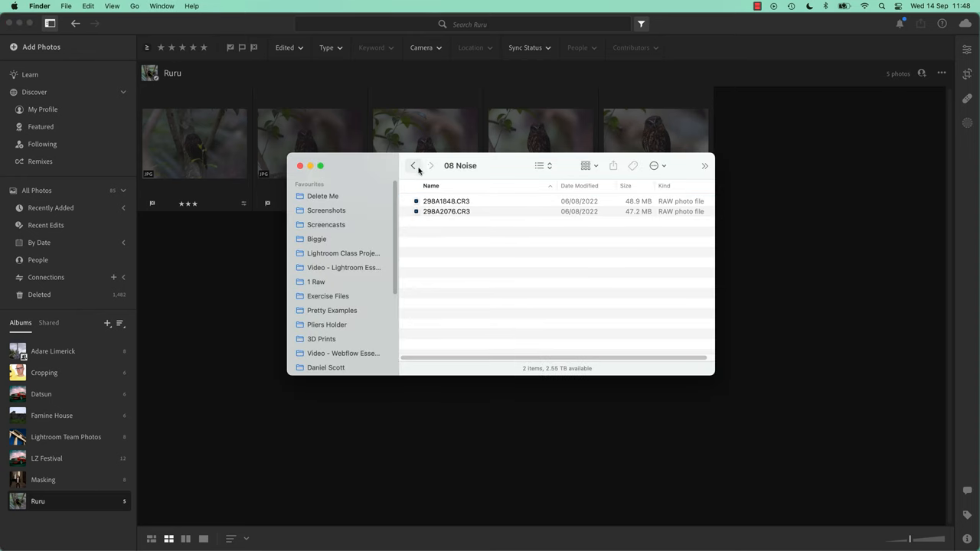
# - From Exercise Files > 08 Noise, add the two CR3 raw owl photos to Ruru
pyautogui.click(414, 166)
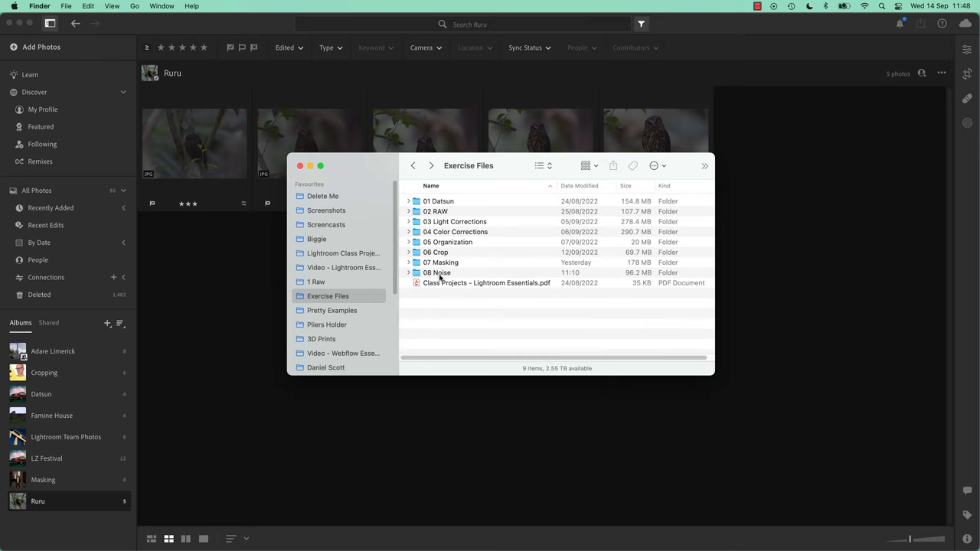
pyautogui.doubleClick(436, 272)
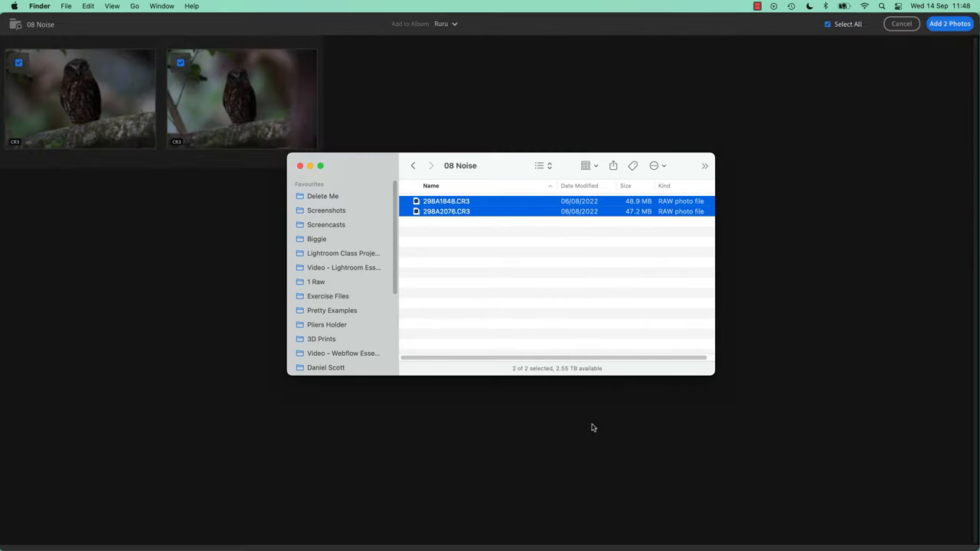
pyautogui.click(950, 23)
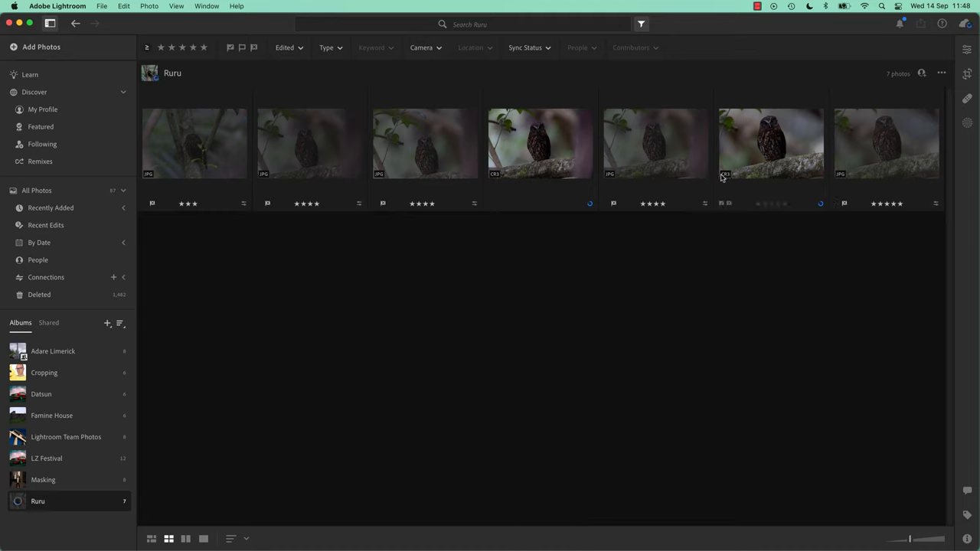
pyautogui.moveTo(735, 184)
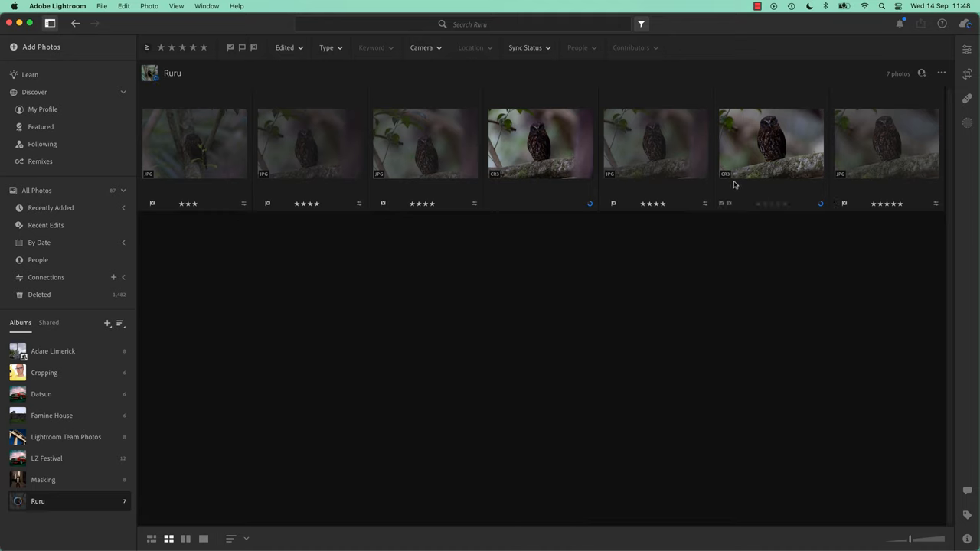
pyautogui.moveTo(739, 174)
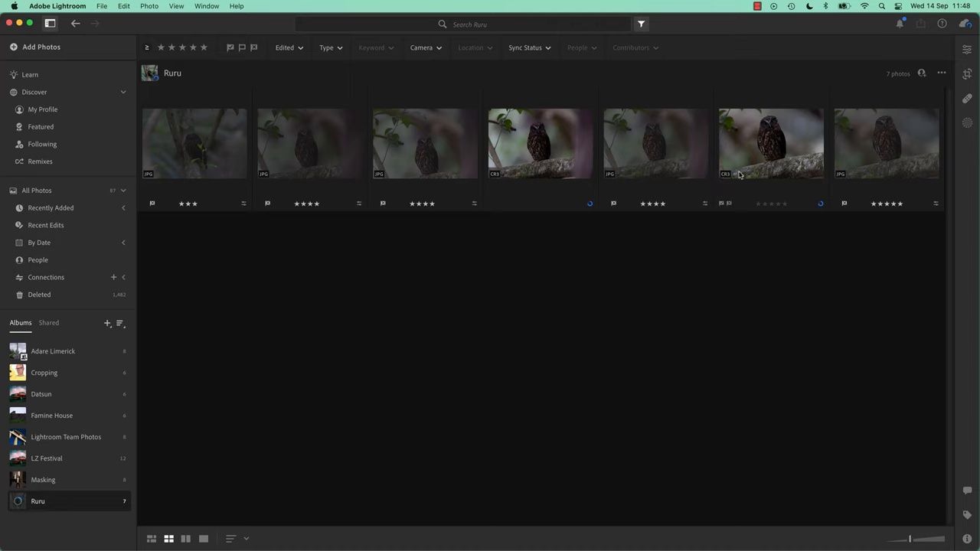
pyautogui.moveTo(734, 162)
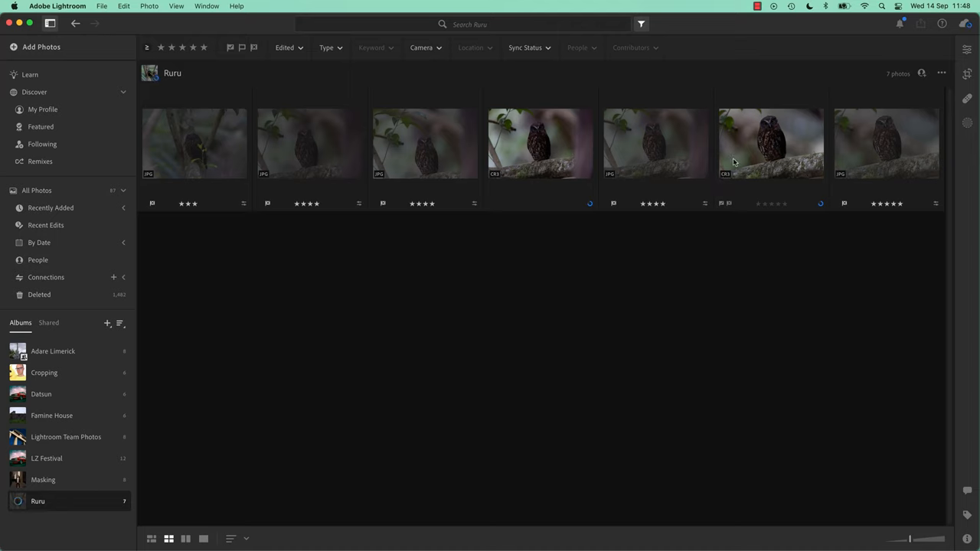
# - Open raw owl photo 298A1848.CR3 alone and magnify it to inspect background noise
pyautogui.click(771, 143)
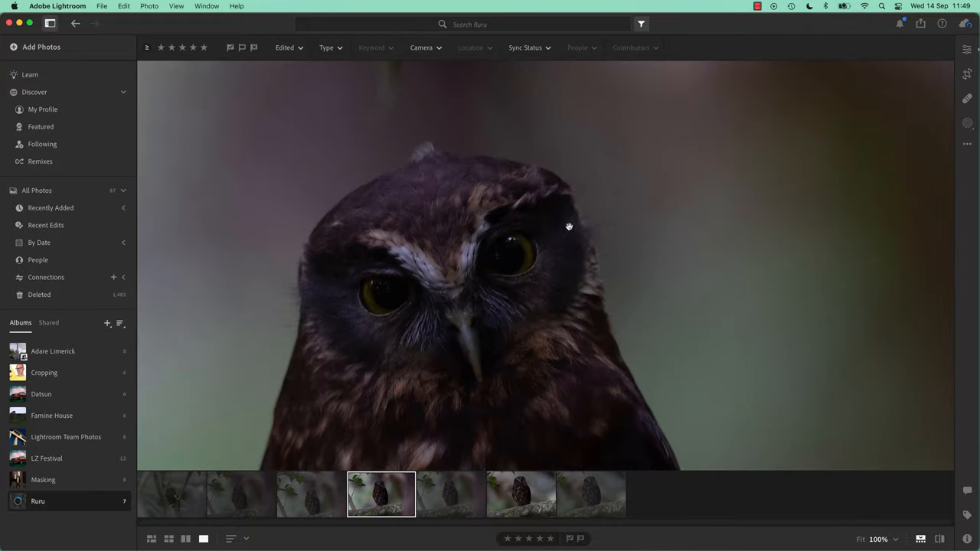
pyautogui.moveTo(553, 209)
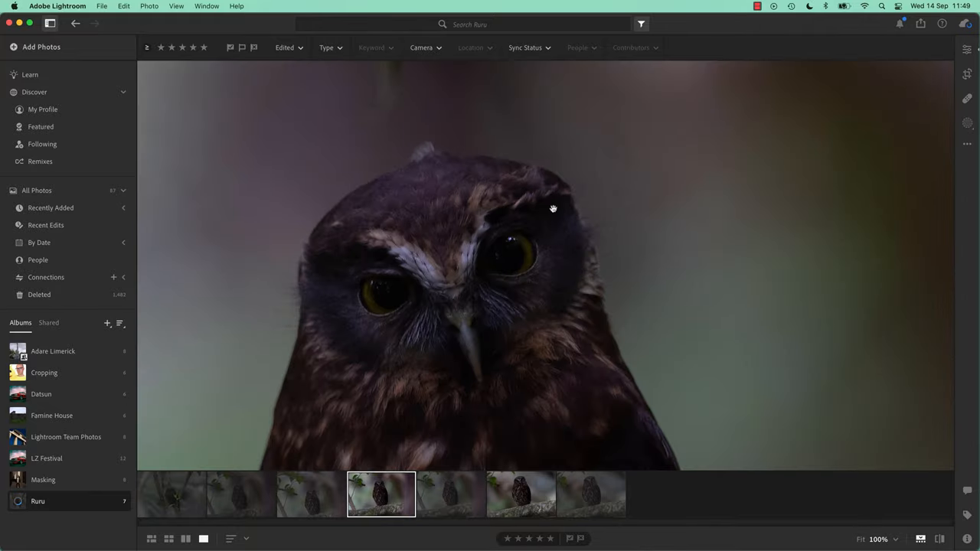
pyautogui.moveTo(634, 202)
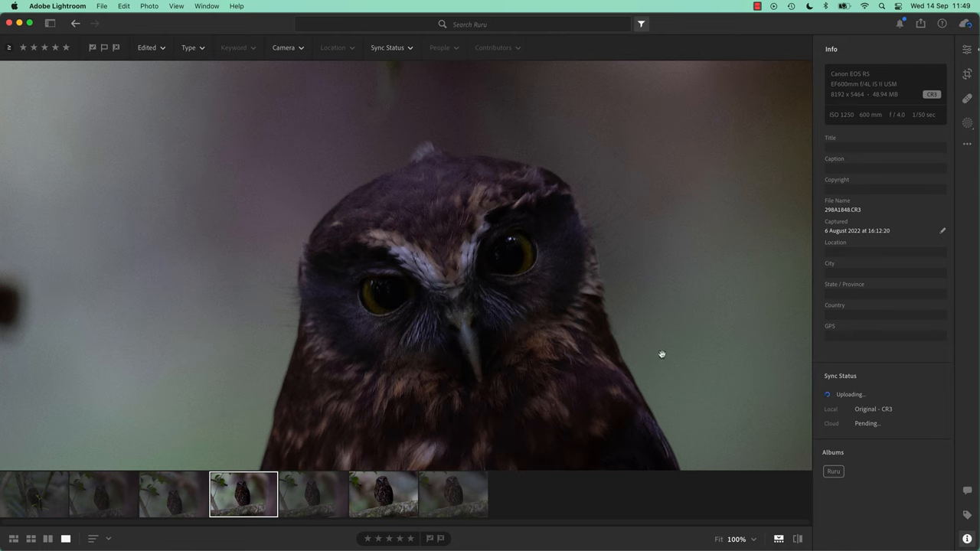
pyautogui.click(755, 539)
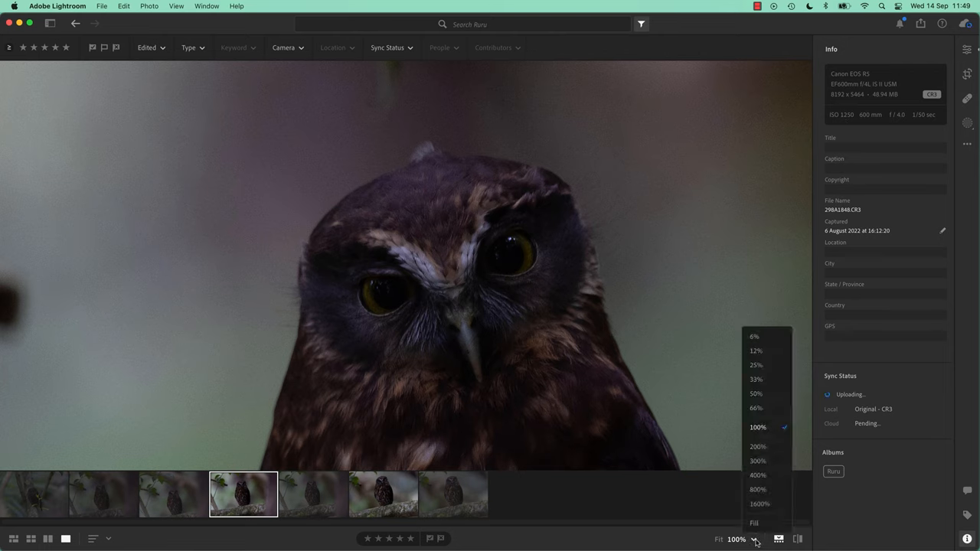
pyautogui.click(758, 428)
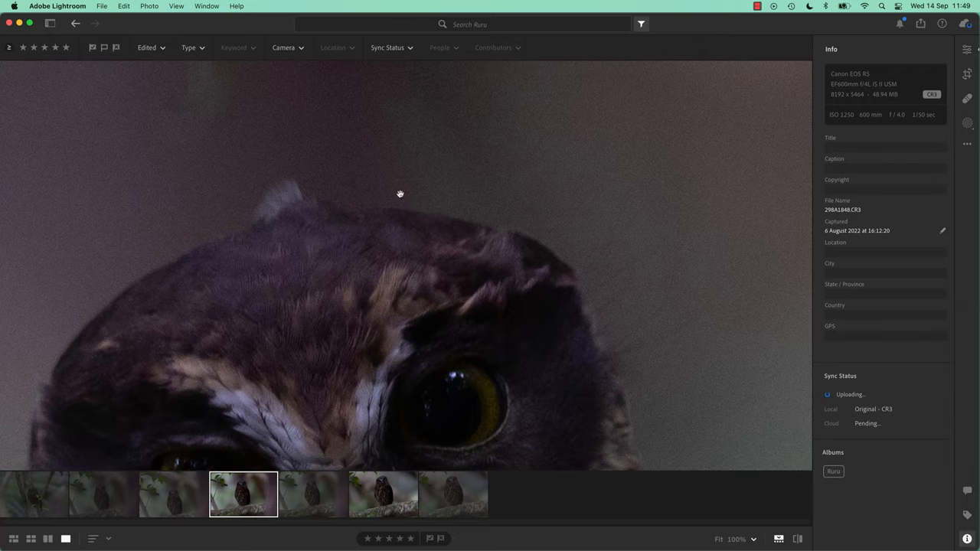
pyautogui.moveTo(682, 480)
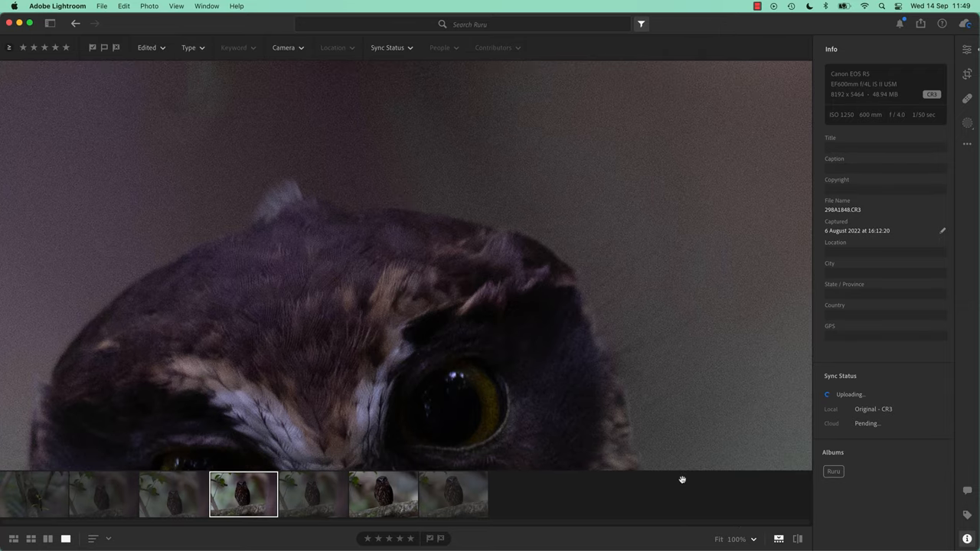
pyautogui.moveTo(536, 233)
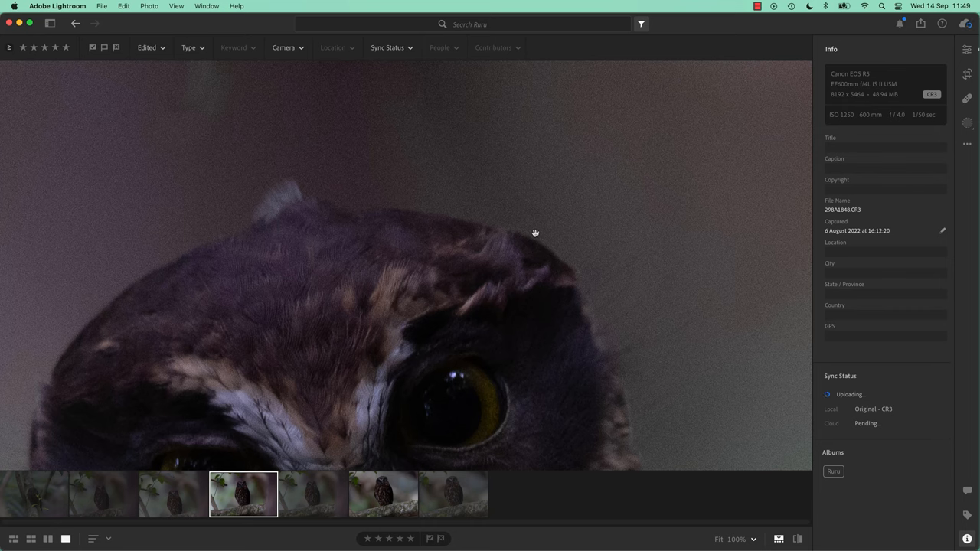
pyautogui.moveTo(544, 205)
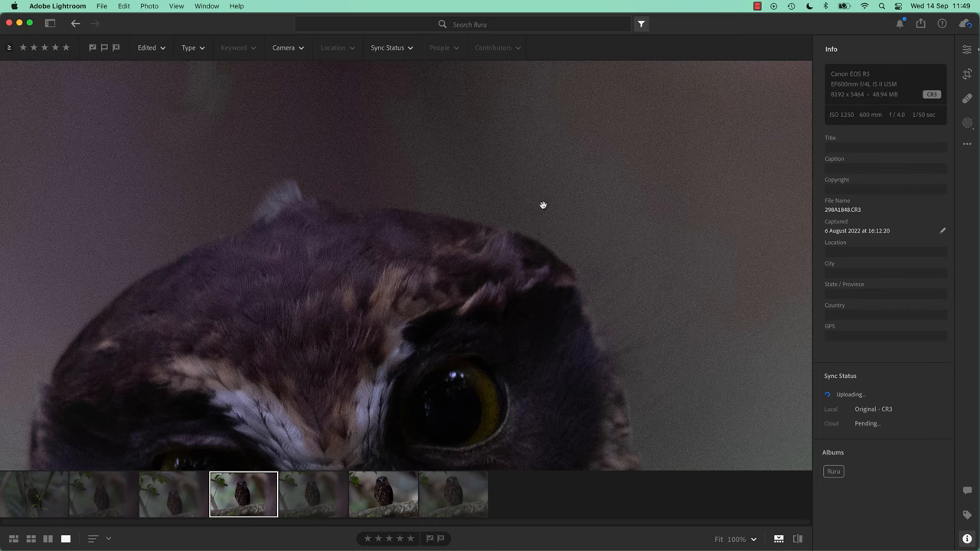
# - Show the editing adjustments with the Detail section expanded
pyautogui.click(967, 49)
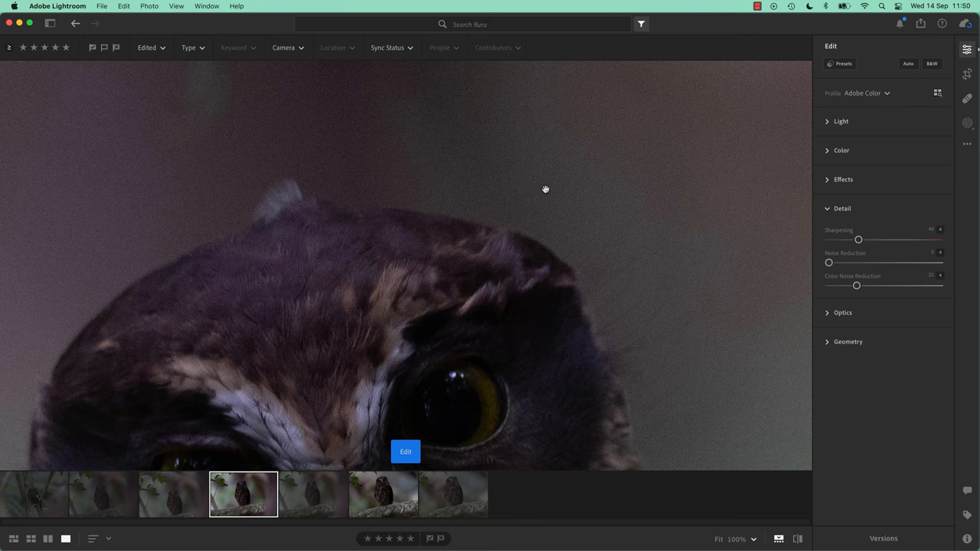
pyautogui.click(843, 208)
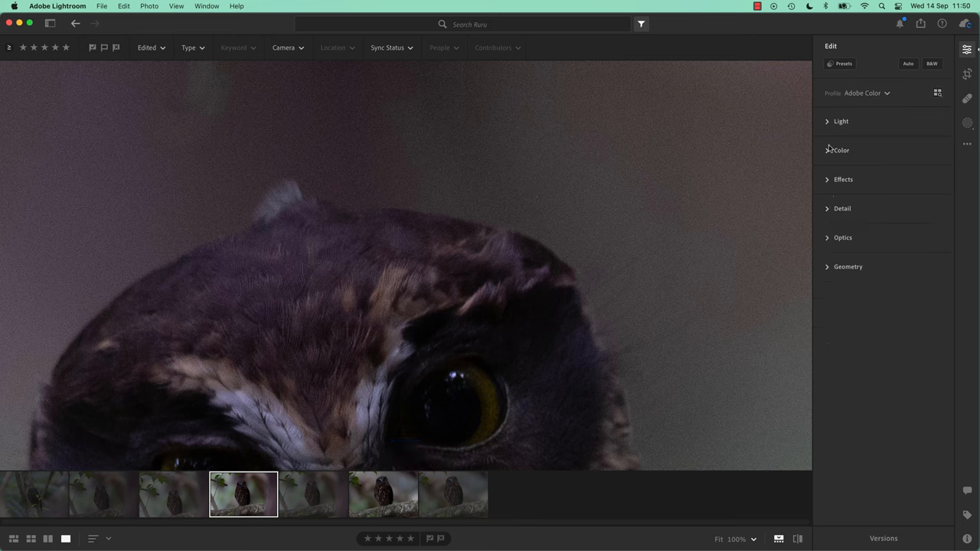
pyautogui.moveTo(827, 244)
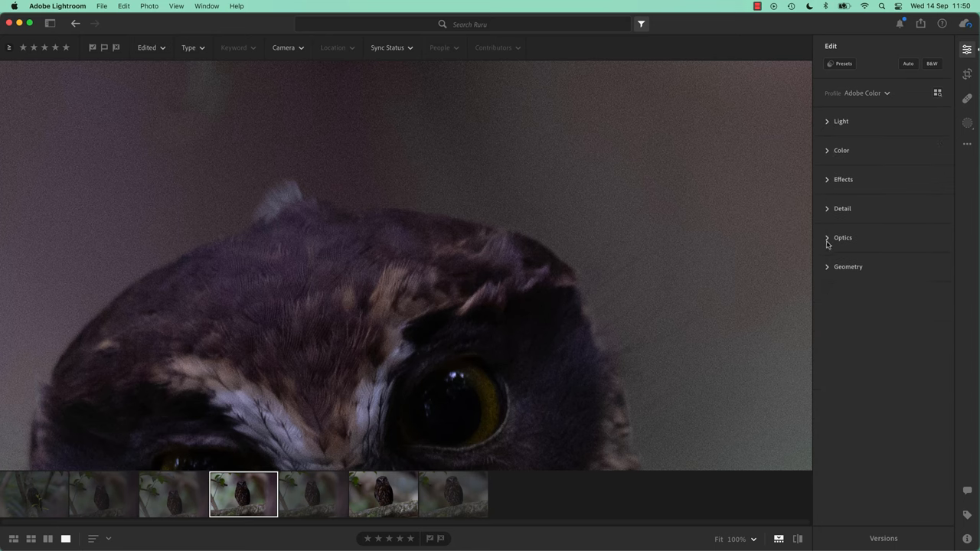
pyautogui.click(842, 208)
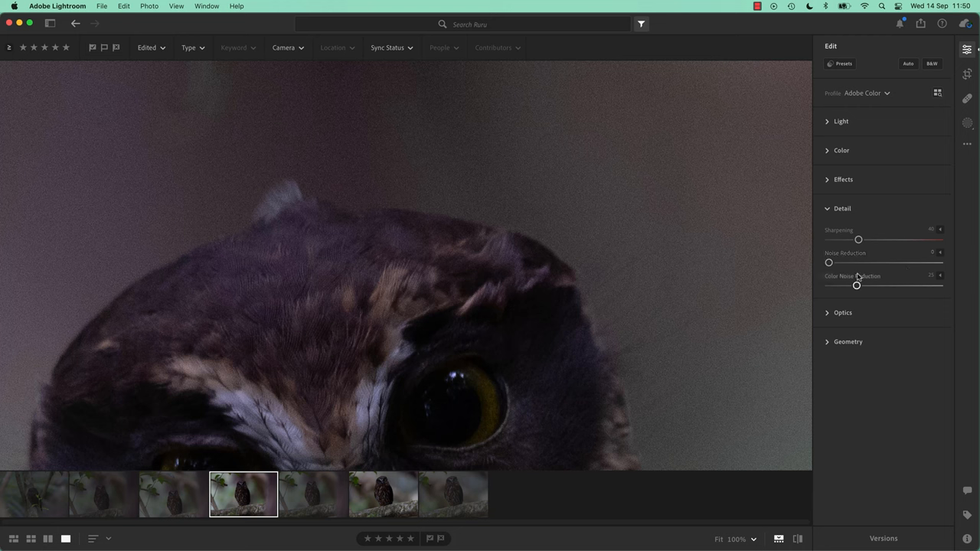
# - Set noise reduction to 100, color noise reduction to 25, and sharpening to 149
pyautogui.moveTo(857, 285); pyautogui.dragTo(940, 285)
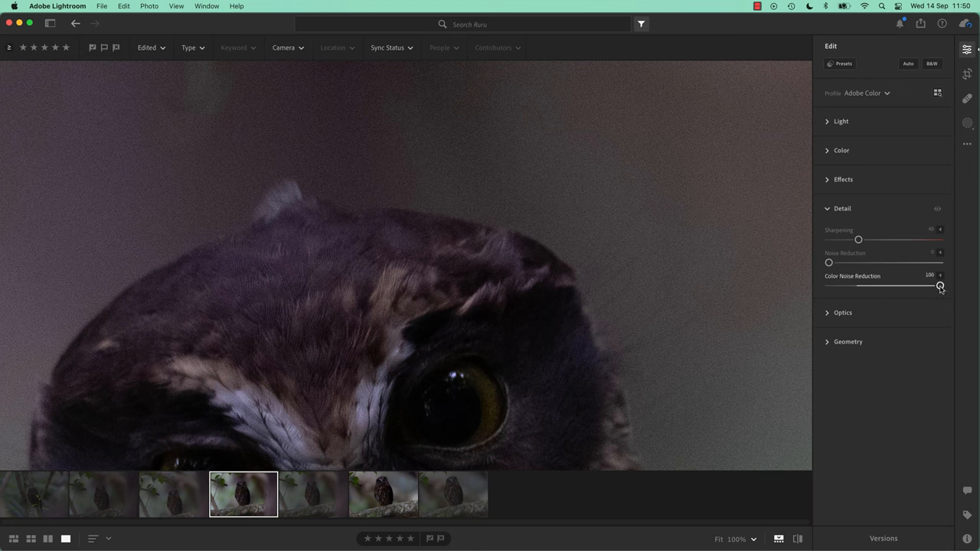
pyautogui.moveTo(941, 285); pyautogui.dragTo(857, 285)
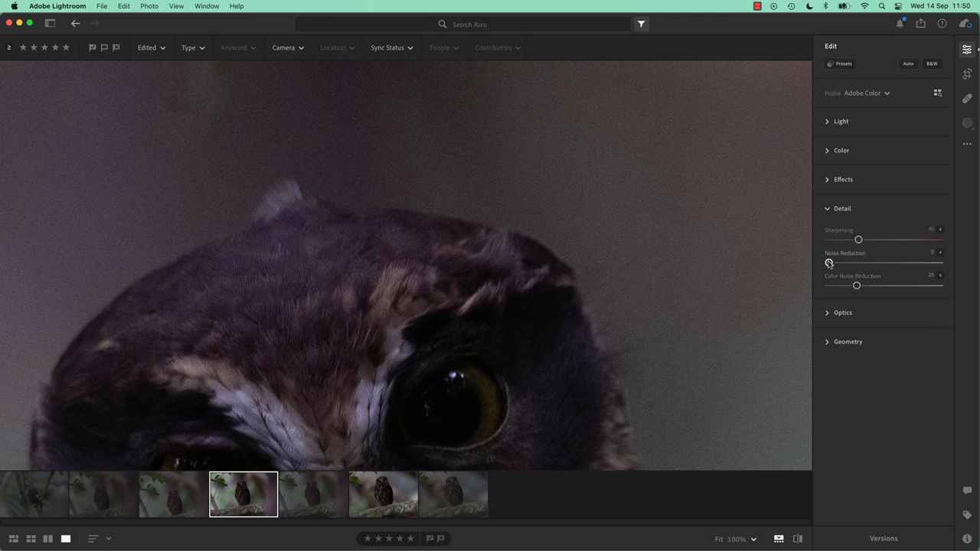
pyautogui.moveTo(830, 262); pyautogui.dragTo(868, 262)
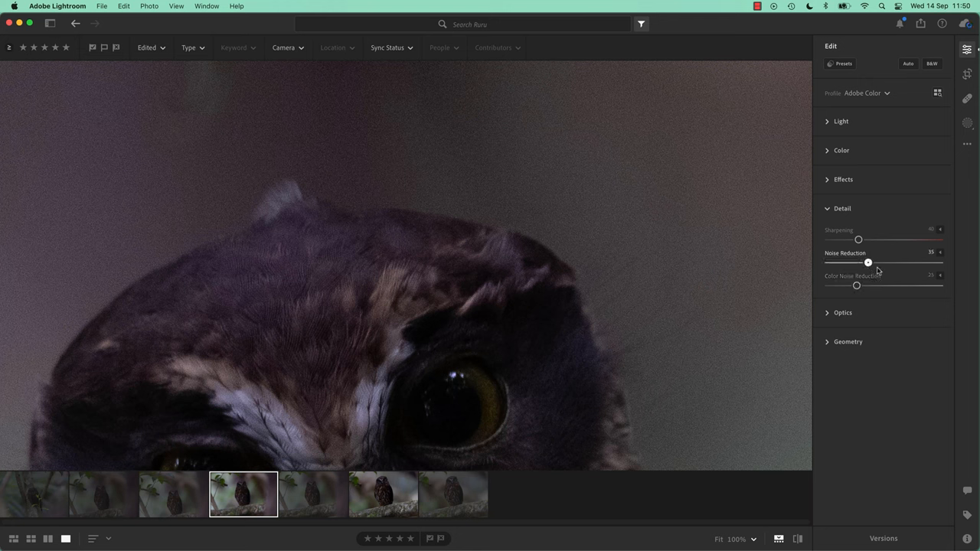
pyautogui.moveTo(868, 261); pyautogui.dragTo(940, 262)
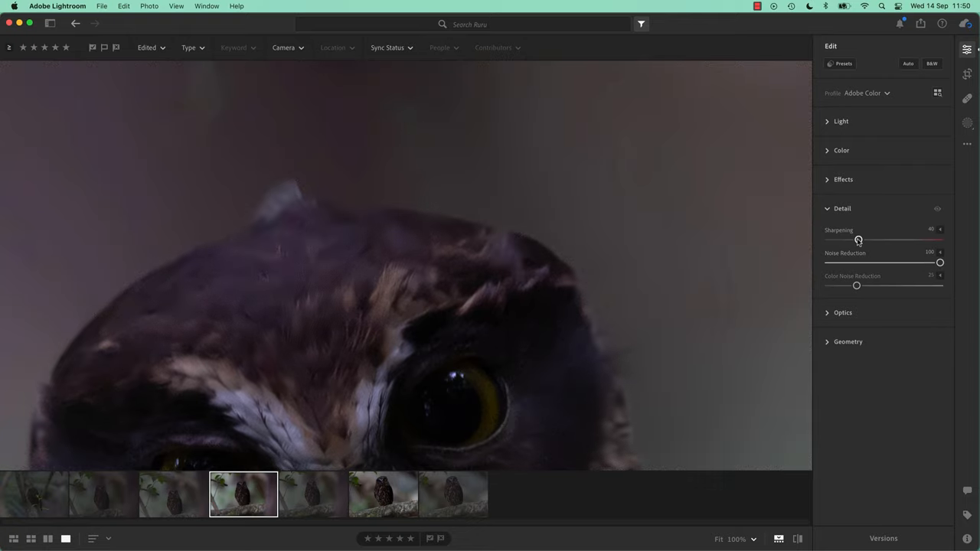
pyautogui.moveTo(858, 239); pyautogui.dragTo(939, 239)
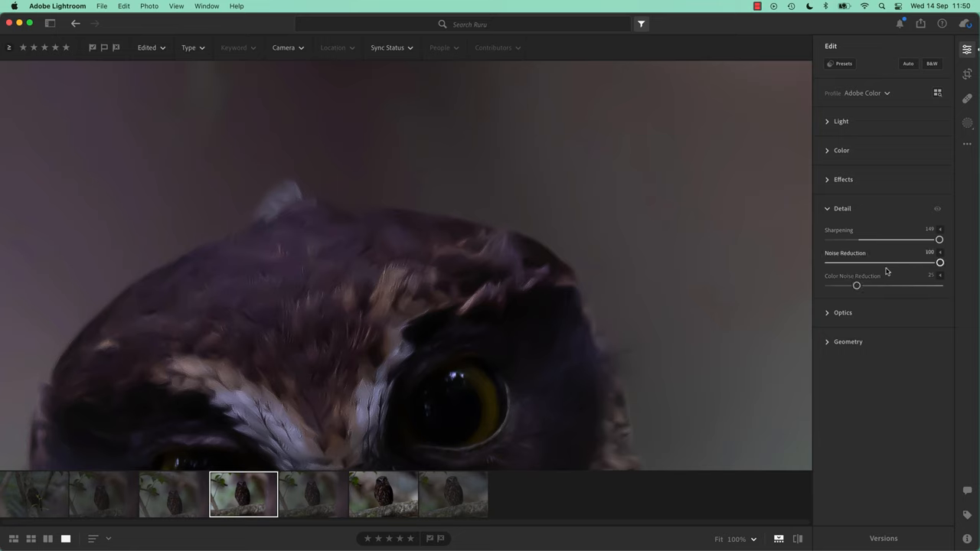
pyautogui.moveTo(930, 268)
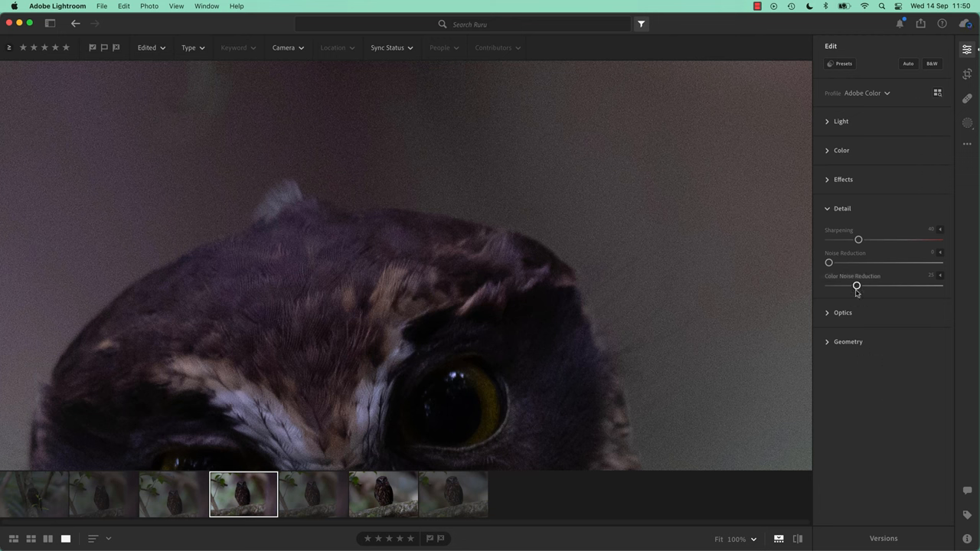
# - At 300% zoom, toggle Color Noise Reduction between 0 and 25, ending at 25 near the eye
pyautogui.moveTo(856, 286); pyautogui.dragTo(829, 286)
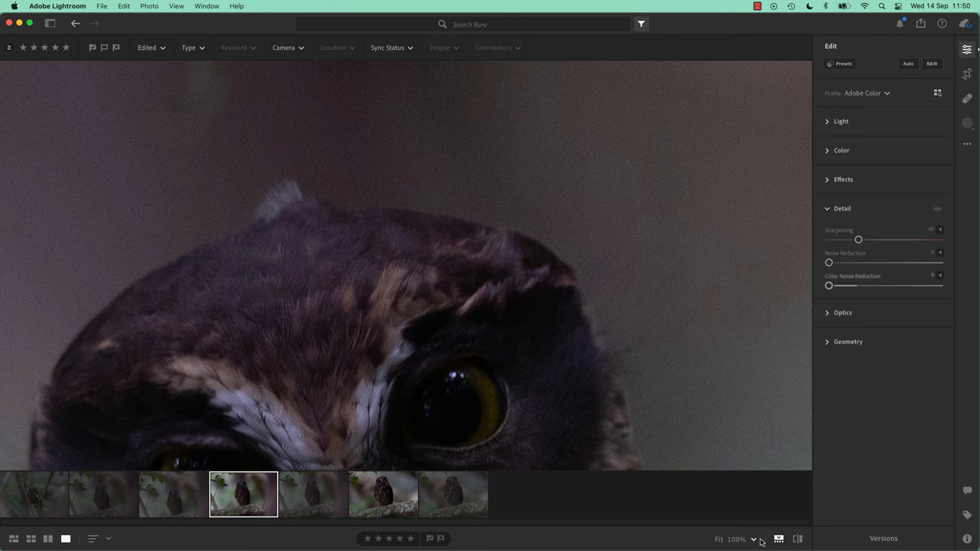
pyautogui.click(735, 539)
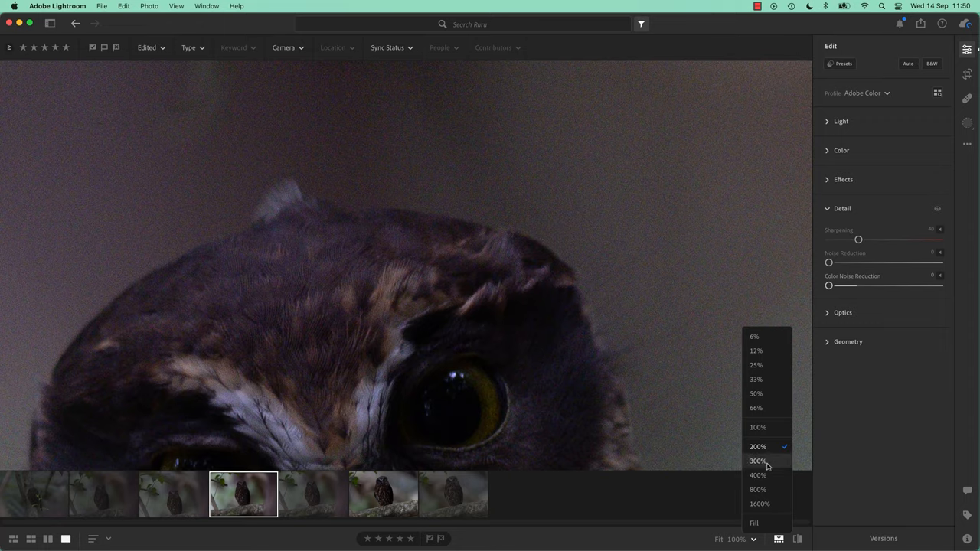
pyautogui.click(758, 460)
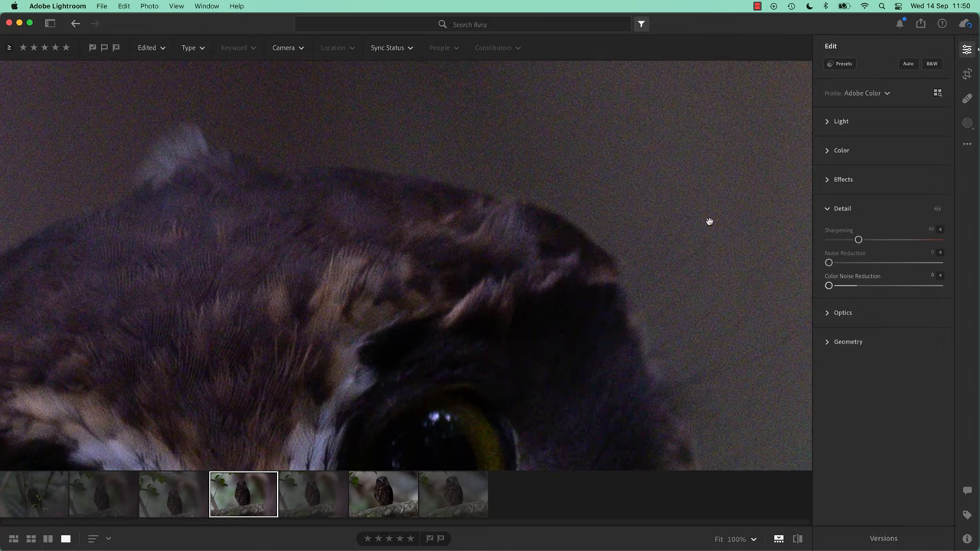
pyautogui.moveTo(829, 285); pyautogui.dragTo(856, 285)
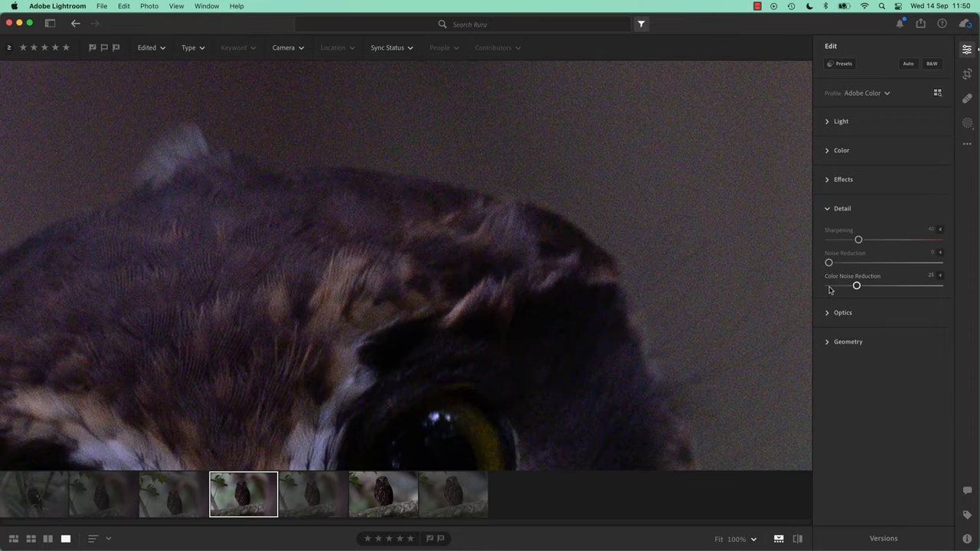
pyautogui.moveTo(857, 285); pyautogui.dragTo(829, 285)
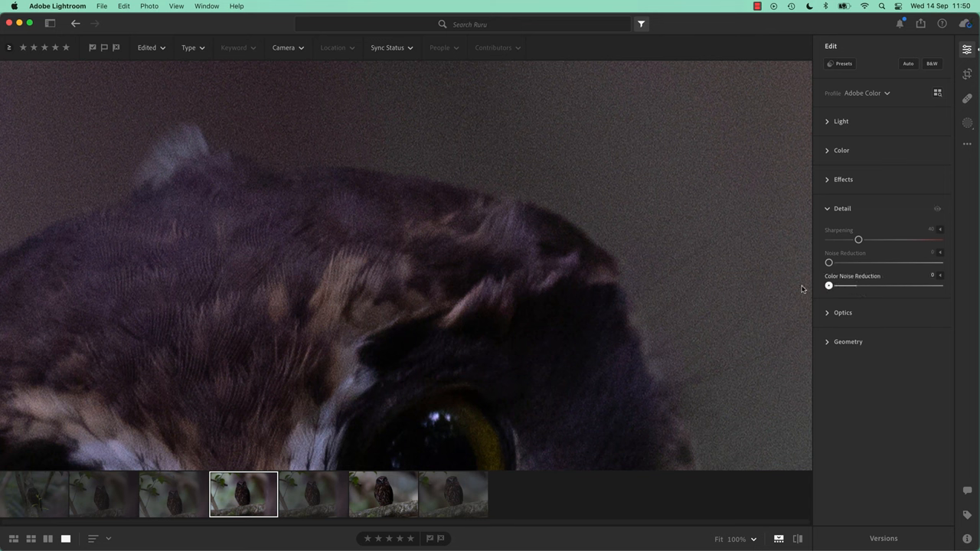
pyautogui.moveTo(828, 285); pyautogui.dragTo(858, 285)
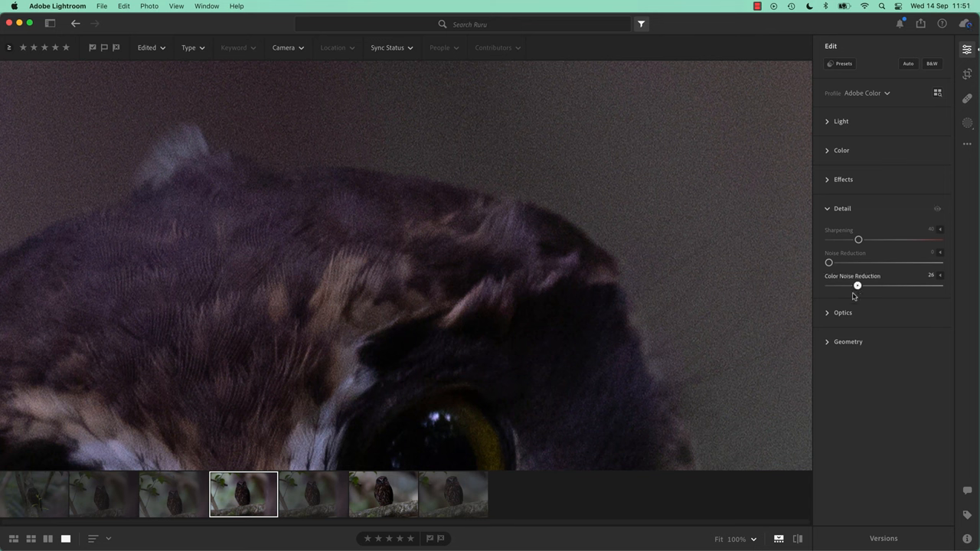
pyautogui.moveTo(858, 285); pyautogui.dragTo(828, 285)
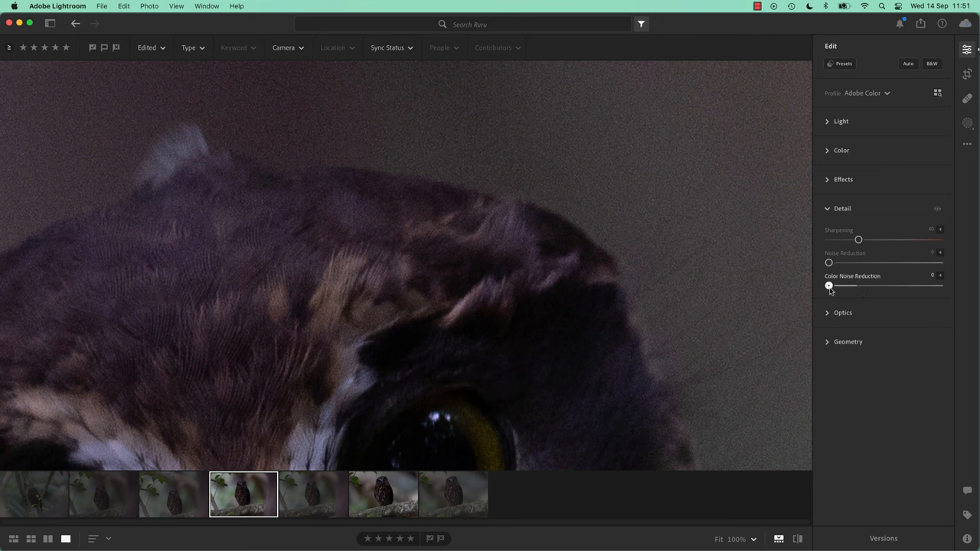
pyautogui.moveTo(828, 285); pyautogui.dragTo(856, 285)
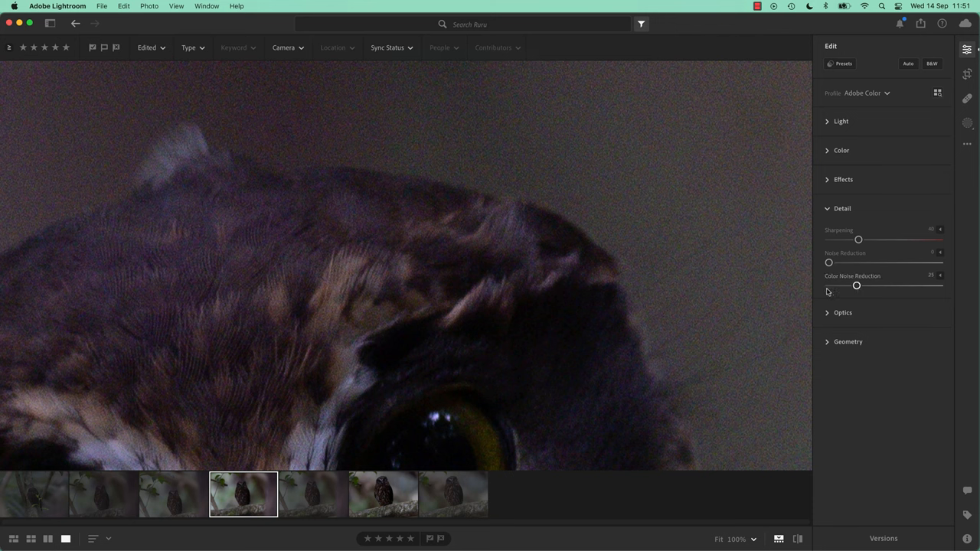
pyautogui.moveTo(834, 301)
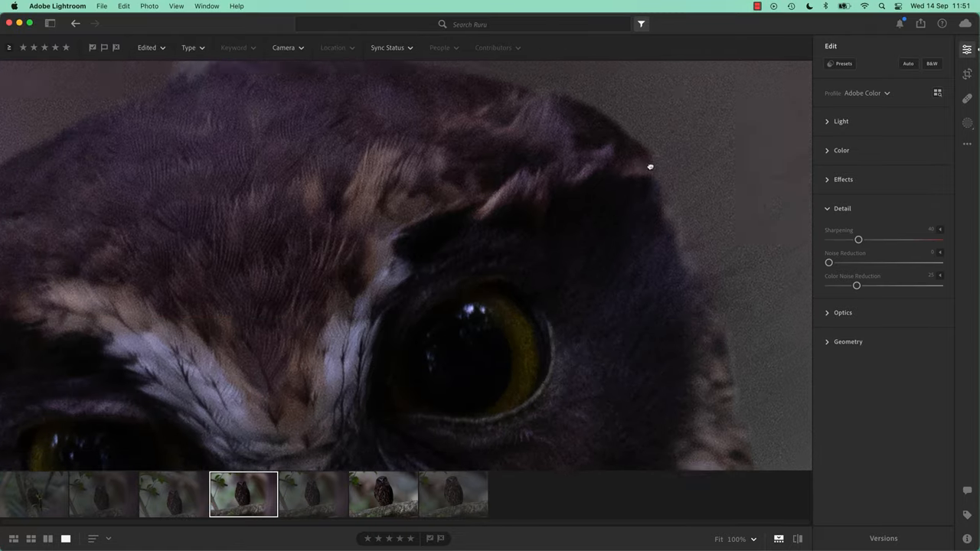
pyautogui.moveTo(650, 167); pyautogui.dragTo(577, 297)
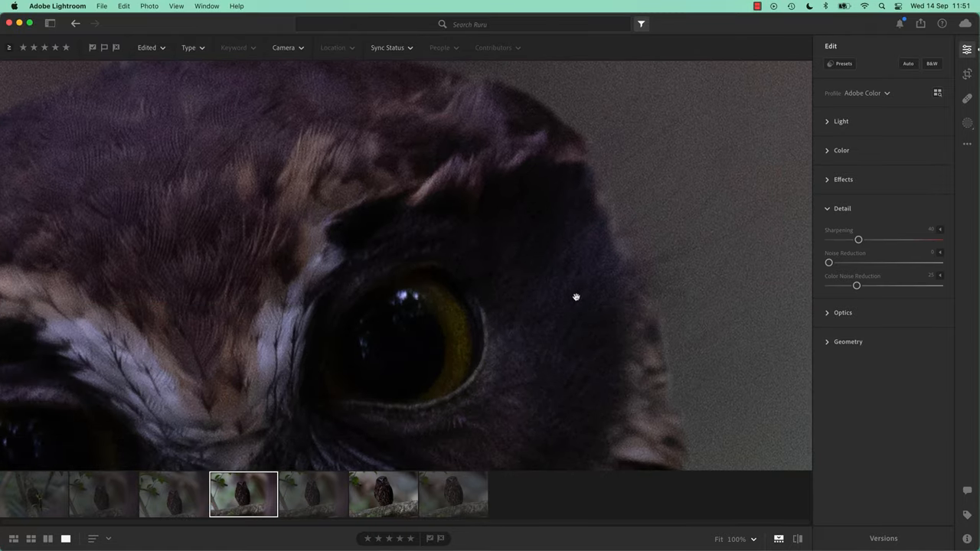
pyautogui.moveTo(292, 306)
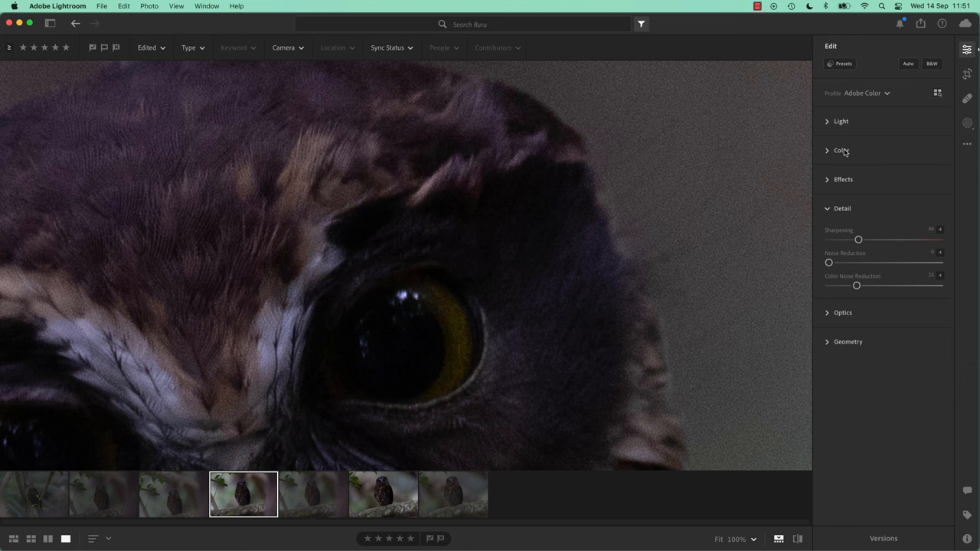
# - Apply Auto tone corrections and review the Light slider values
pyautogui.click(841, 121)
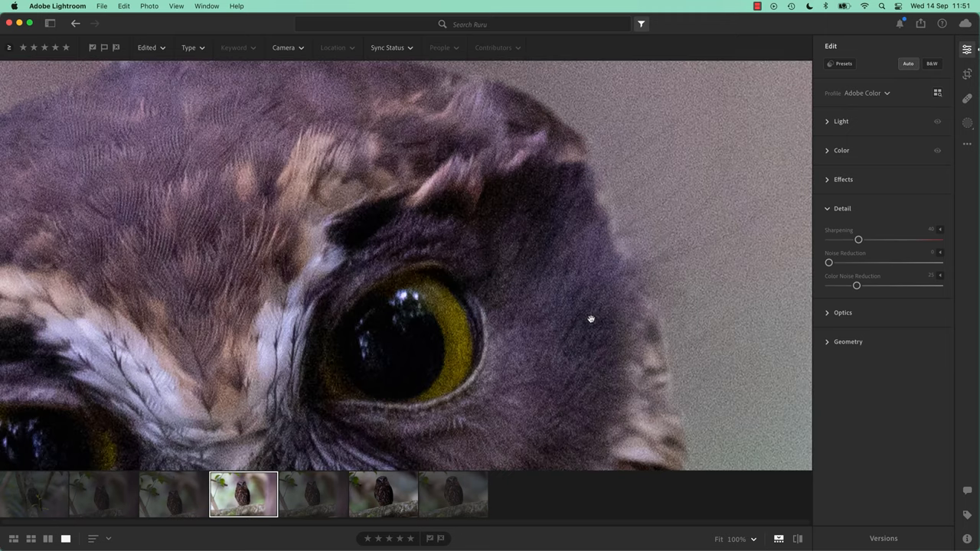
pyautogui.click(840, 121)
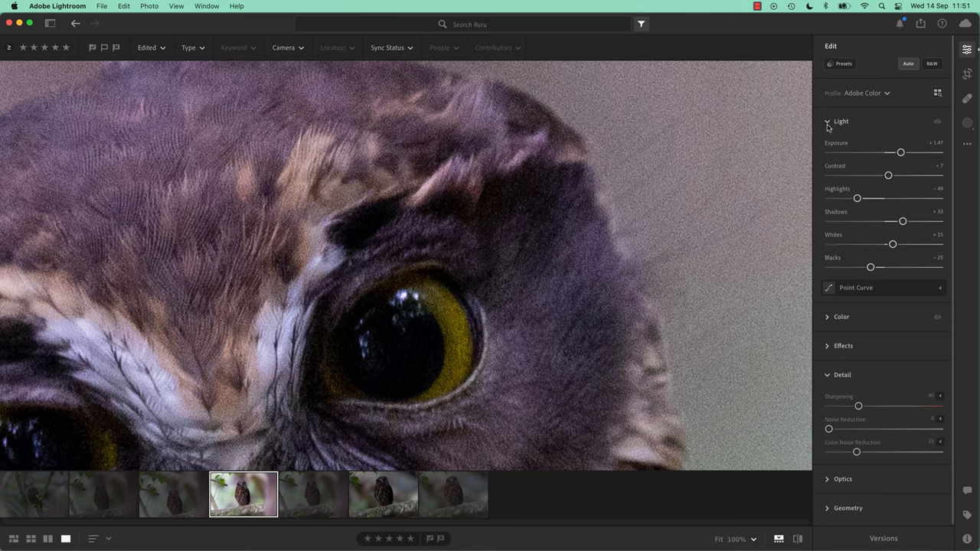
pyautogui.click(827, 121)
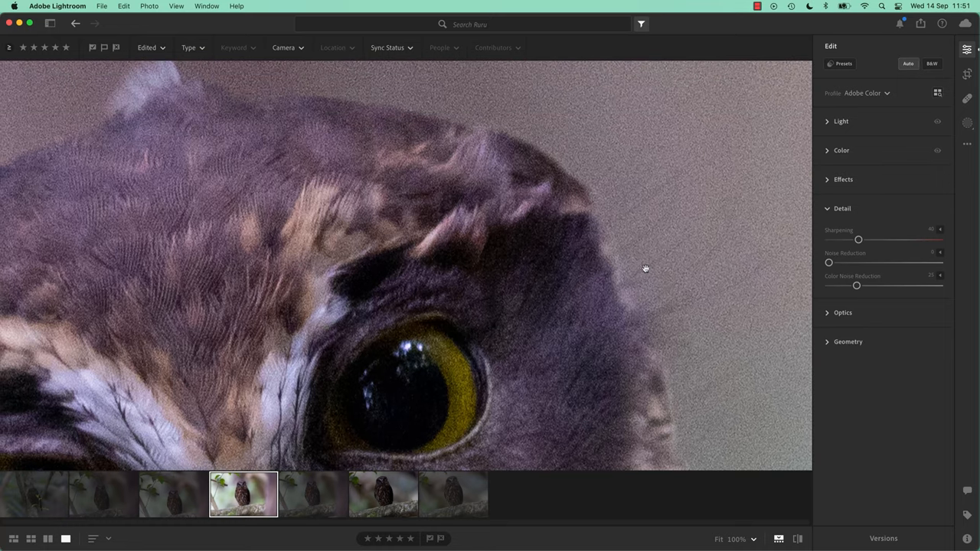
# - Try Noise Reduction values between 38 and 100, settling at 58
pyautogui.moveTo(830, 262); pyautogui.dragTo(839, 262)
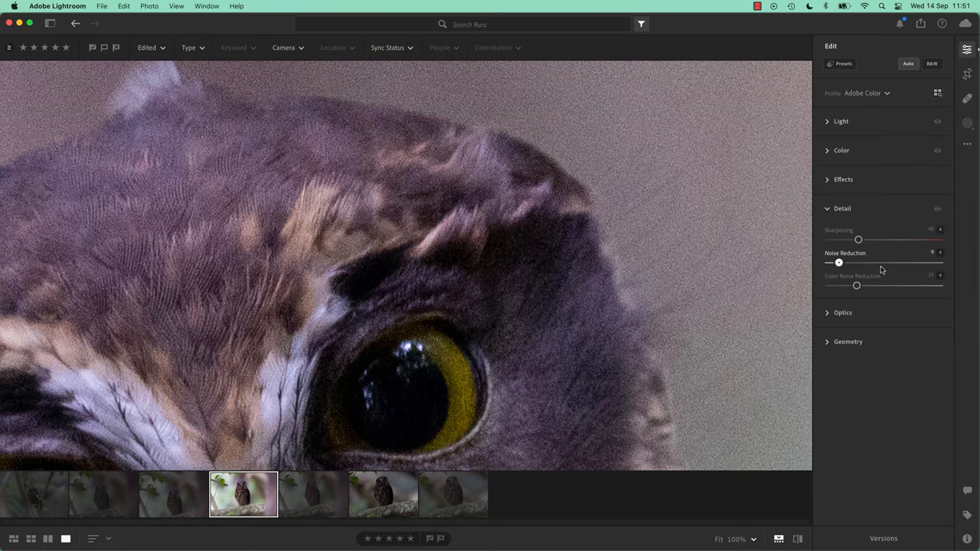
pyautogui.moveTo(838, 263); pyautogui.dragTo(939, 263)
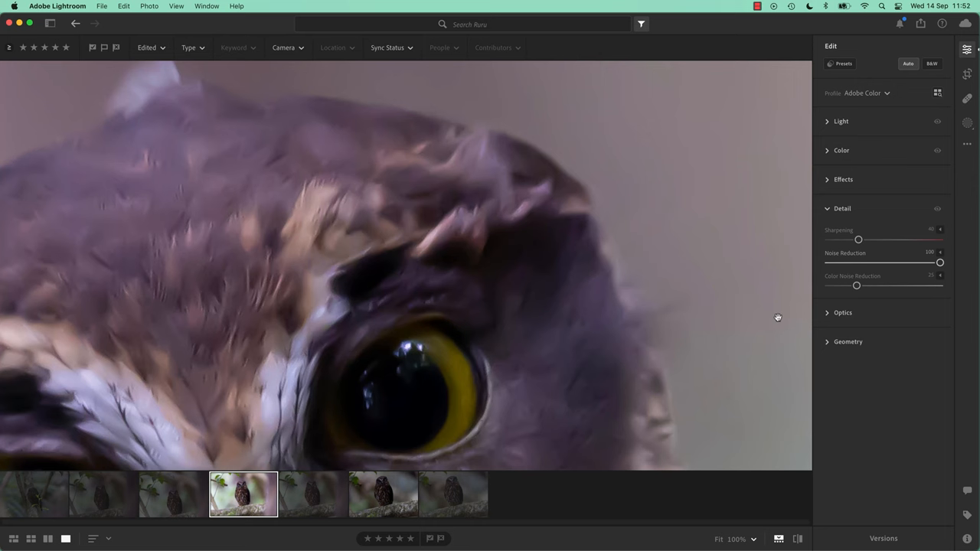
pyautogui.moveTo(940, 262); pyautogui.dragTo(895, 262)
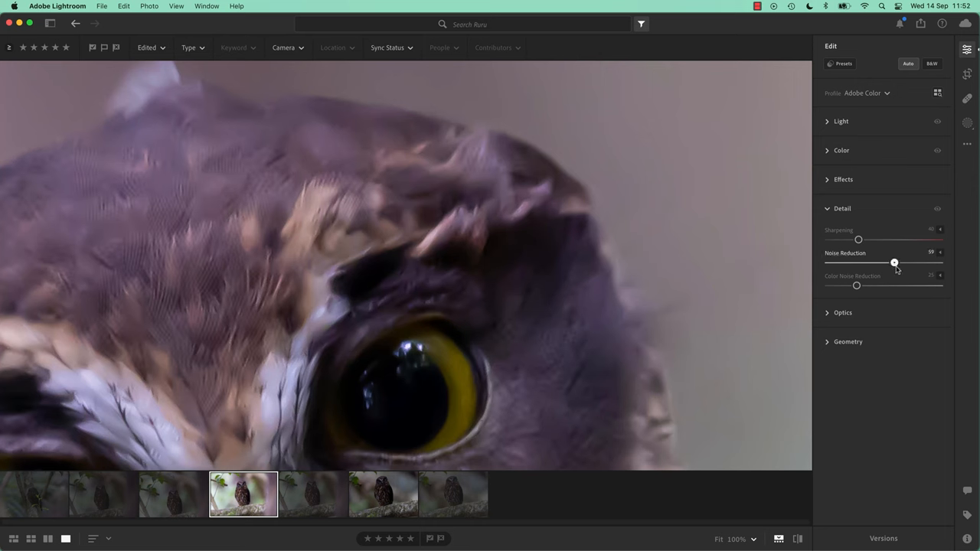
pyautogui.moveTo(895, 262); pyautogui.dragTo(872, 262)
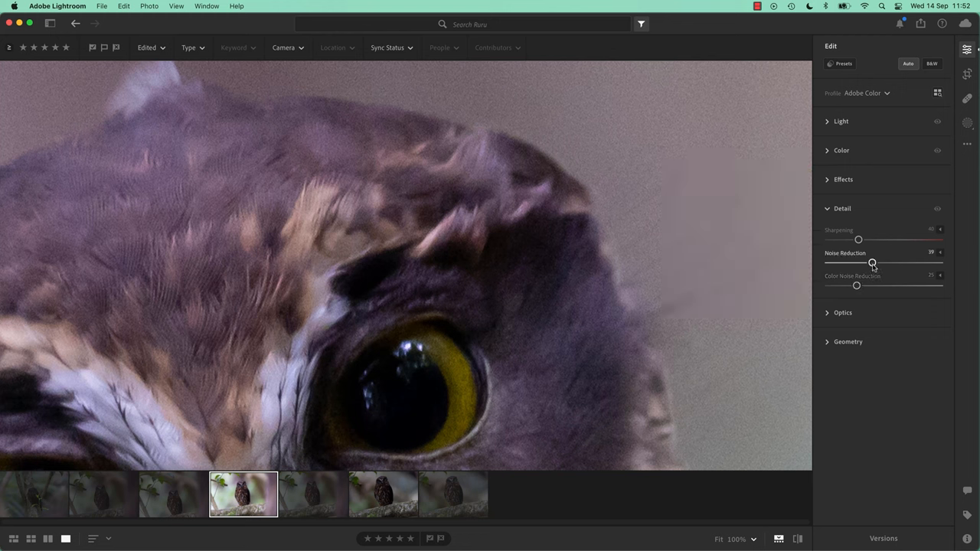
pyautogui.moveTo(871, 266)
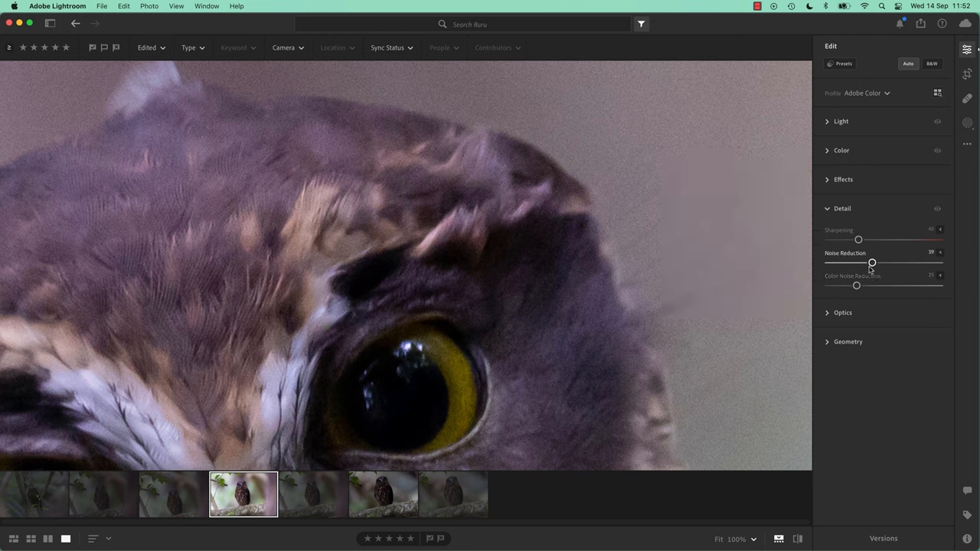
pyautogui.moveTo(868, 270)
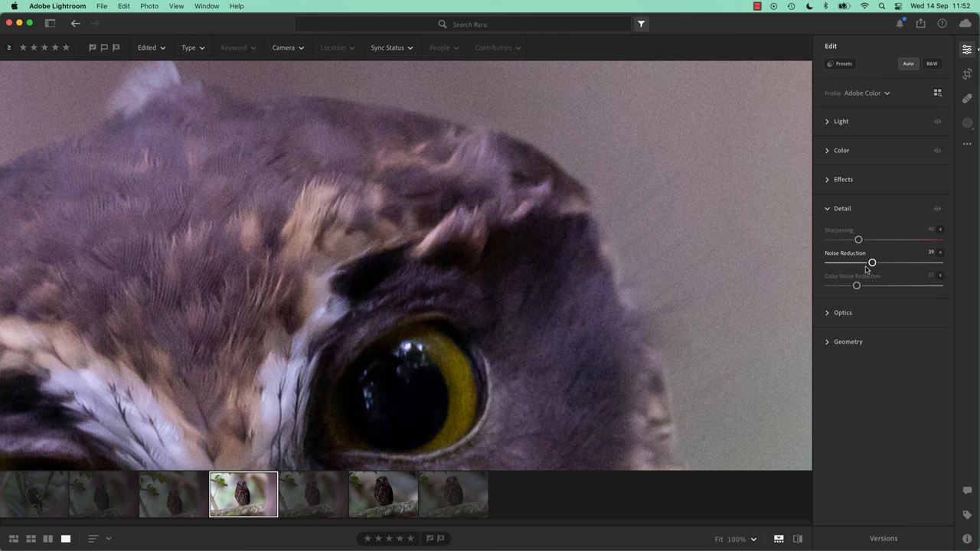
pyautogui.moveTo(871, 263); pyautogui.dragTo(880, 263)
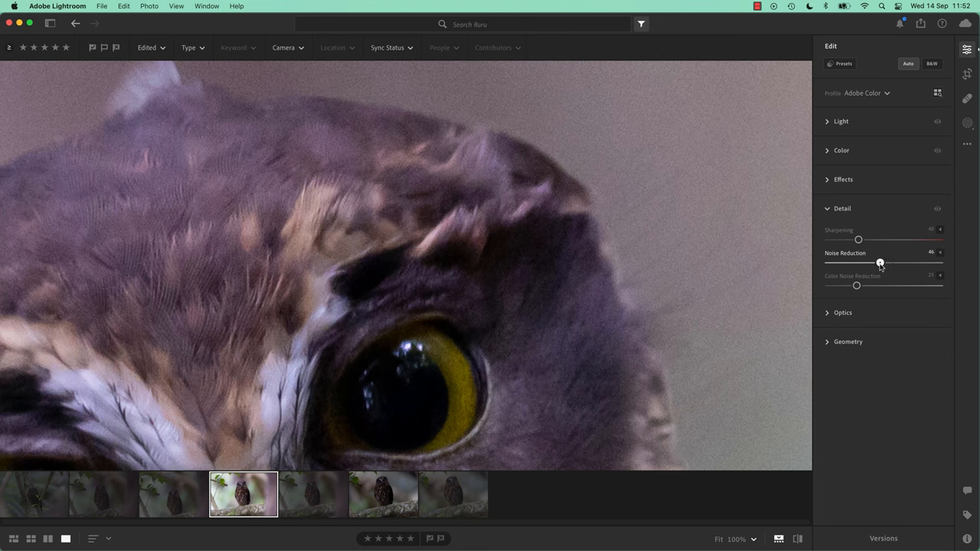
pyautogui.moveTo(880, 262); pyautogui.dragTo(870, 262)
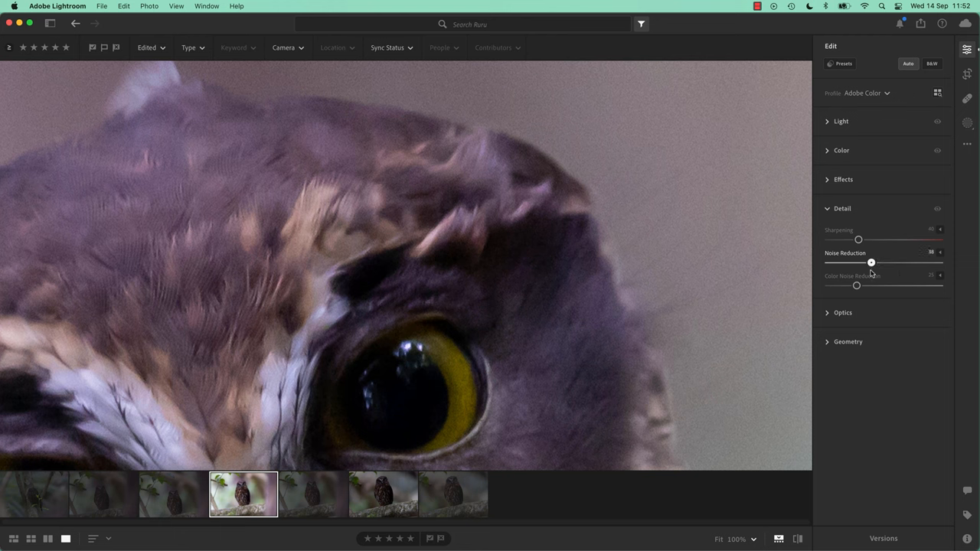
pyautogui.moveTo(871, 262); pyautogui.dragTo(888, 262)
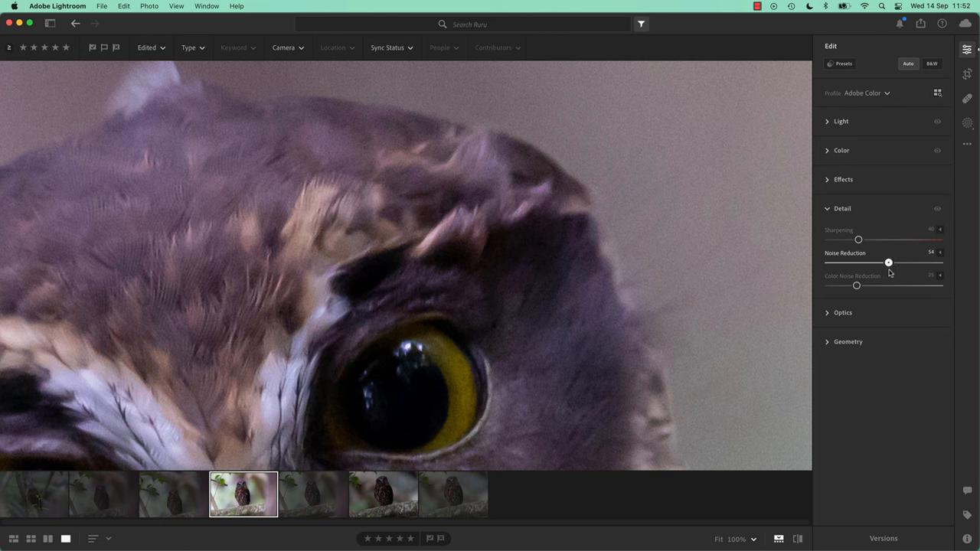
pyautogui.moveTo(888, 261); pyautogui.dragTo(887, 262)
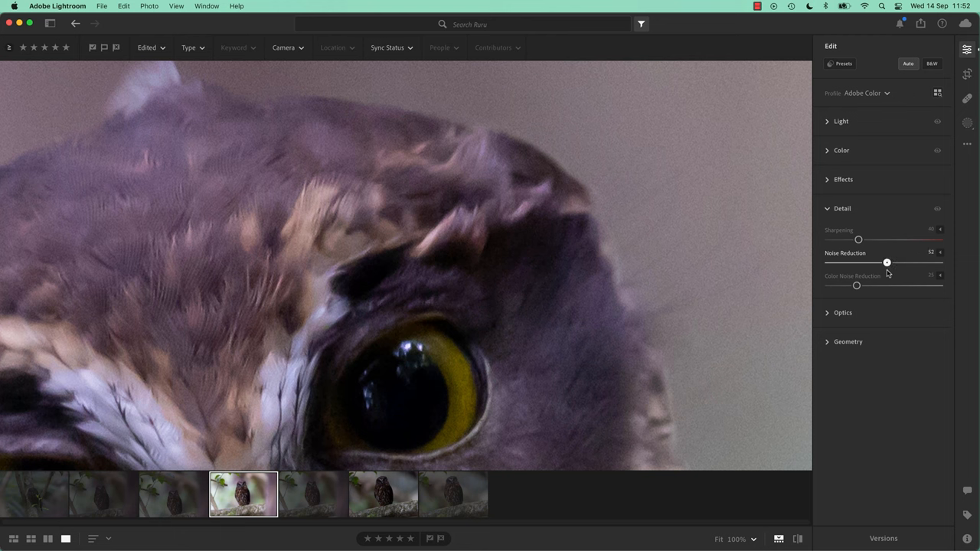
pyautogui.moveTo(887, 262); pyautogui.dragTo(892, 262)
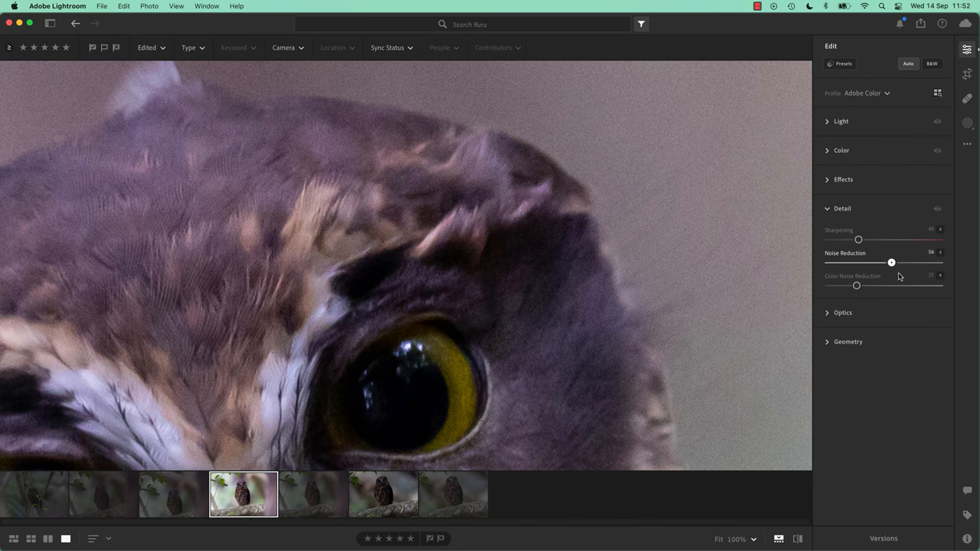
pyautogui.moveTo(891, 262); pyautogui.dragTo(884, 262)
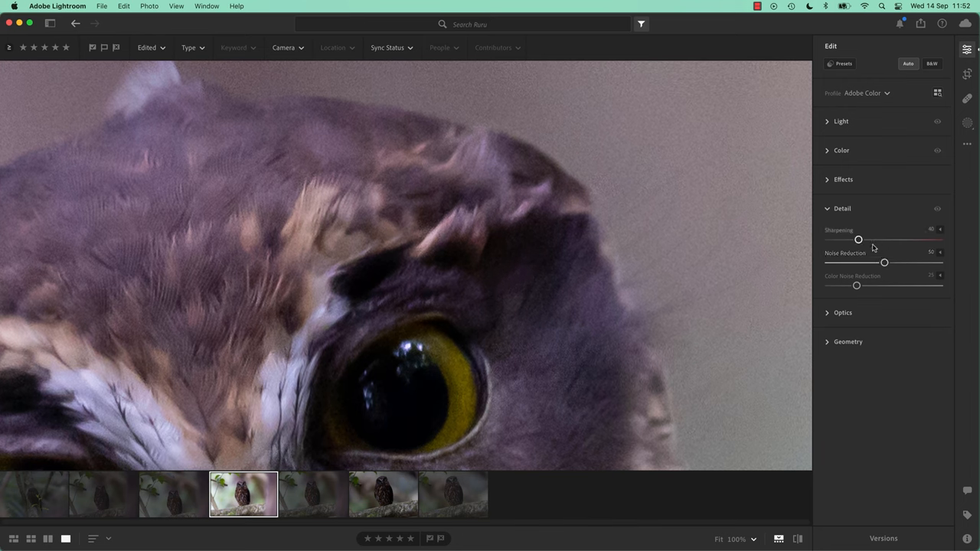
pyautogui.moveTo(883, 262); pyautogui.dragTo(893, 263)
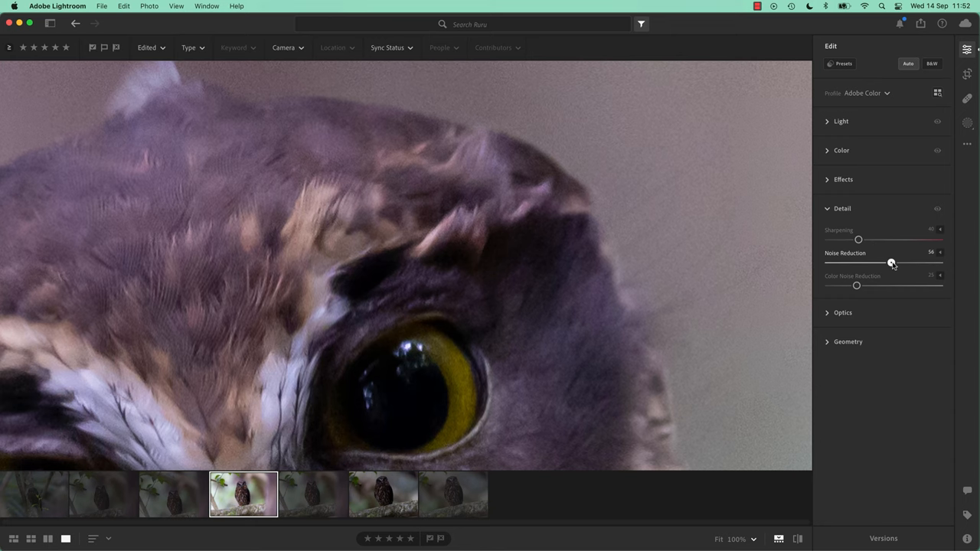
pyautogui.moveTo(891, 263); pyautogui.dragTo(894, 263)
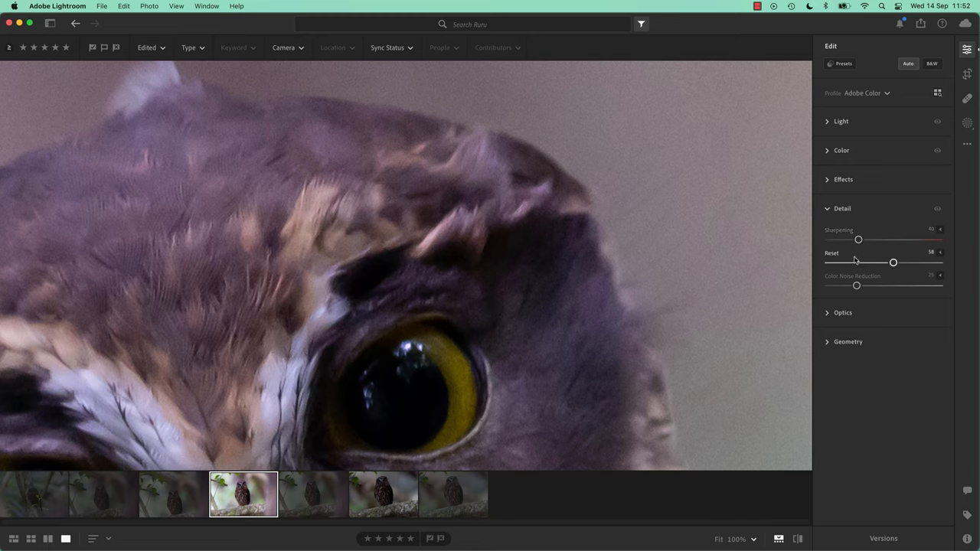
# - Raise Sharpening to 58 after testing 150, and Noise Reduction to about 66
pyautogui.moveTo(858, 239); pyautogui.dragTo(879, 239)
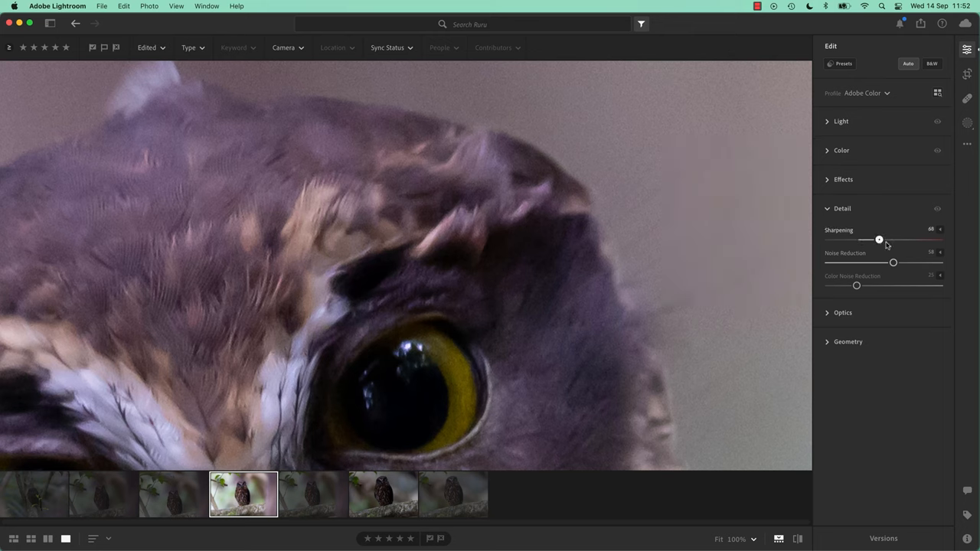
pyautogui.moveTo(879, 239); pyautogui.dragTo(940, 240)
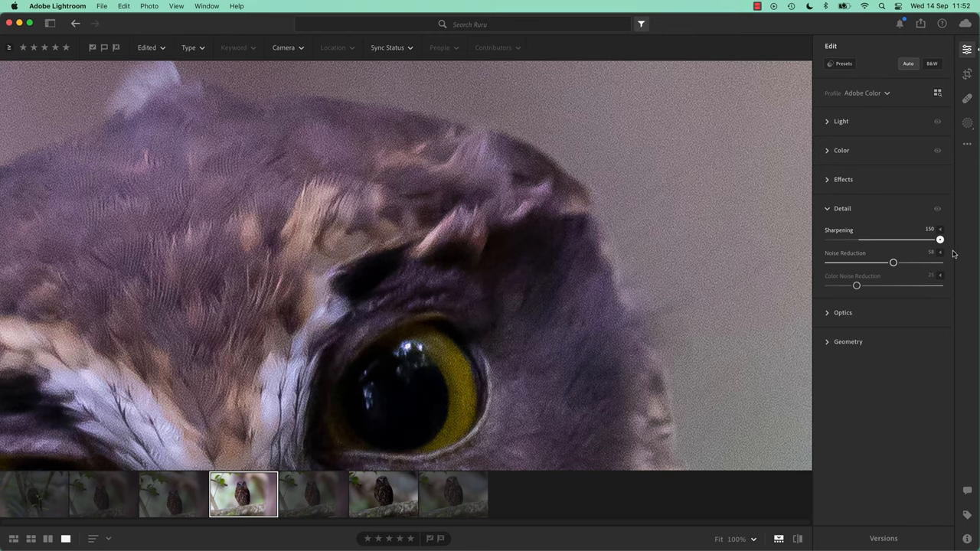
pyautogui.moveTo(940, 239); pyautogui.dragTo(866, 239)
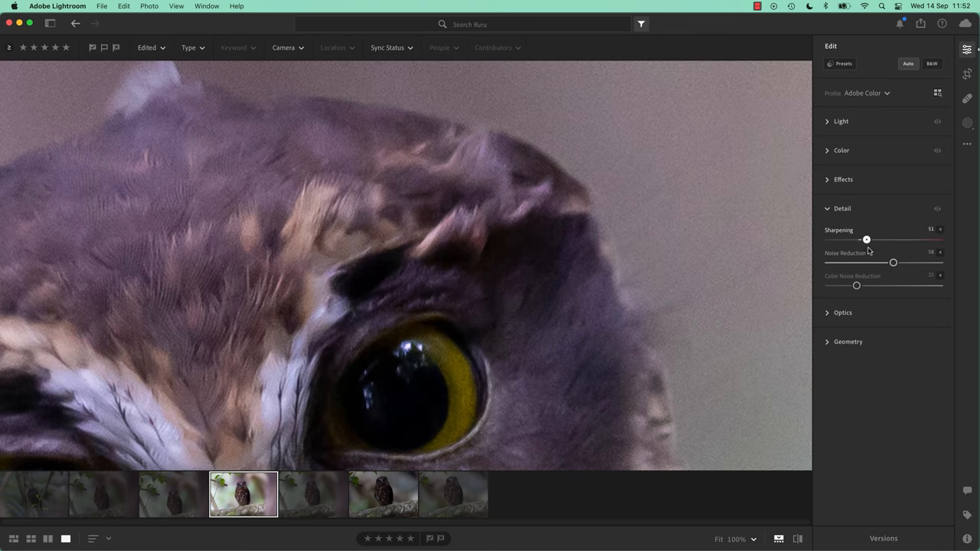
pyautogui.moveTo(893, 262); pyautogui.dragTo(903, 262)
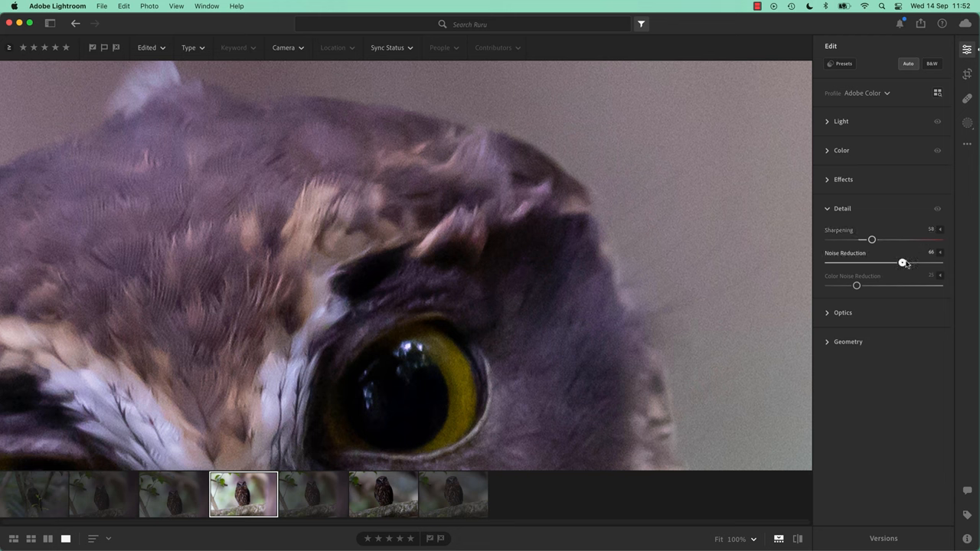
pyautogui.moveTo(902, 262); pyautogui.dragTo(904, 262)
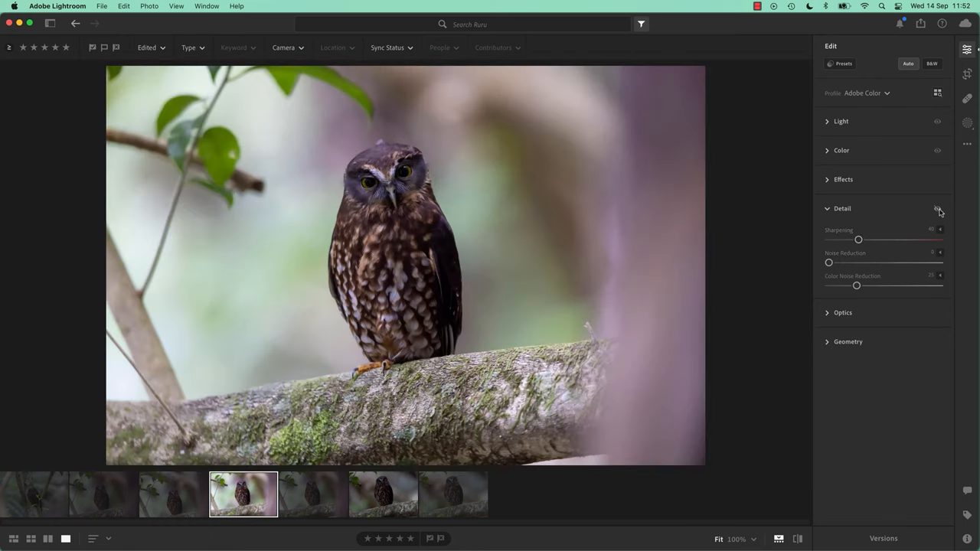
# - Bring Noise Reduction from 0 back up to 68 on the owl's face close-up
pyautogui.moveTo(829, 262); pyautogui.dragTo(905, 262)
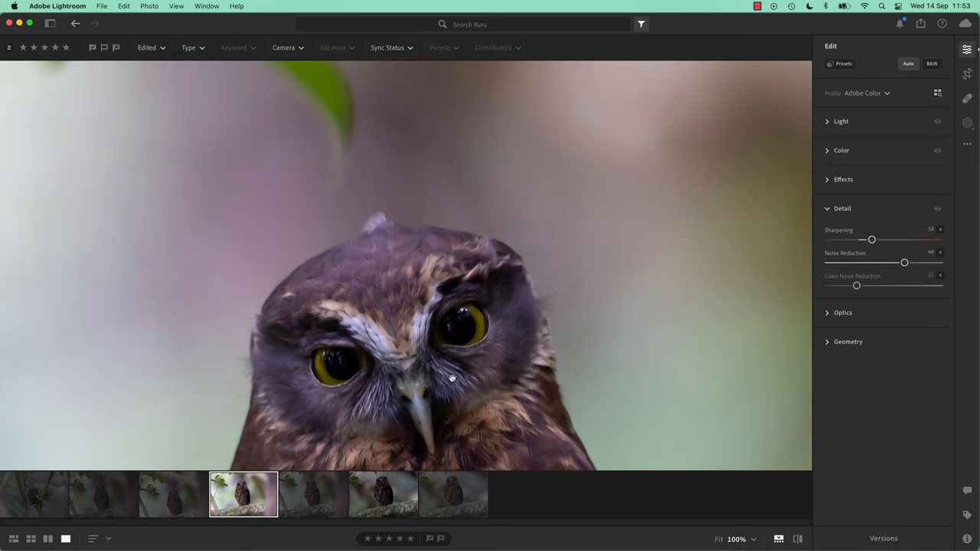
pyautogui.moveTo(478, 355)
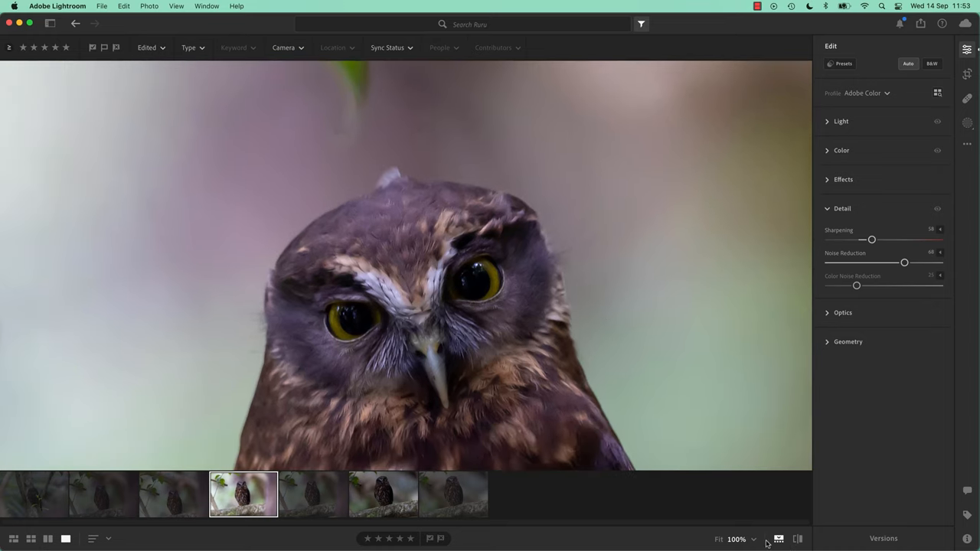
# - Zoom to 200% and pan onto the owl's eye and head edge
pyautogui.click(737, 540)
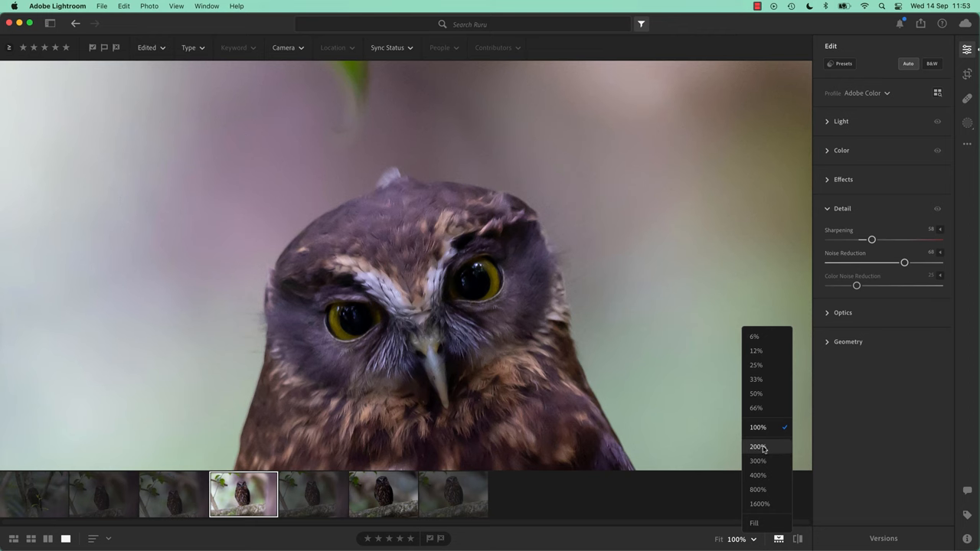
pyautogui.click(757, 446)
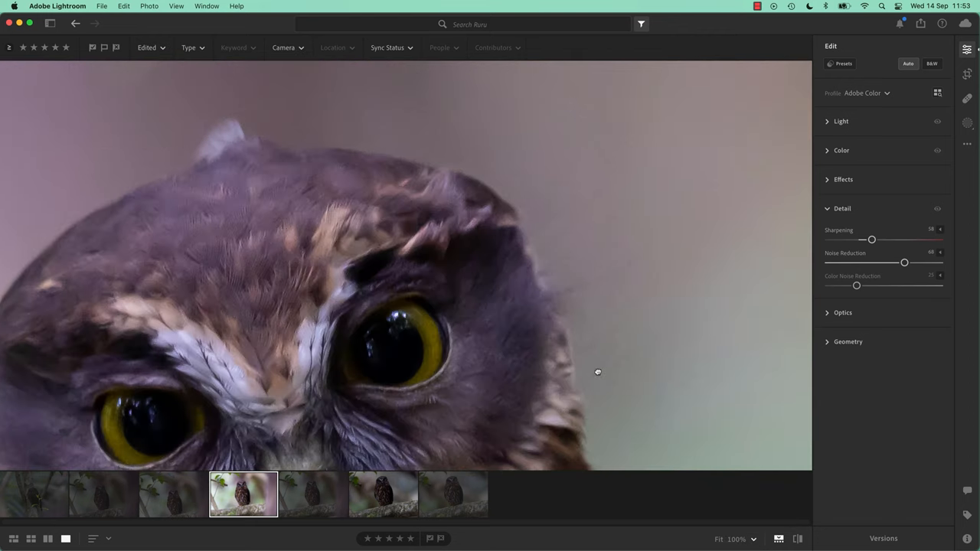
pyautogui.moveTo(598, 372); pyautogui.dragTo(408, 412)
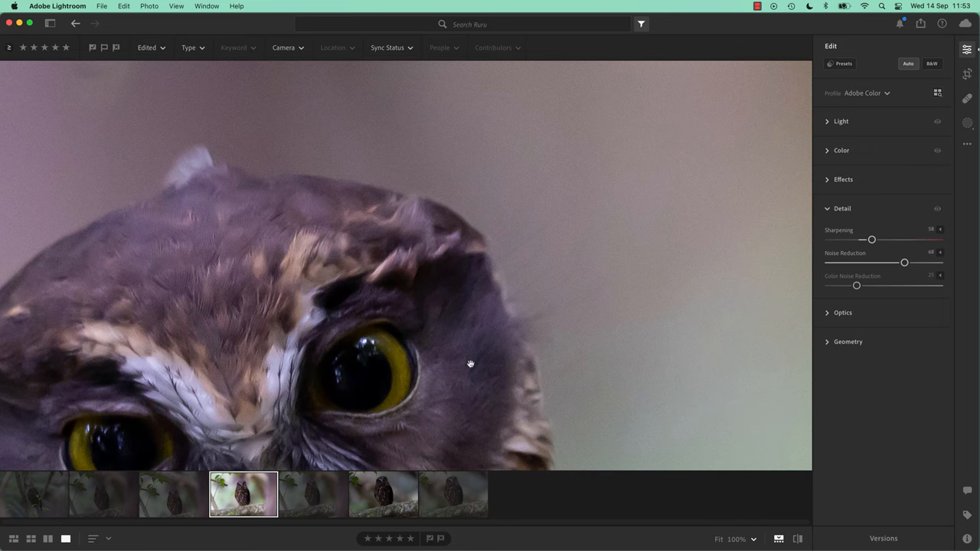
pyautogui.moveTo(933, 218)
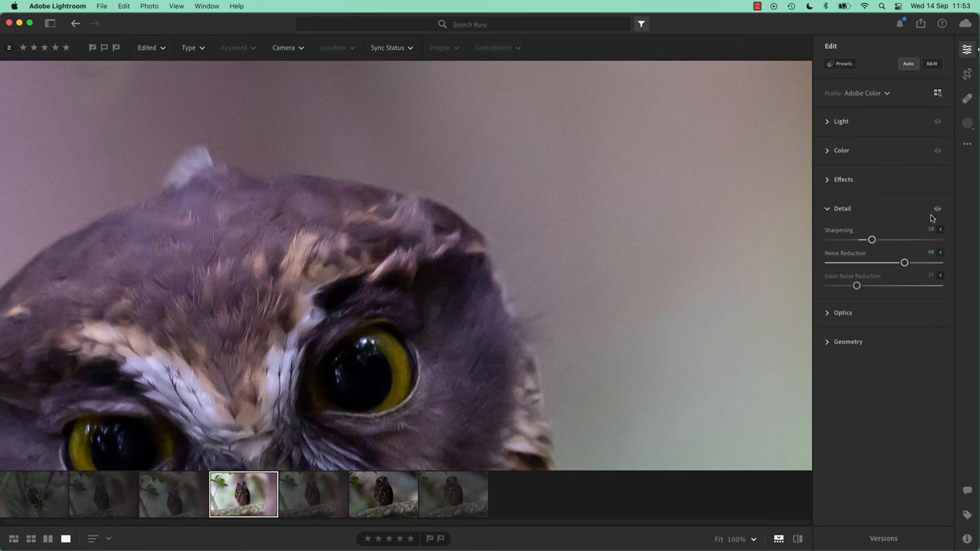
pyautogui.moveTo(490, 276)
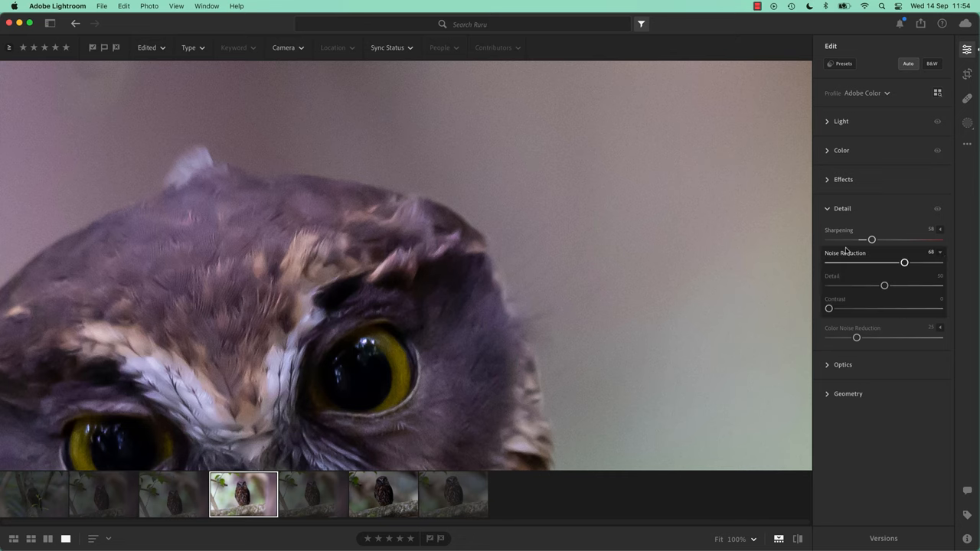
pyautogui.moveTo(942, 256)
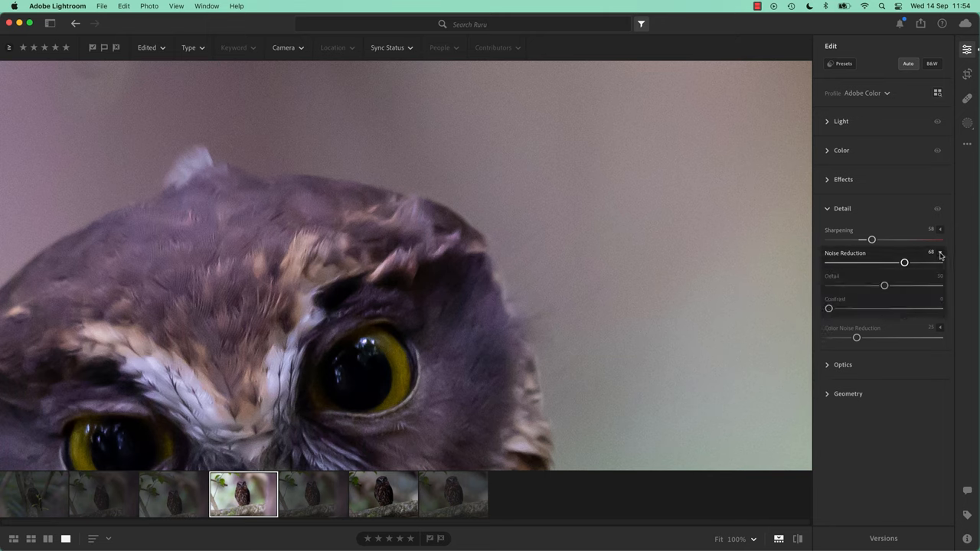
pyautogui.moveTo(920, 315)
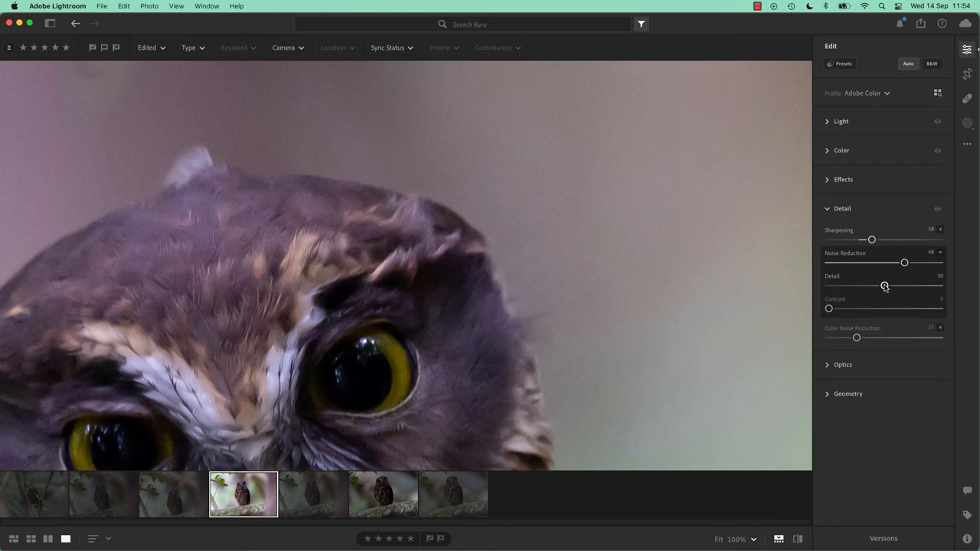
# - Sweep the noise reduction Detail slider between 5 and 100, settling it at 74
pyautogui.moveTo(885, 286); pyautogui.dragTo(941, 286)
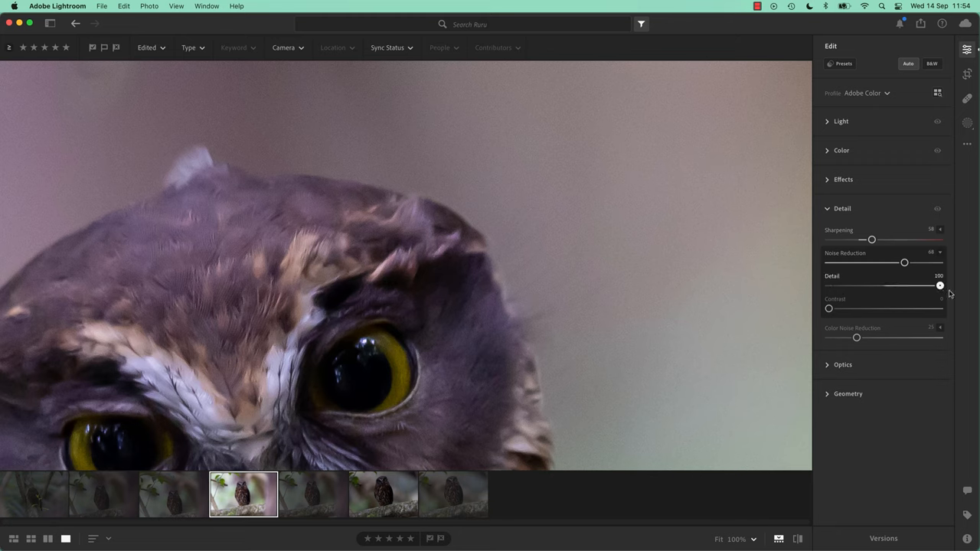
pyautogui.moveTo(941, 285); pyautogui.dragTo(878, 285)
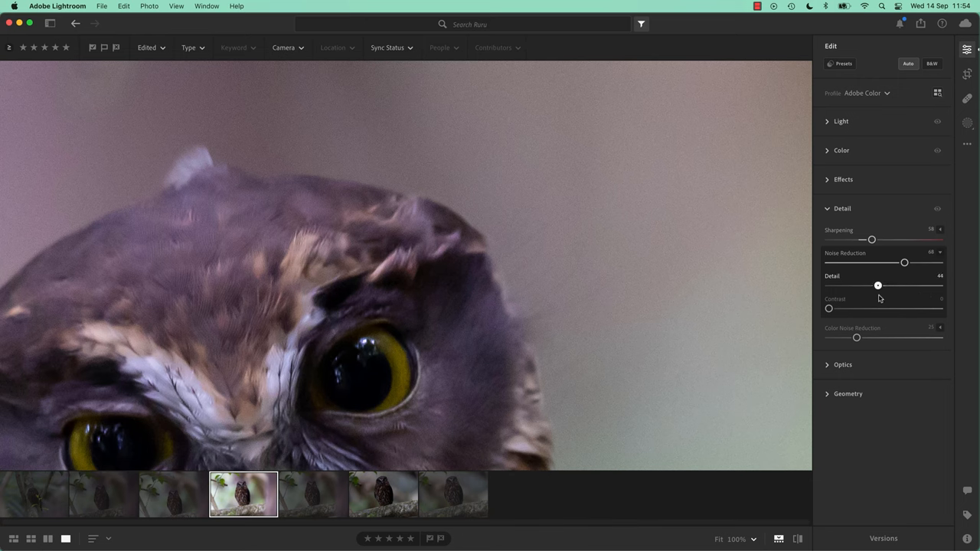
pyautogui.moveTo(879, 285); pyautogui.dragTo(871, 285)
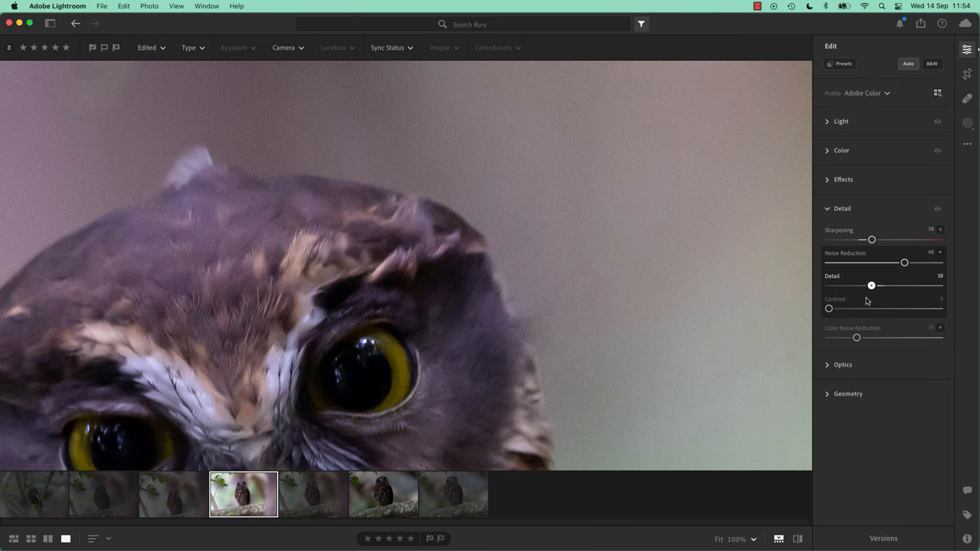
pyautogui.moveTo(871, 285); pyautogui.dragTo(913, 285)
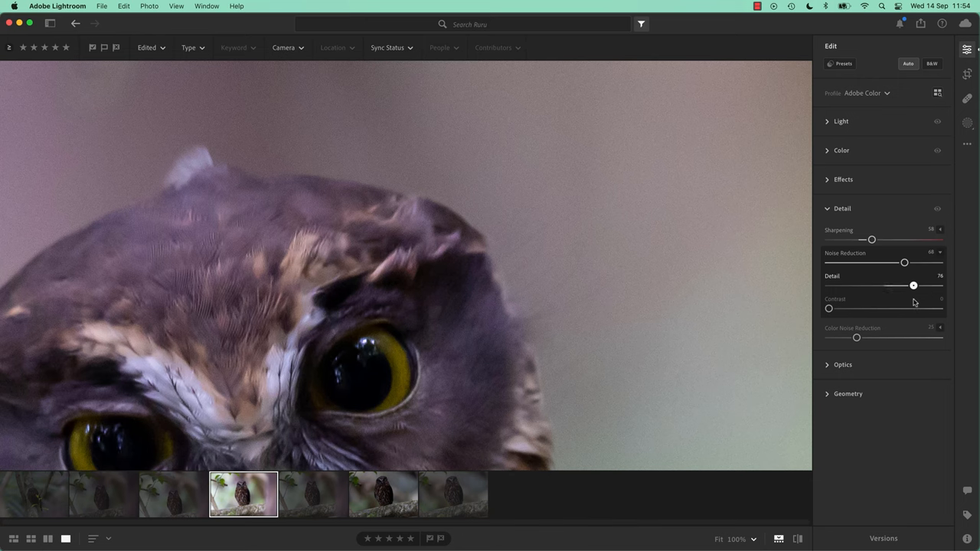
pyautogui.moveTo(913, 285); pyautogui.dragTo(834, 285)
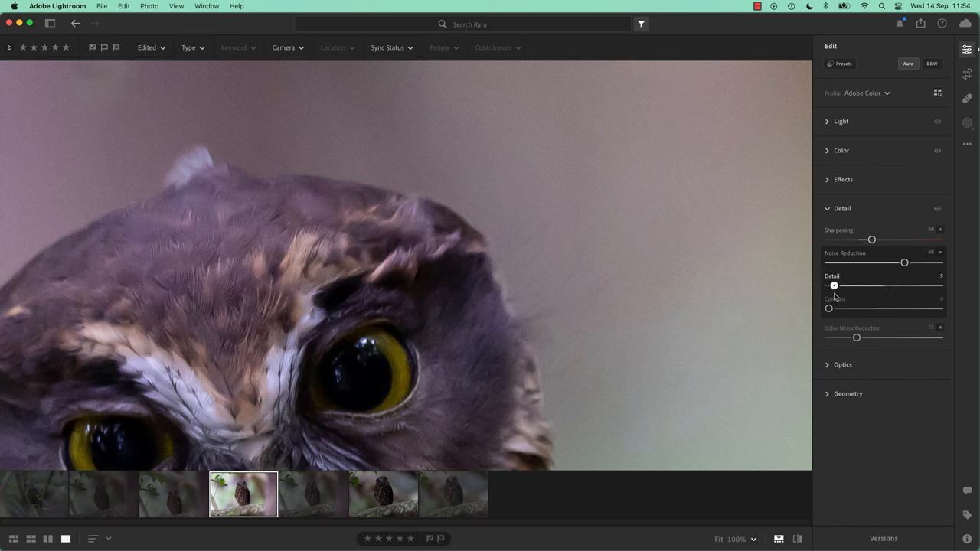
pyautogui.moveTo(834, 285); pyautogui.dragTo(888, 285)
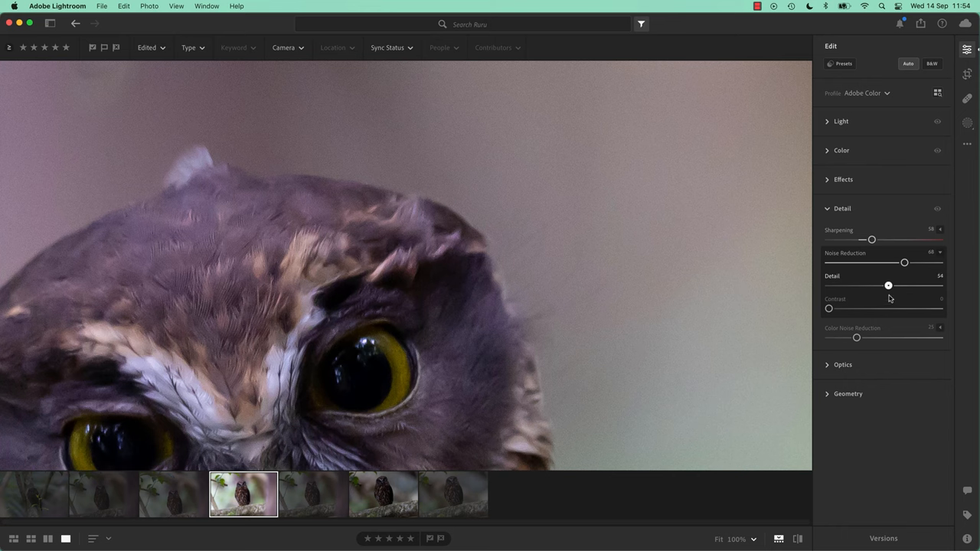
pyautogui.moveTo(888, 284); pyautogui.dragTo(914, 285)
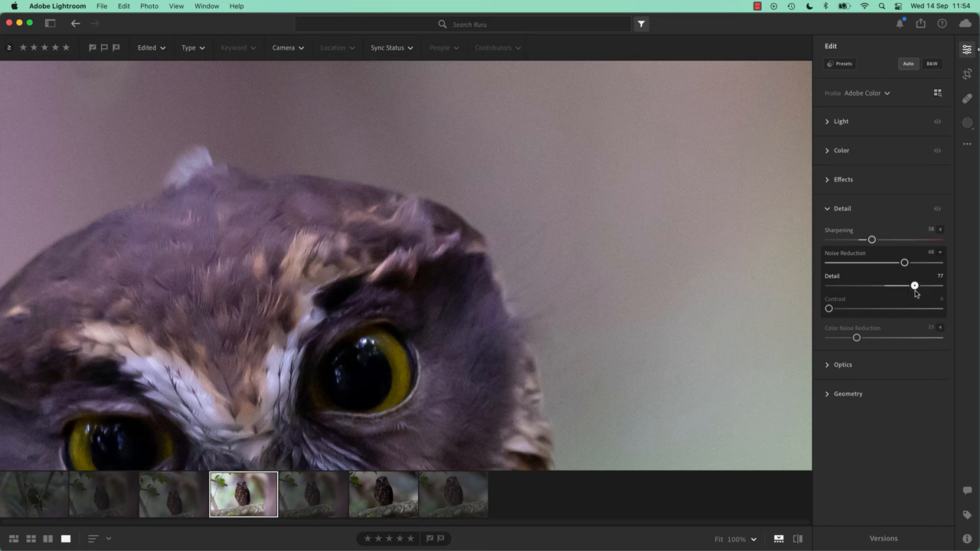
pyautogui.moveTo(915, 285); pyautogui.dragTo(900, 285)
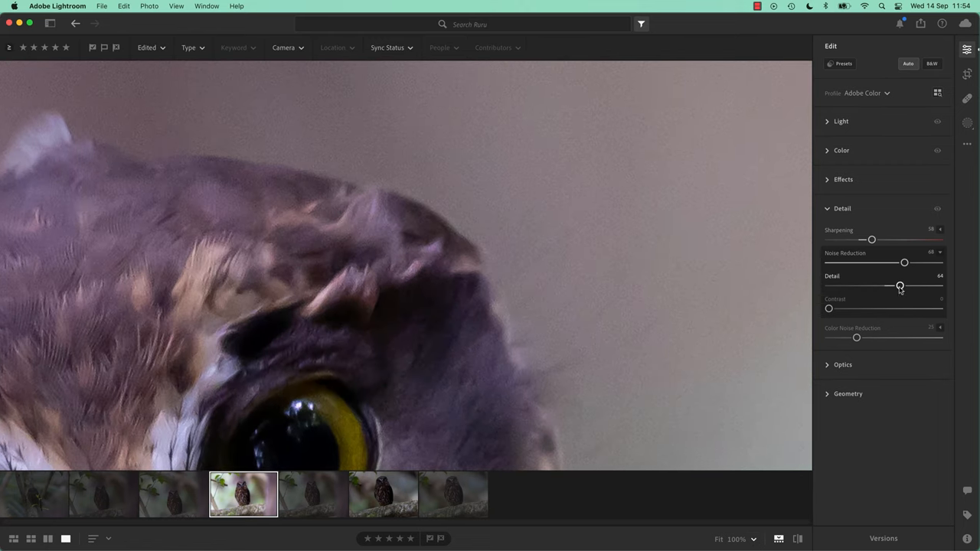
pyautogui.moveTo(899, 286); pyautogui.dragTo(911, 286)
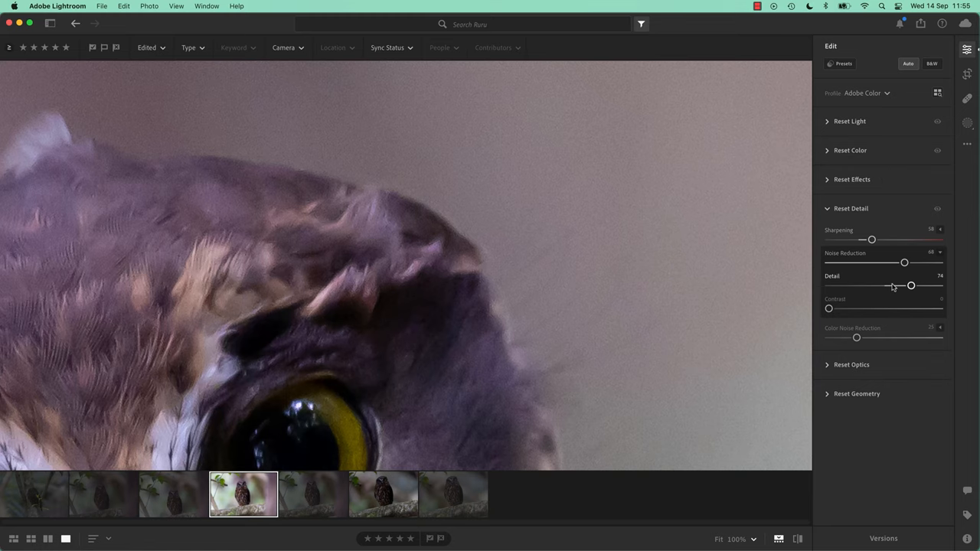
# - Preview the noise reduction Detail mask at values from 42 up to 100
pyautogui.moveTo(911, 285); pyautogui.dragTo(891, 285)
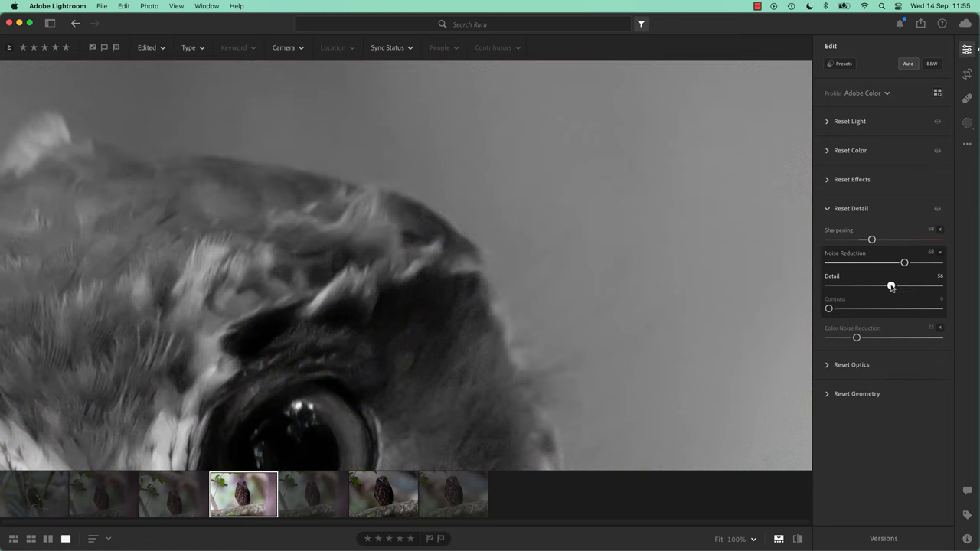
pyautogui.moveTo(891, 286); pyautogui.dragTo(918, 286)
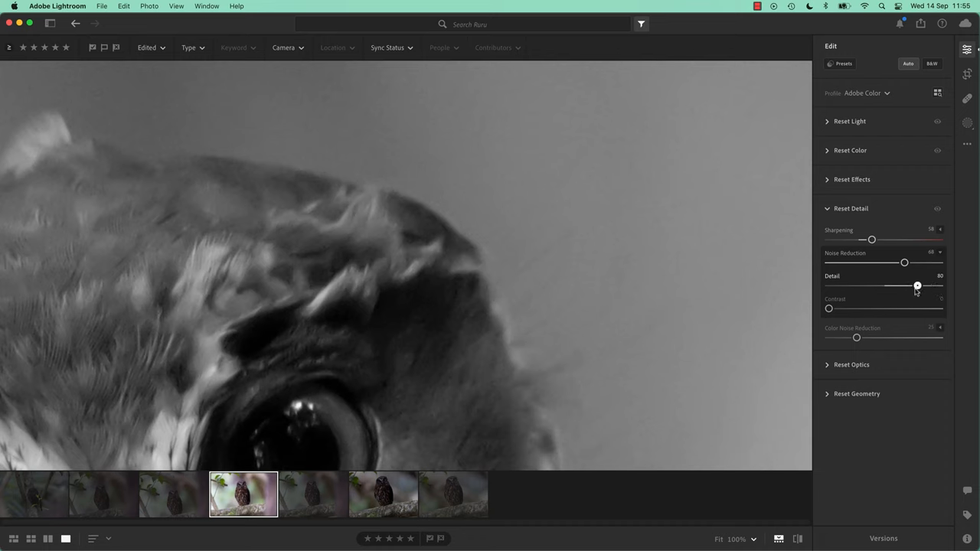
pyautogui.moveTo(917, 285); pyautogui.dragTo(940, 284)
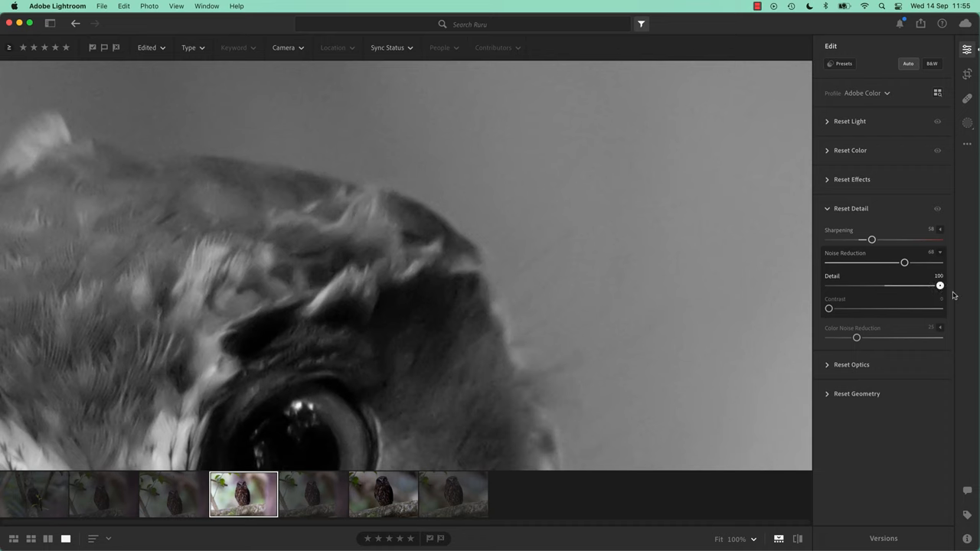
pyautogui.moveTo(940, 285); pyautogui.dragTo(876, 285)
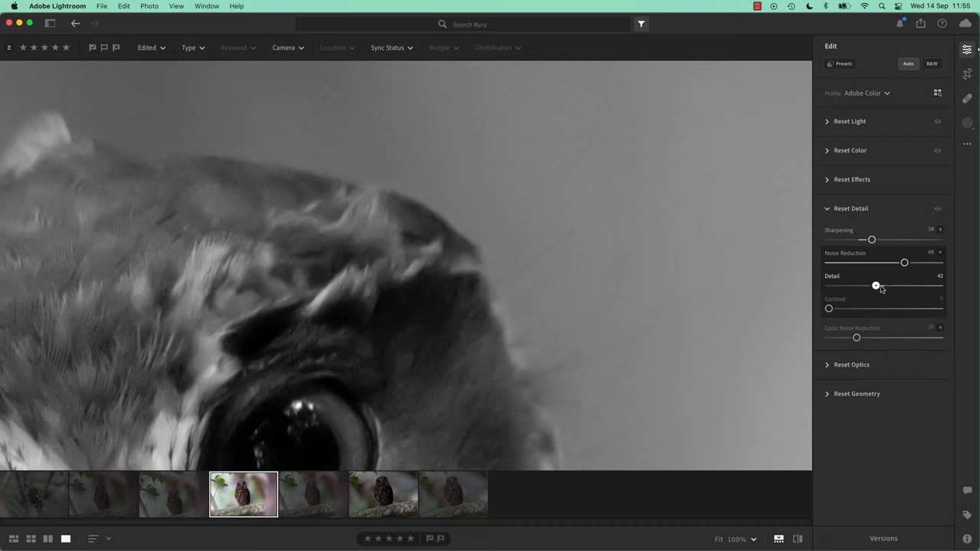
pyautogui.moveTo(876, 285); pyautogui.dragTo(934, 285)
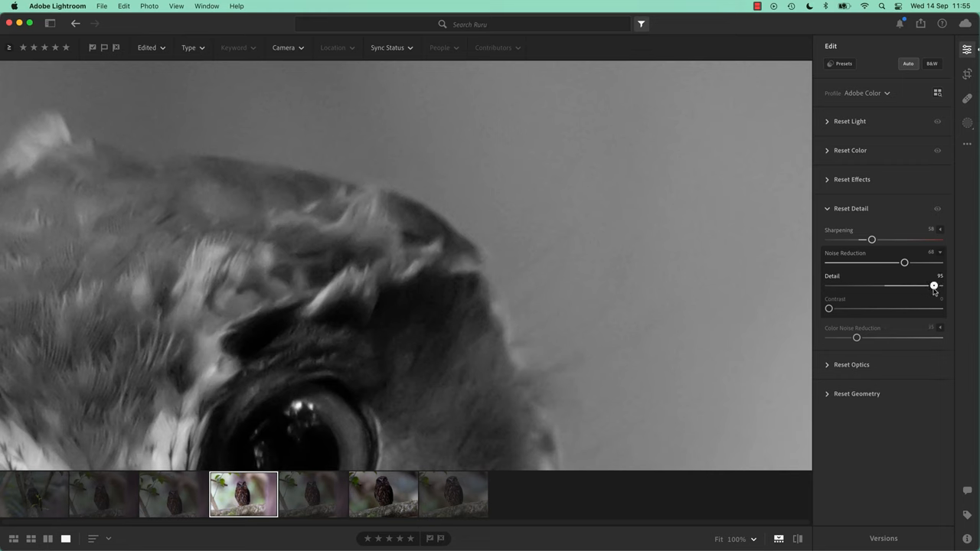
pyautogui.moveTo(934, 285); pyautogui.dragTo(940, 285)
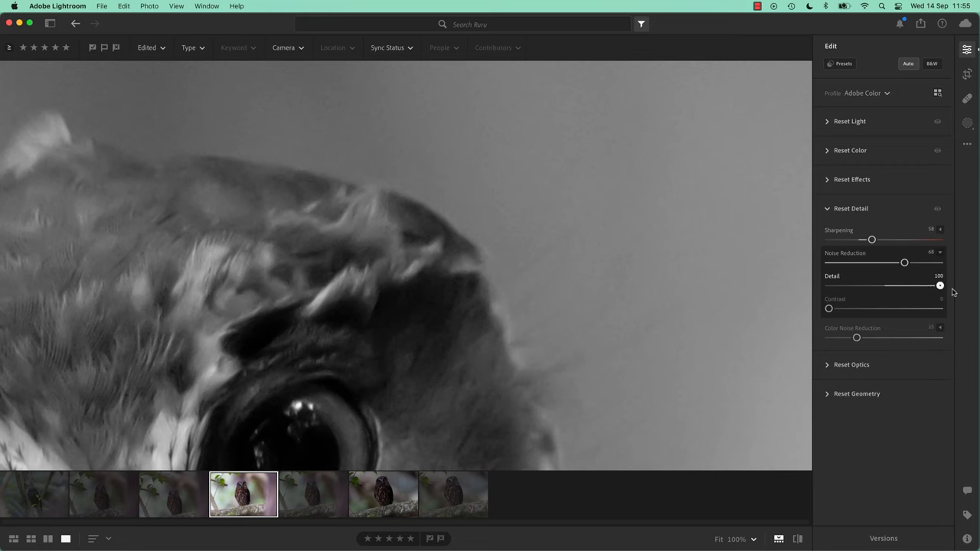
pyautogui.moveTo(950, 292)
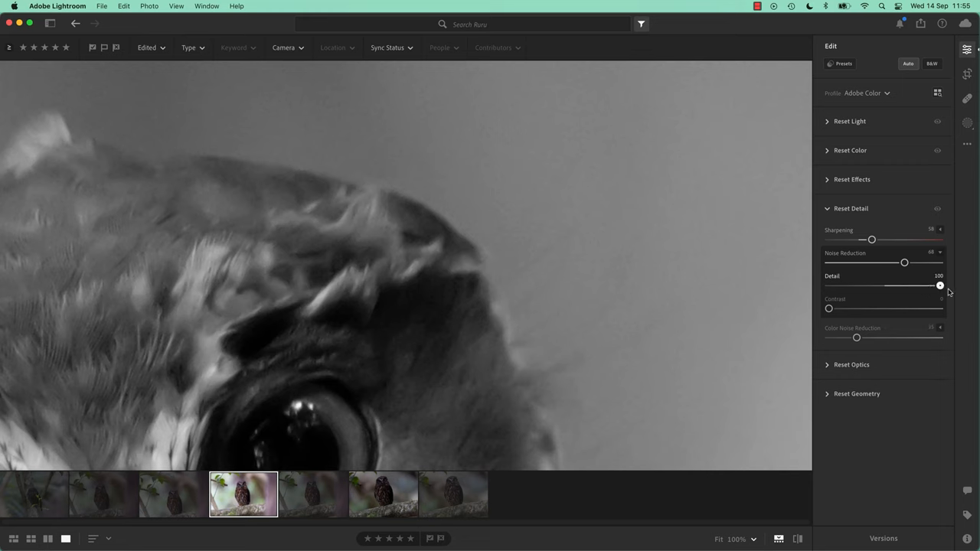
# - Settle noise Detail at 58, with sharpening 58 and noise reduction 68
pyautogui.moveTo(941, 285); pyautogui.dragTo(901, 285)
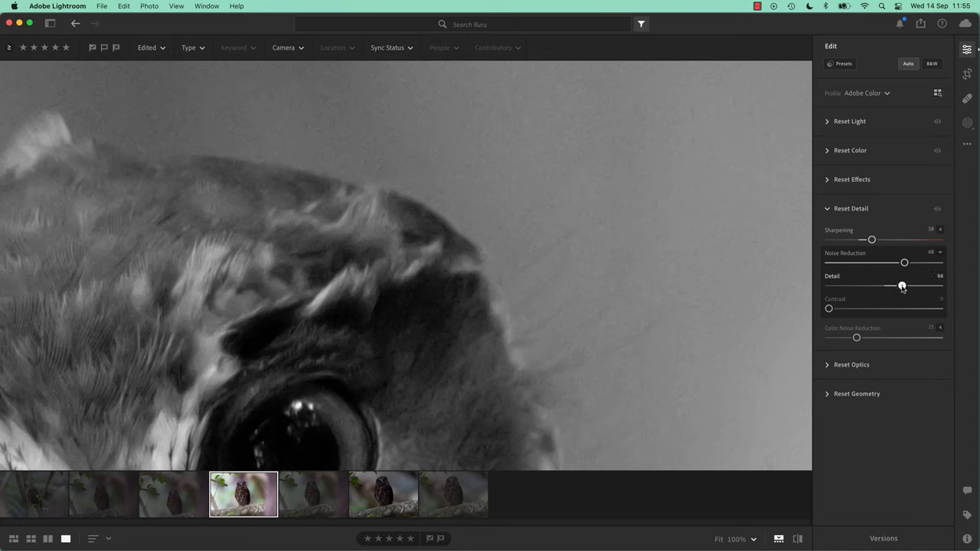
pyautogui.moveTo(902, 285); pyautogui.dragTo(906, 286)
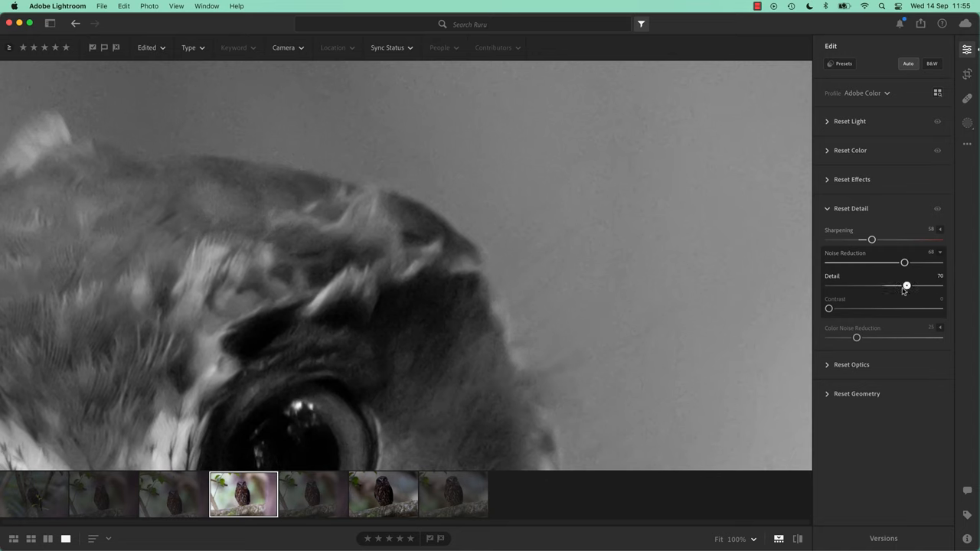
pyautogui.moveTo(908, 285); pyautogui.dragTo(906, 285)
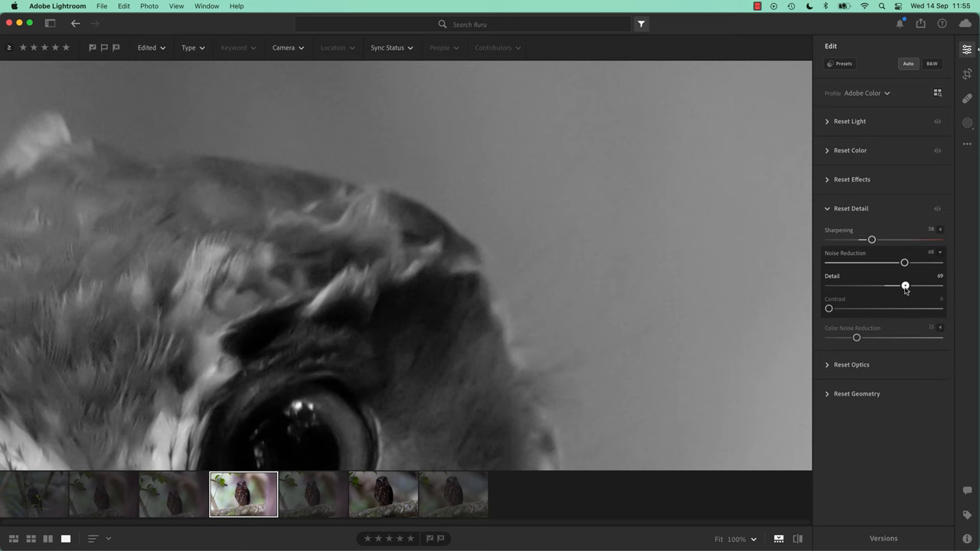
pyautogui.moveTo(906, 286); pyautogui.dragTo(893, 285)
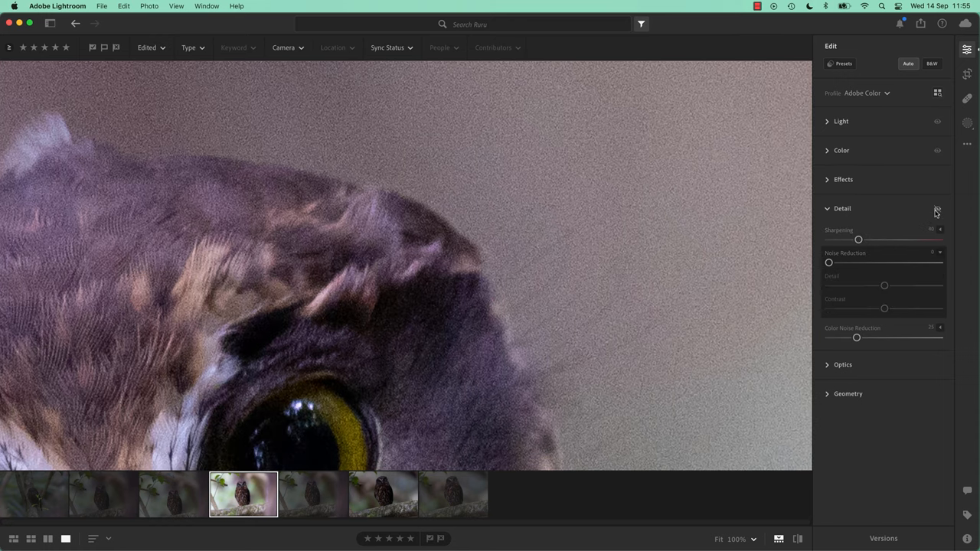
pyautogui.moveTo(829, 262); pyautogui.dragTo(904, 262)
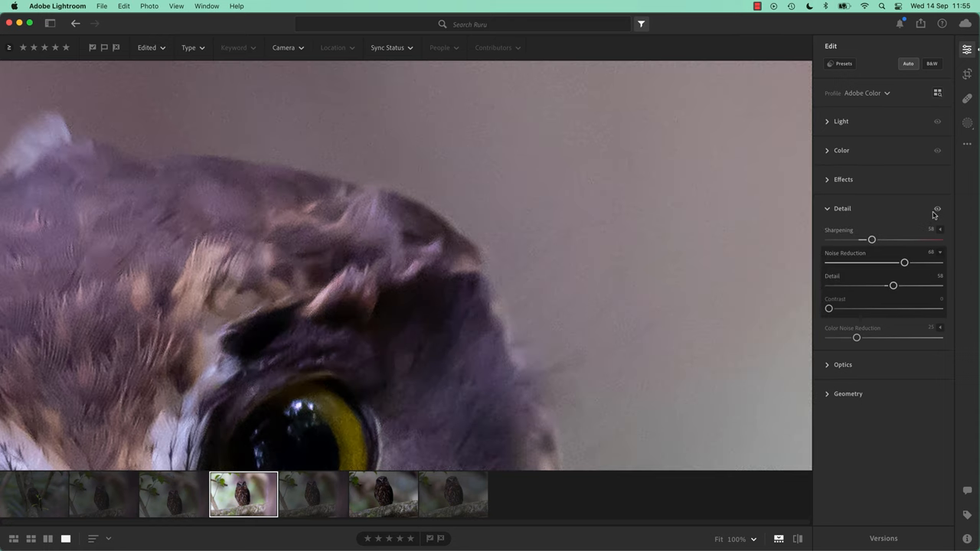
pyautogui.moveTo(936, 209)
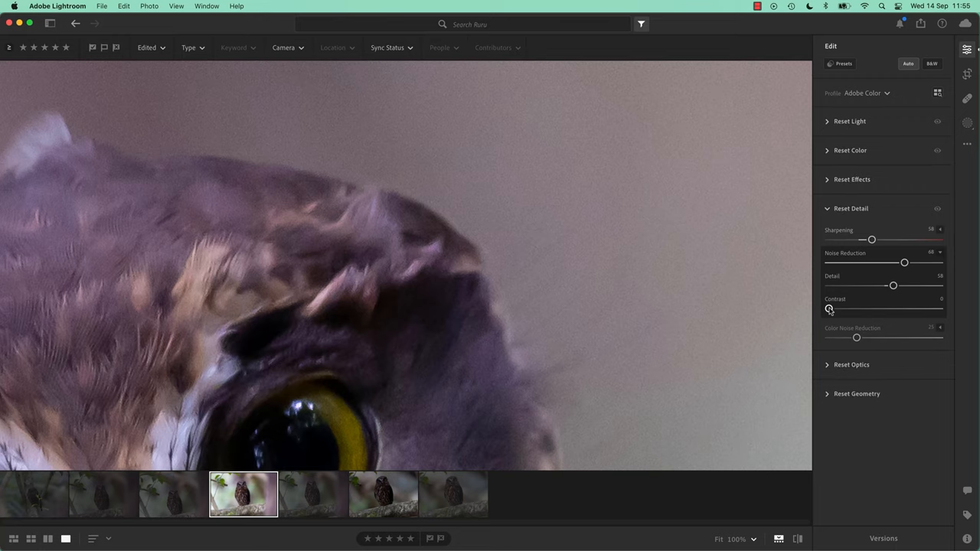
pyautogui.moveTo(828, 308); pyautogui.dragTo(893, 307)
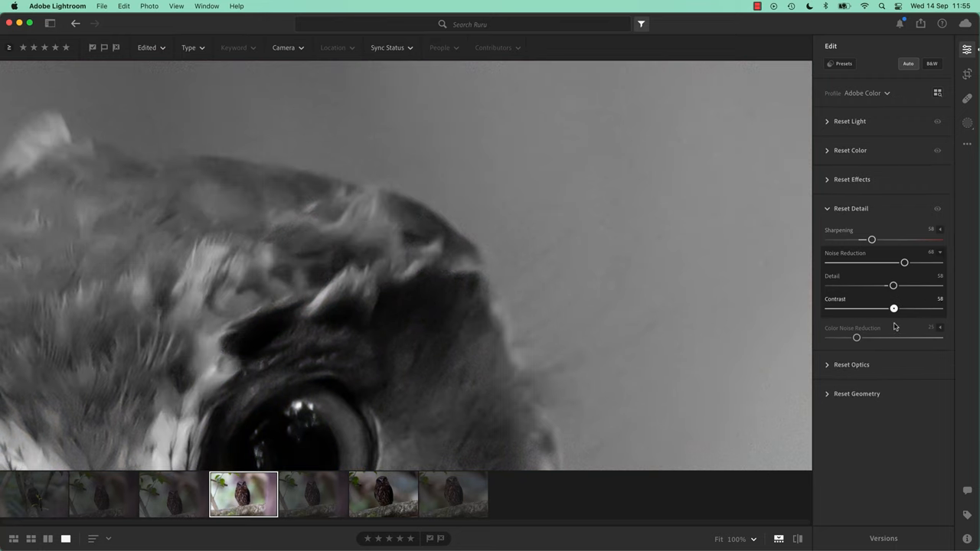
pyautogui.moveTo(893, 308); pyautogui.dragTo(867, 307)
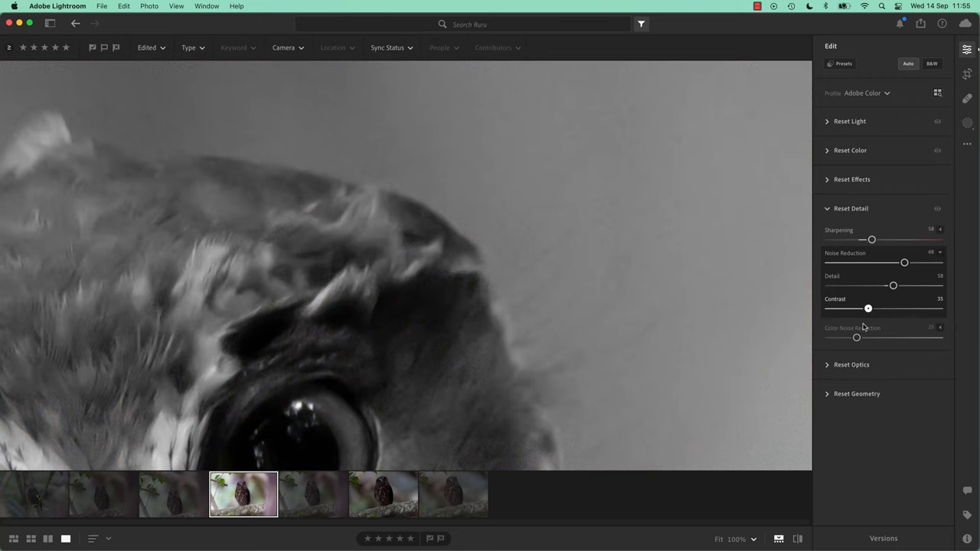
pyautogui.moveTo(868, 308); pyautogui.dragTo(852, 308)
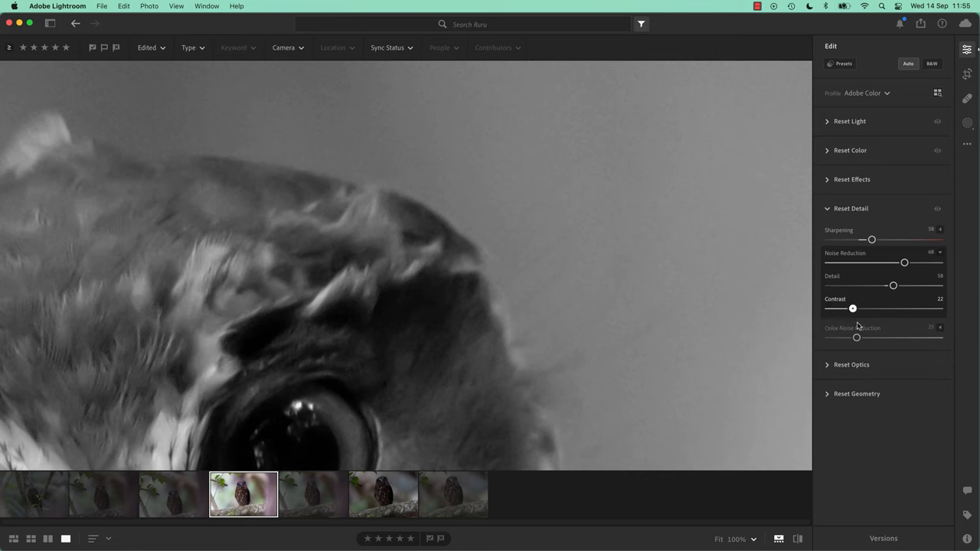
pyautogui.moveTo(852, 308); pyautogui.dragTo(897, 308)
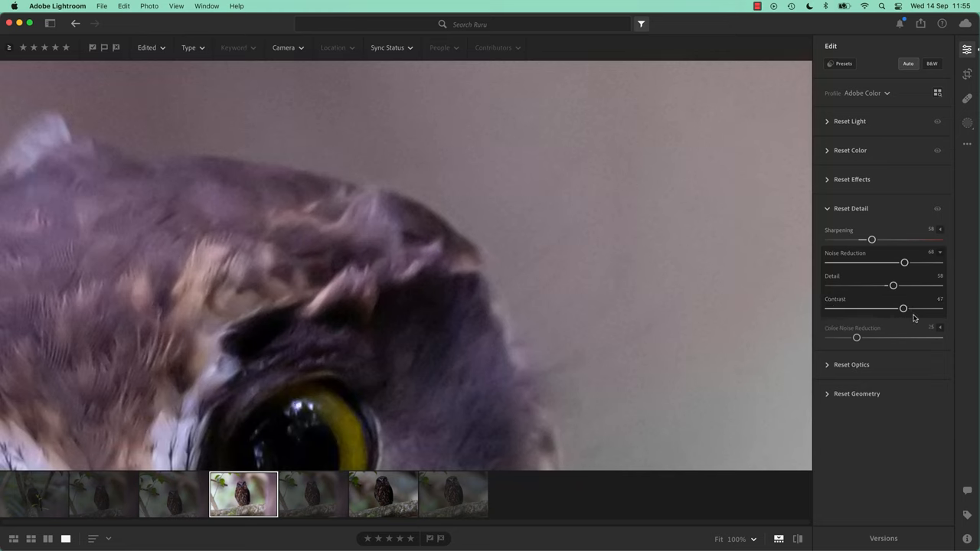
pyautogui.moveTo(903, 307); pyautogui.dragTo(872, 308)
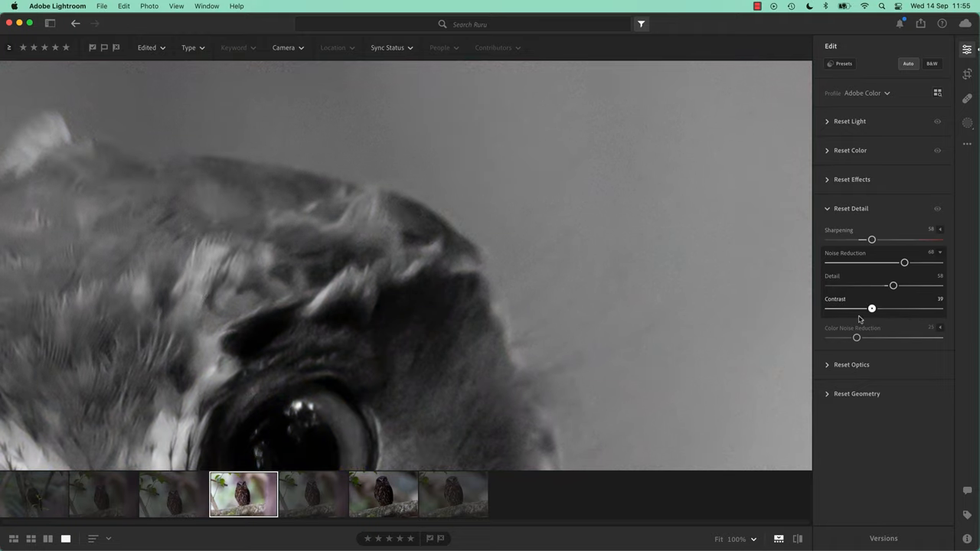
pyautogui.moveTo(871, 309); pyautogui.dragTo(887, 309)
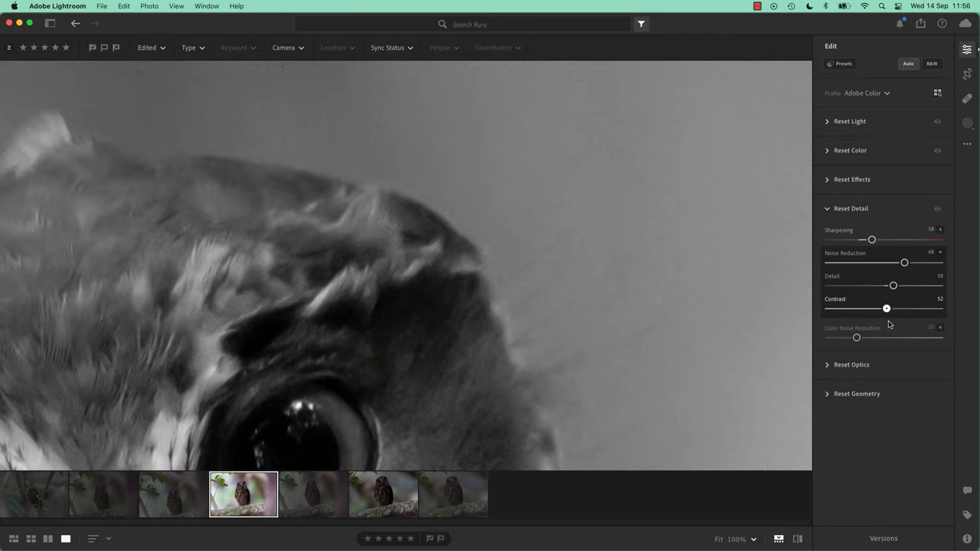
pyautogui.moveTo(887, 307); pyautogui.dragTo(846, 308)
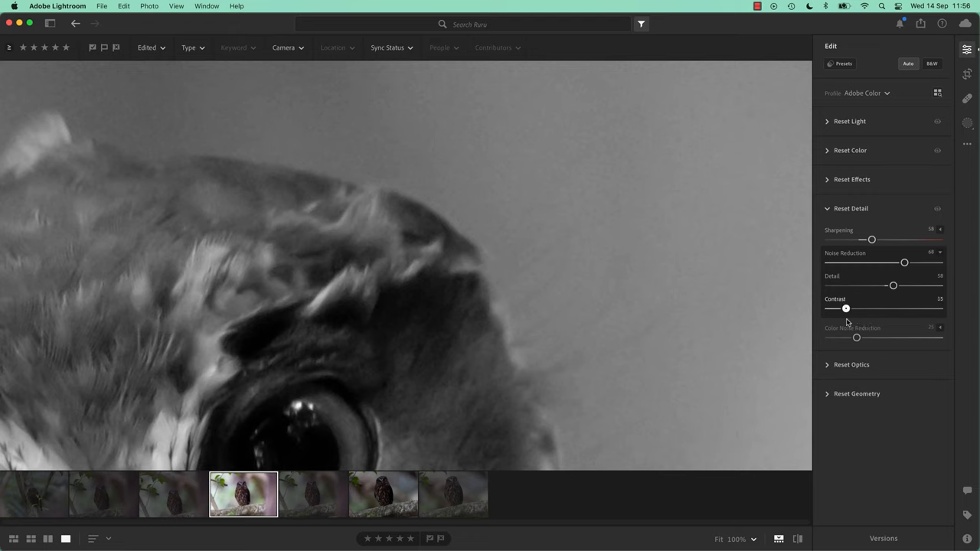
pyautogui.moveTo(846, 308); pyautogui.dragTo(849, 308)
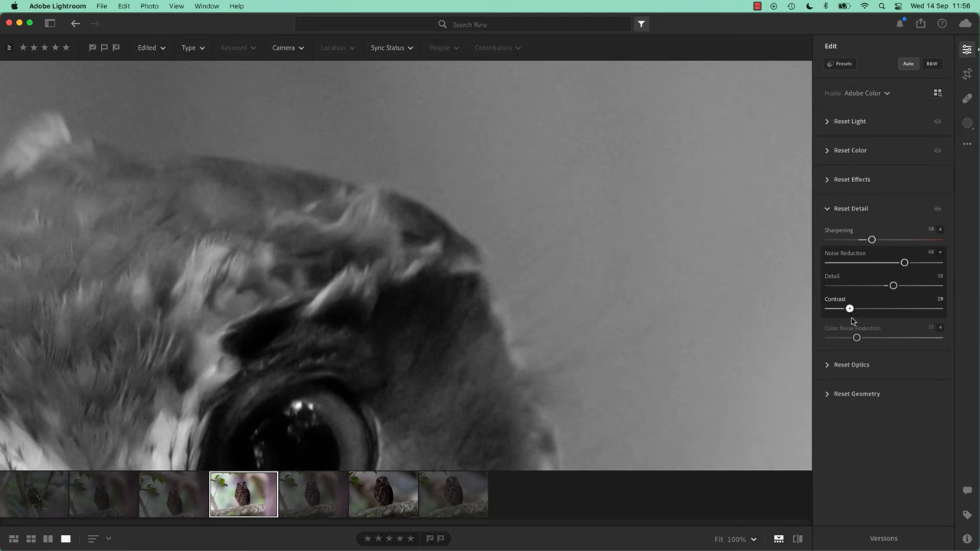
pyautogui.moveTo(848, 307); pyautogui.dragTo(829, 308)
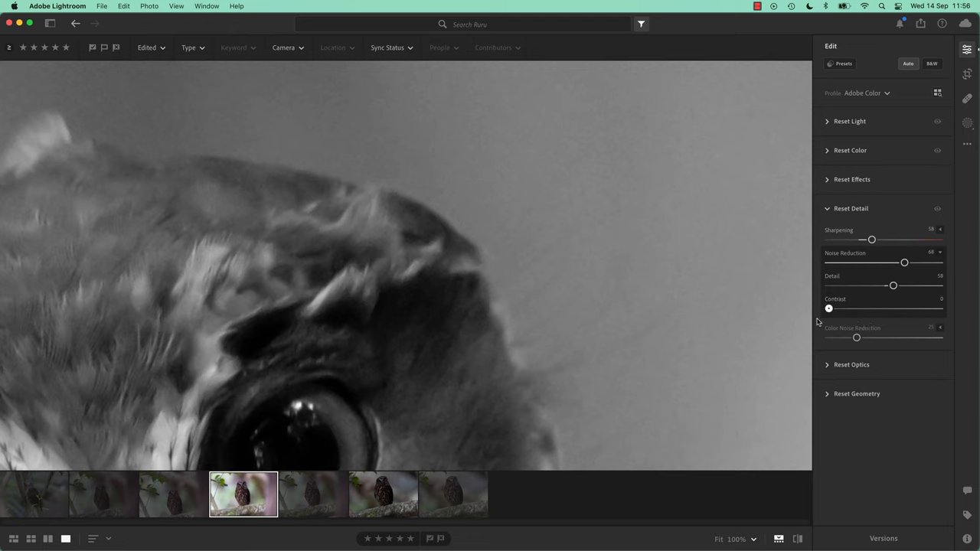
pyautogui.moveTo(829, 308); pyautogui.dragTo(855, 308)
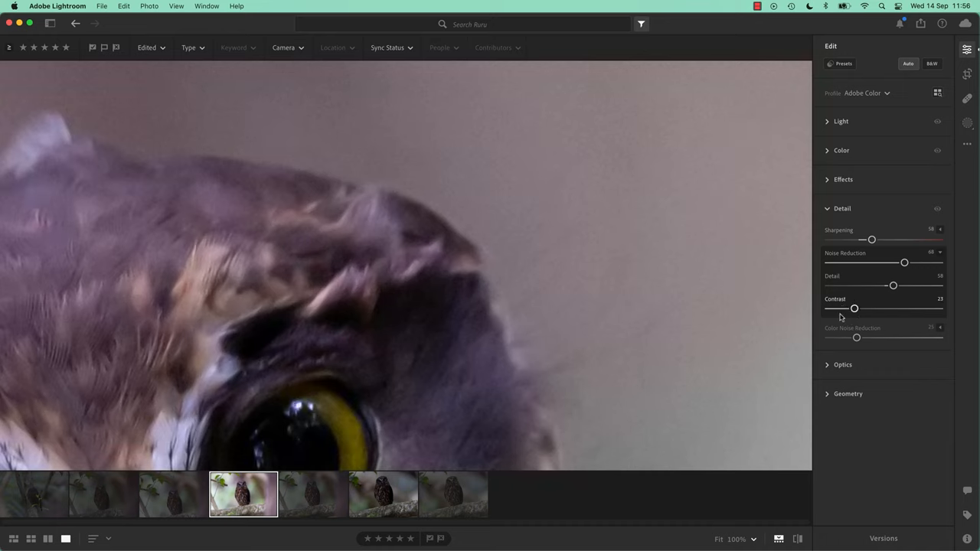
pyautogui.click(932, 64)
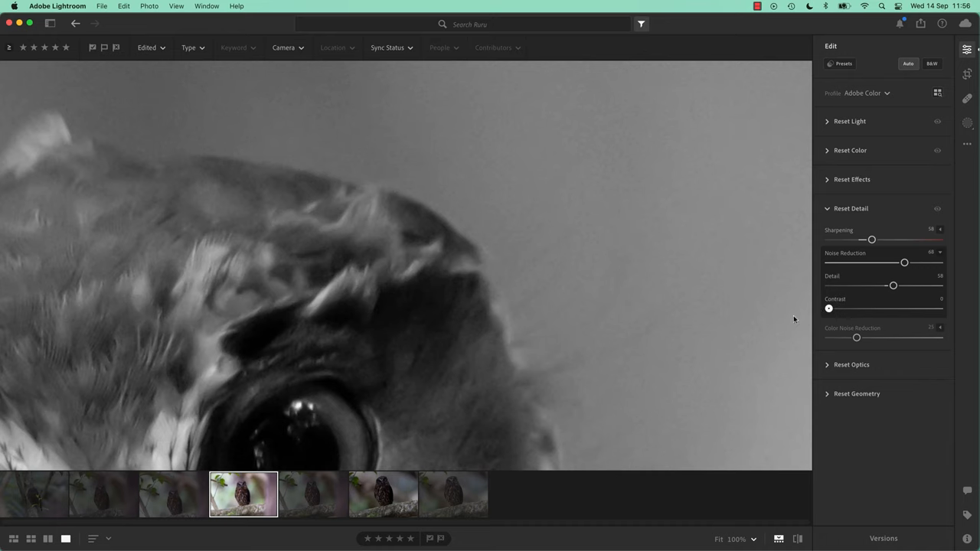
pyautogui.moveTo(828, 309); pyautogui.dragTo(844, 308)
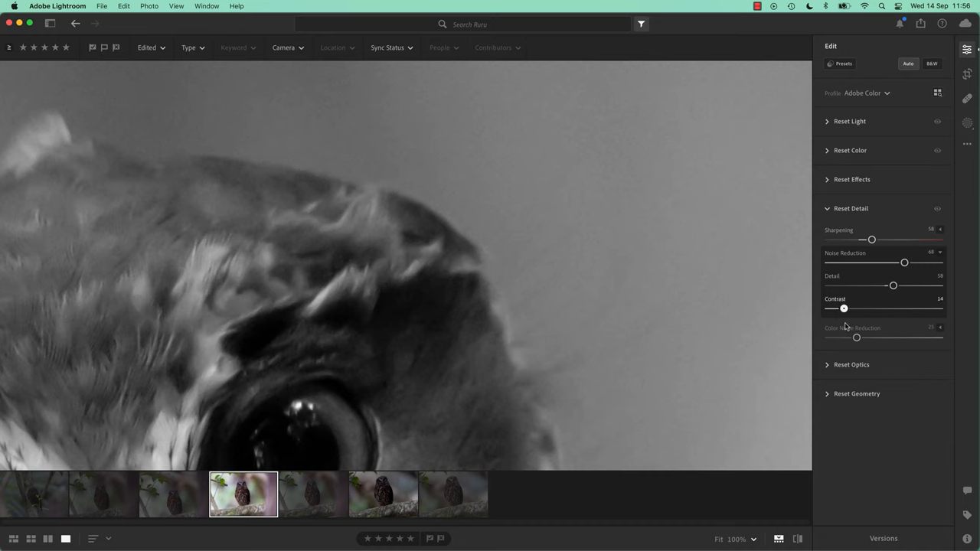
pyautogui.moveTo(844, 308); pyautogui.dragTo(850, 308)
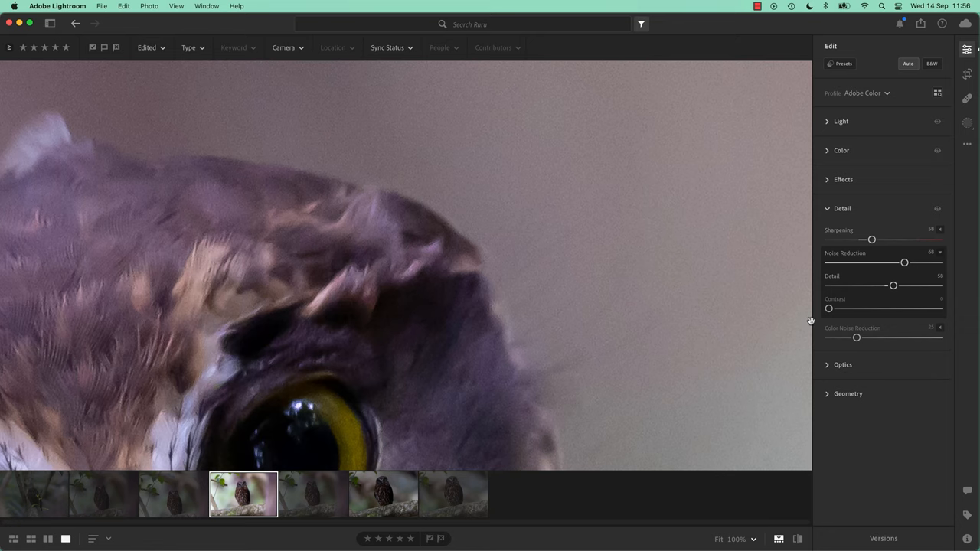
pyautogui.moveTo(549, 317)
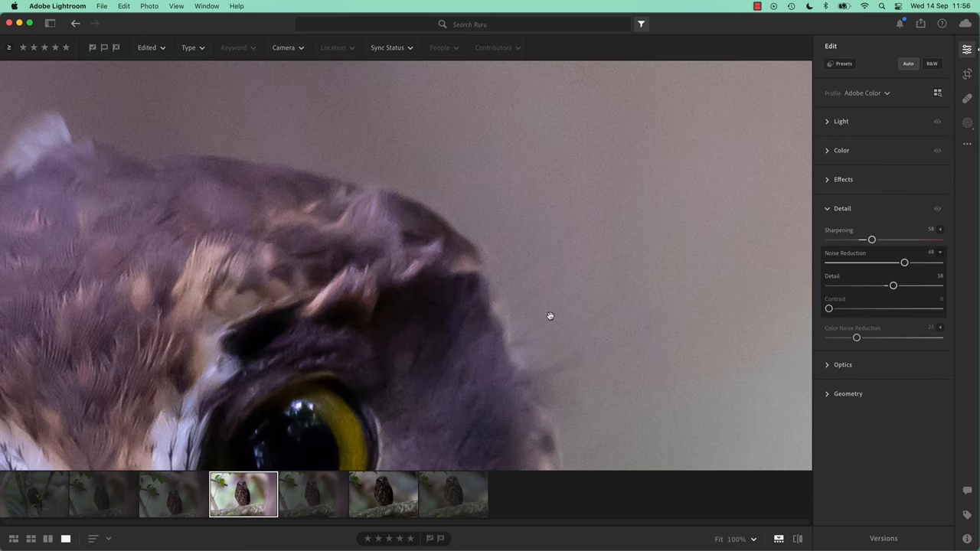
pyautogui.moveTo(537, 313)
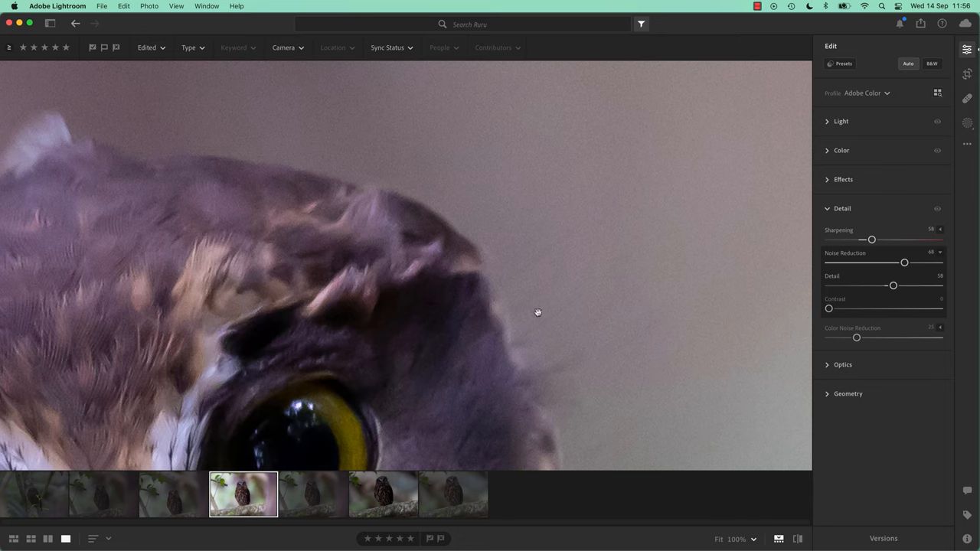
# - Toggle the extra Noise Reduction options and leave them hidden
pyautogui.click(940, 253)
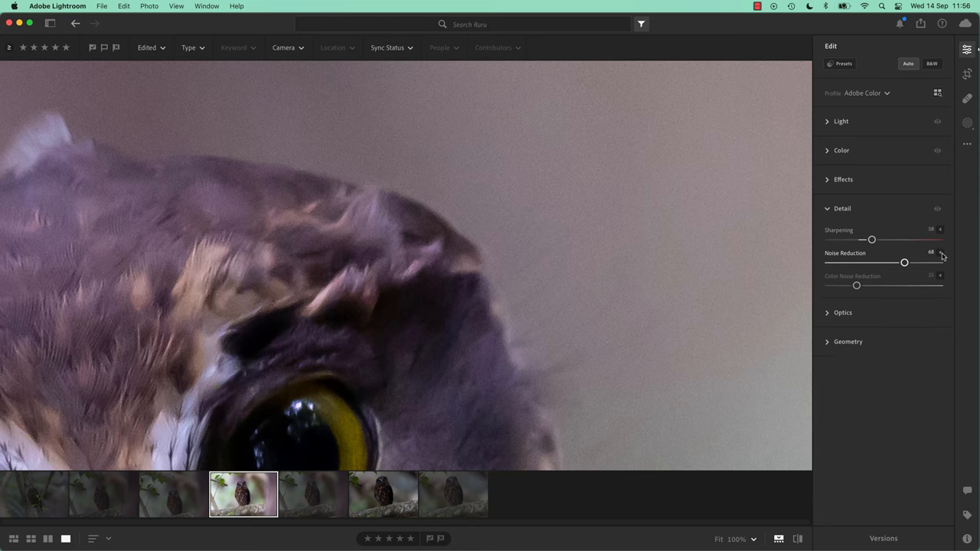
pyautogui.click(939, 253)
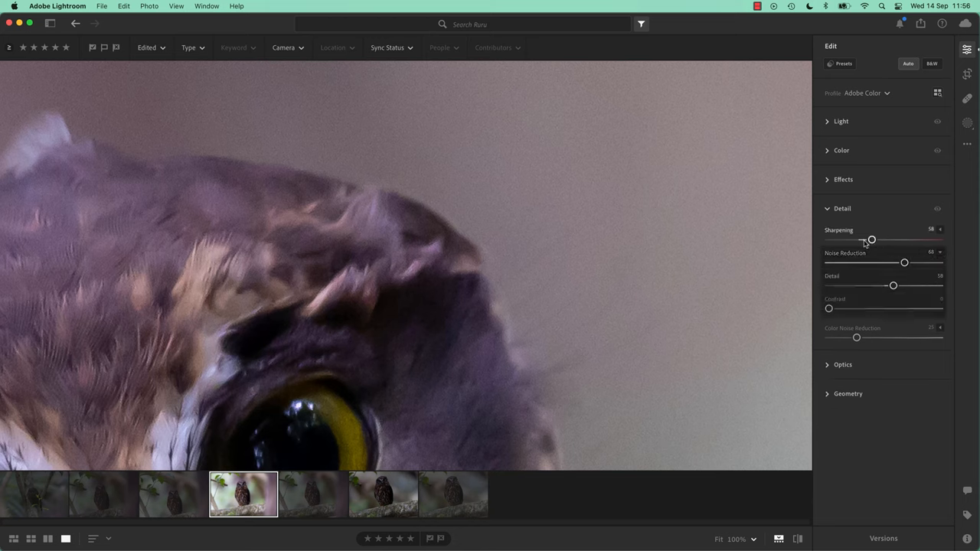
pyautogui.moveTo(939, 254)
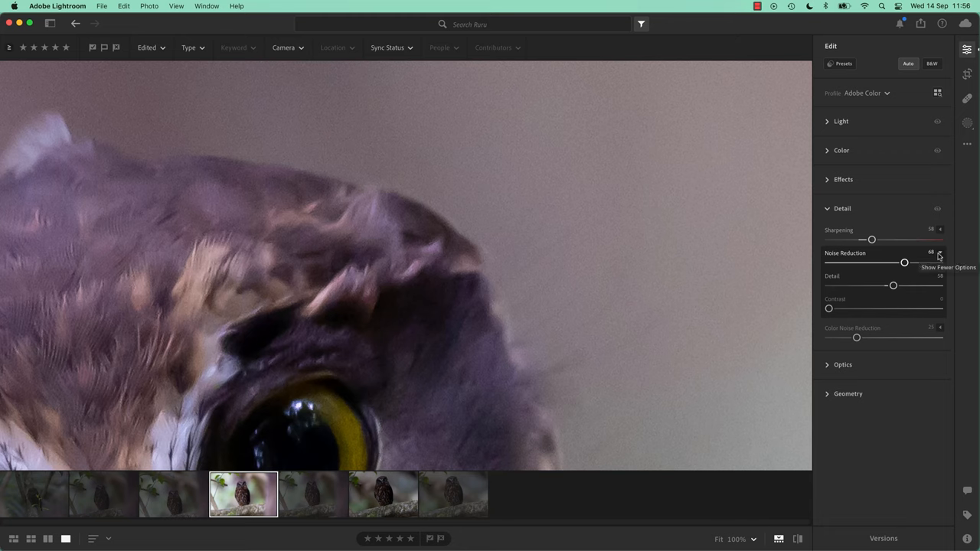
pyautogui.click(939, 253)
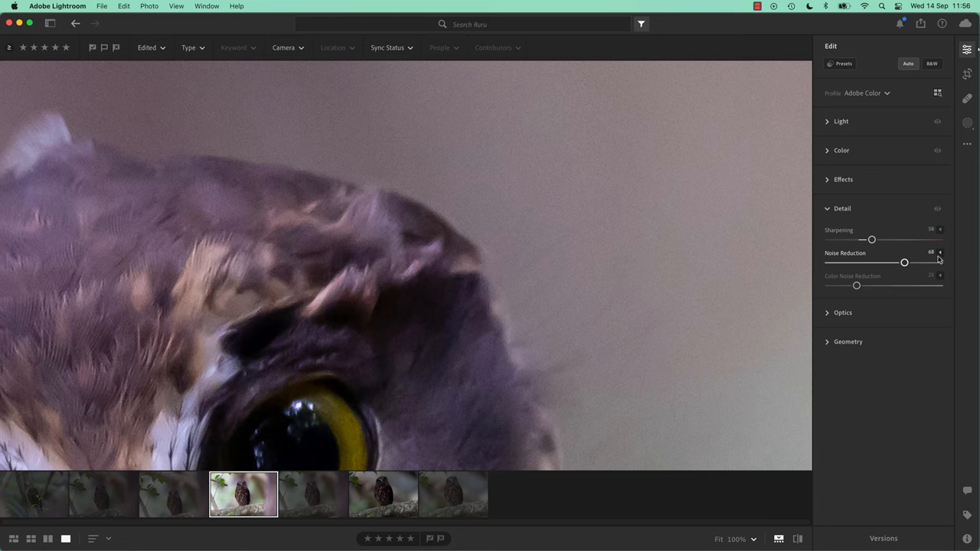
pyautogui.moveTo(941, 259)
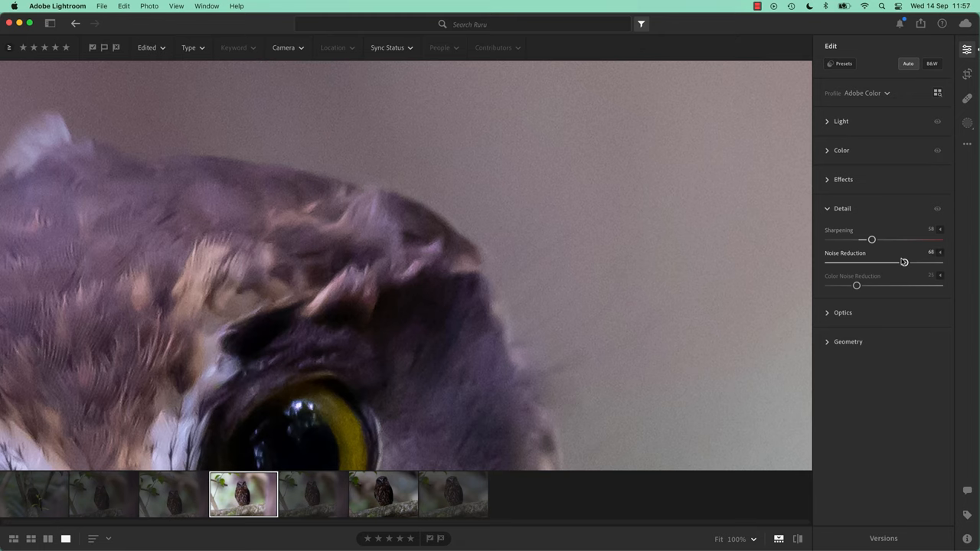
pyautogui.moveTo(903, 261)
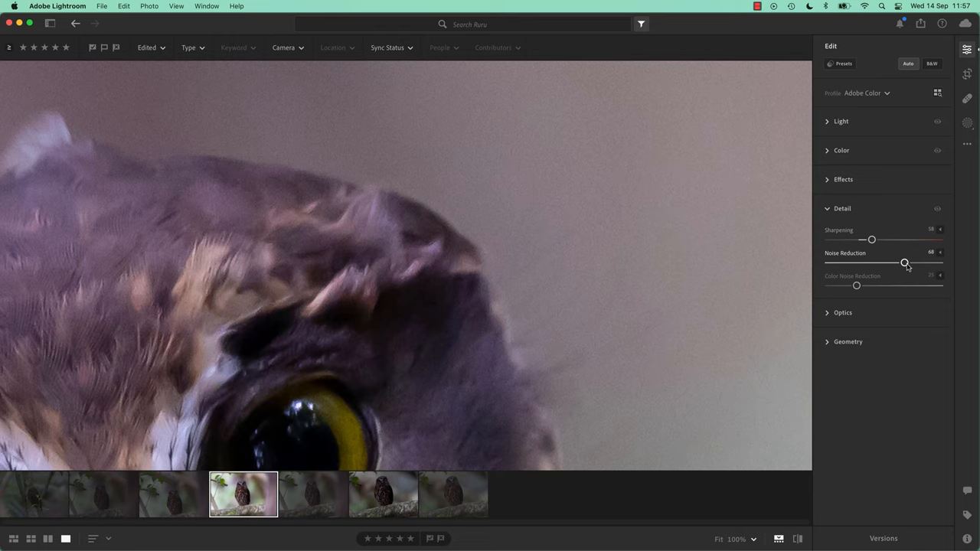
# - Alt-drag Noise Reduction through greyscale previews, releasing it at 69
pyautogui.click(932, 63)
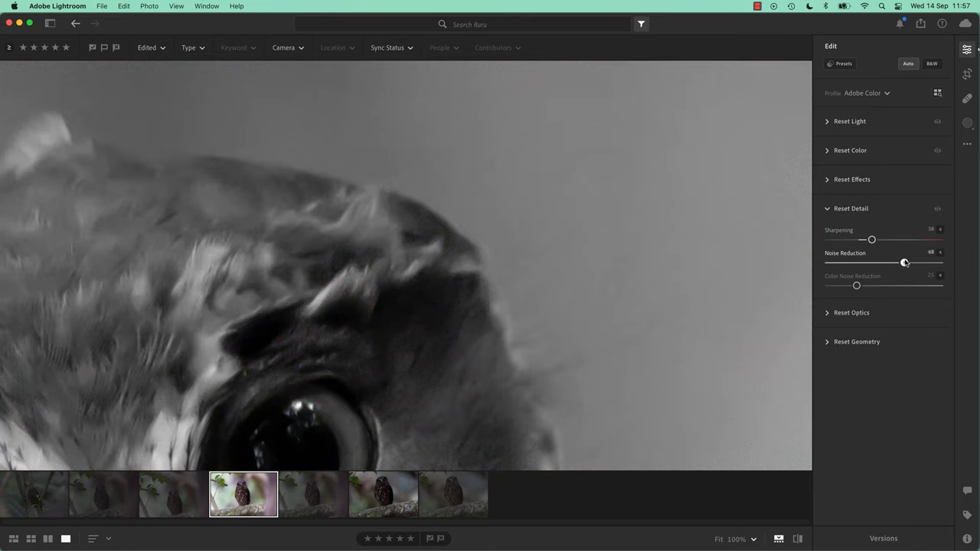
pyautogui.moveTo(904, 263); pyautogui.dragTo(913, 263)
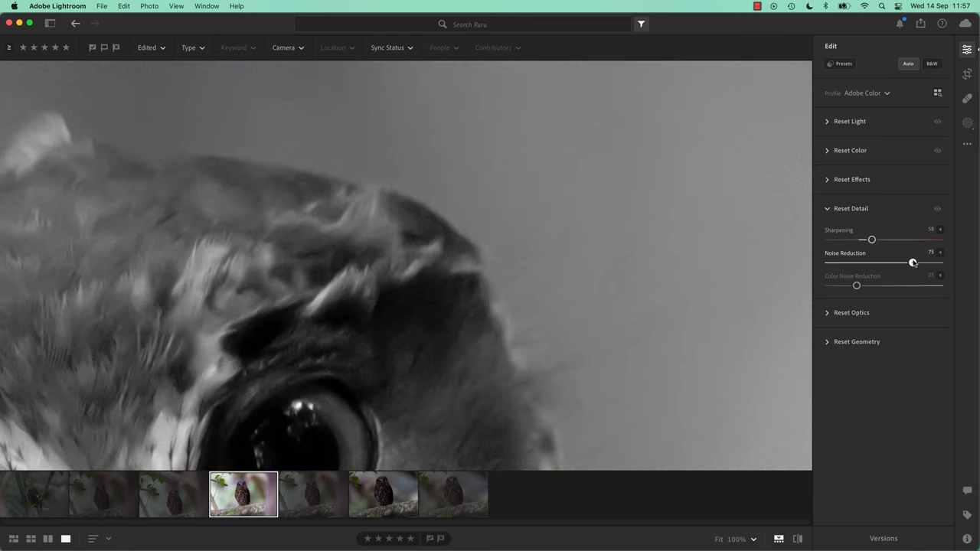
pyautogui.moveTo(913, 263); pyautogui.dragTo(910, 262)
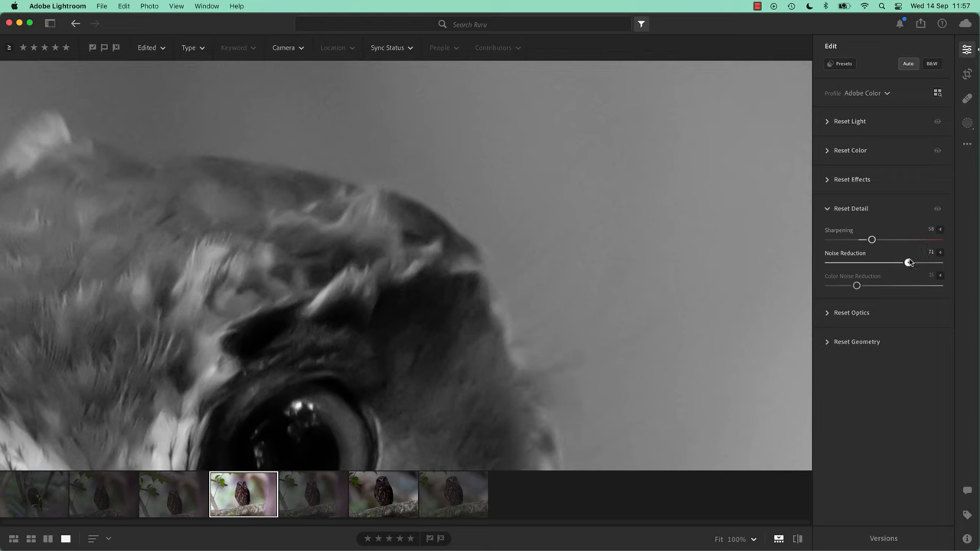
pyautogui.moveTo(910, 262); pyautogui.dragTo(922, 262)
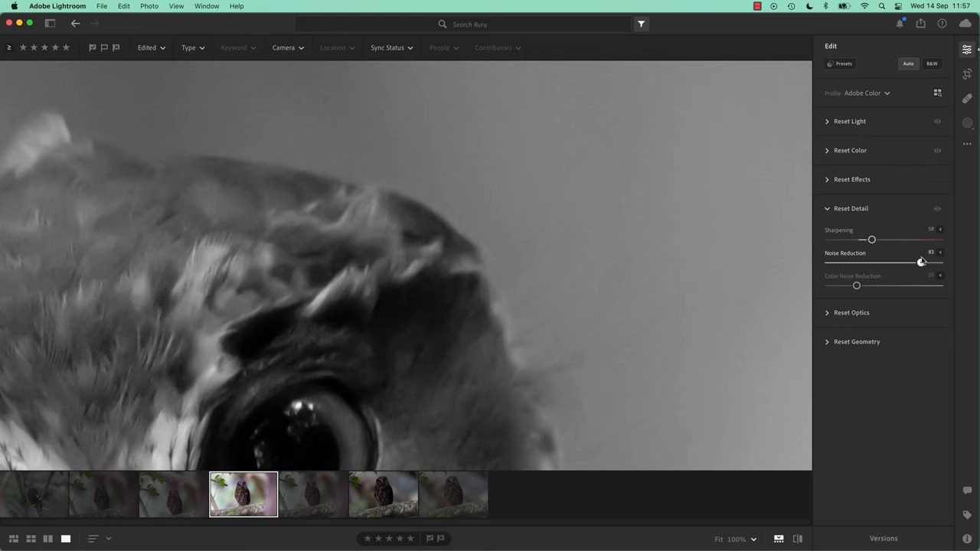
pyautogui.moveTo(922, 262); pyautogui.dragTo(909, 262)
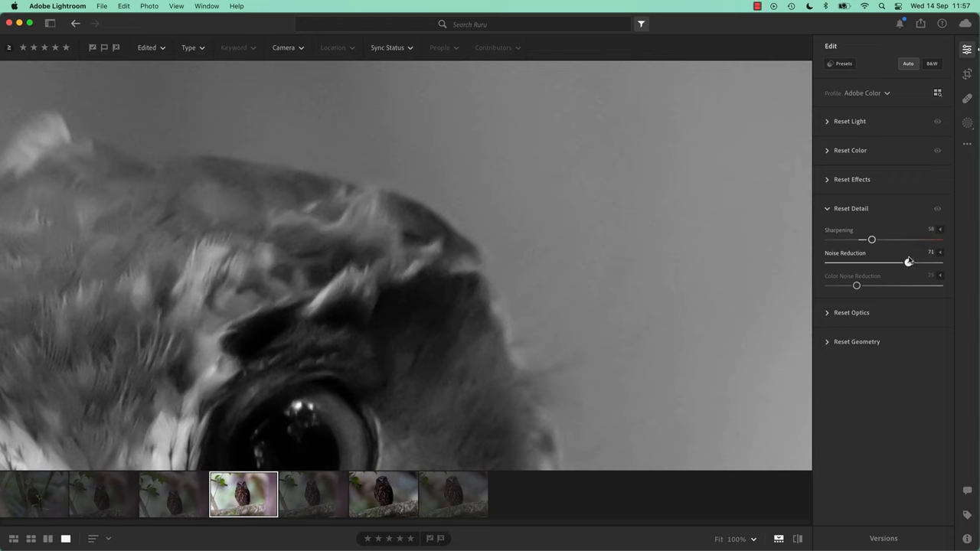
pyautogui.moveTo(908, 262); pyautogui.dragTo(901, 262)
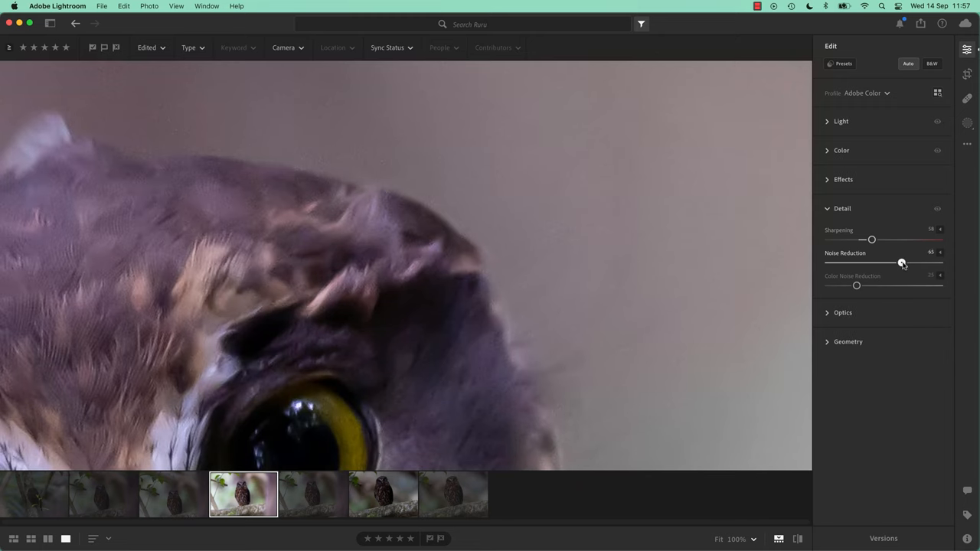
pyautogui.moveTo(901, 263); pyautogui.dragTo(906, 263)
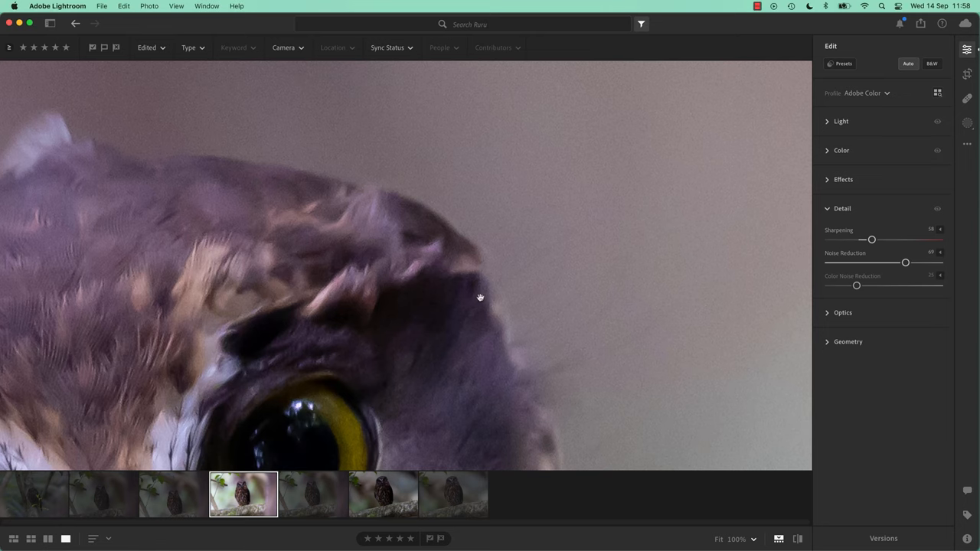
pyautogui.moveTo(558, 298)
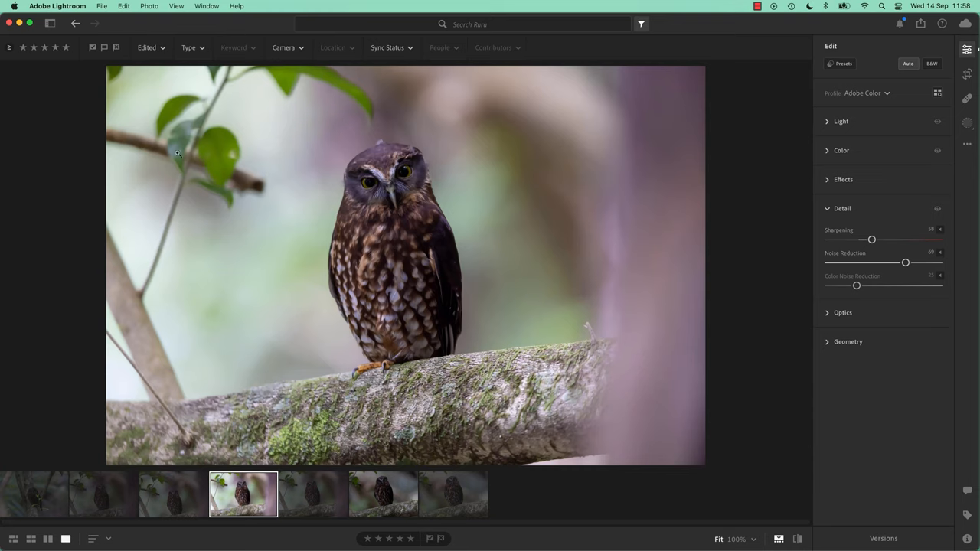
pyautogui.moveTo(314, 92)
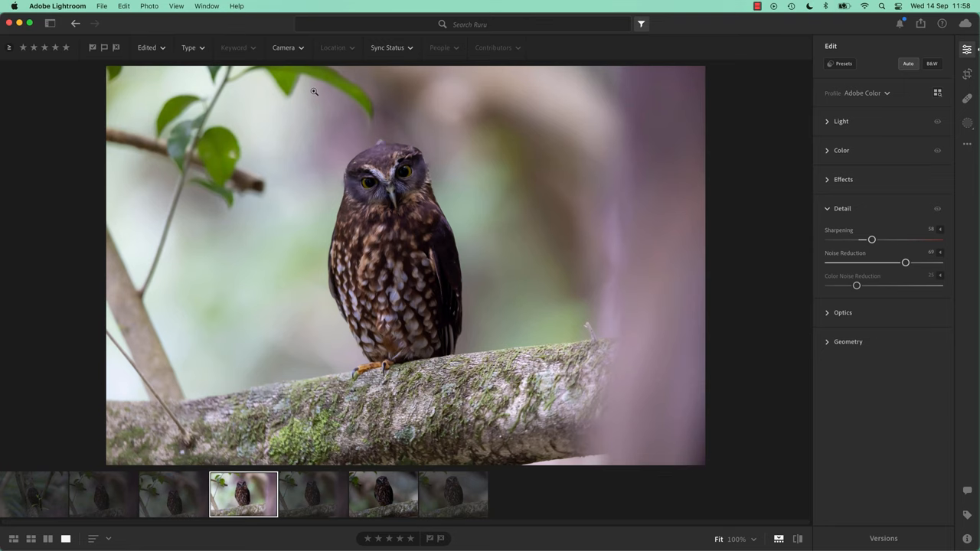
pyautogui.moveTo(509, 252)
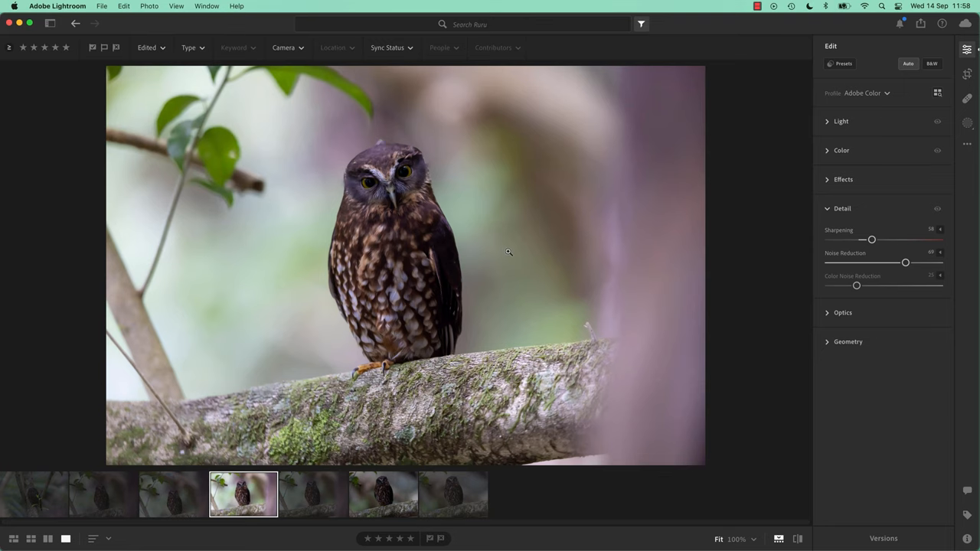
# - Magnify the owl's head to 100% with the zoom loupe
pyautogui.click(509, 252)
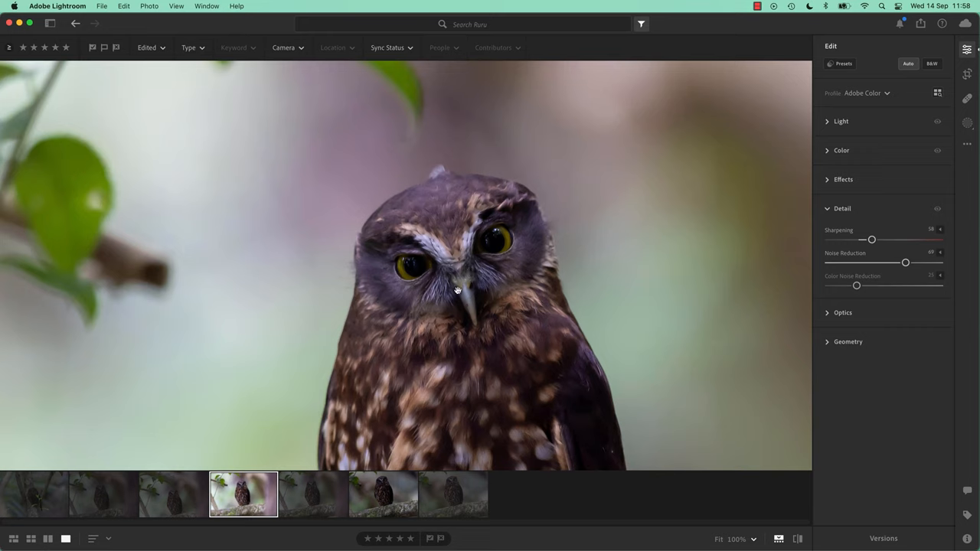
pyautogui.moveTo(864, 173)
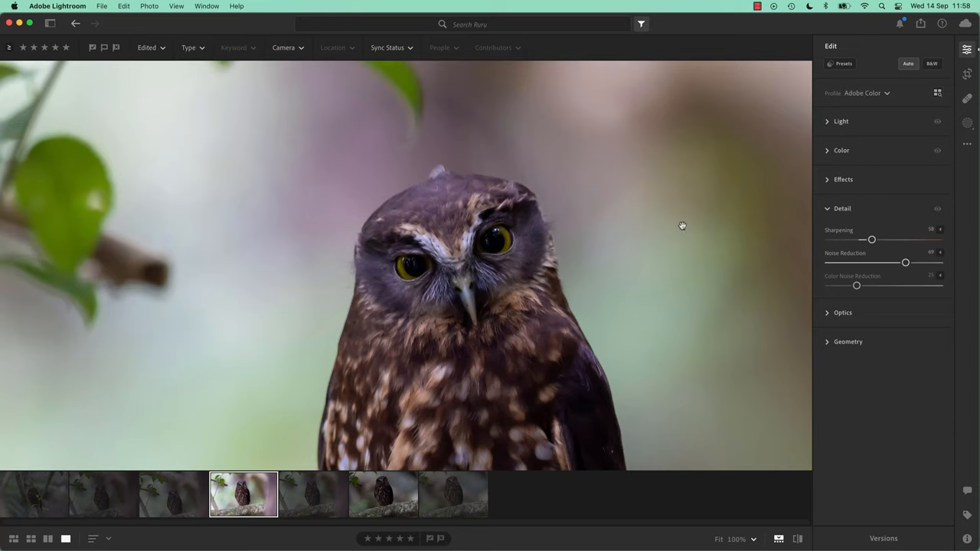
pyautogui.moveTo(616, 223)
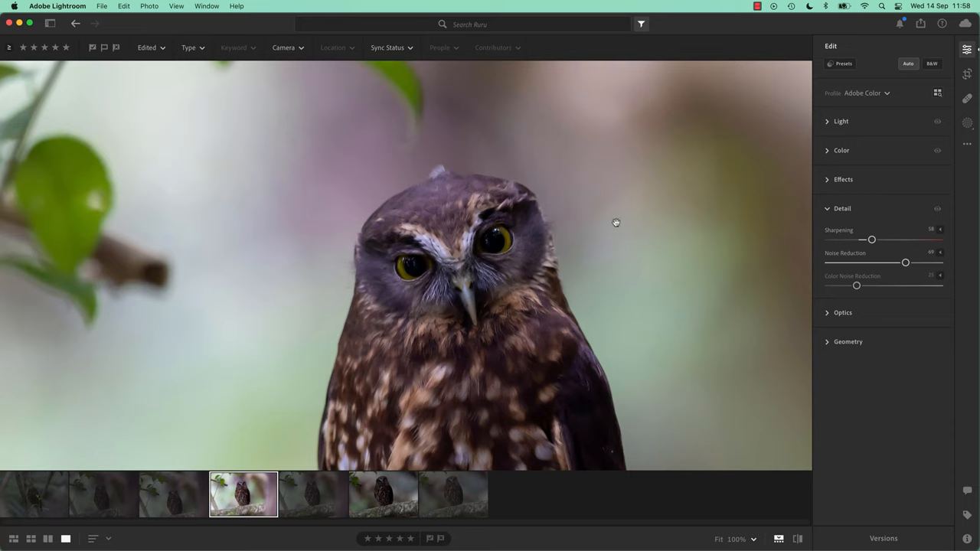
# - Set Exposure to +1.39 and lift Highlights up from -49
pyautogui.click(841, 121)
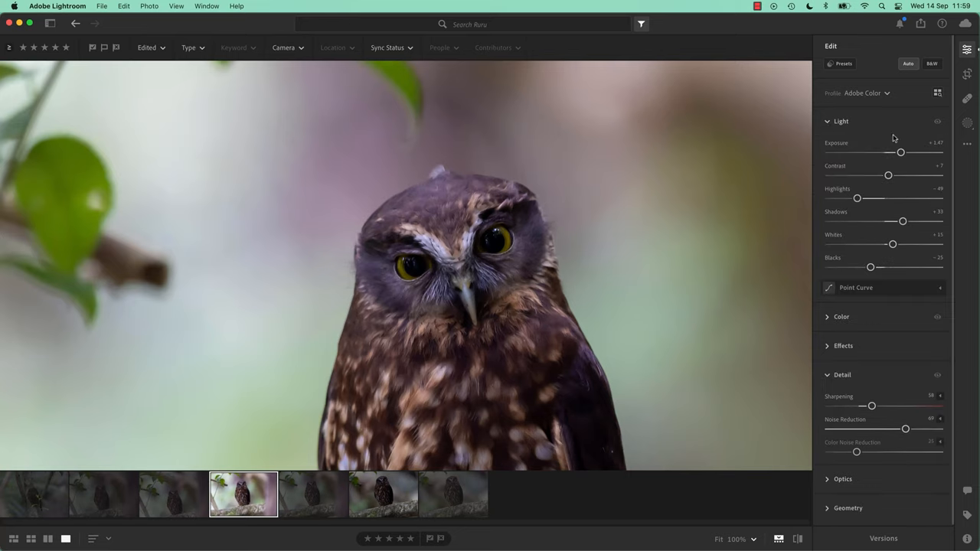
pyautogui.moveTo(900, 152); pyautogui.dragTo(899, 152)
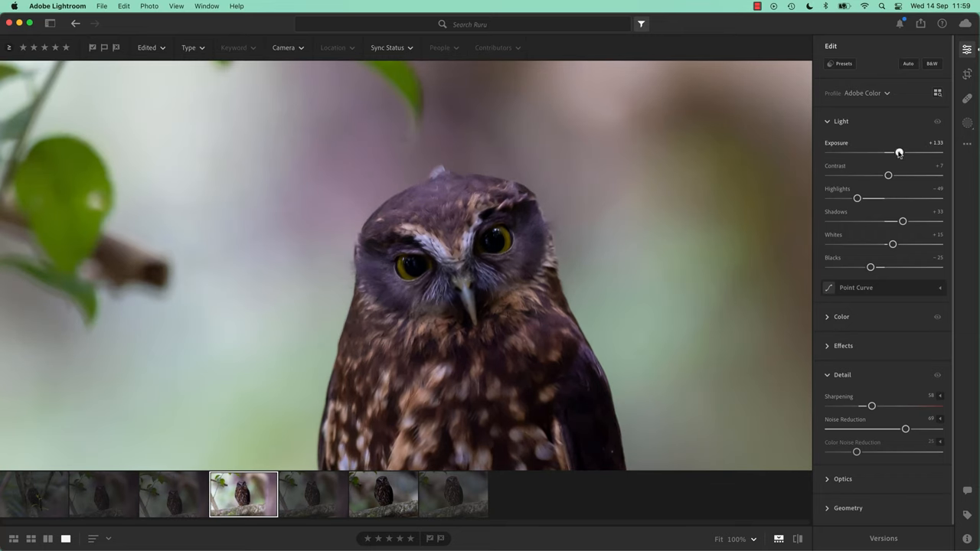
pyautogui.moveTo(900, 152); pyautogui.dragTo(904, 152)
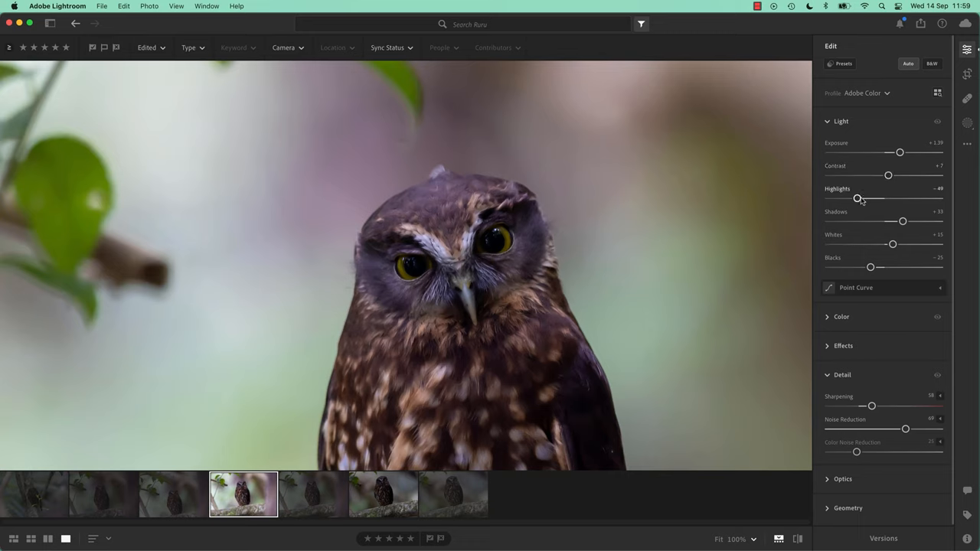
pyautogui.moveTo(858, 198); pyautogui.dragTo(871, 199)
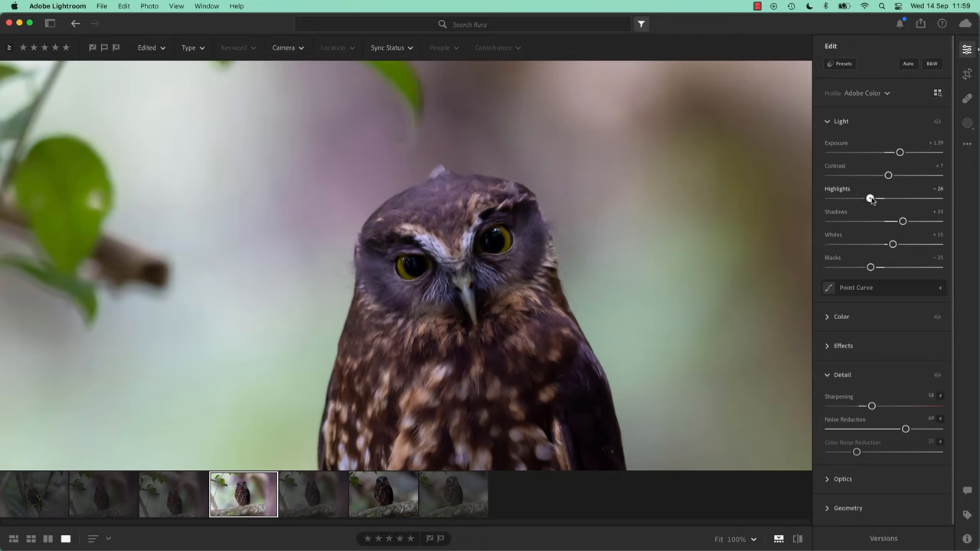
pyautogui.moveTo(870, 198); pyautogui.dragTo(882, 199)
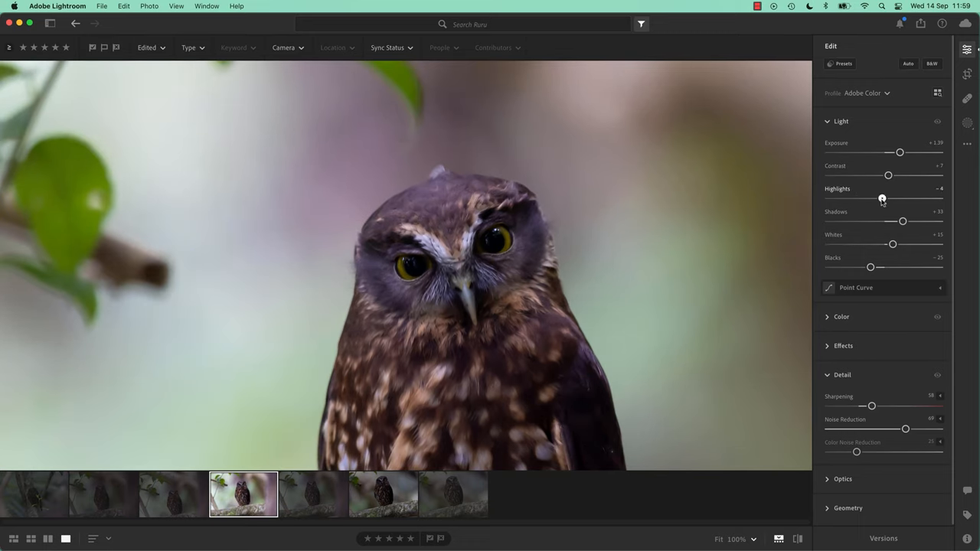
# - Raise Shadows to +44, settle Highlights at +3, and collapse Light
pyautogui.moveTo(902, 220); pyautogui.dragTo(895, 221)
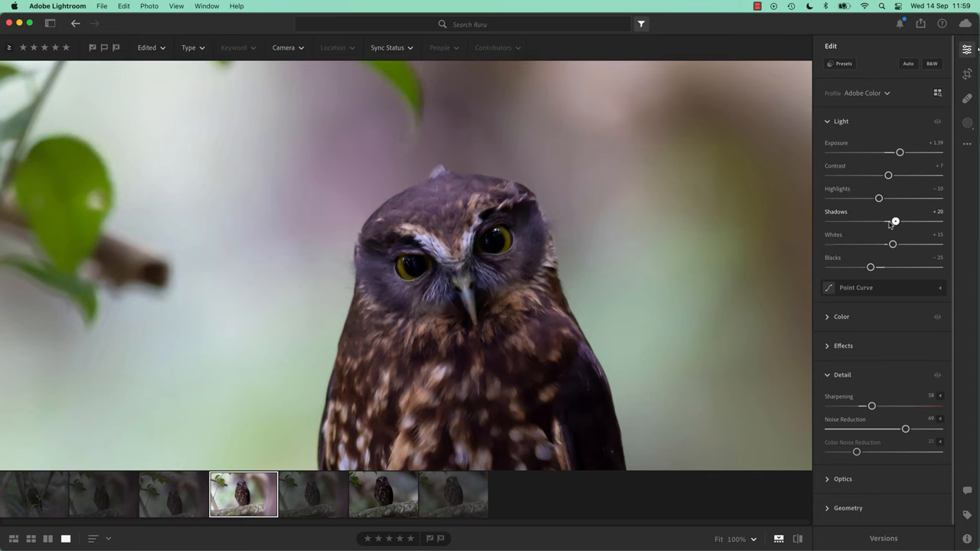
pyautogui.moveTo(895, 221); pyautogui.dragTo(901, 221)
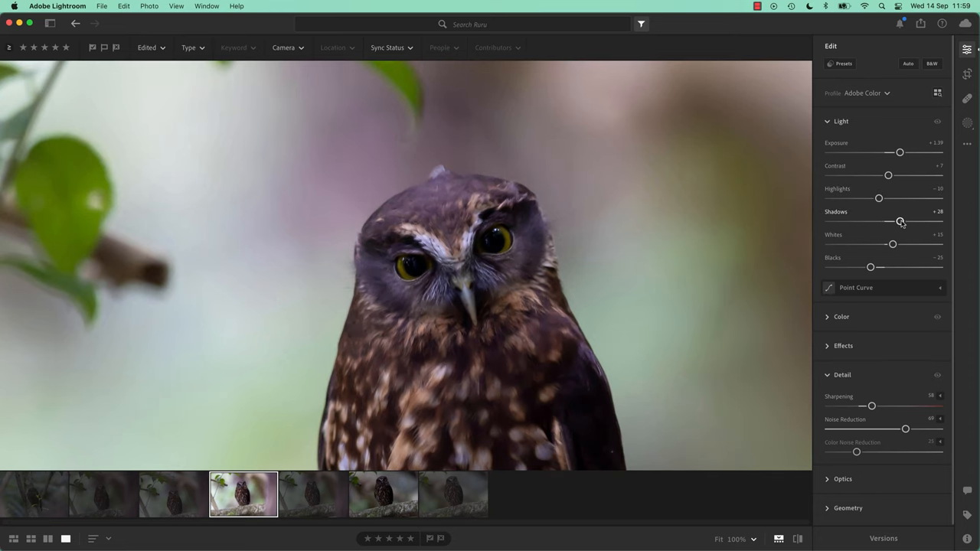
pyautogui.moveTo(901, 221); pyautogui.dragTo(908, 222)
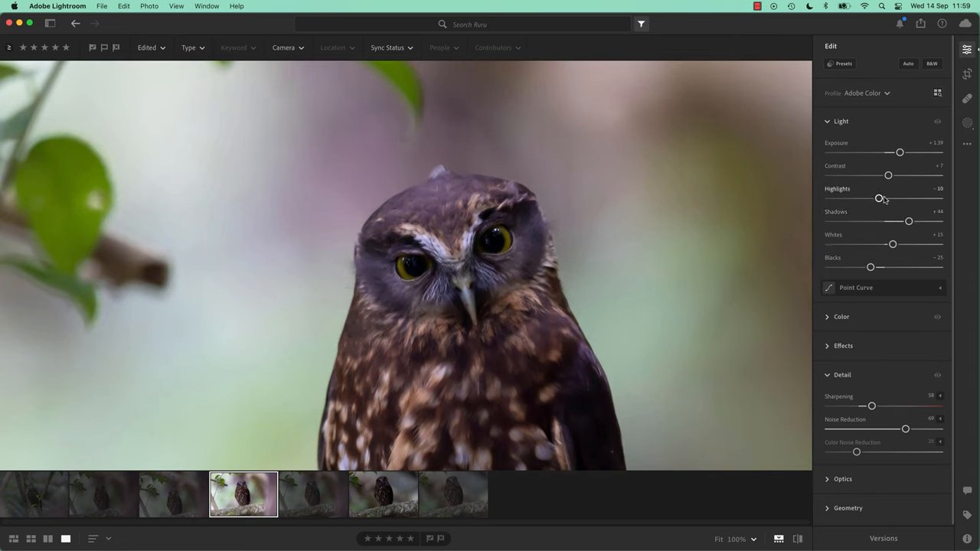
pyautogui.moveTo(879, 199); pyautogui.dragTo(898, 198)
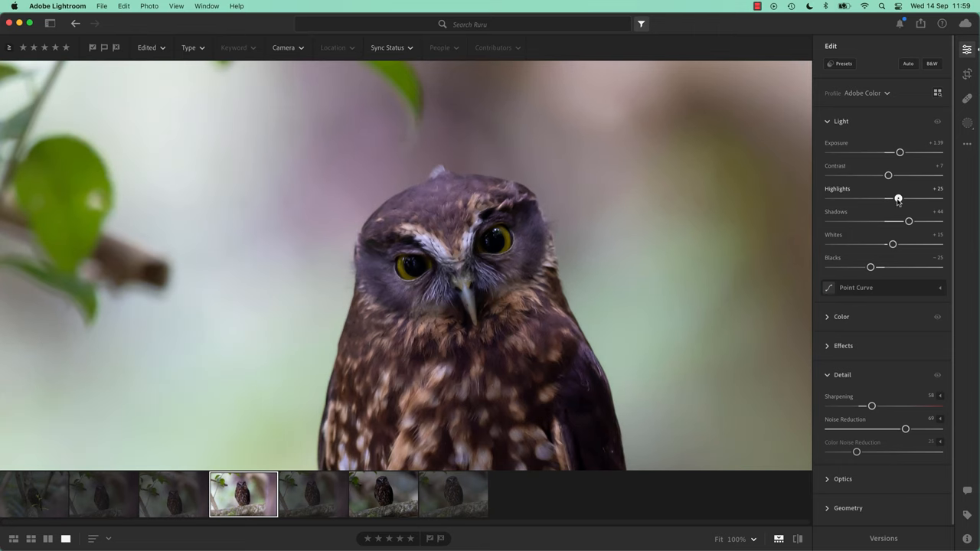
pyautogui.moveTo(899, 198); pyautogui.dragTo(895, 199)
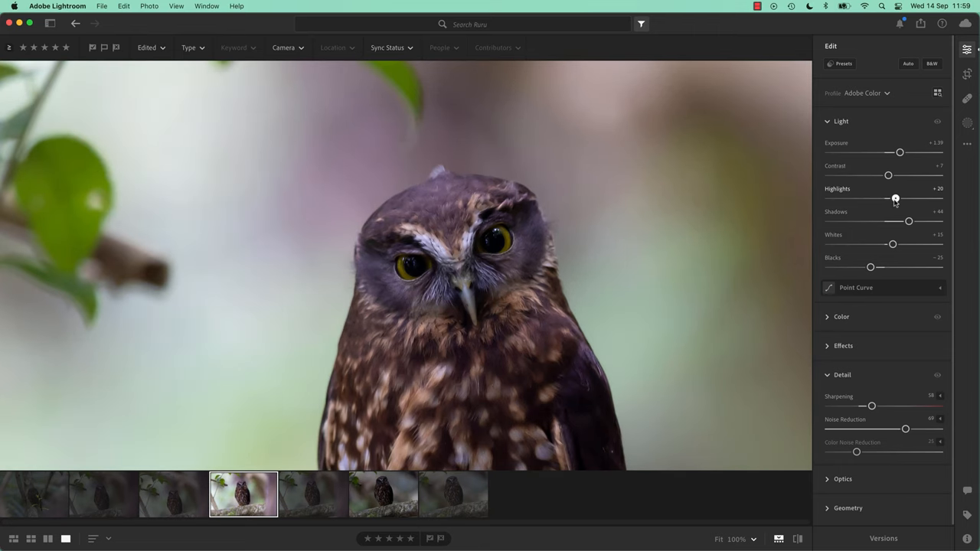
pyautogui.moveTo(896, 198); pyautogui.dragTo(886, 198)
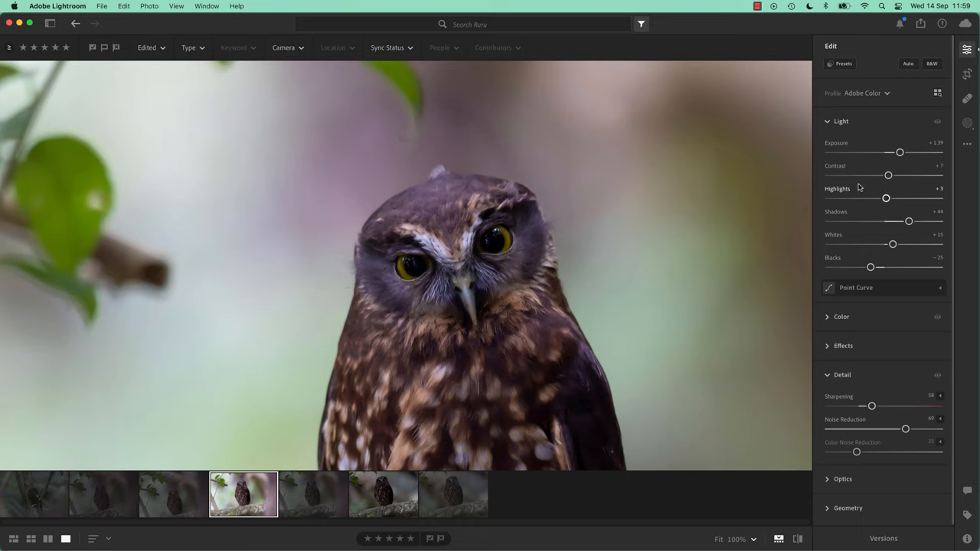
pyautogui.click(841, 121)
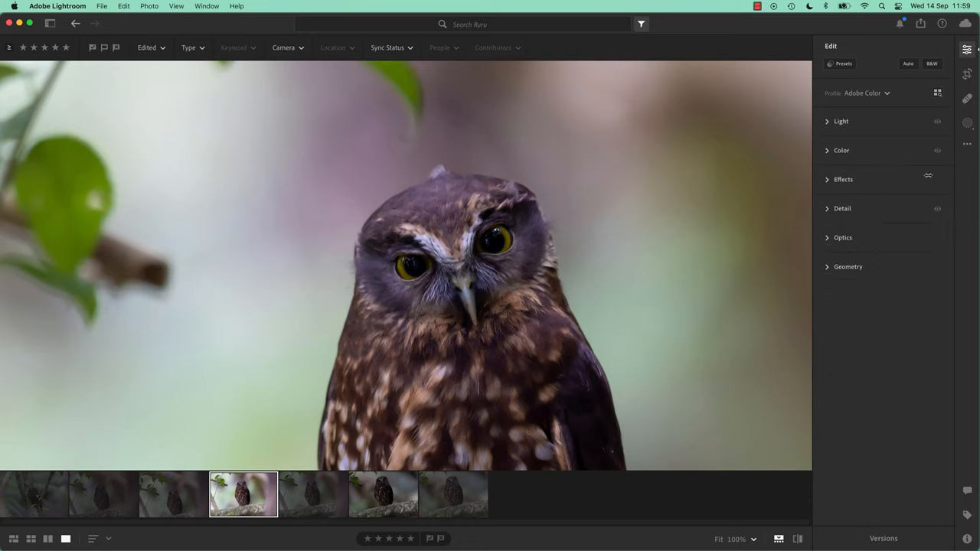
# - Create Mask 1 as a Brush mask with brush size 8
pyautogui.click(968, 124)
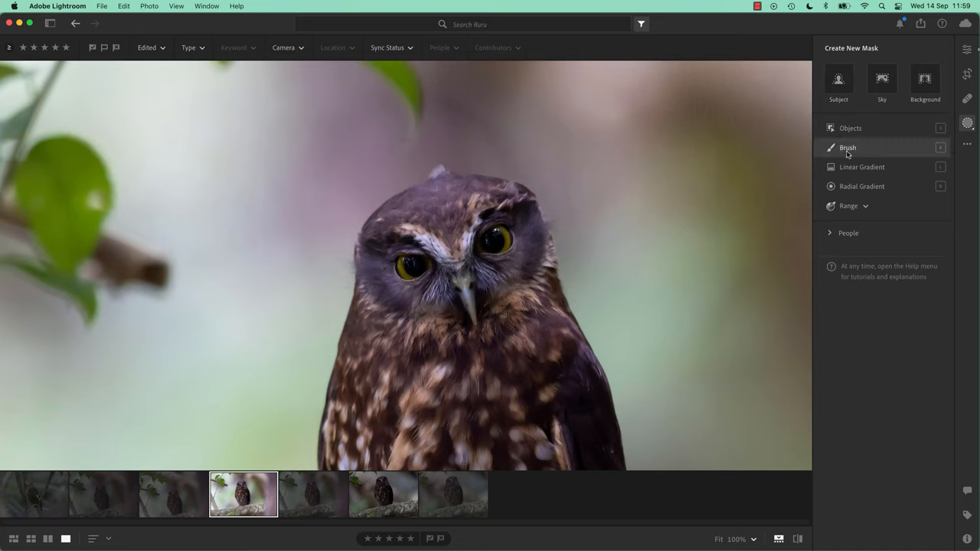
pyautogui.click(848, 147)
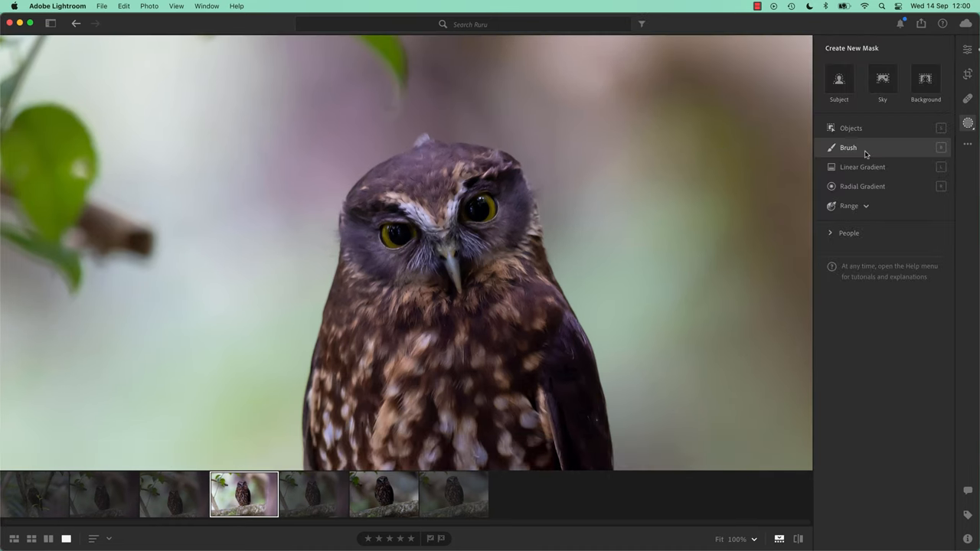
pyautogui.moveTo(865, 153)
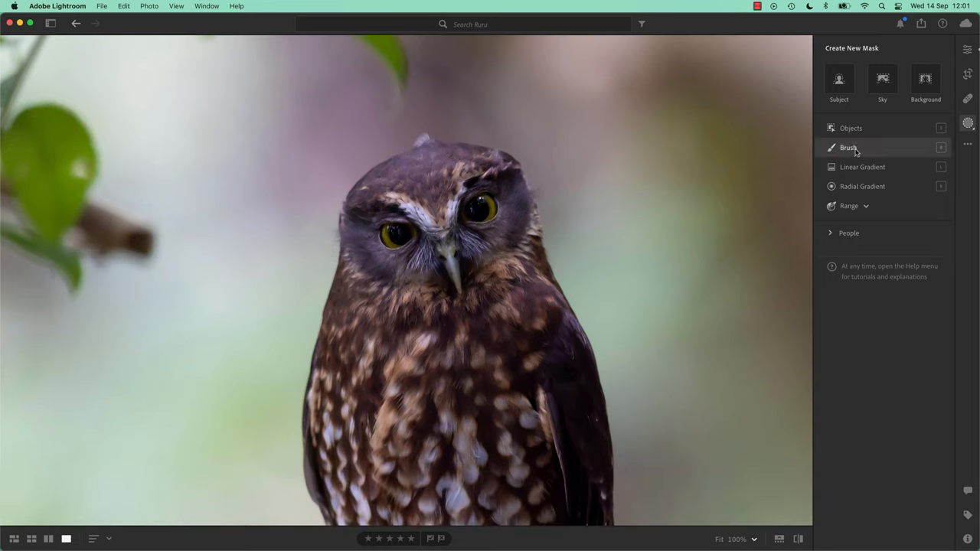
pyautogui.click(849, 147)
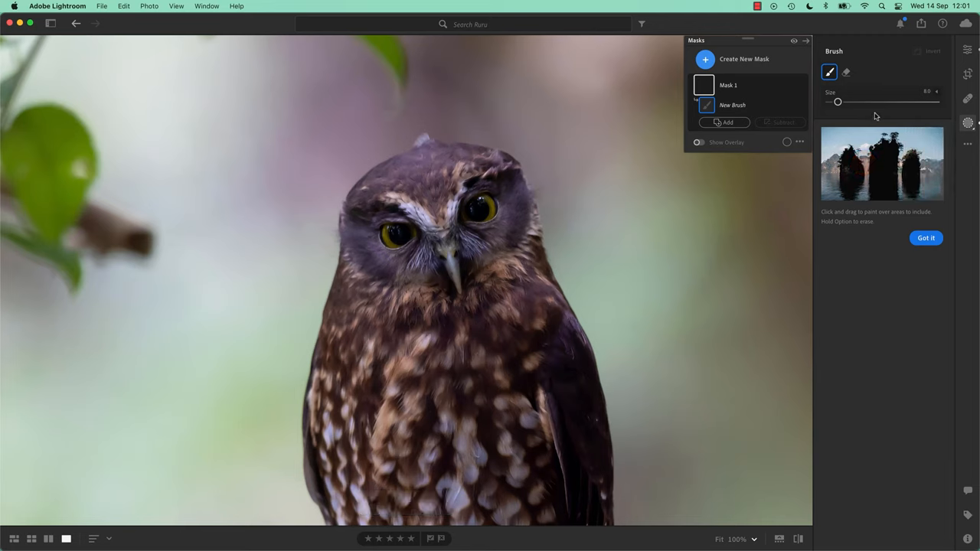
# - Return to Edit, collapse the Light and Detail panels, and reopen Masking
pyautogui.click(464, 207)
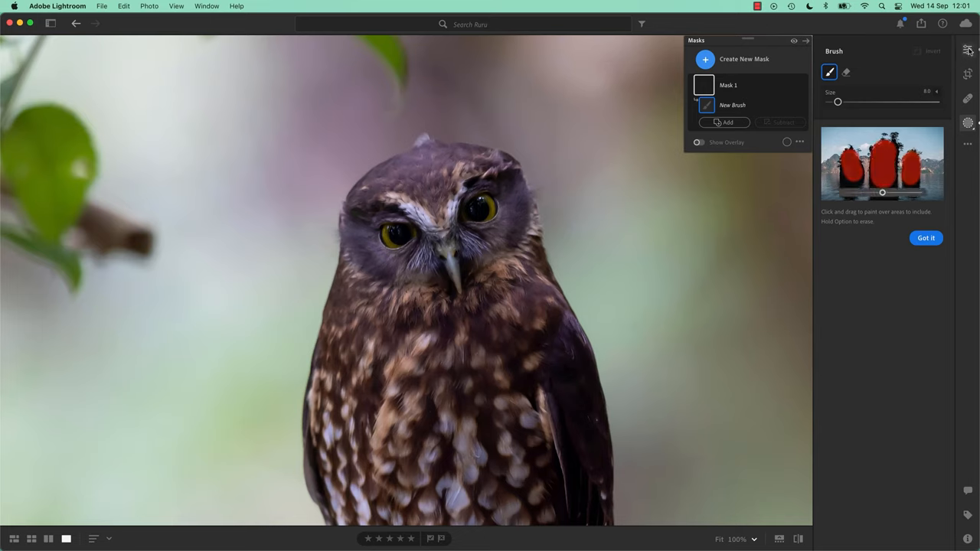
pyautogui.click(968, 49)
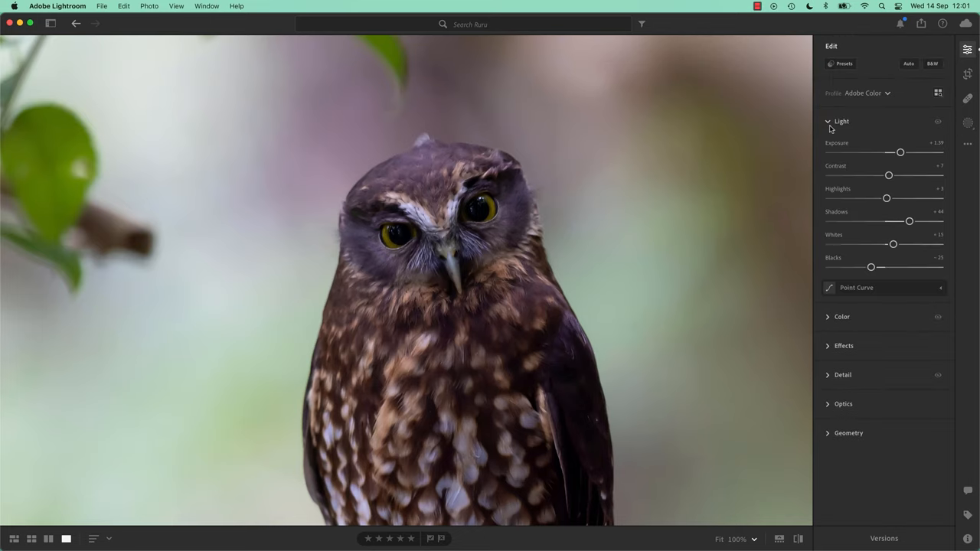
pyautogui.click(841, 121)
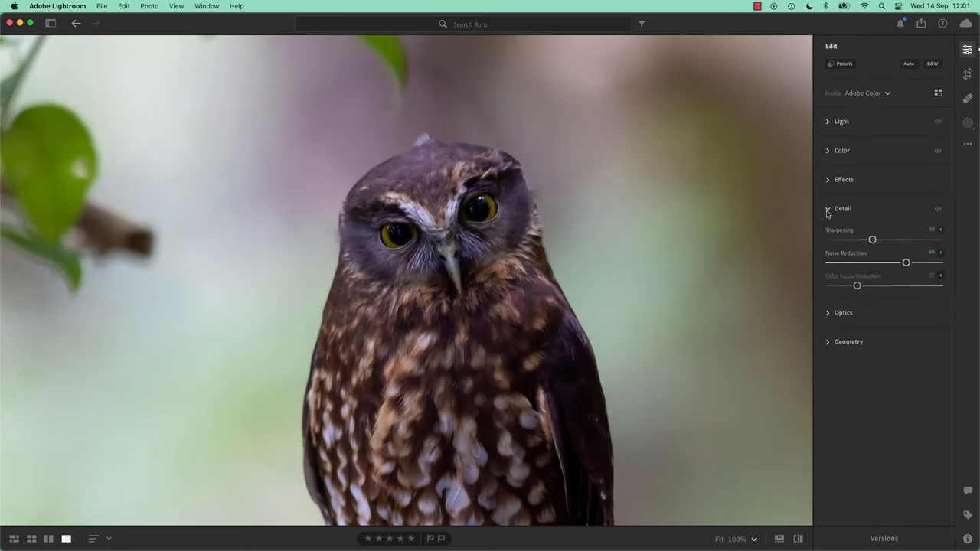
pyautogui.click(828, 208)
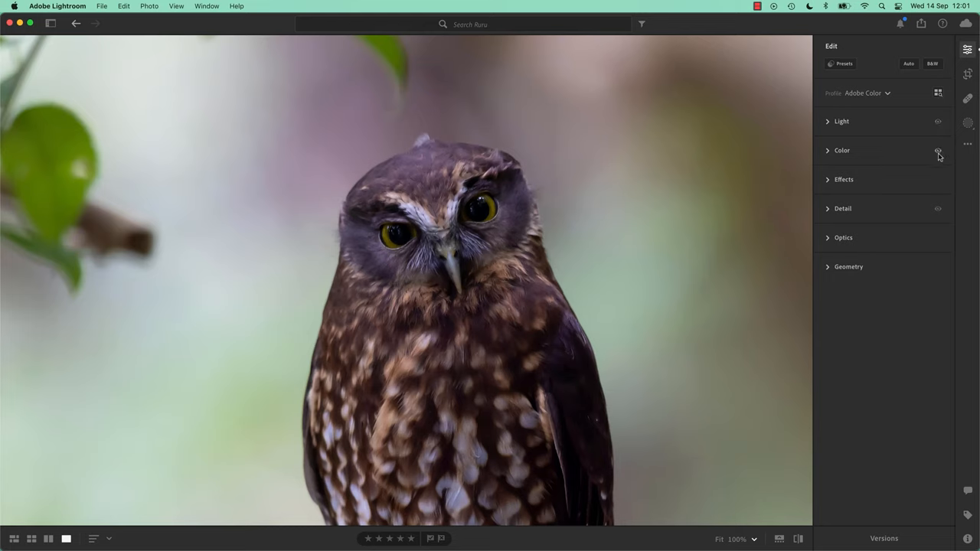
pyautogui.moveTo(937, 212)
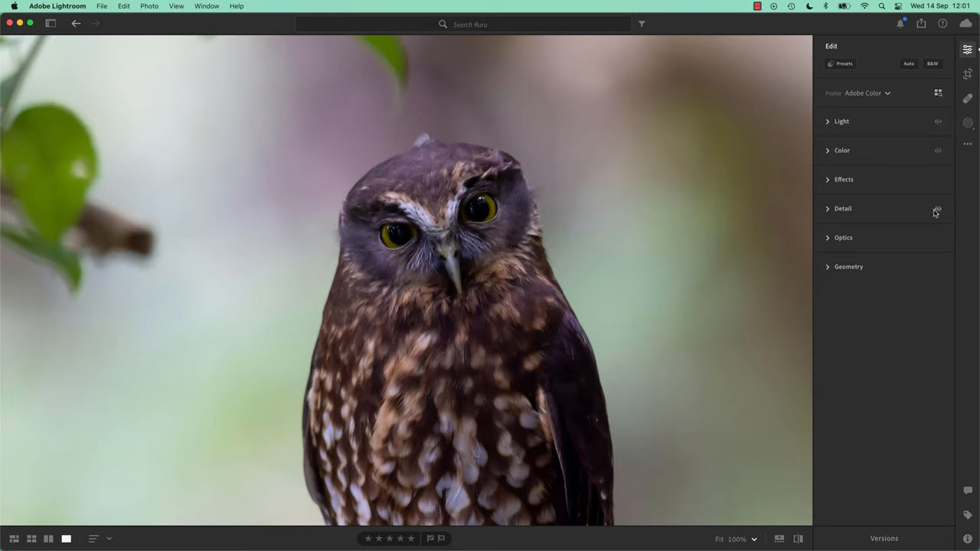
pyautogui.moveTo(774, 192)
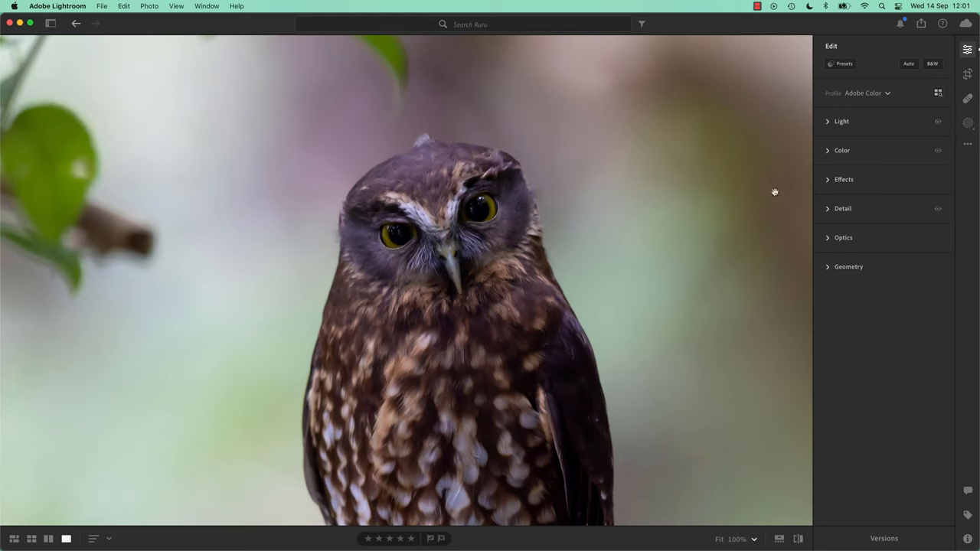
pyautogui.click(968, 123)
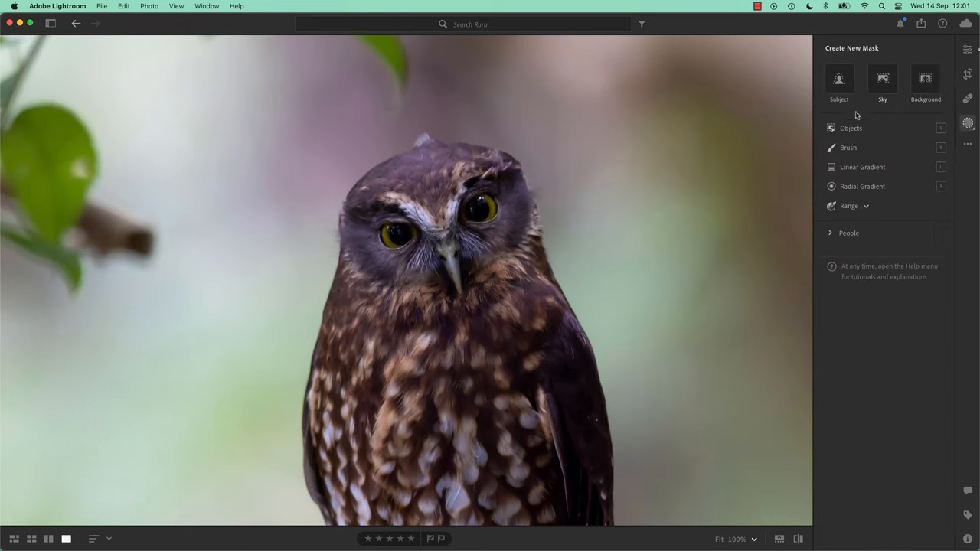
# - Create a Brush mask, resize the brush, and paint over the owl's eyes and beak
pyautogui.click(848, 147)
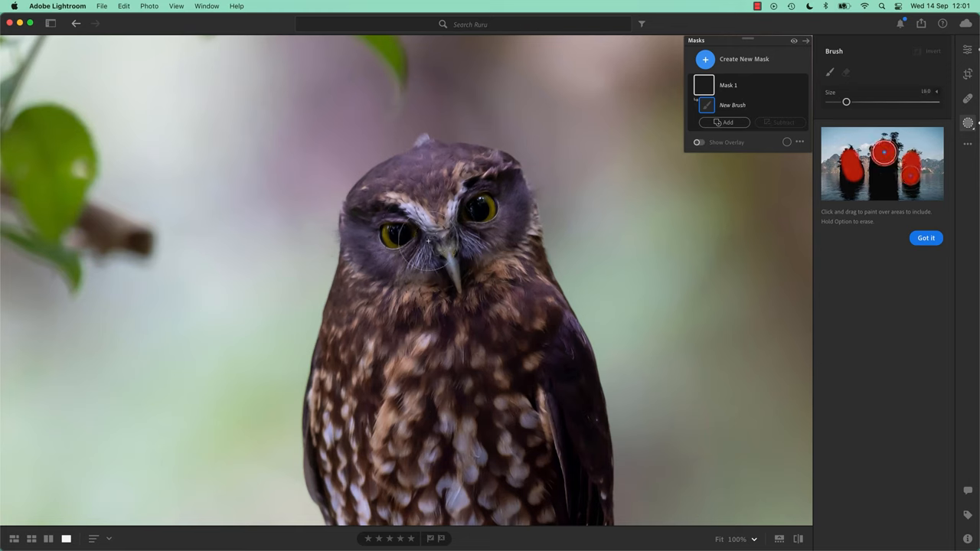
pyautogui.moveTo(846, 102); pyautogui.dragTo(842, 102)
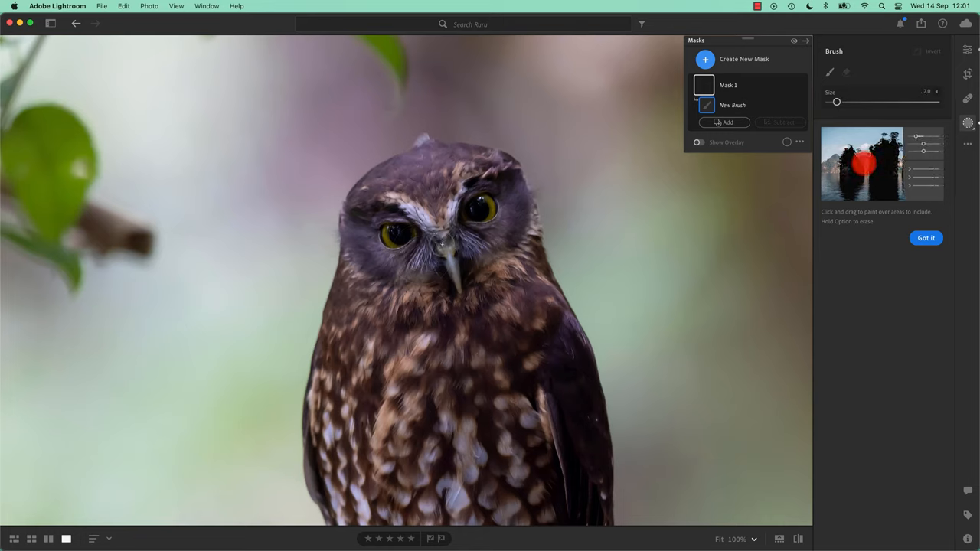
pyautogui.moveTo(836, 101); pyautogui.dragTo(838, 101)
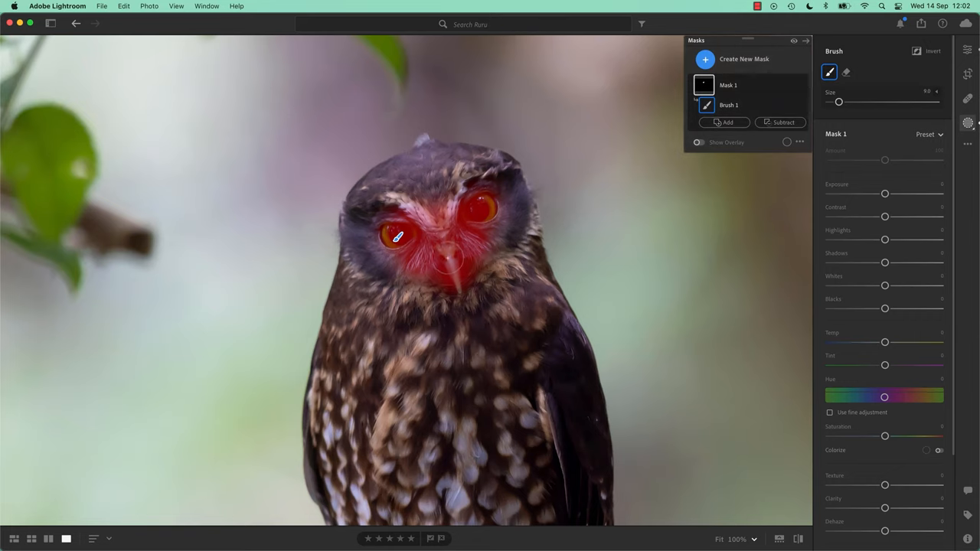
pyautogui.moveTo(402, 222); pyautogui.dragTo(448, 265)
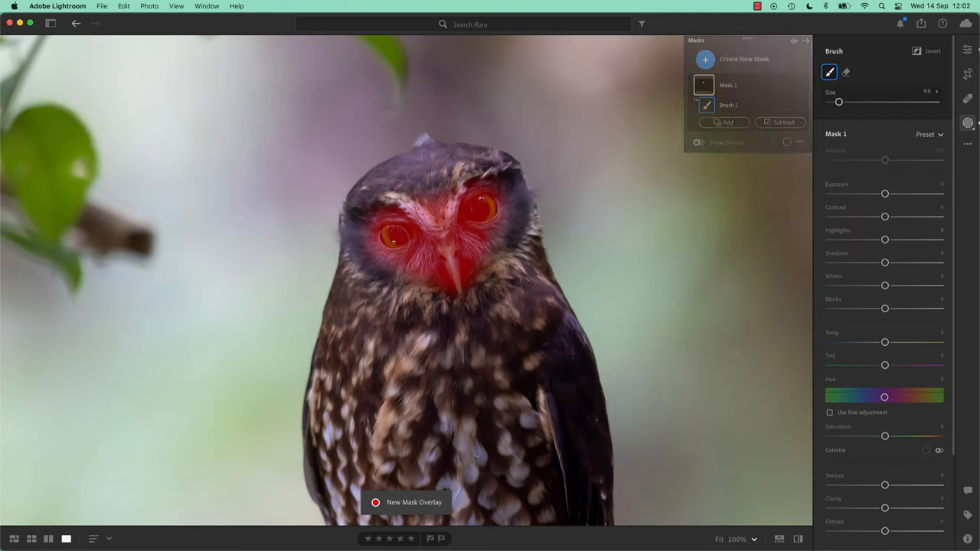
# - Hide the red mask overlay and select the face mask
pyautogui.click(697, 143)
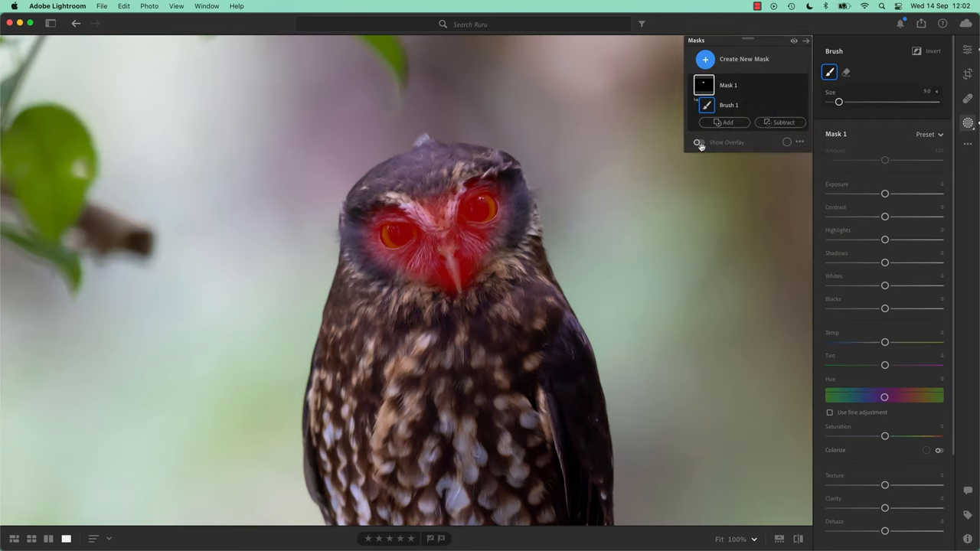
pyautogui.click(697, 141)
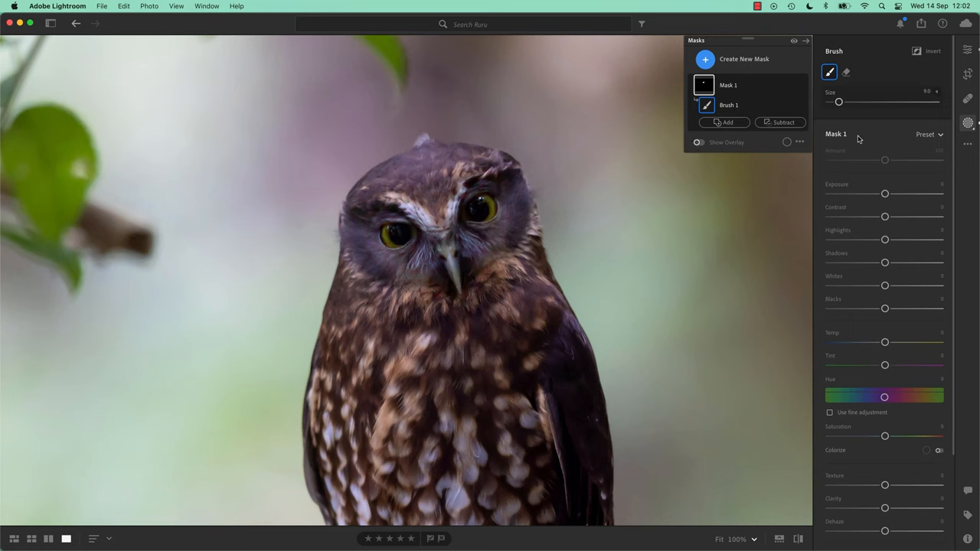
pyautogui.moveTo(840, 146)
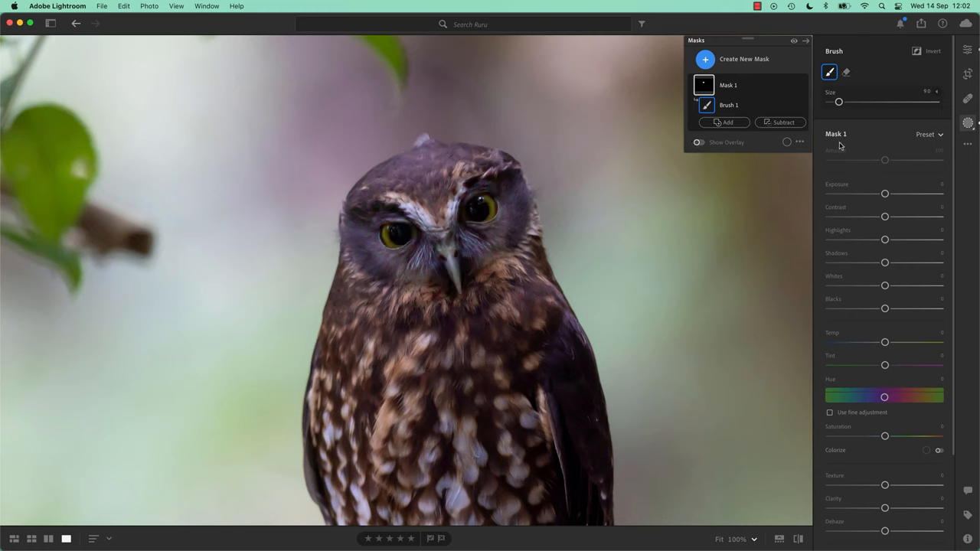
pyautogui.click(699, 90)
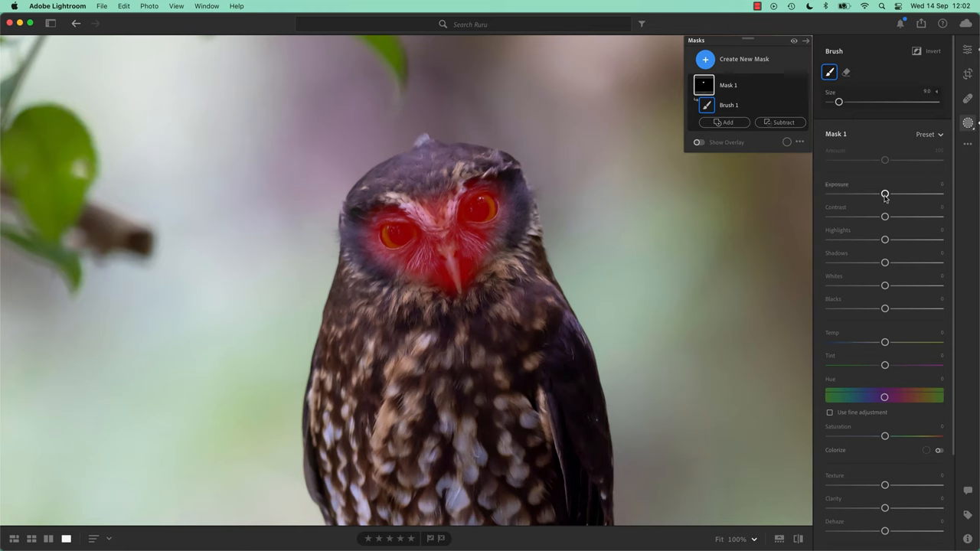
# - Test Exposure and Contrast, reset both to 0, and raise Highlights to +42
pyautogui.moveTo(885, 194); pyautogui.dragTo(891, 194)
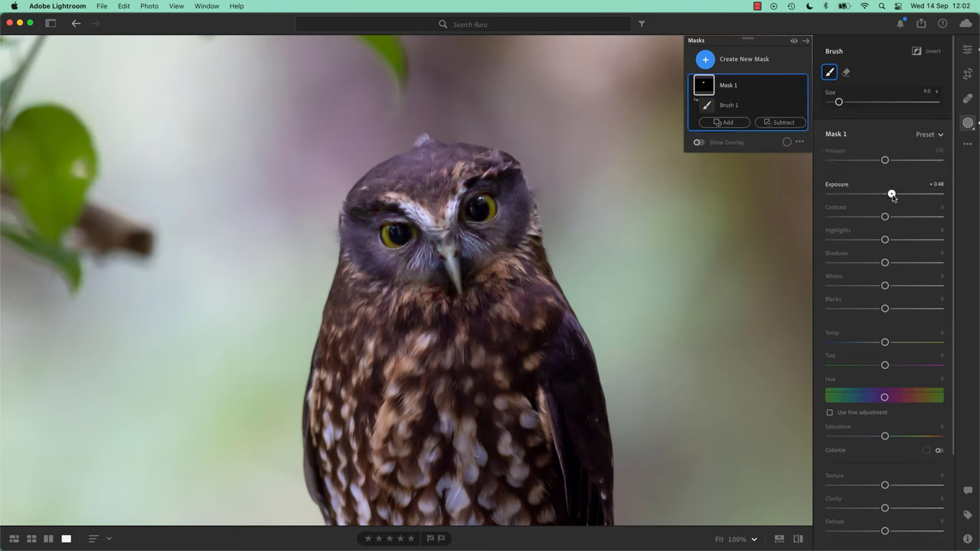
pyautogui.moveTo(892, 194); pyautogui.dragTo(910, 195)
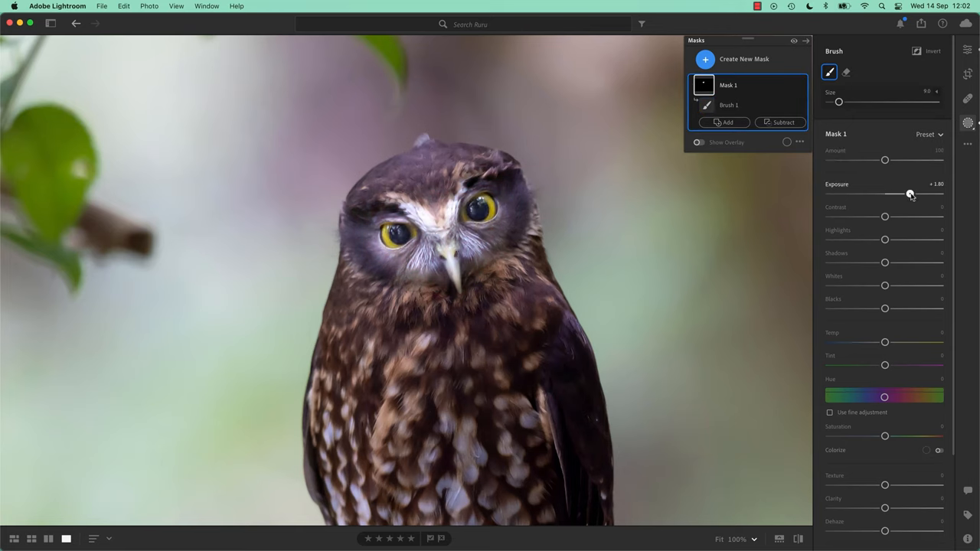
pyautogui.moveTo(910, 194); pyautogui.dragTo(890, 195)
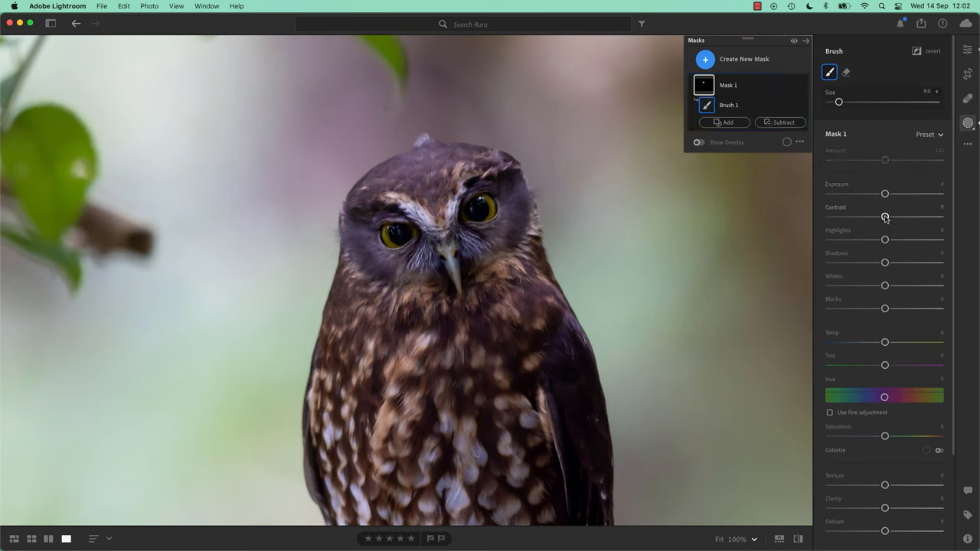
pyautogui.moveTo(886, 193); pyautogui.dragTo(891, 193)
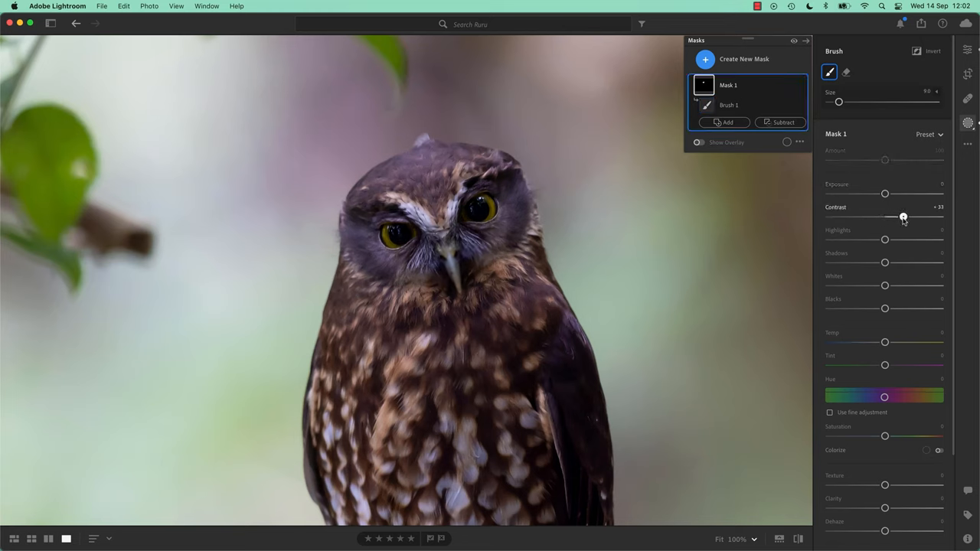
pyautogui.moveTo(904, 217); pyautogui.dragTo(881, 217)
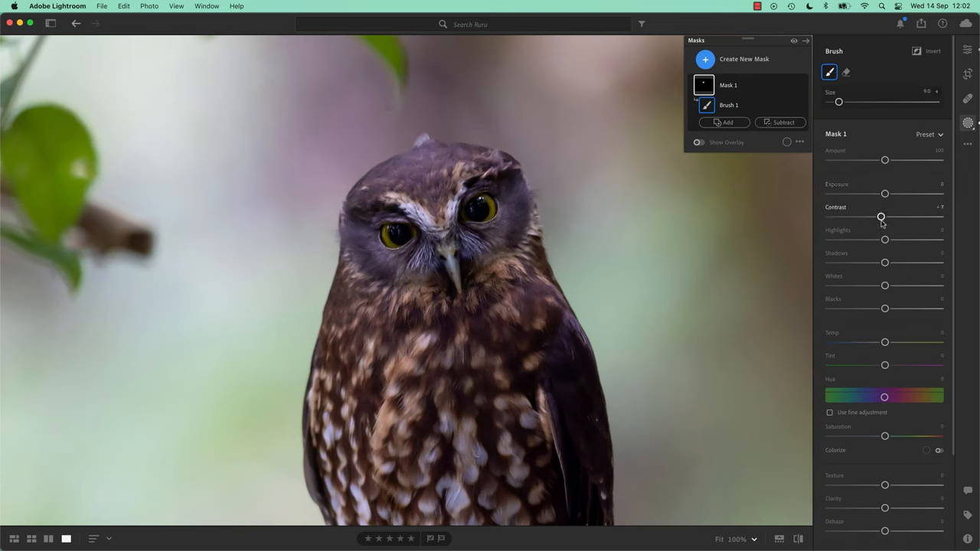
pyautogui.moveTo(881, 217); pyautogui.dragTo(897, 217)
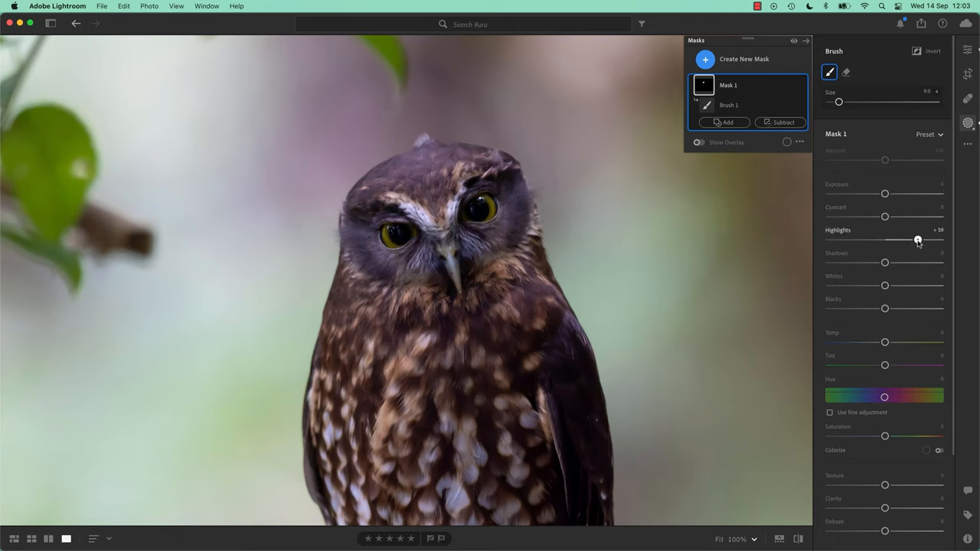
pyautogui.moveTo(919, 239); pyautogui.dragTo(909, 240)
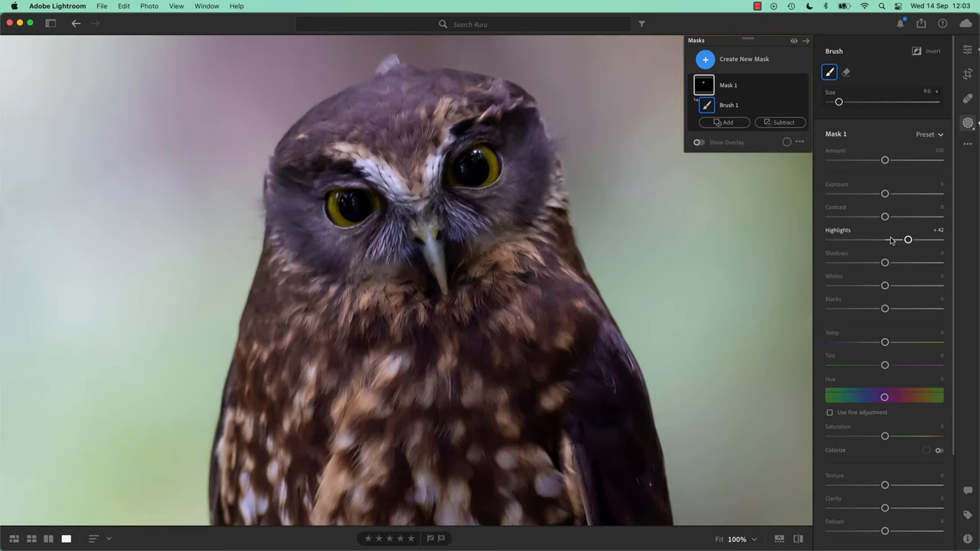
# - Rough in the face mask's highlights, shadows and whites, and deepen blacks to -9
pyautogui.moveTo(908, 239); pyautogui.dragTo(827, 240)
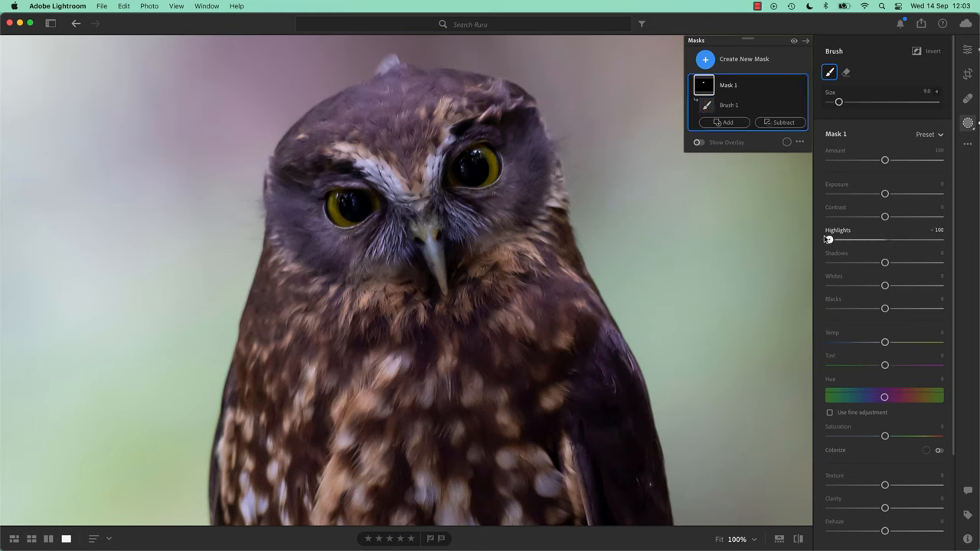
pyautogui.moveTo(829, 240); pyautogui.dragTo(892, 240)
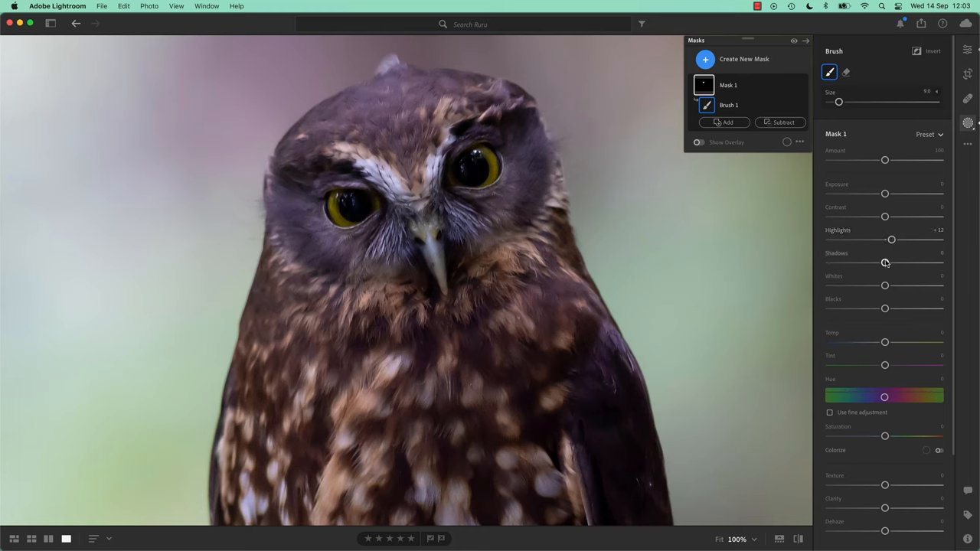
pyautogui.moveTo(886, 262); pyautogui.dragTo(909, 263)
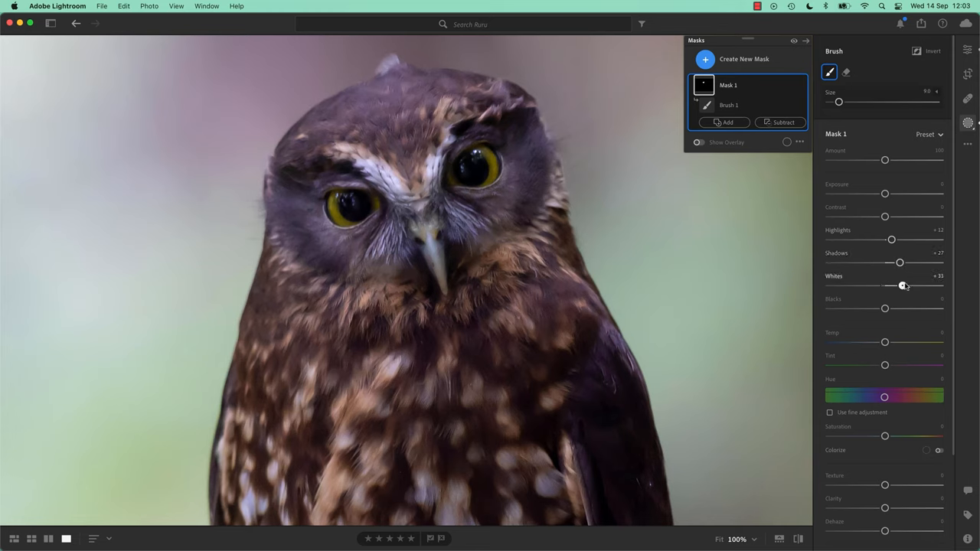
pyautogui.moveTo(901, 285); pyautogui.dragTo(889, 286)
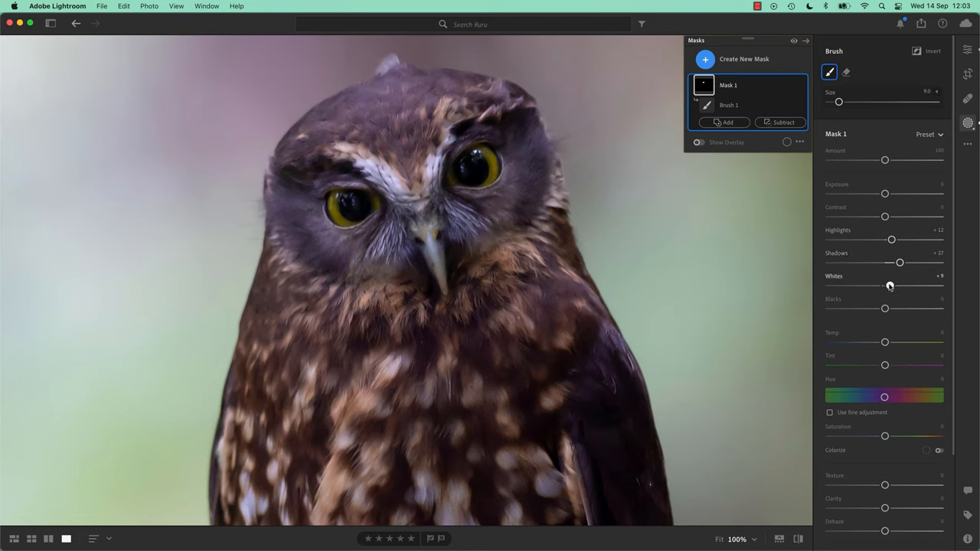
pyautogui.moveTo(888, 286); pyautogui.dragTo(900, 286)
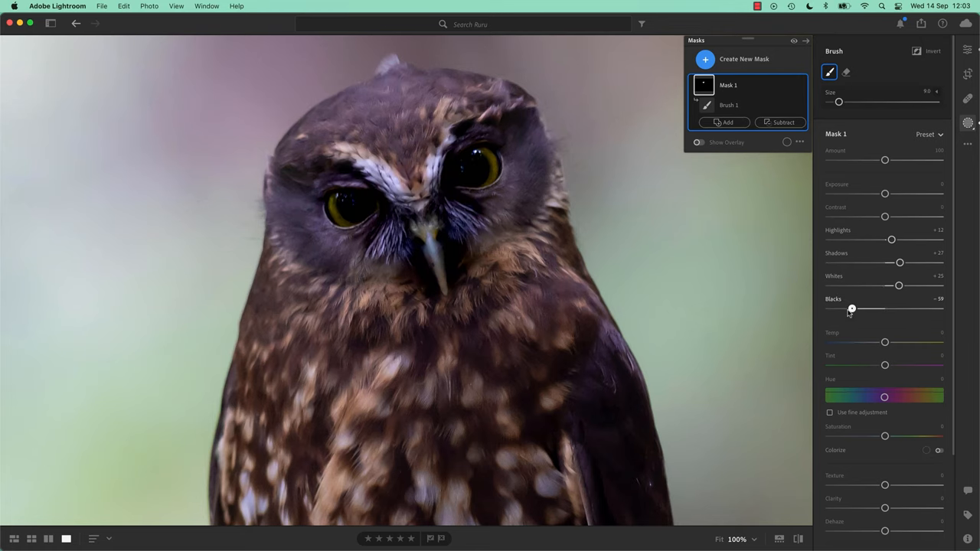
pyautogui.moveTo(852, 309); pyautogui.dragTo(871, 308)
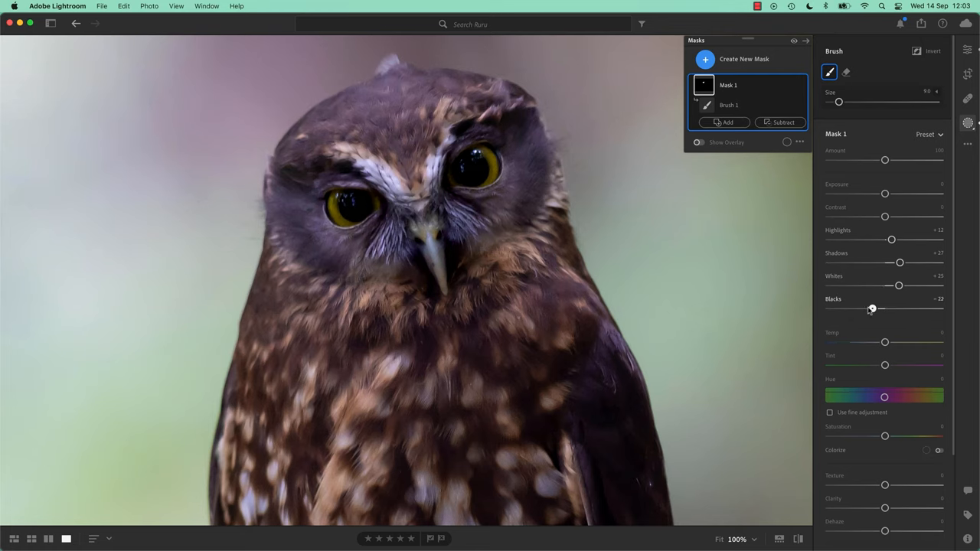
pyautogui.moveTo(872, 309); pyautogui.dragTo(880, 309)
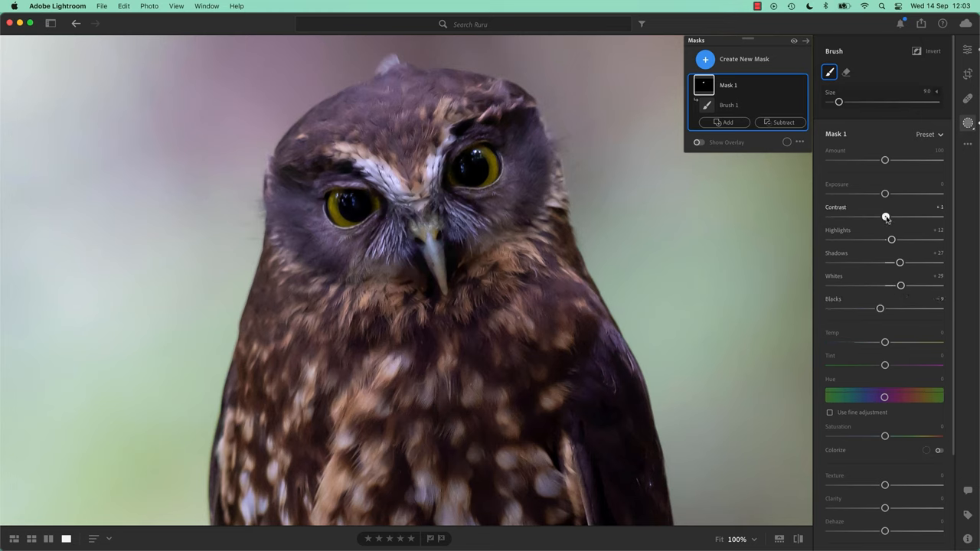
# - Zero the contrast, then settle highlights at +30, shadows +42 and whites -7
pyautogui.moveTo(886, 218); pyautogui.dragTo(889, 219)
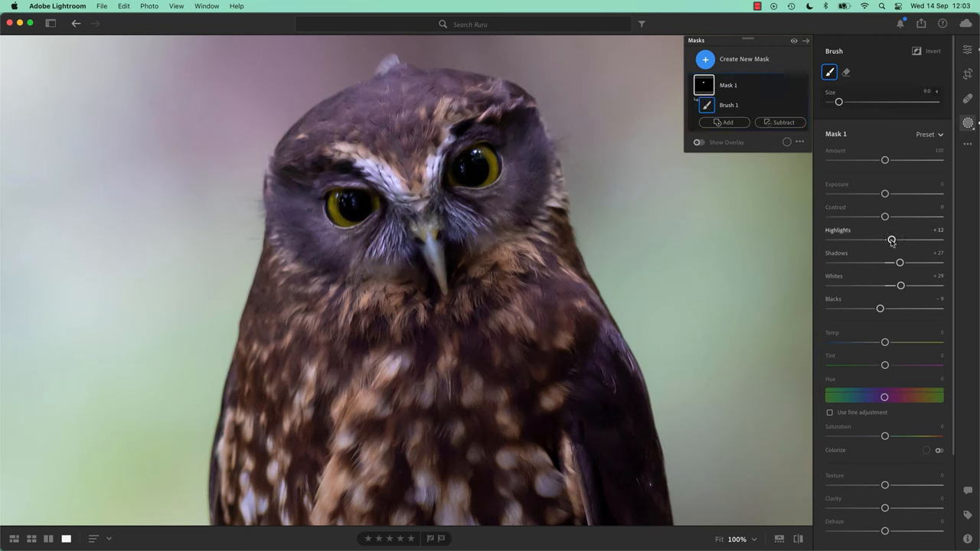
pyautogui.moveTo(891, 239); pyautogui.dragTo(911, 240)
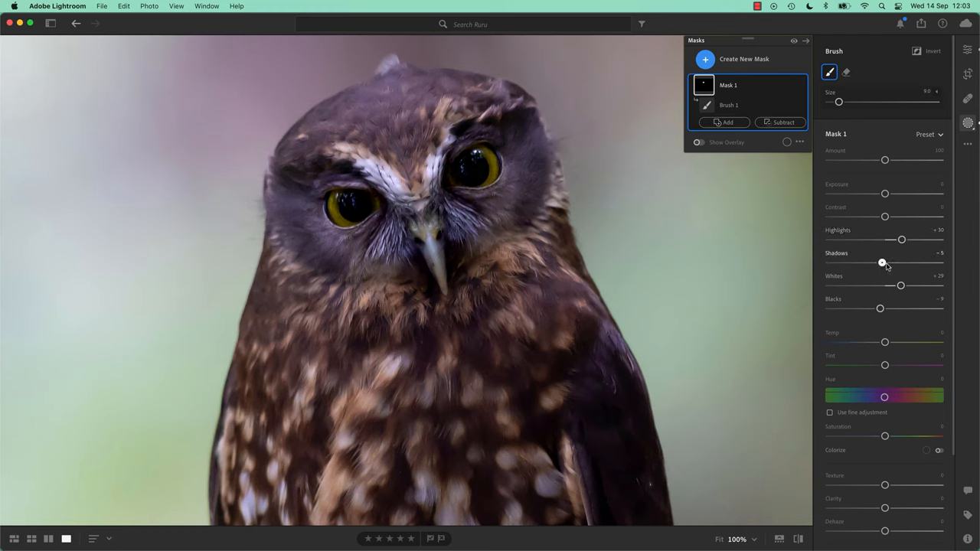
pyautogui.moveTo(882, 263); pyautogui.dragTo(911, 263)
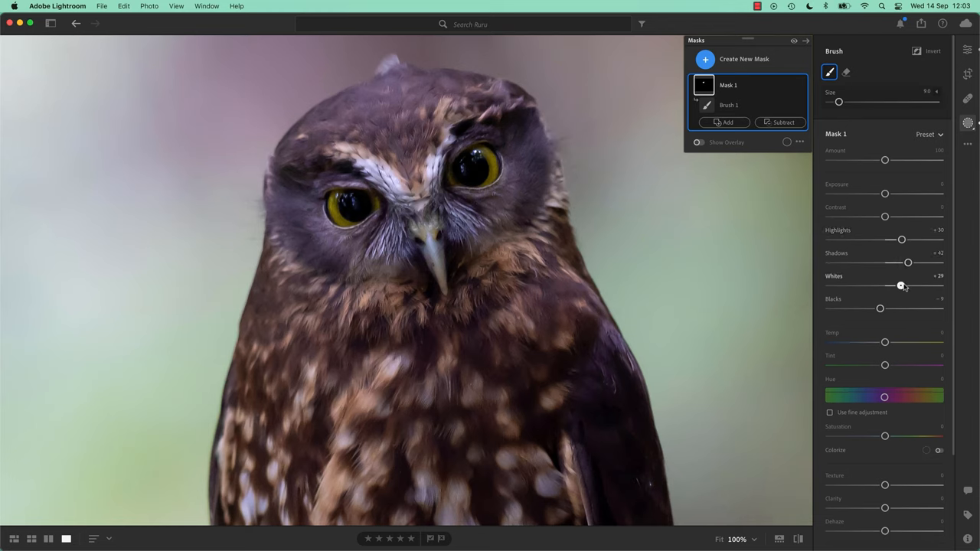
pyautogui.moveTo(901, 286); pyautogui.dragTo(875, 286)
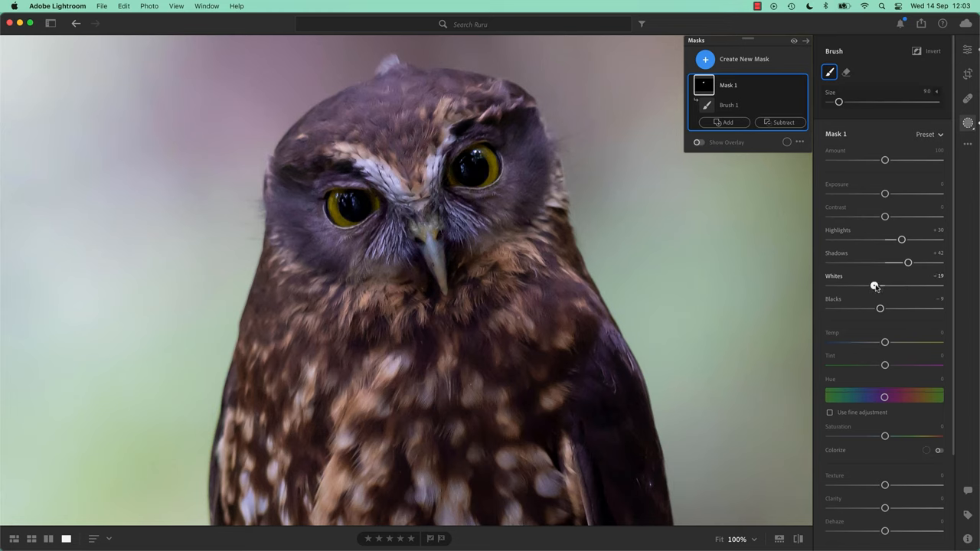
pyautogui.moveTo(875, 286); pyautogui.dragTo(895, 285)
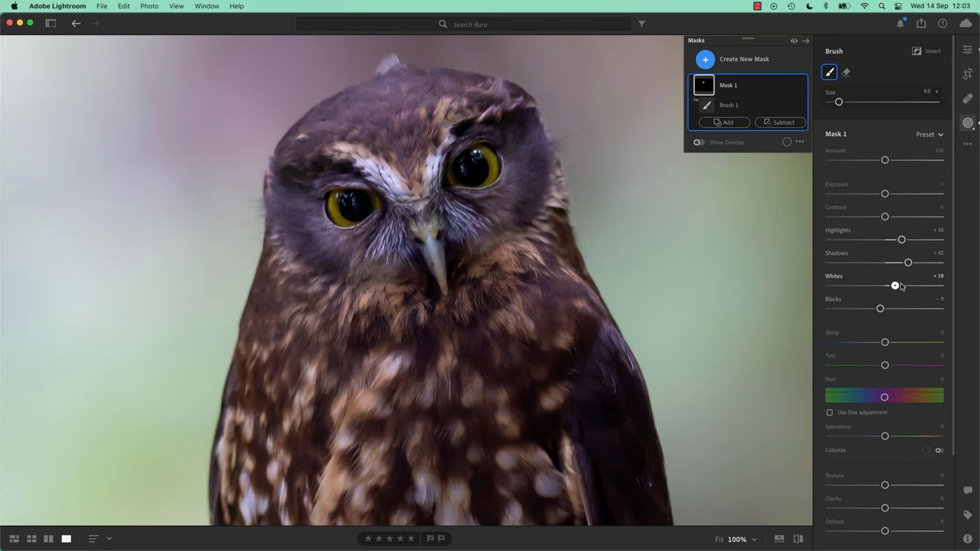
pyautogui.moveTo(894, 286); pyautogui.dragTo(882, 286)
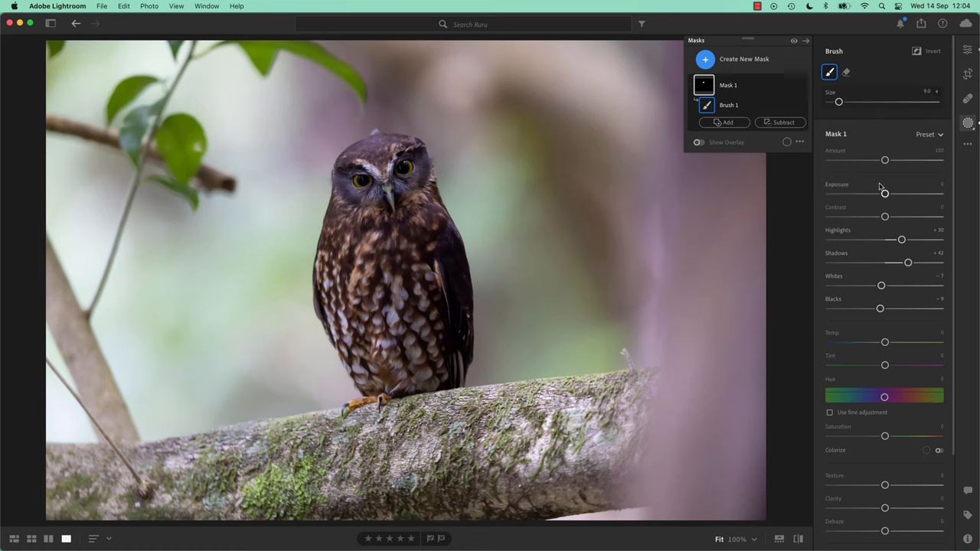
pyautogui.moveTo(897, 236)
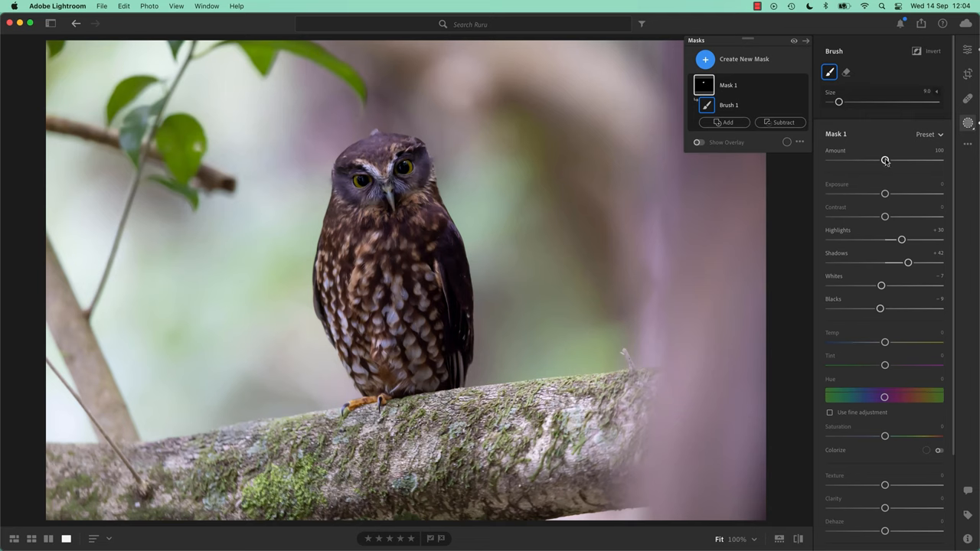
# - Set the mask's overall Amount to 107
pyautogui.moveTo(885, 160); pyautogui.dragTo(853, 160)
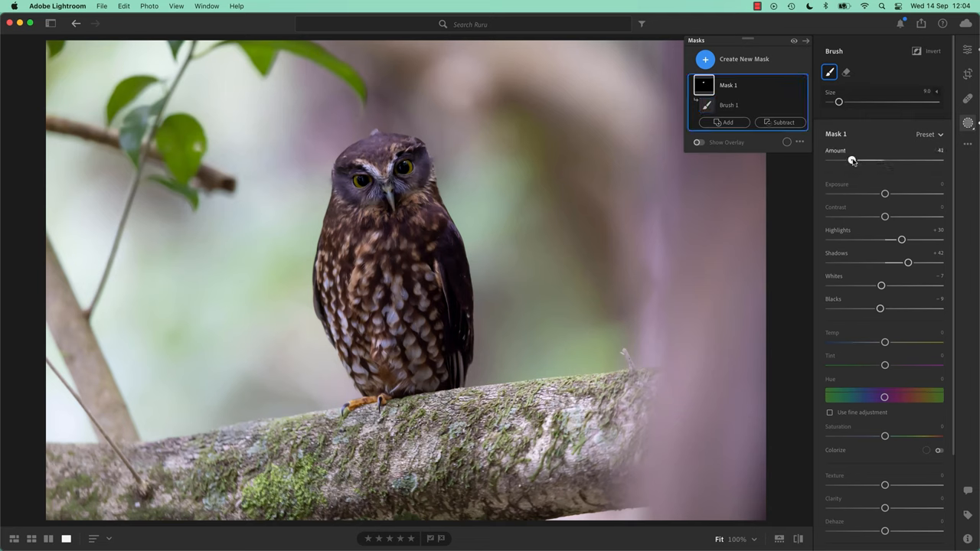
pyautogui.moveTo(852, 160); pyautogui.dragTo(855, 160)
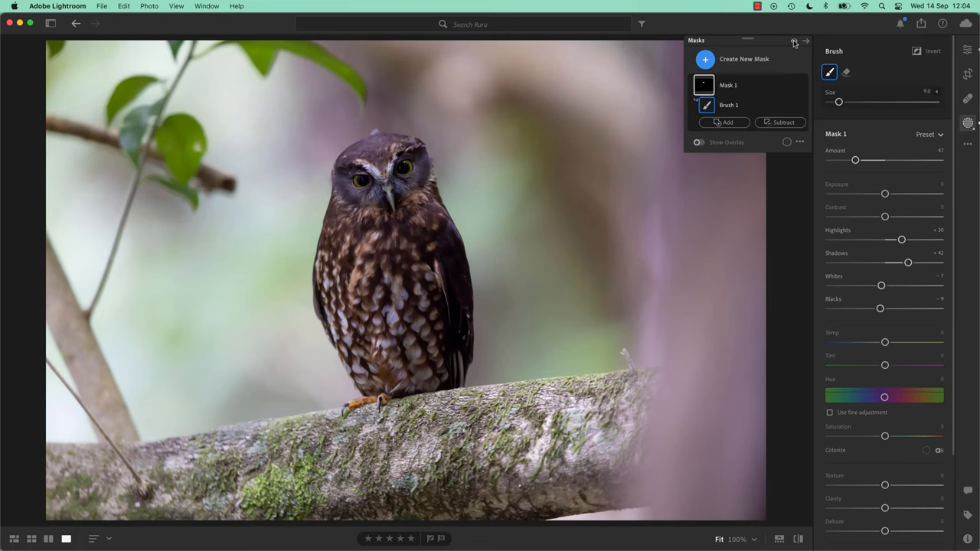
pyautogui.moveTo(855, 160); pyautogui.dragTo(921, 160)
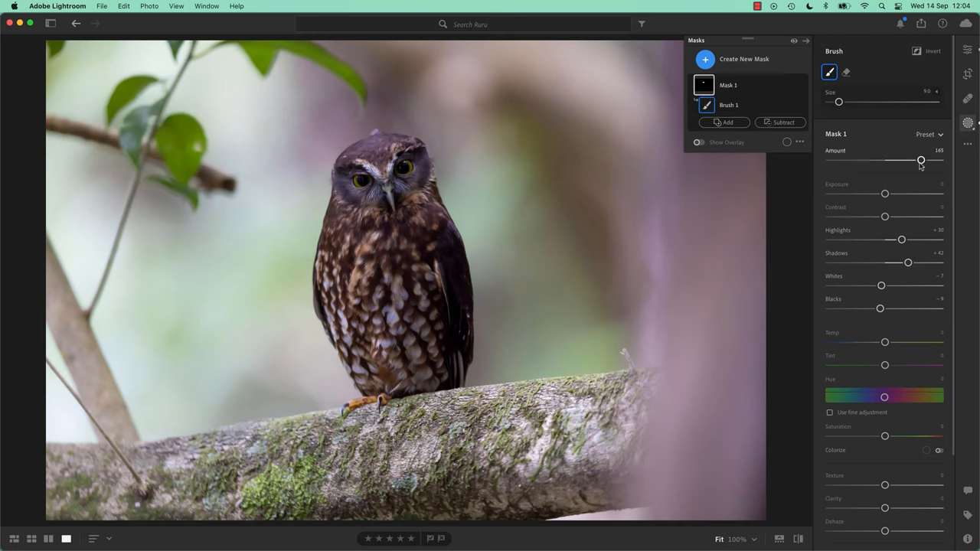
pyautogui.moveTo(922, 161); pyautogui.dragTo(941, 160)
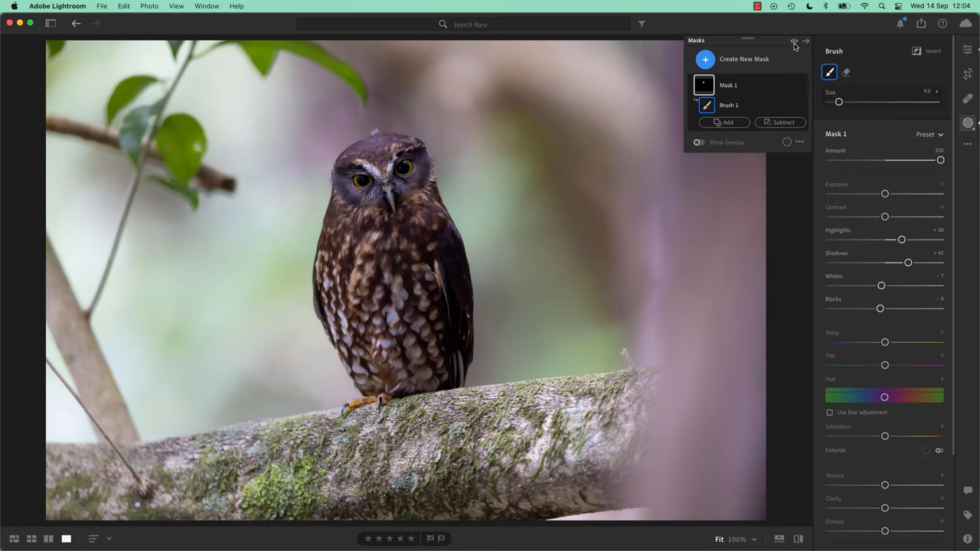
pyautogui.moveTo(941, 160); pyautogui.dragTo(889, 159)
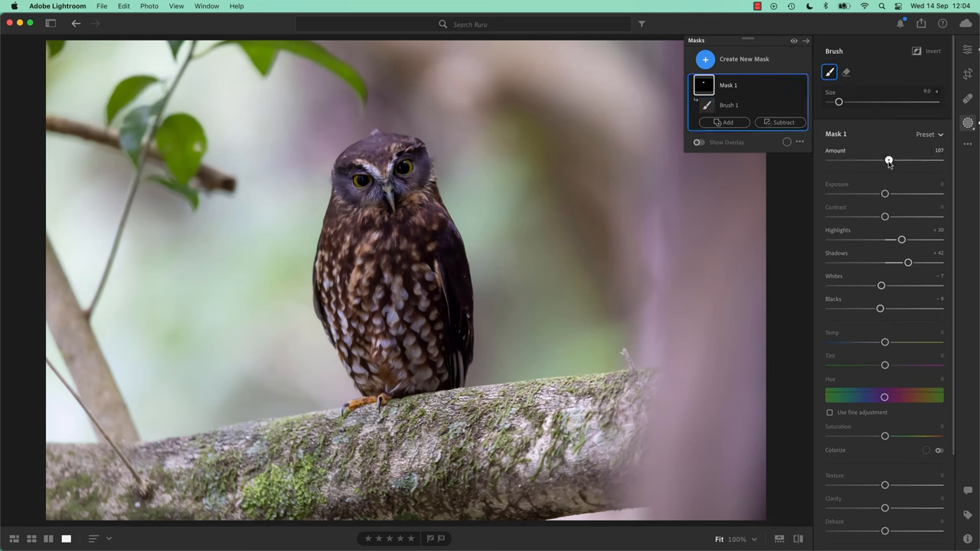
# - Warm the mask temperature to +11 and return to the full mask list
pyautogui.click(729, 105)
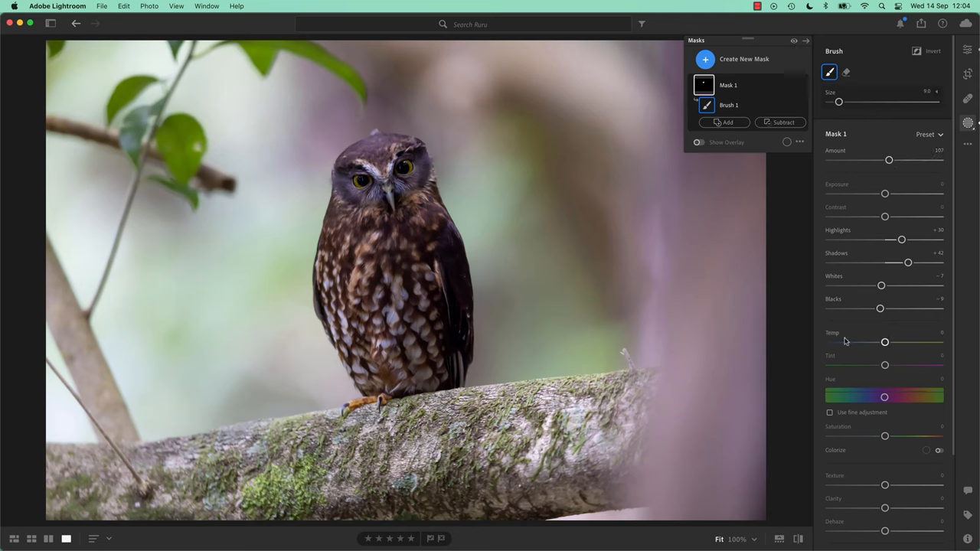
pyautogui.moveTo(886, 342); pyautogui.dragTo(898, 342)
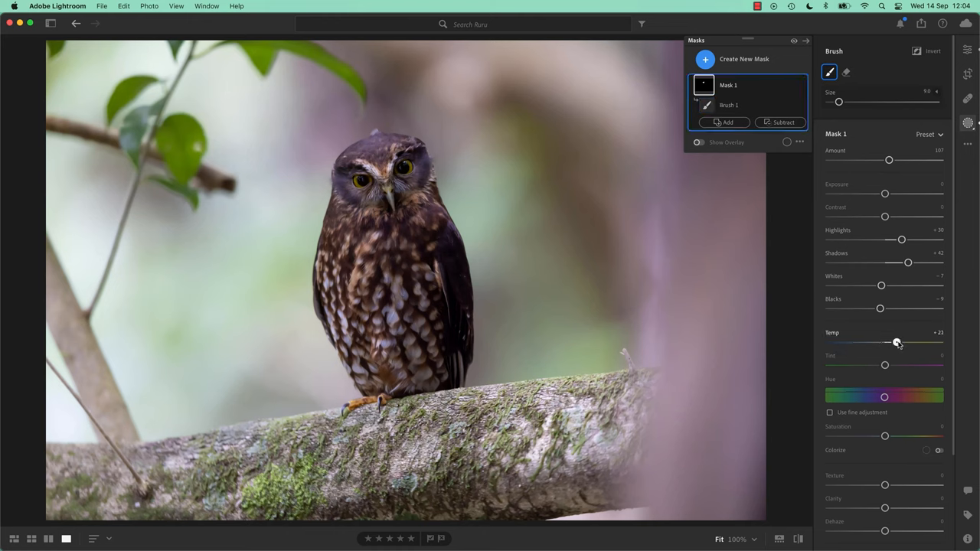
pyautogui.moveTo(897, 343); pyautogui.dragTo(892, 343)
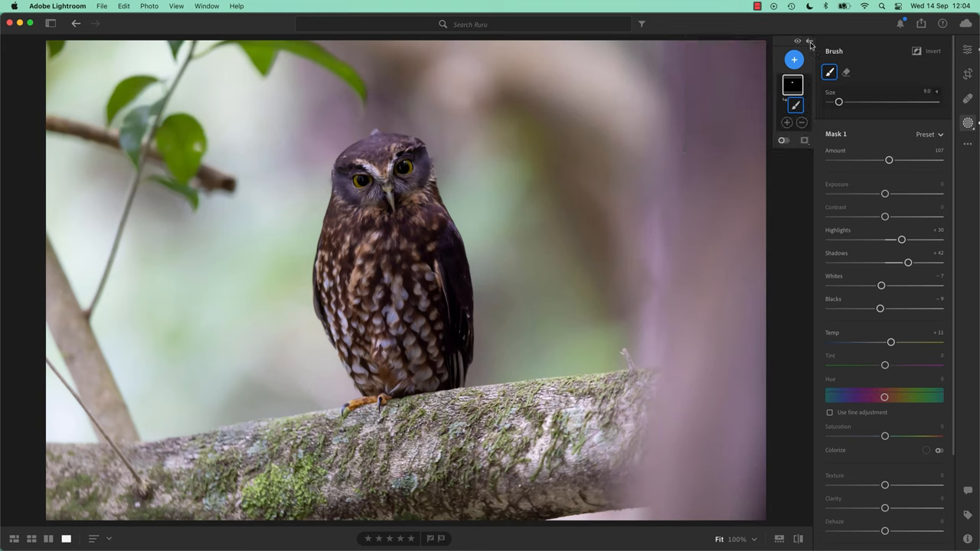
pyautogui.click(793, 84)
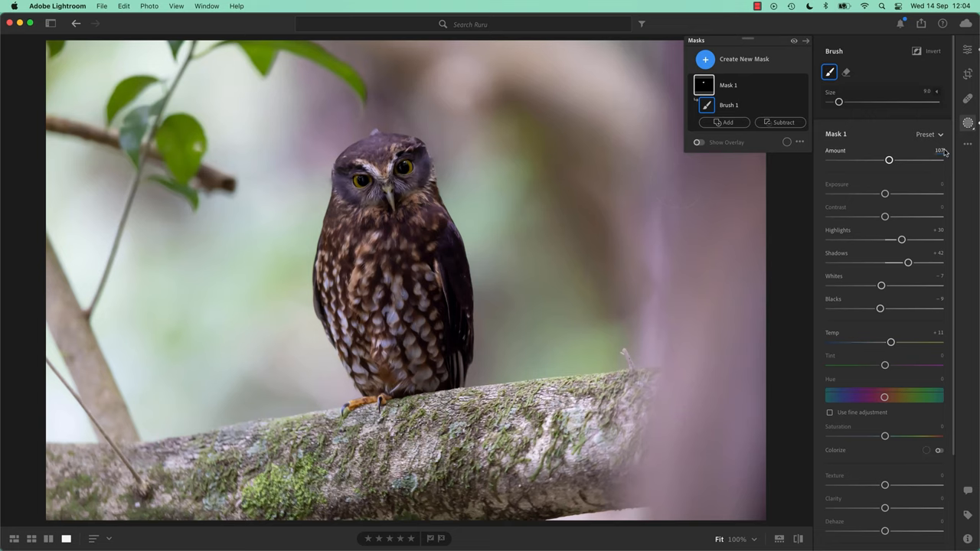
pyautogui.moveTo(974, 137)
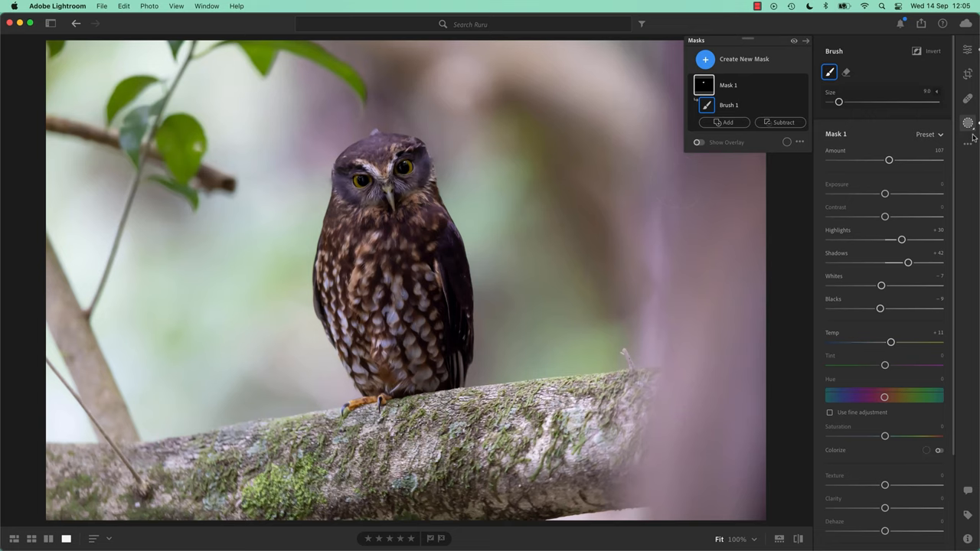
pyautogui.click(968, 123)
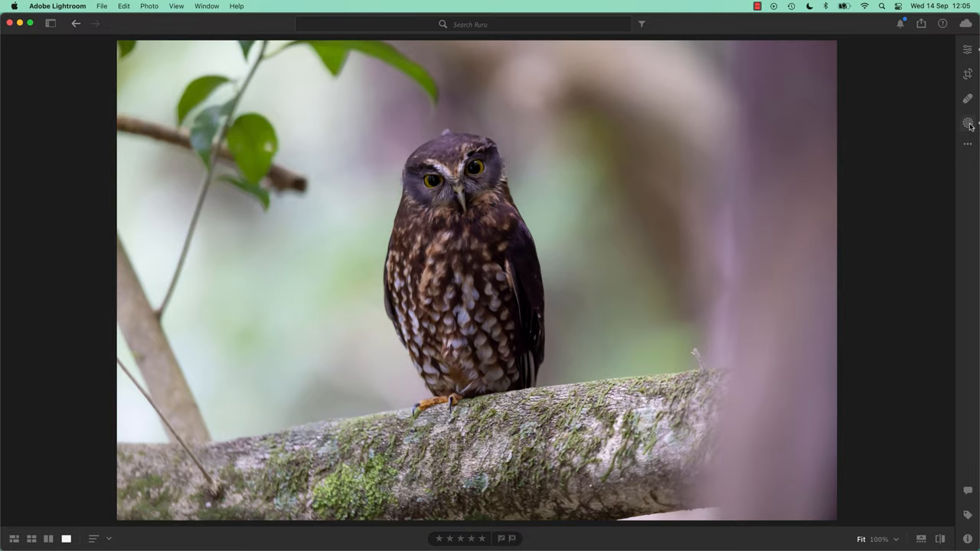
pyautogui.click(968, 123)
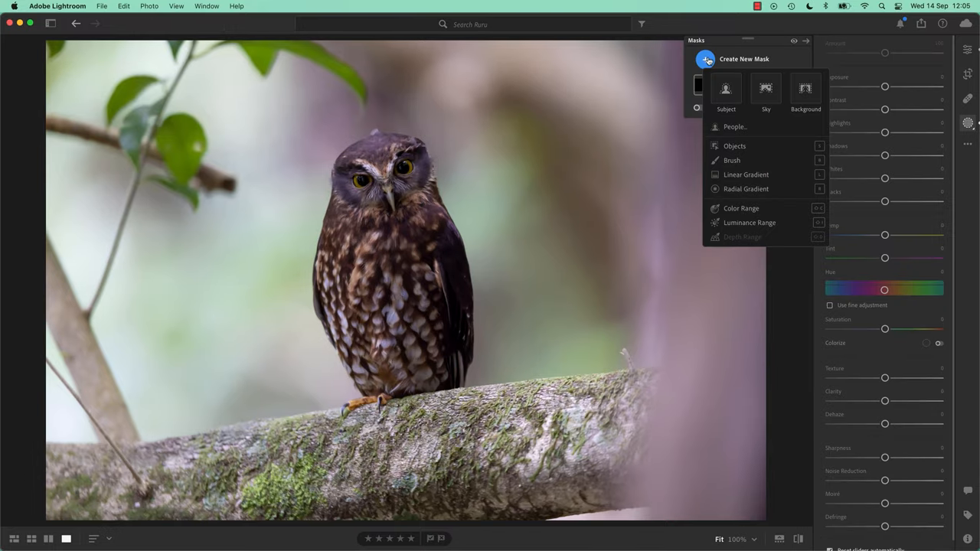
pyautogui.click(726, 91)
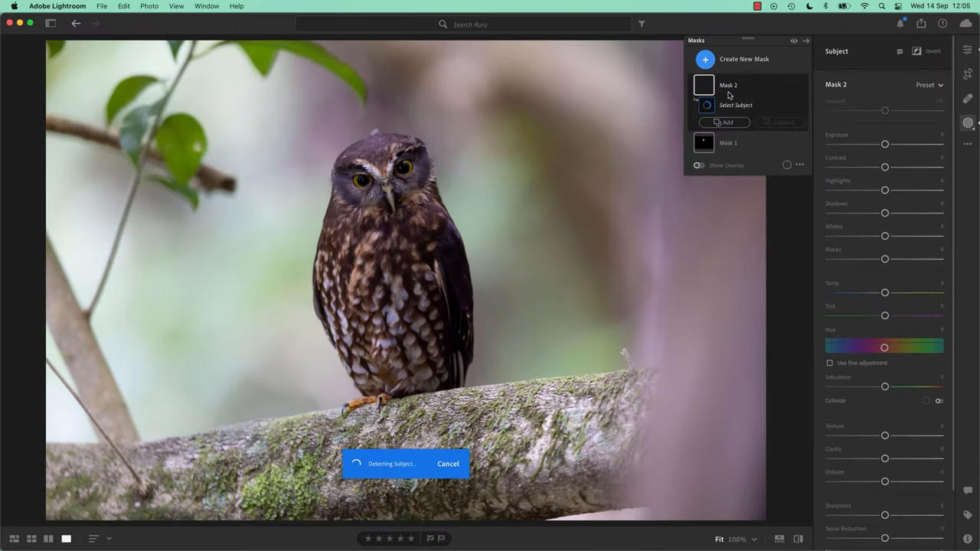
pyautogui.click(735, 105)
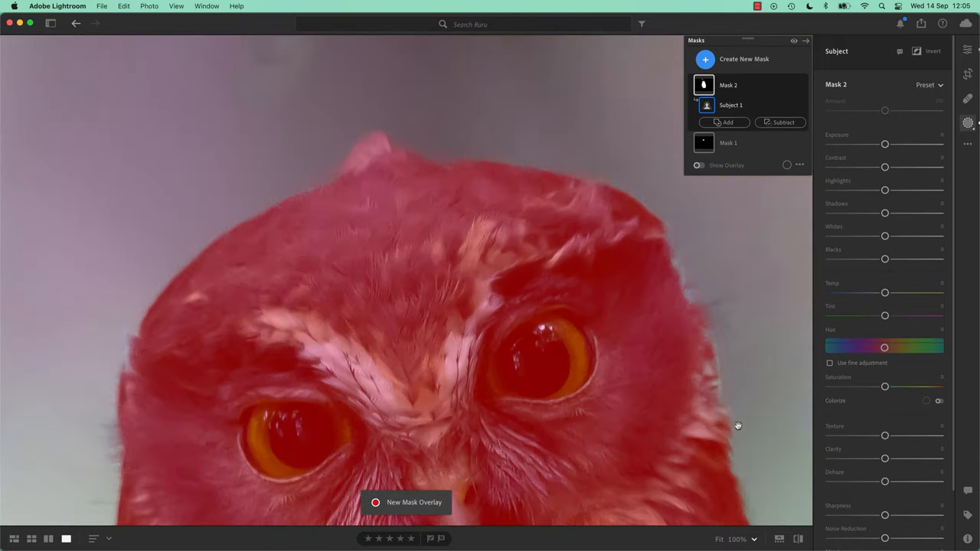
pyautogui.moveTo(394, 203)
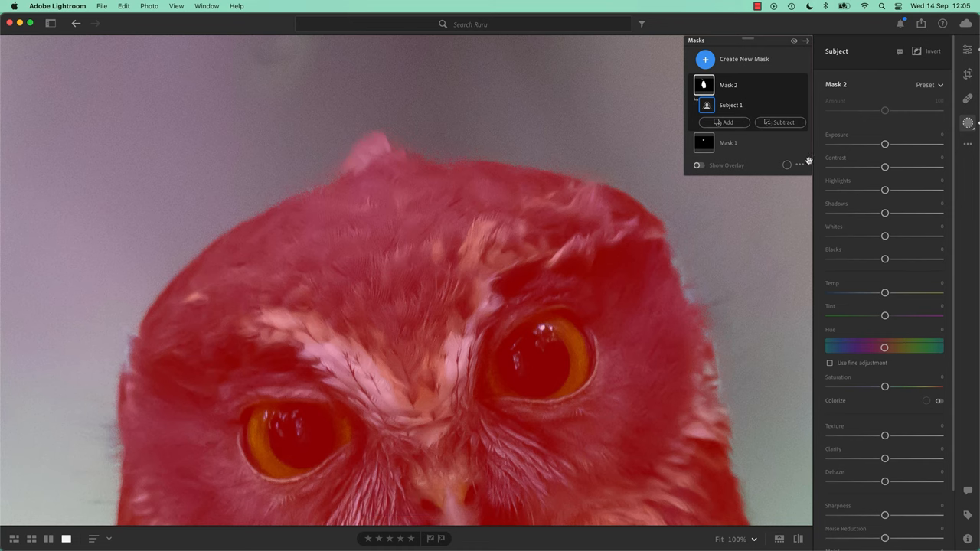
pyautogui.click(917, 51)
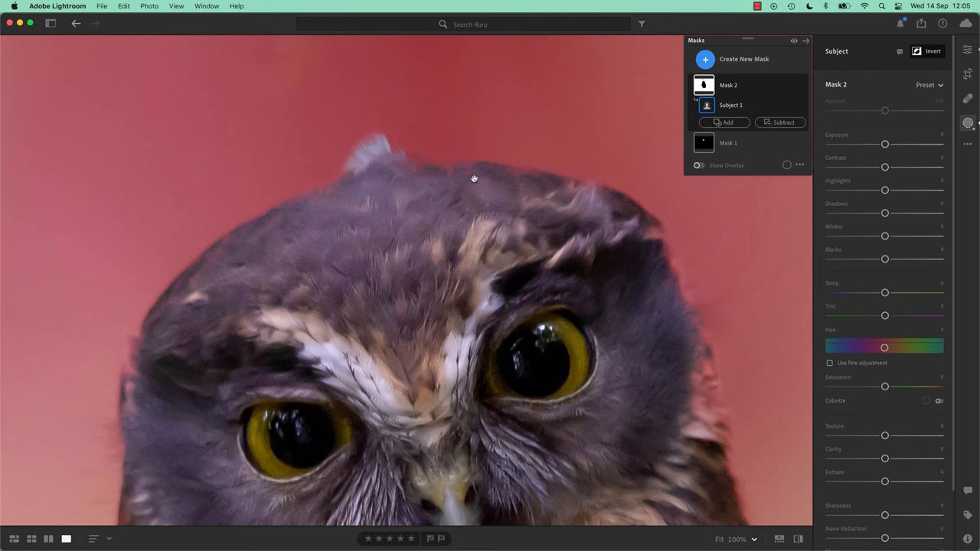
pyautogui.moveTo(347, 204)
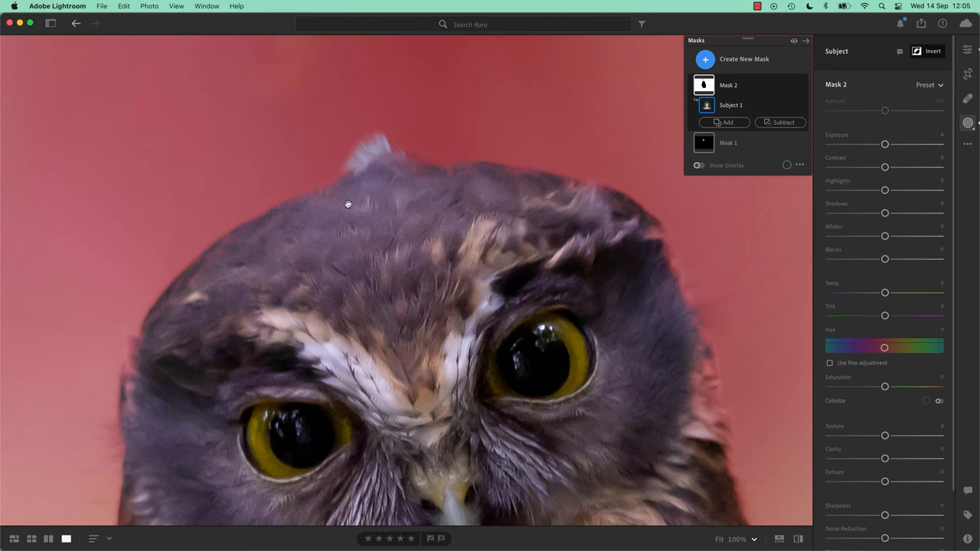
pyautogui.moveTo(434, 208)
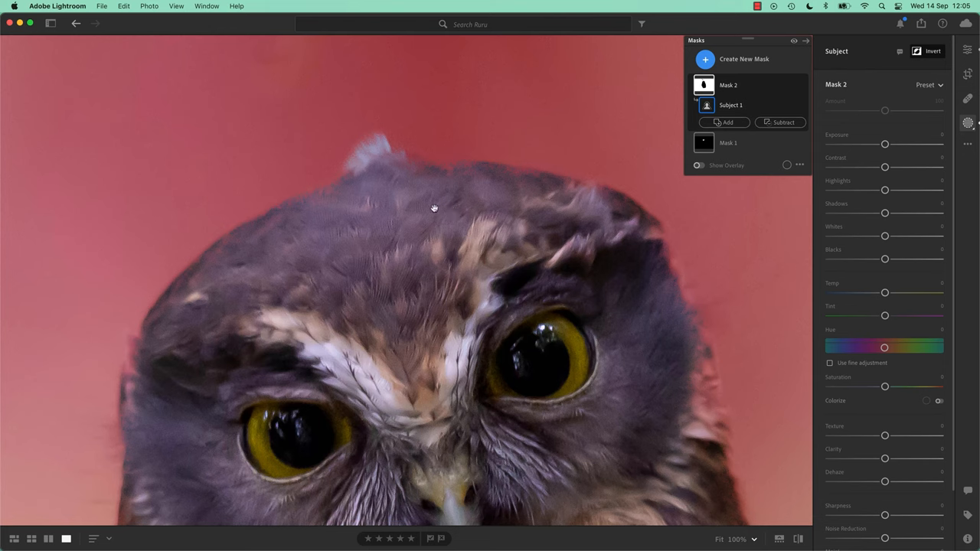
pyautogui.moveTo(568, 193)
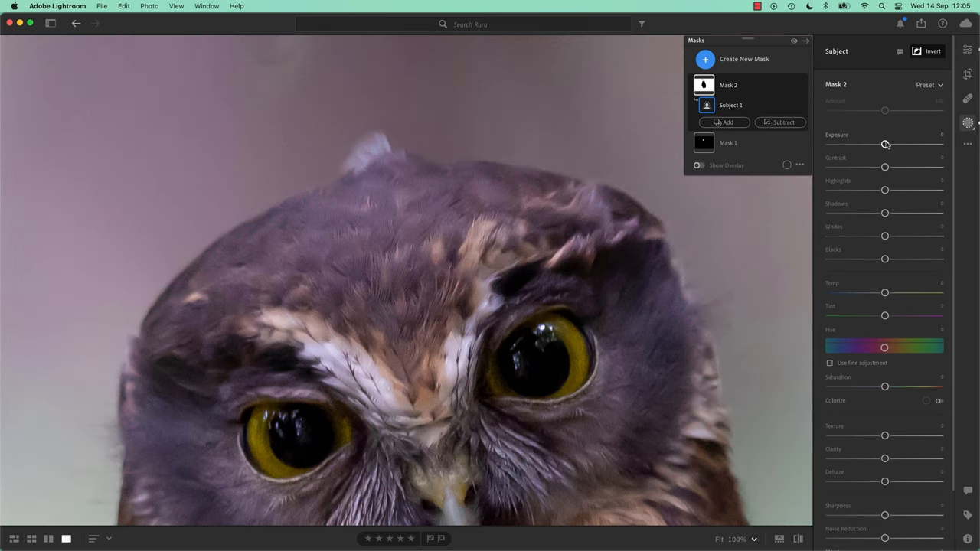
pyautogui.moveTo(886, 145); pyautogui.dragTo(921, 145)
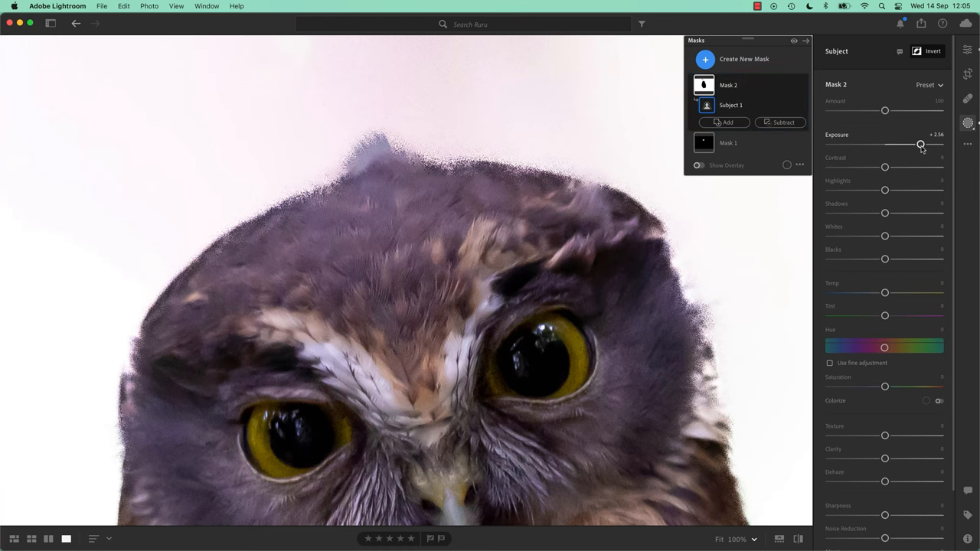
pyautogui.moveTo(922, 144); pyautogui.dragTo(885, 144)
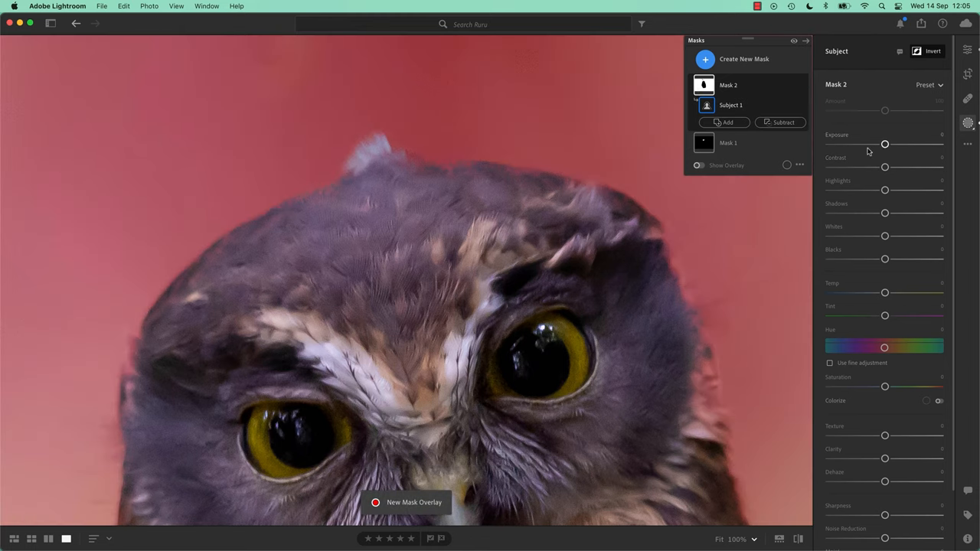
pyautogui.moveTo(885, 144); pyautogui.dragTo(942, 144)
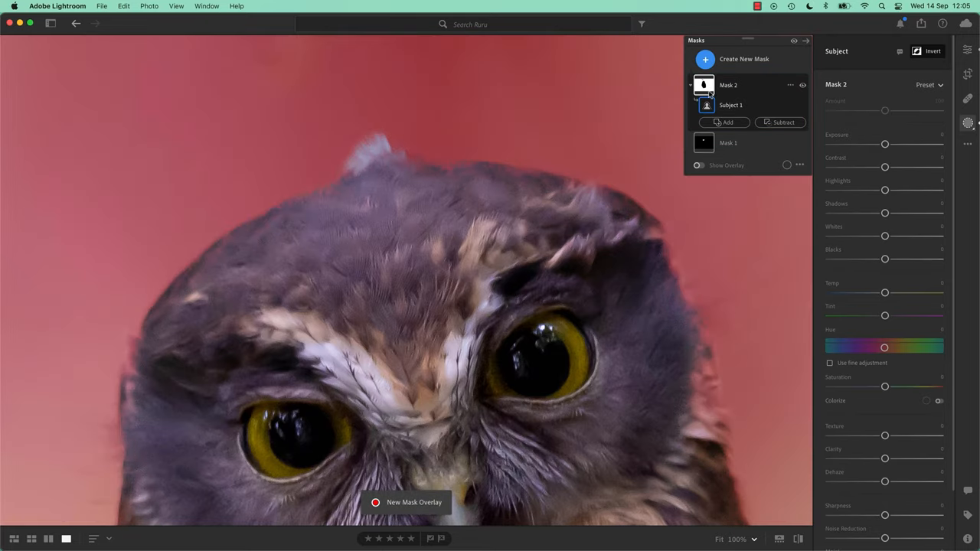
pyautogui.rightClick(728, 85)
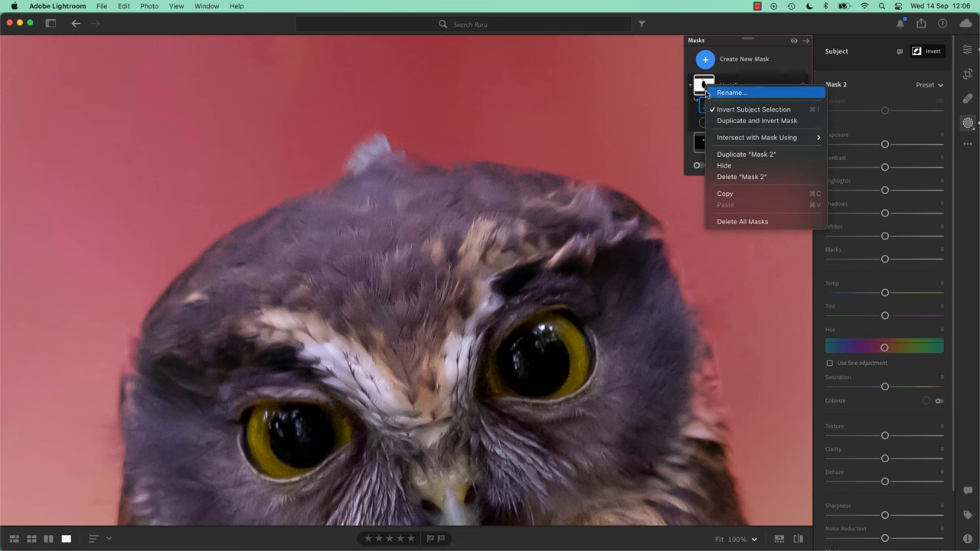
pyautogui.moveTo(724, 177)
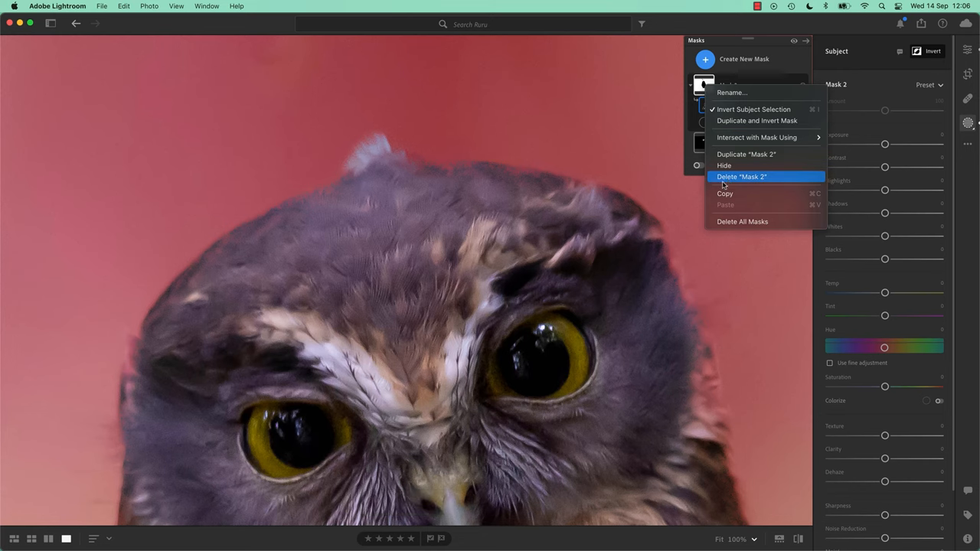
pyautogui.click(742, 177)
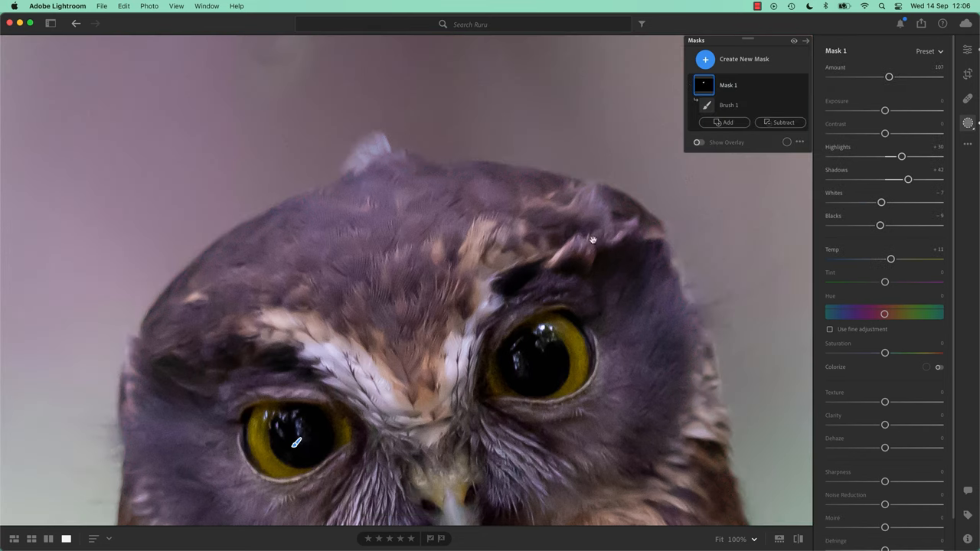
pyautogui.moveTo(568, 276)
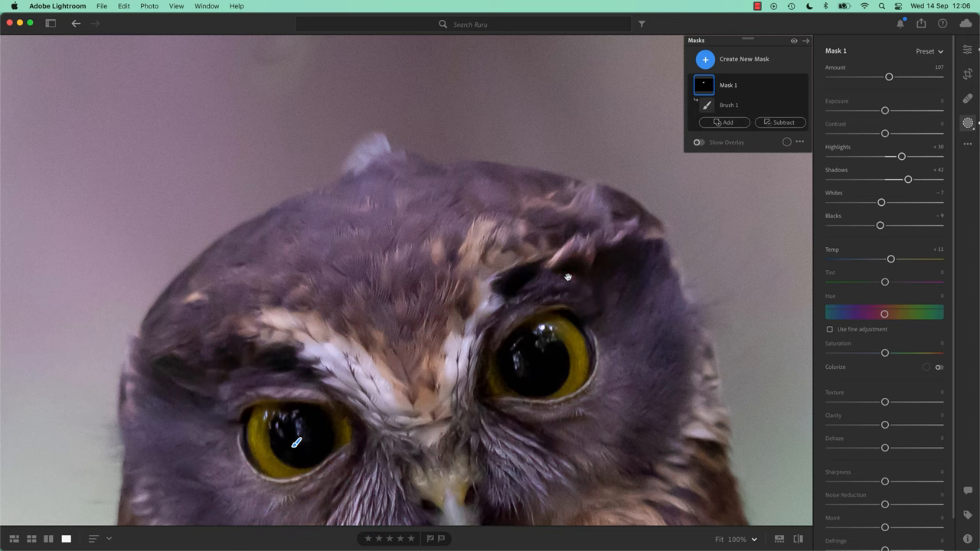
pyautogui.moveTo(622, 483)
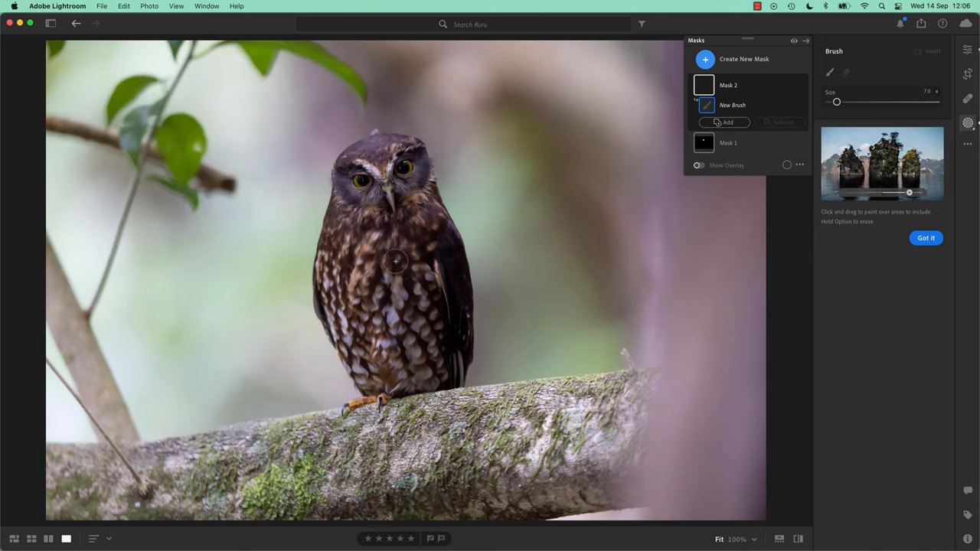
# - Brush Mask 2 over the owl's chest, lower body and head, showing feather and flow settings
pyautogui.moveTo(837, 101); pyautogui.dragTo(842, 102)
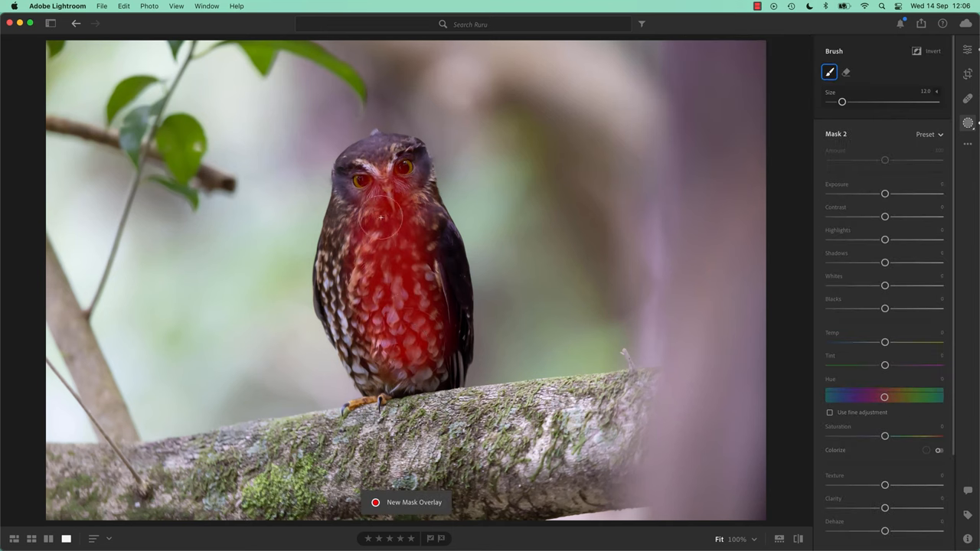
pyautogui.click(968, 123)
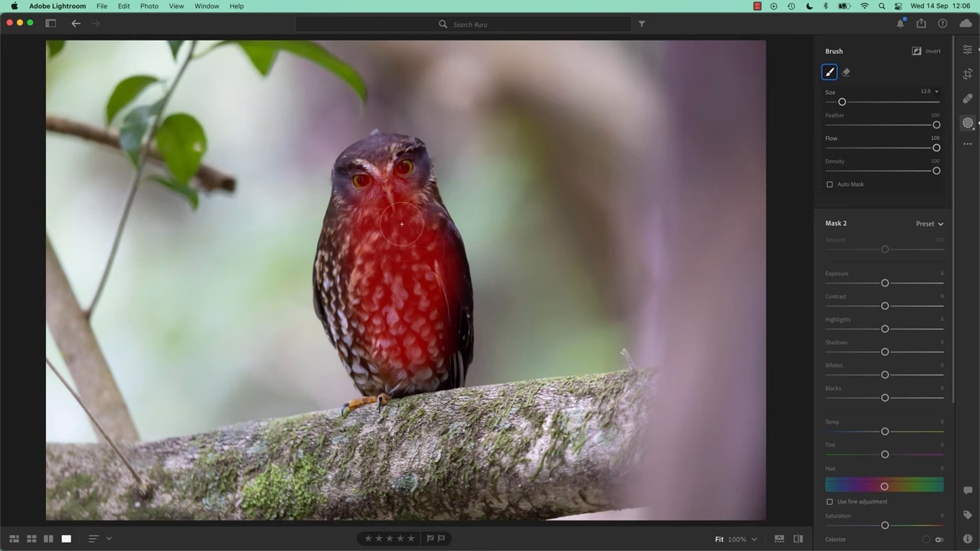
pyautogui.moveTo(403, 225); pyautogui.dragTo(391, 354)
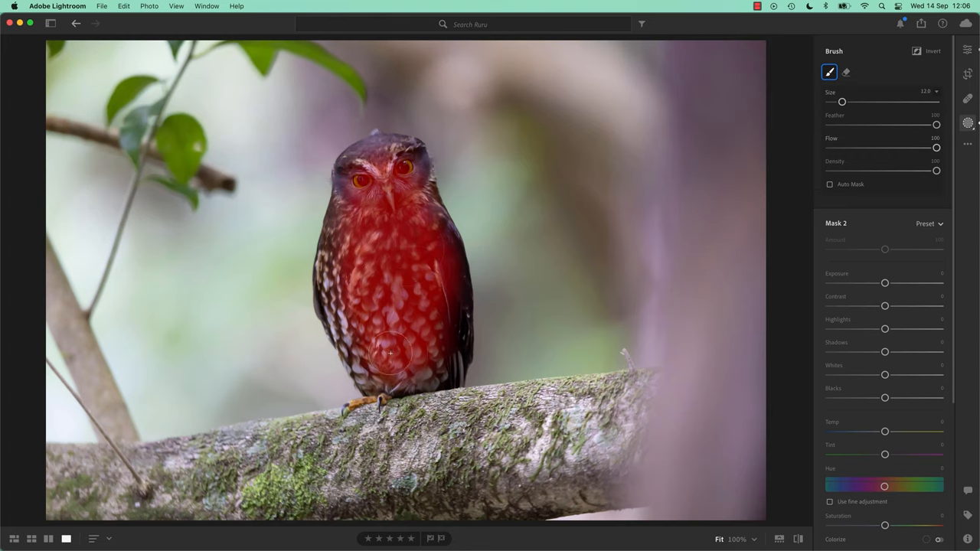
pyautogui.moveTo(391, 353); pyautogui.dragTo(403, 222)
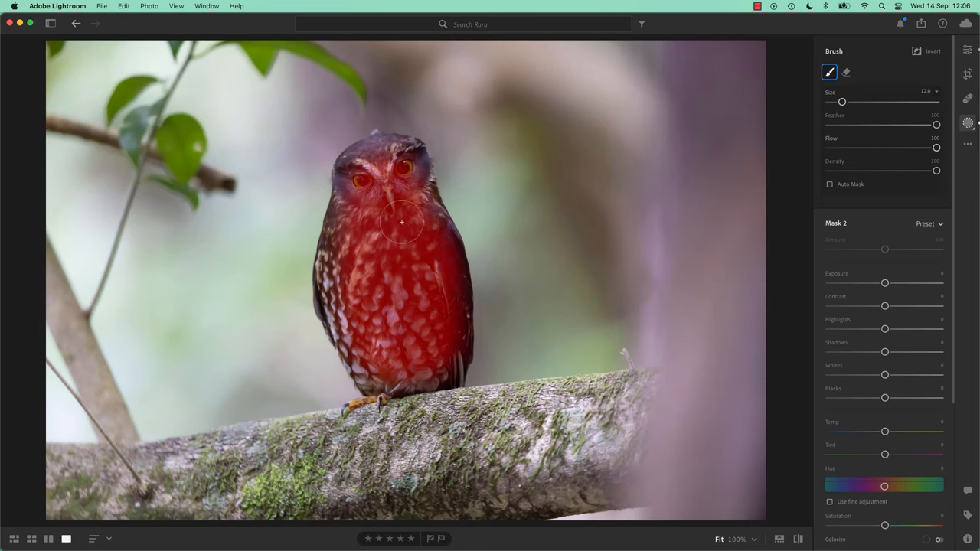
pyautogui.moveTo(402, 222); pyautogui.dragTo(380, 232)
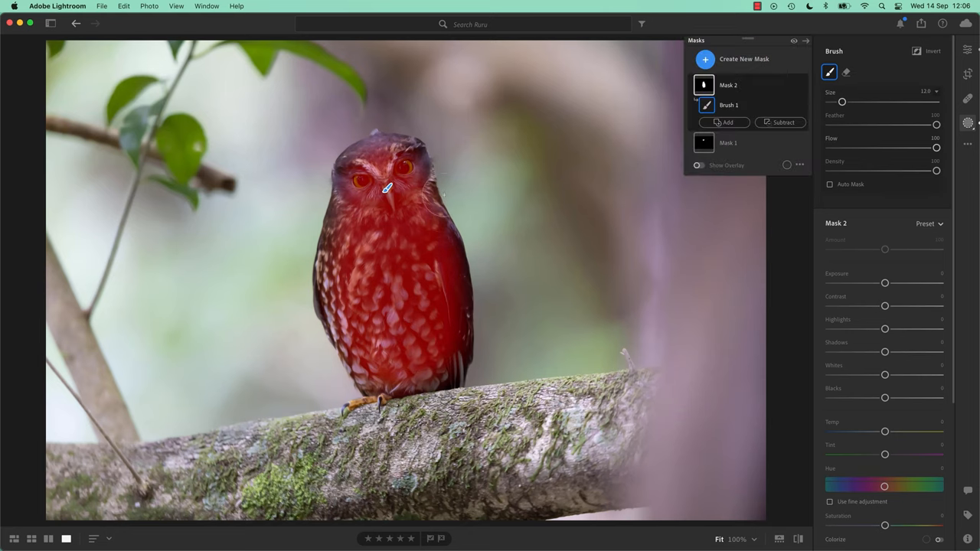
pyautogui.moveTo(843, 102); pyautogui.dragTo(834, 102)
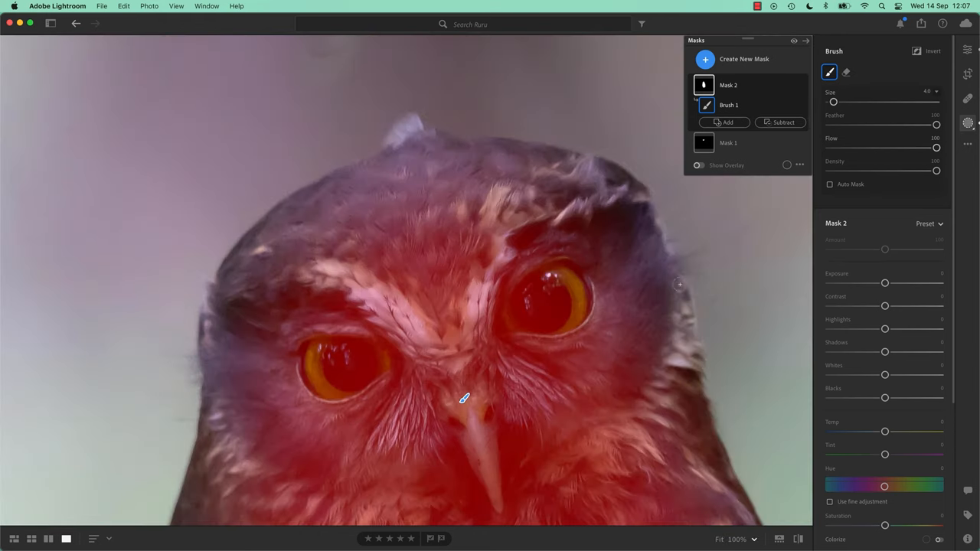
# - Paint Mask 2 over the owl's face, forehead, top of head and eye tuft
pyautogui.moveTo(835, 102); pyautogui.dragTo(832, 101)
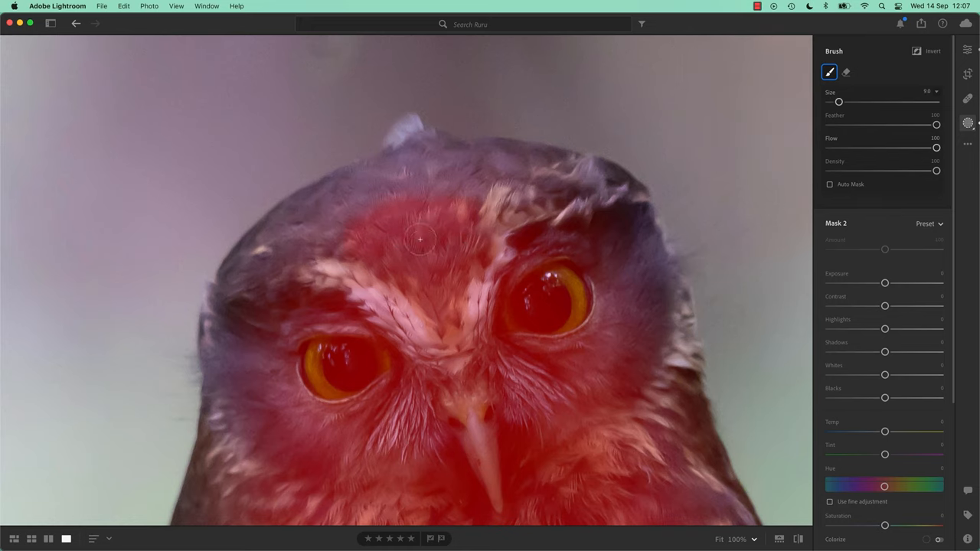
pyautogui.moveTo(419, 240); pyautogui.dragTo(523, 173)
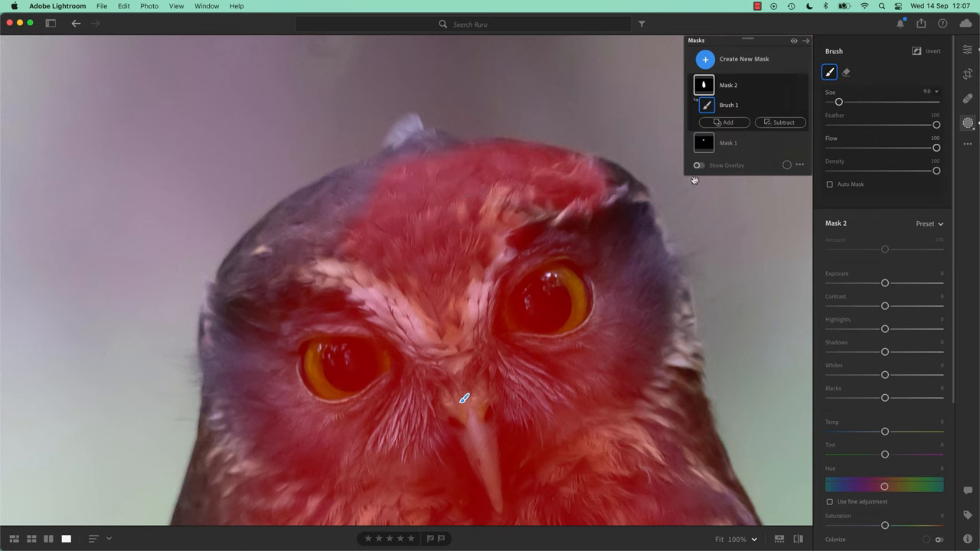
pyautogui.moveTo(936, 124); pyautogui.dragTo(900, 125)
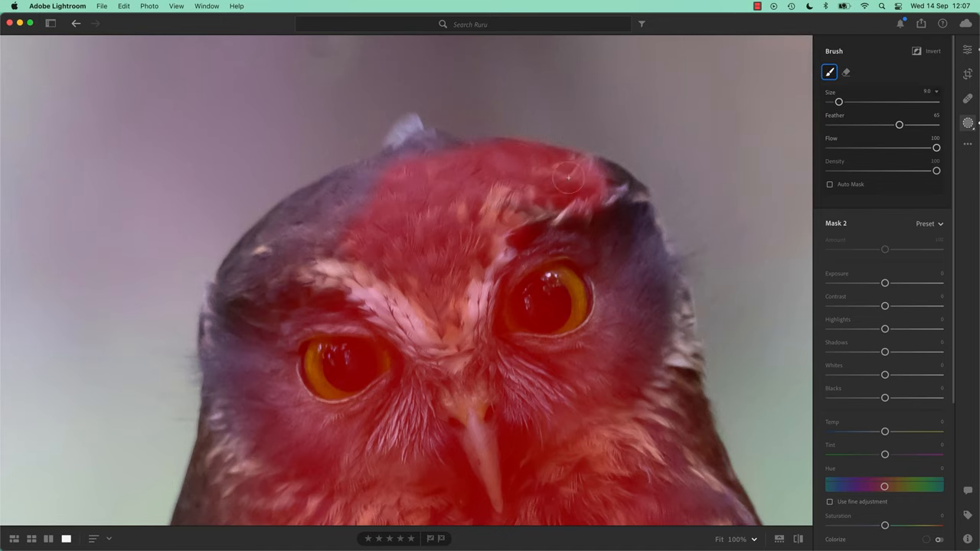
pyautogui.moveTo(568, 180); pyautogui.dragTo(622, 200)
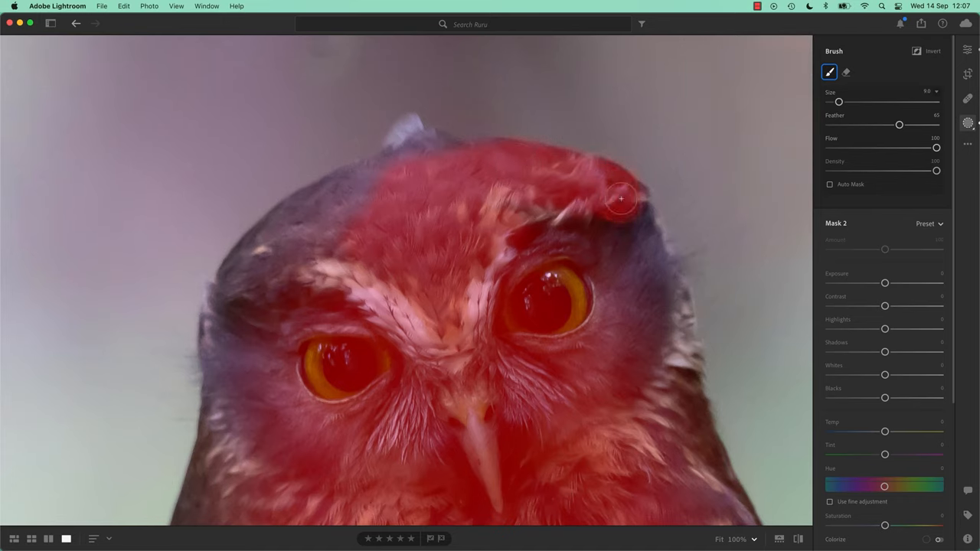
pyautogui.moveTo(620, 199); pyautogui.dragTo(605, 293)
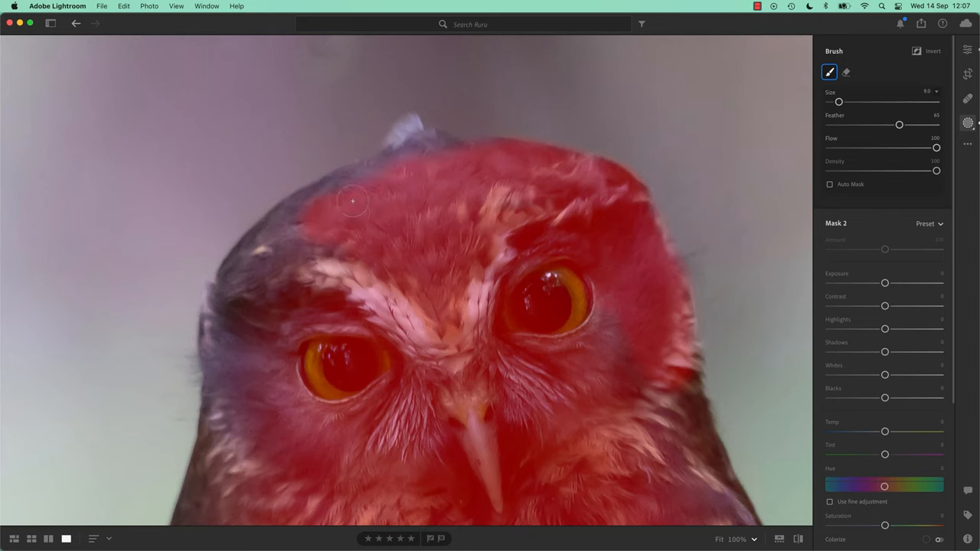
# - Extend Mask 2 over the left crown, head edge, cheek and around the right eye
pyautogui.moveTo(352, 202); pyautogui.dragTo(288, 236)
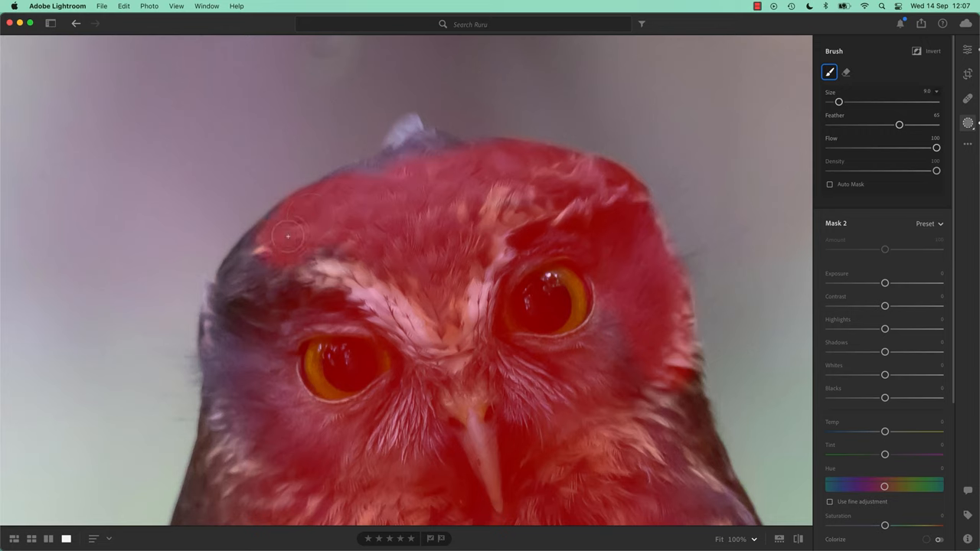
pyautogui.moveTo(288, 235); pyautogui.dragTo(222, 370)
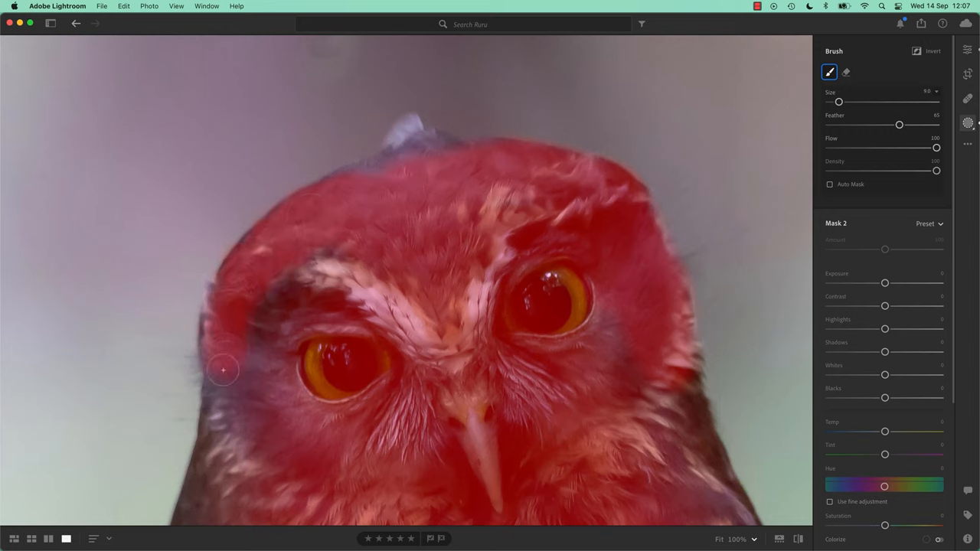
pyautogui.moveTo(222, 370); pyautogui.dragTo(385, 350)
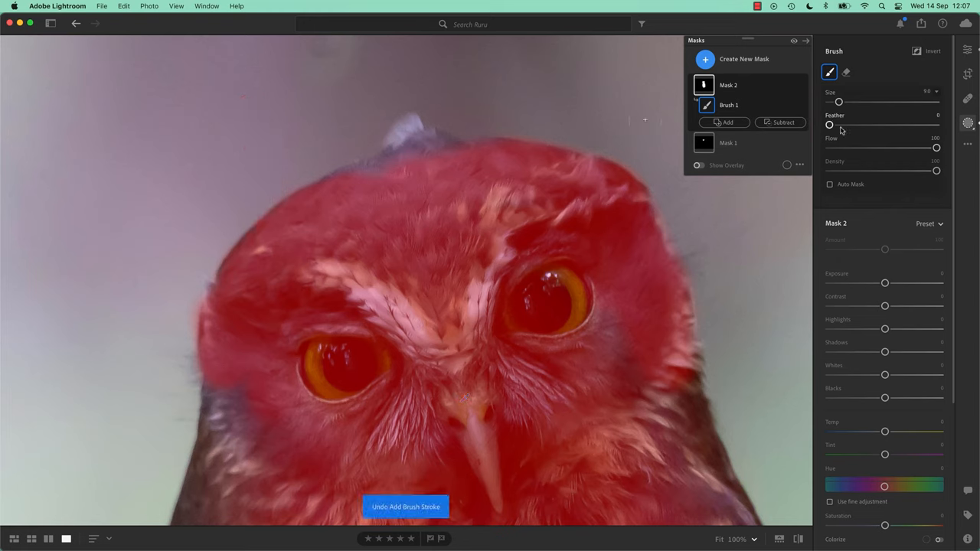
pyautogui.moveTo(830, 124); pyautogui.dragTo(909, 124)
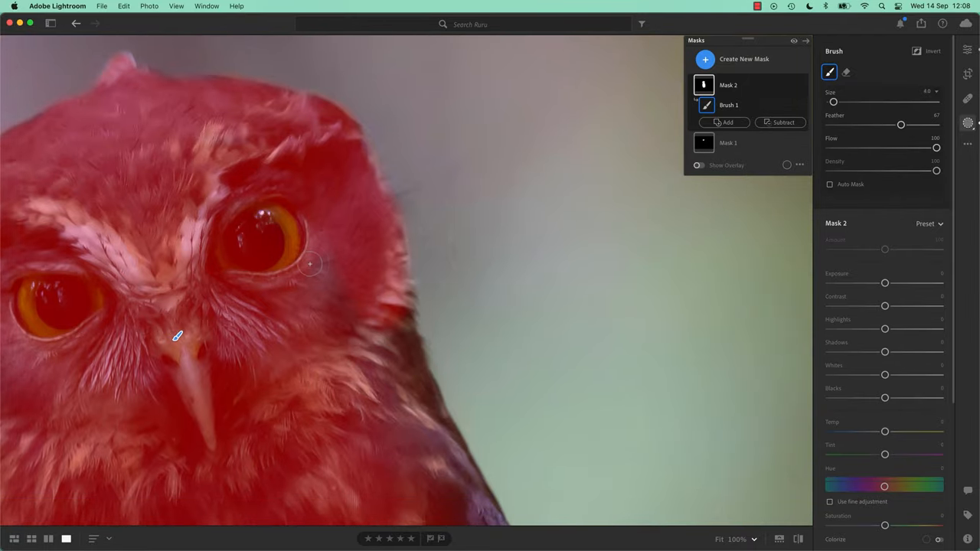
pyautogui.moveTo(310, 264); pyautogui.dragTo(371, 350)
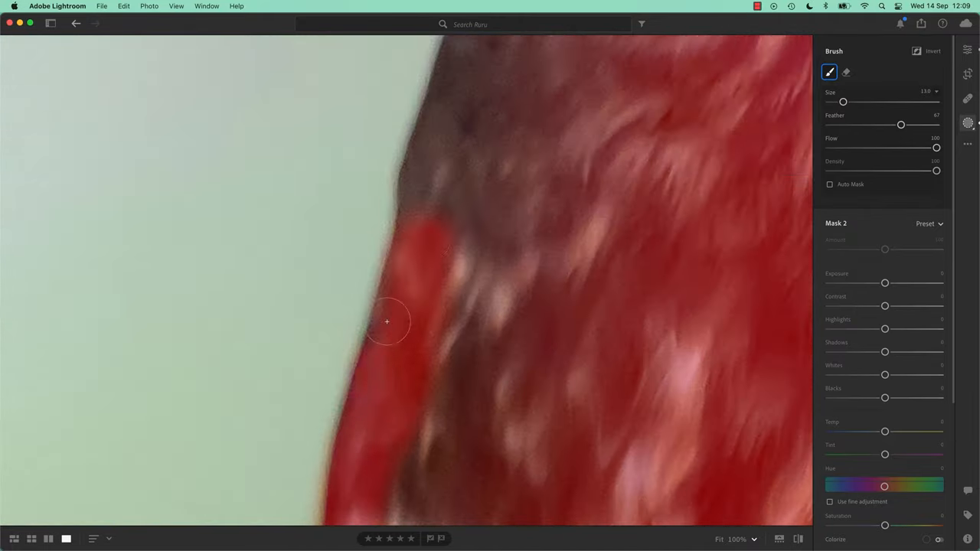
# - Switch between Eraser and Brush to add the owl's wing edge to the mask
pyautogui.click(846, 72)
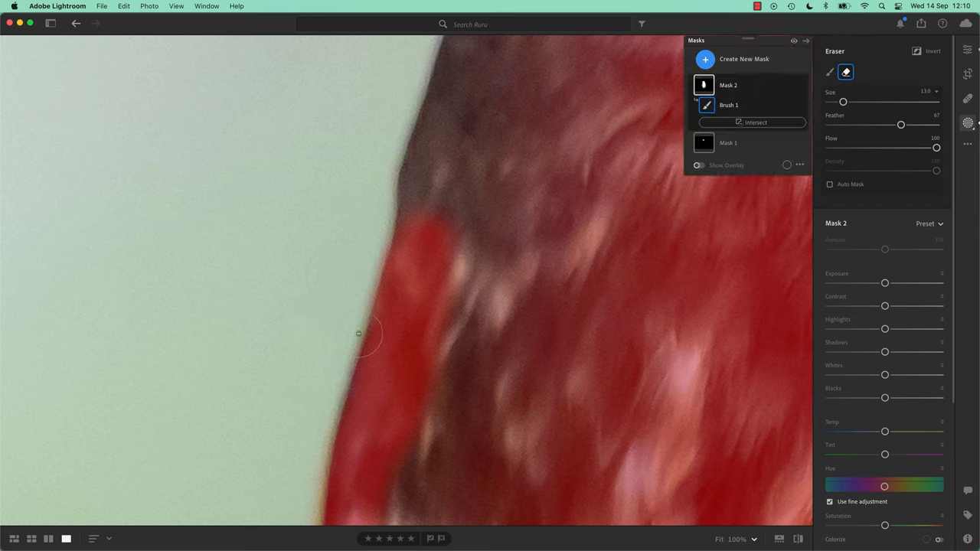
pyautogui.click(830, 72)
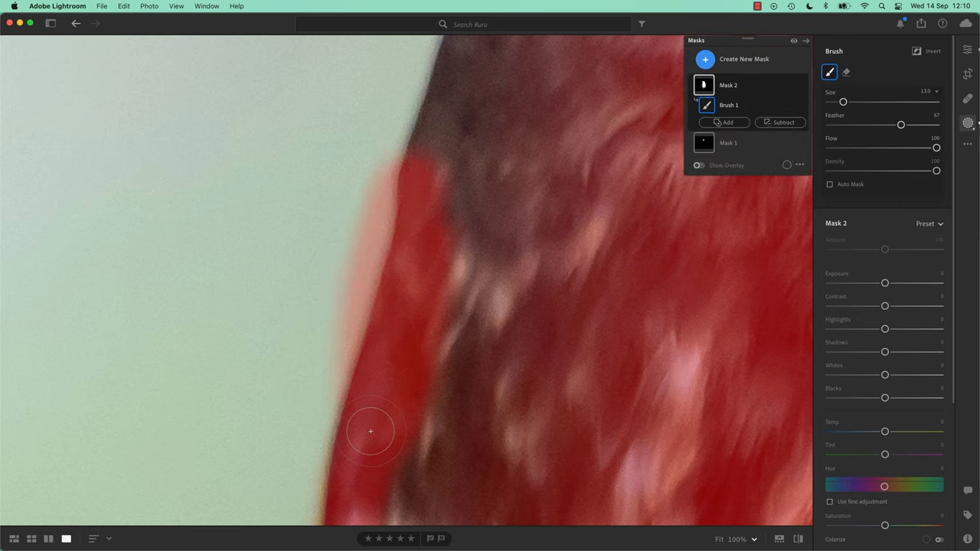
pyautogui.click(847, 71)
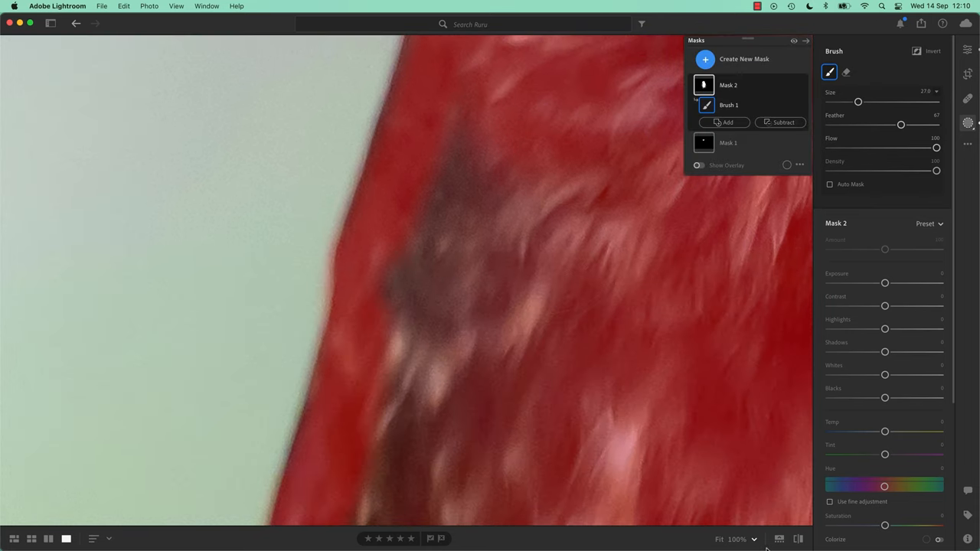
pyautogui.moveTo(586, 270)
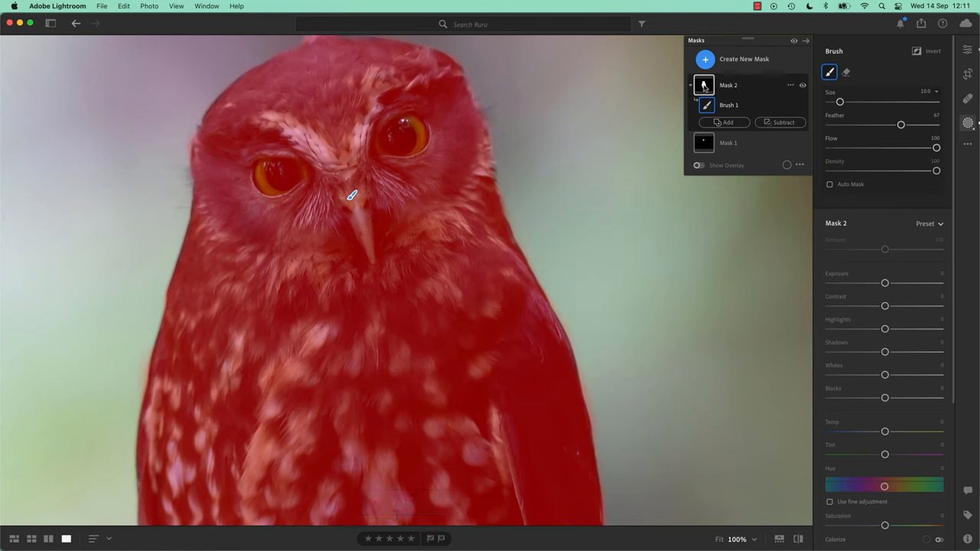
# - Preview Mask 2 as Image on White and fill gaps on the owl's body
pyautogui.click(799, 165)
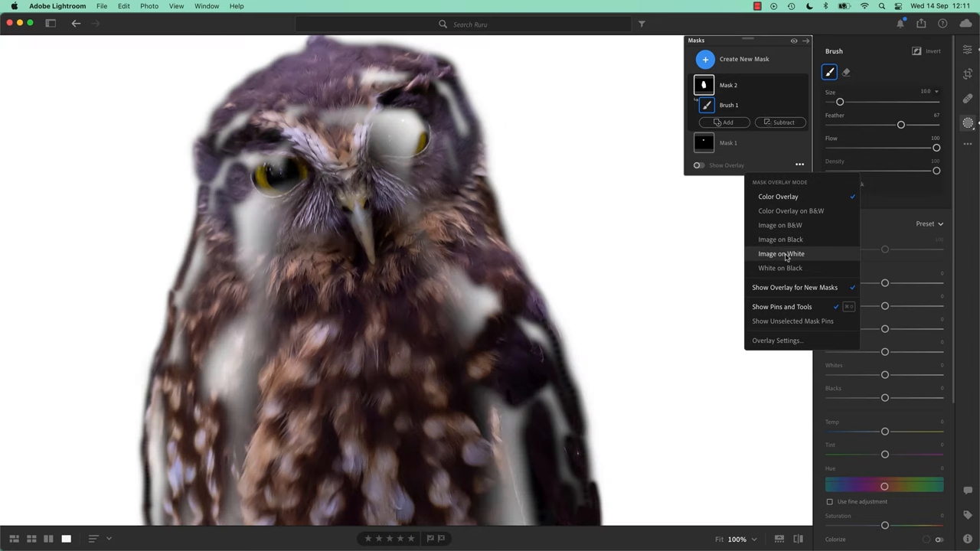
pyautogui.moveTo(782, 258)
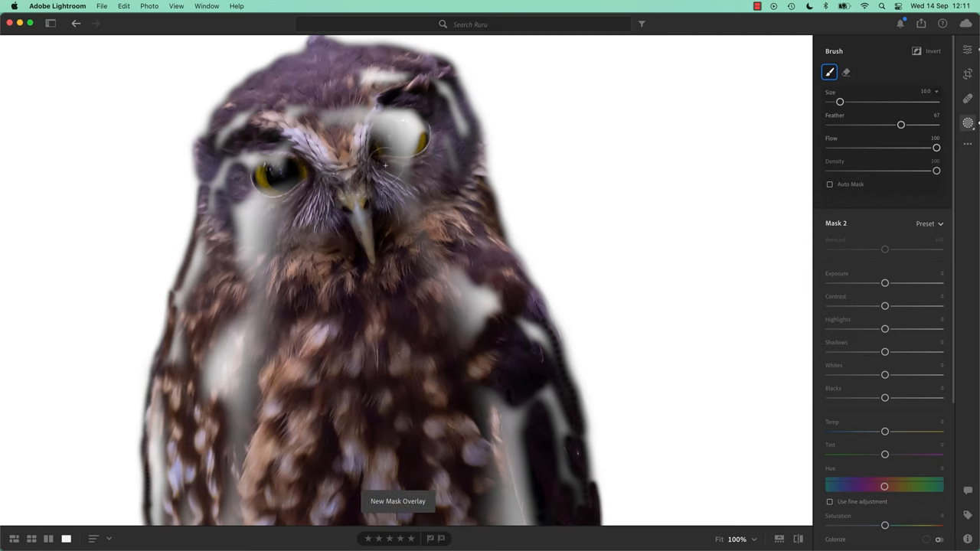
pyautogui.moveTo(387, 165); pyautogui.dragTo(265, 149)
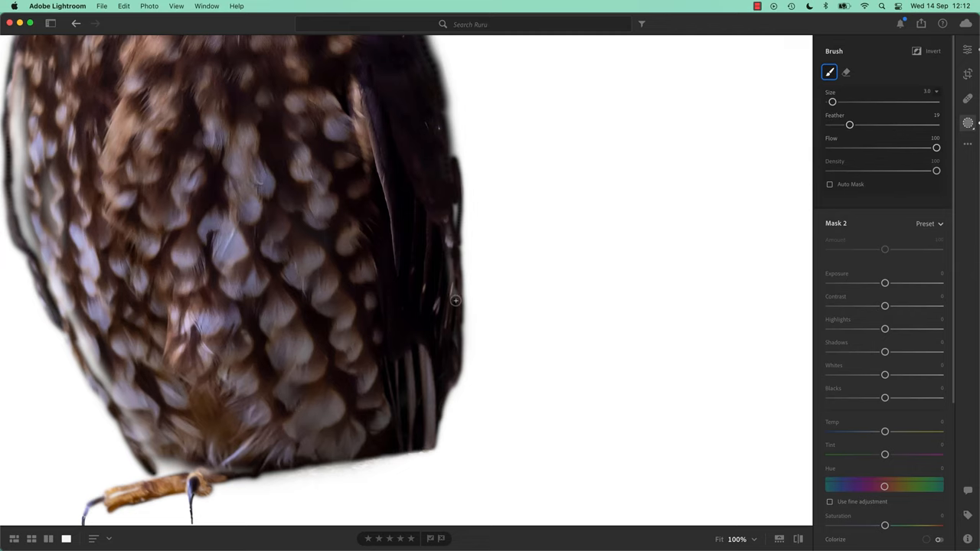
pyautogui.moveTo(452, 230)
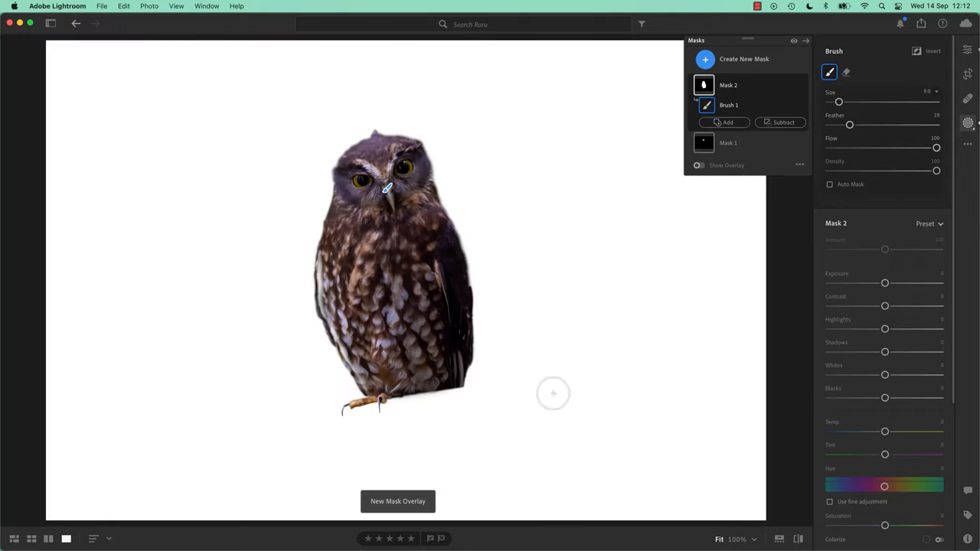
pyautogui.moveTo(710, 268)
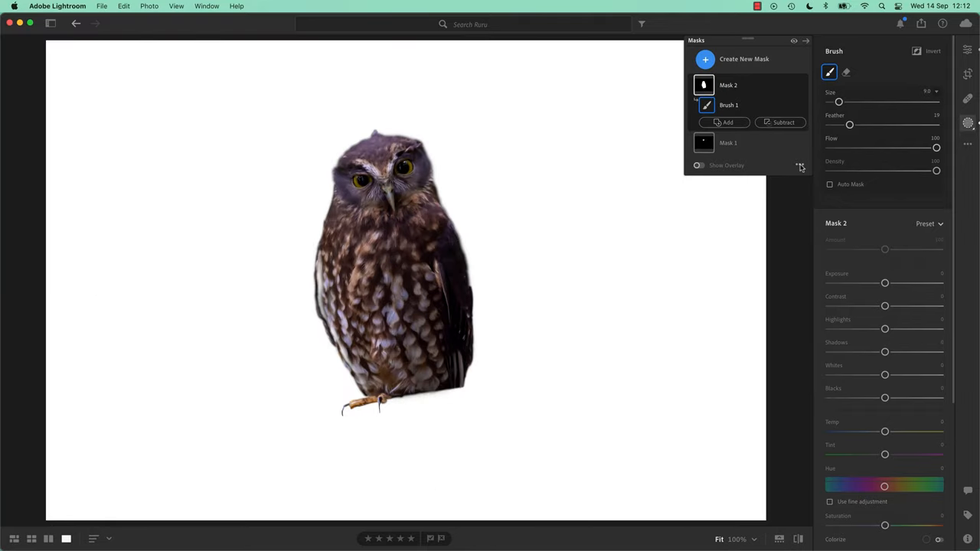
# - Return to Color Overlay, invert Mask 2, and soften the brush feather to 80
pyautogui.click(800, 166)
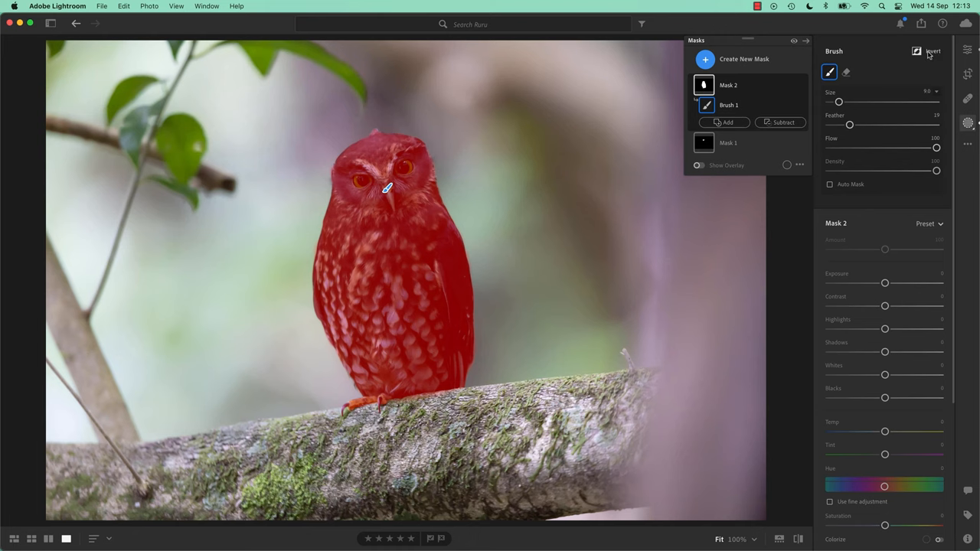
pyautogui.click(933, 51)
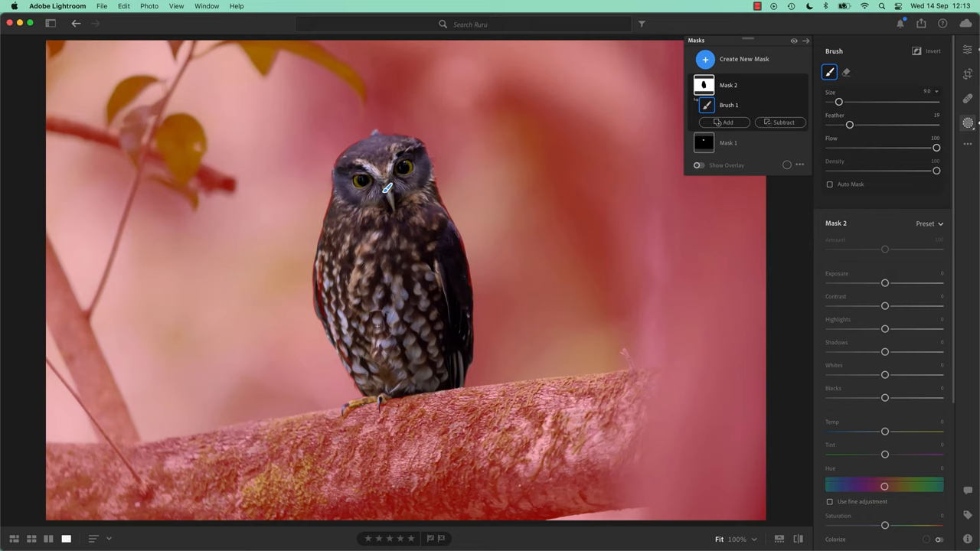
pyautogui.click(336, 297)
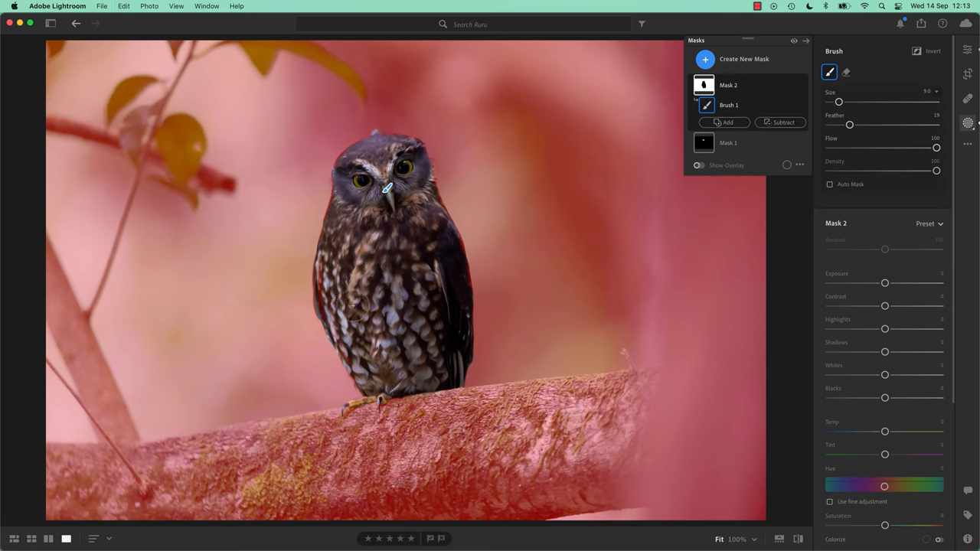
pyautogui.click(847, 72)
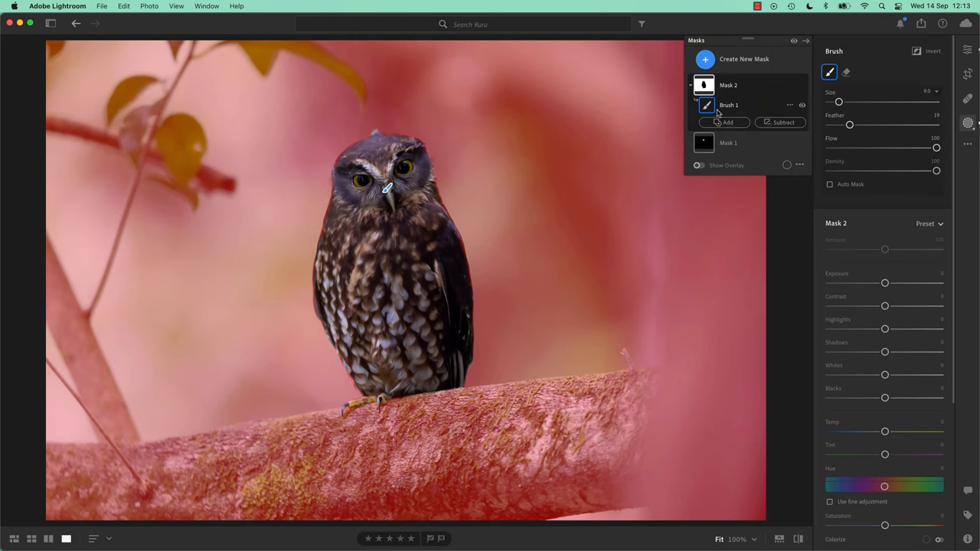
pyautogui.moveTo(850, 124); pyautogui.dragTo(915, 124)
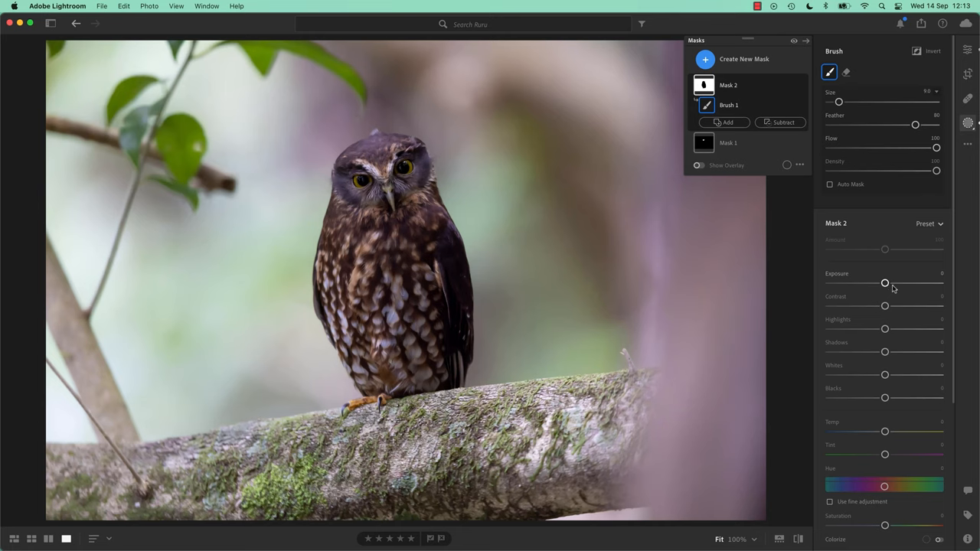
# - Set the background mask's exposure to -0.40 and contrast to +35
pyautogui.moveTo(885, 284); pyautogui.dragTo(843, 284)
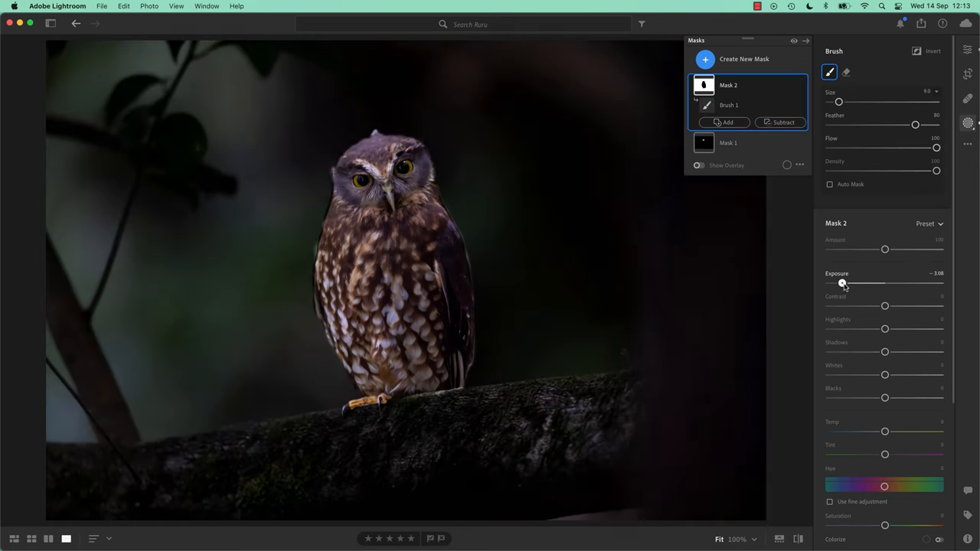
pyautogui.moveTo(842, 284); pyautogui.dragTo(829, 284)
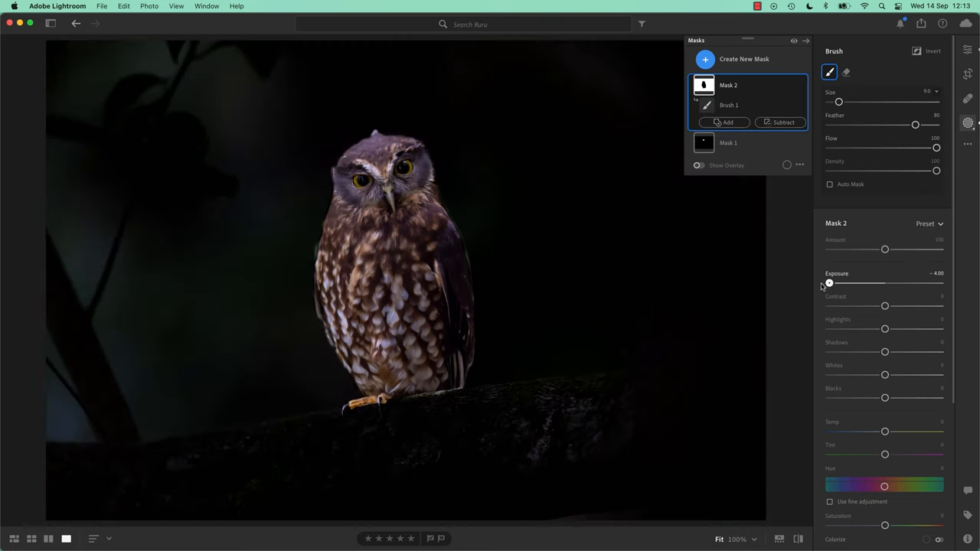
pyautogui.moveTo(828, 283); pyautogui.dragTo(880, 283)
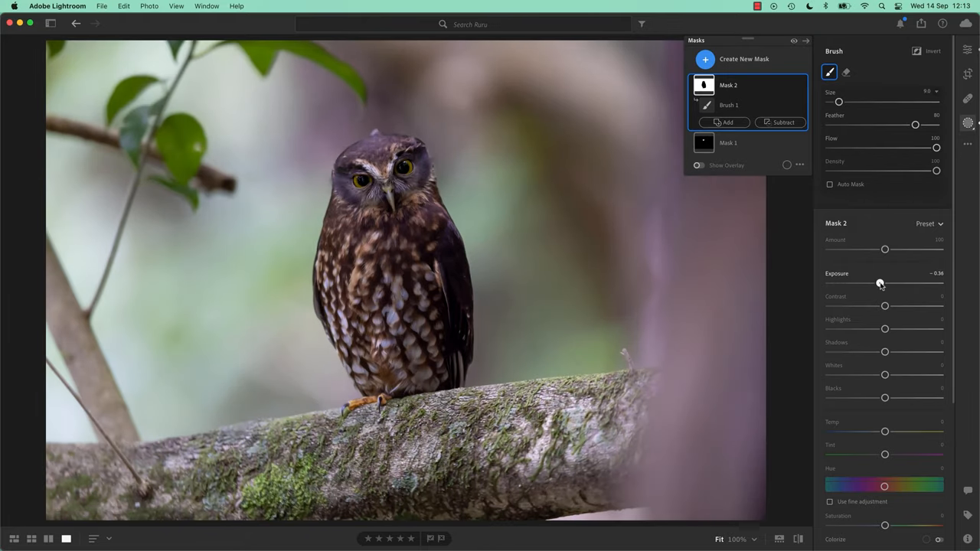
pyautogui.moveTo(882, 285); pyautogui.dragTo(880, 284)
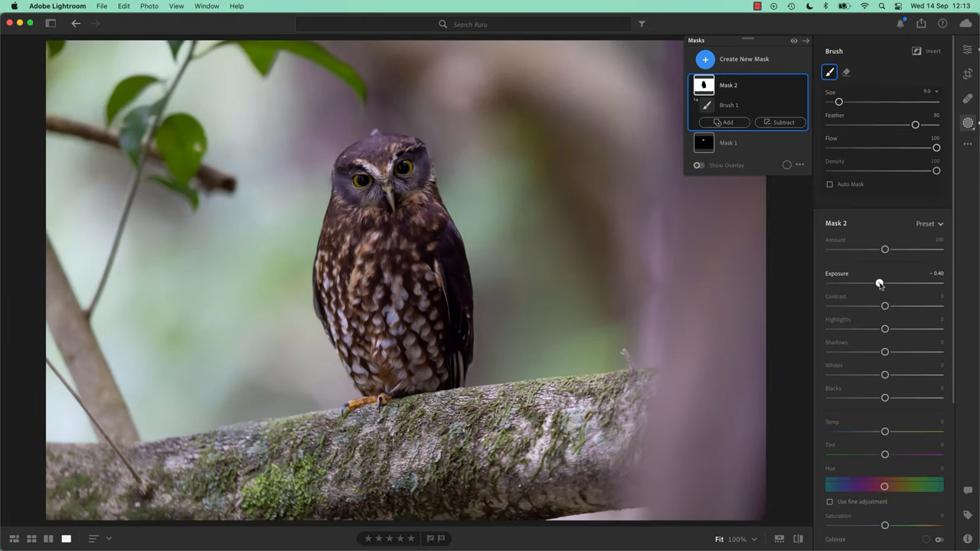
pyautogui.moveTo(885, 306); pyautogui.dragTo(869, 306)
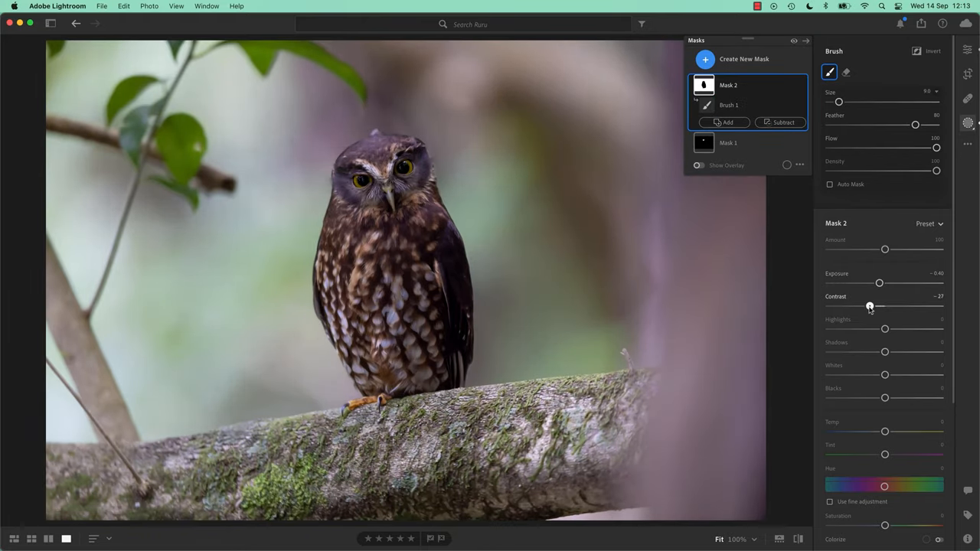
pyautogui.moveTo(869, 306); pyautogui.dragTo(904, 305)
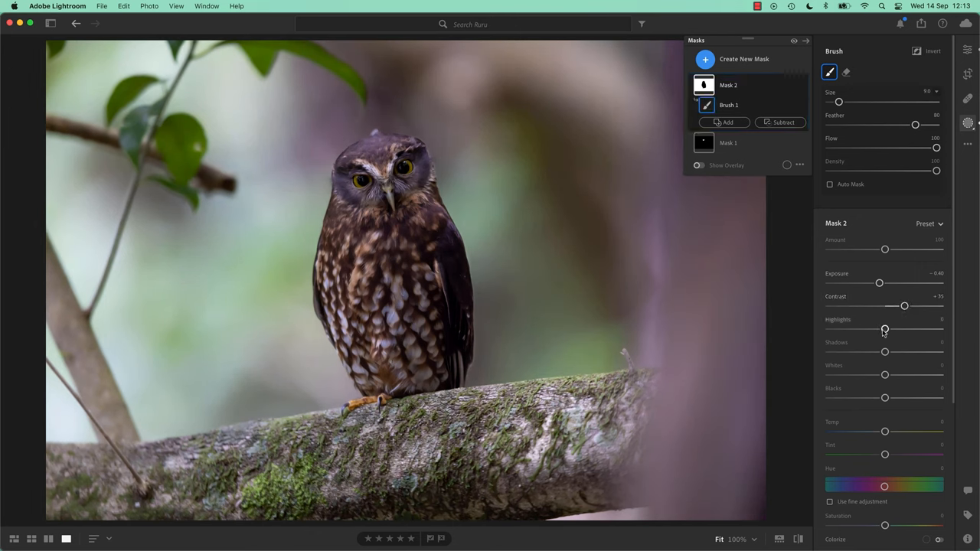
# - Set highlights -37, shadows -26, whites -39 and blacks -14
pyautogui.moveTo(885, 328); pyautogui.dragTo(871, 329)
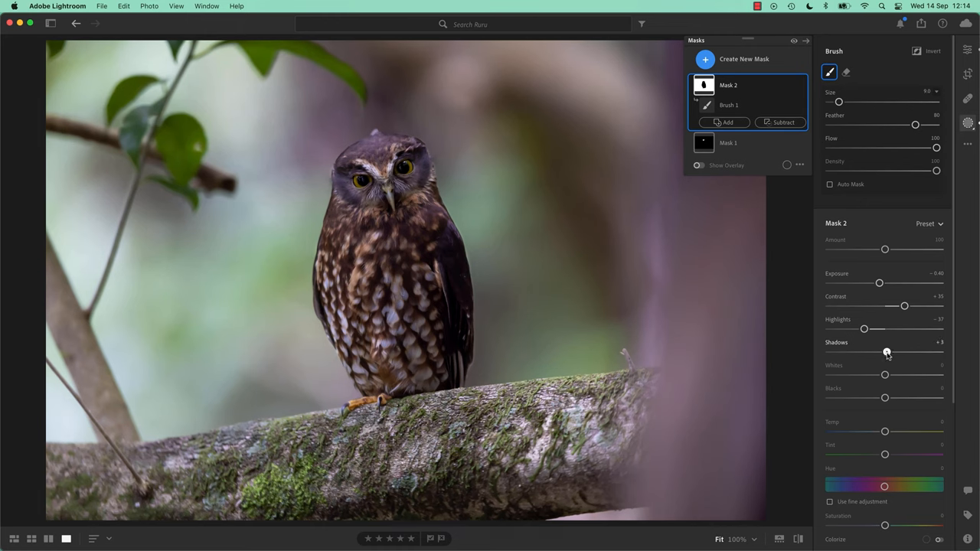
pyautogui.moveTo(887, 352); pyautogui.dragTo(871, 352)
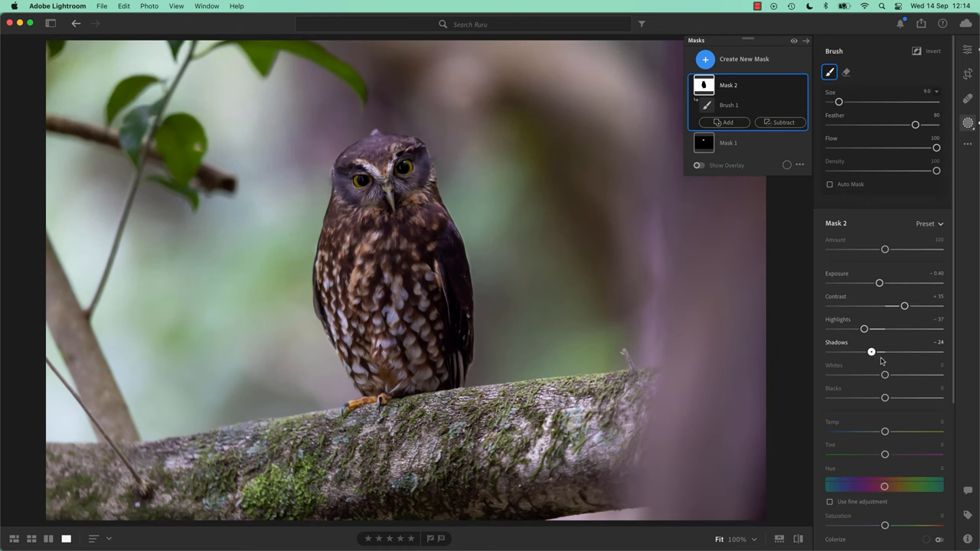
pyautogui.moveTo(885, 374); pyautogui.dragTo(881, 374)
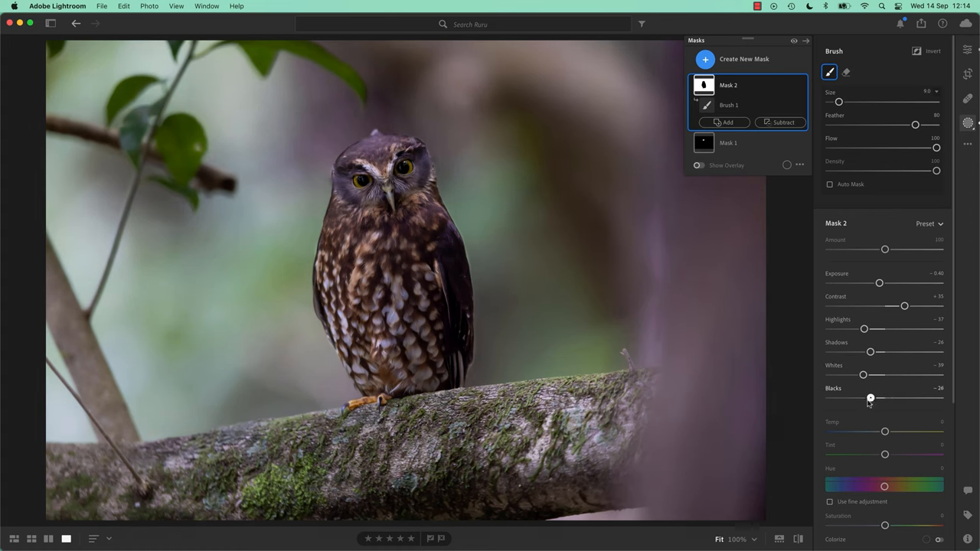
pyautogui.moveTo(871, 398); pyautogui.dragTo(880, 398)
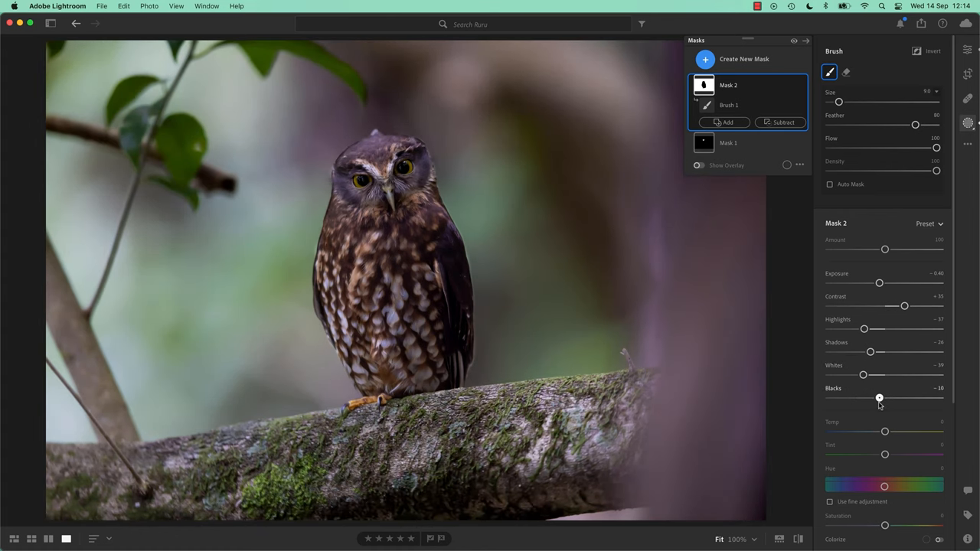
pyautogui.moveTo(880, 398); pyautogui.dragTo(877, 397)
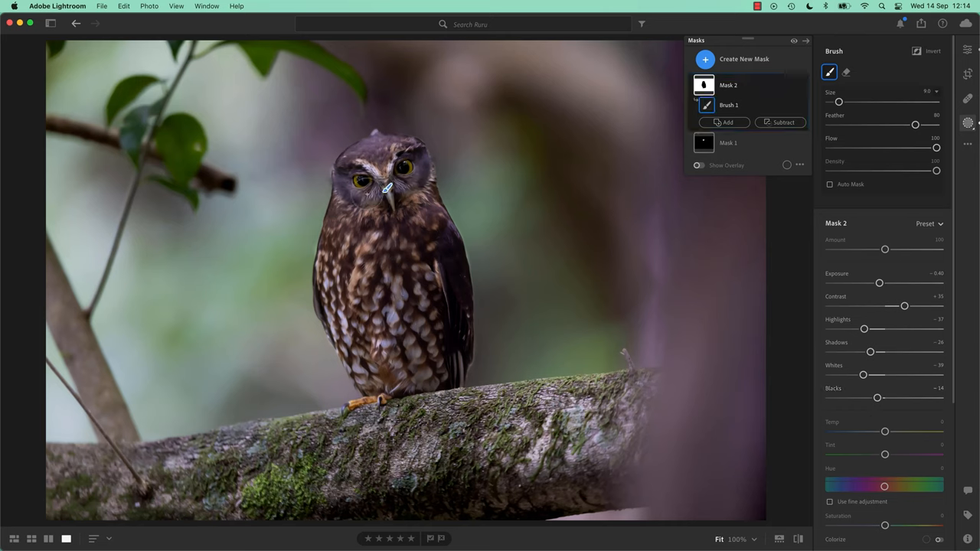
pyautogui.moveTo(361, 122)
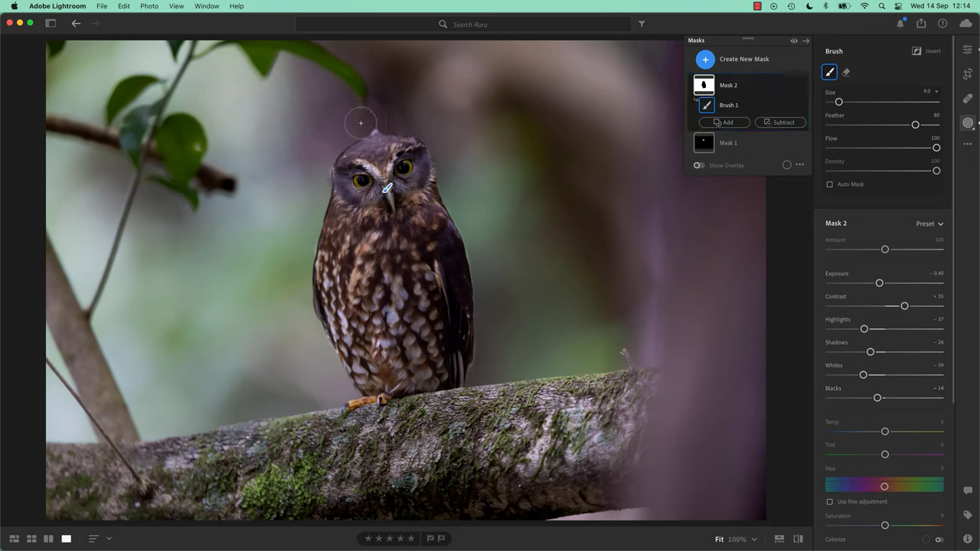
pyautogui.moveTo(414, 241)
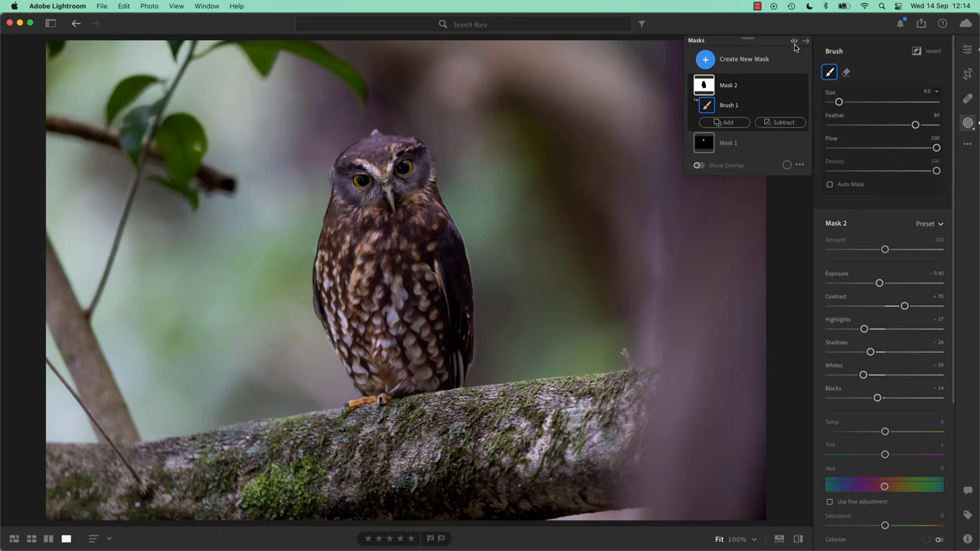
pyautogui.moveTo(795, 42)
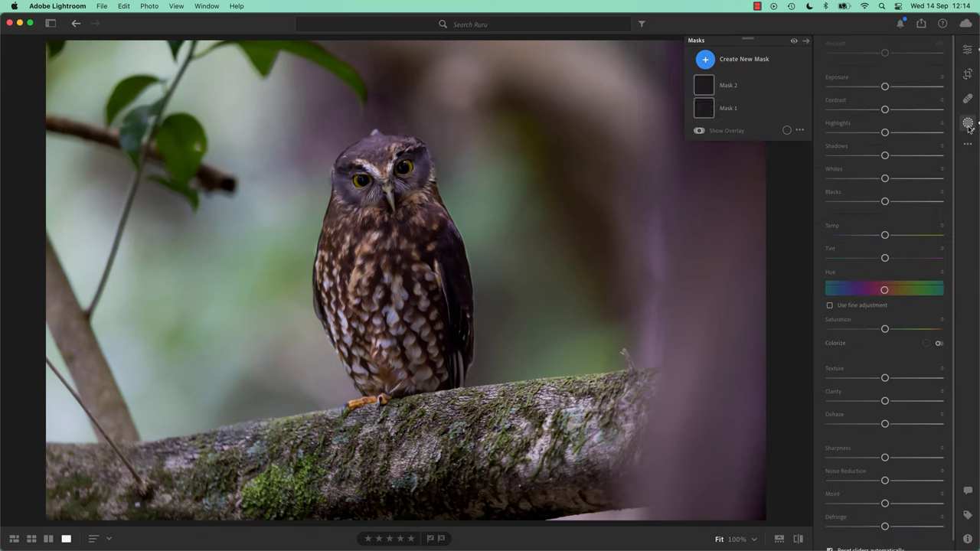
# - Select Mask 2, zoom to 100%, toggle the overlay, and raise brush feather to 82
pyautogui.click(728, 85)
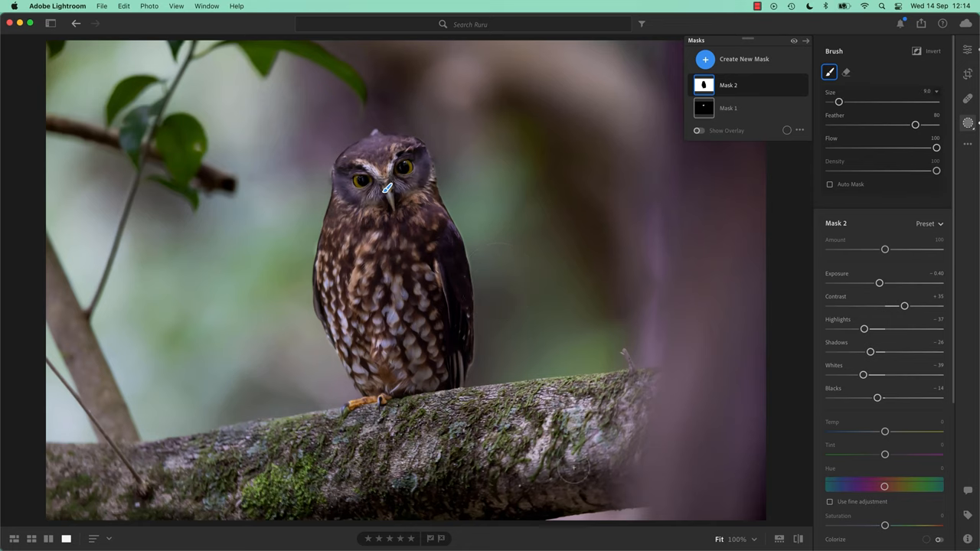
pyautogui.click(734, 539)
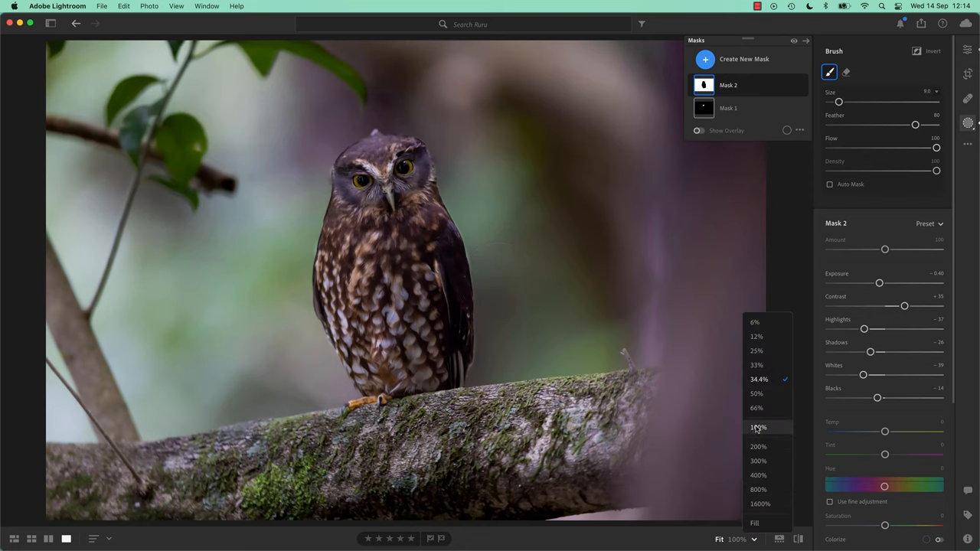
pyautogui.click(758, 428)
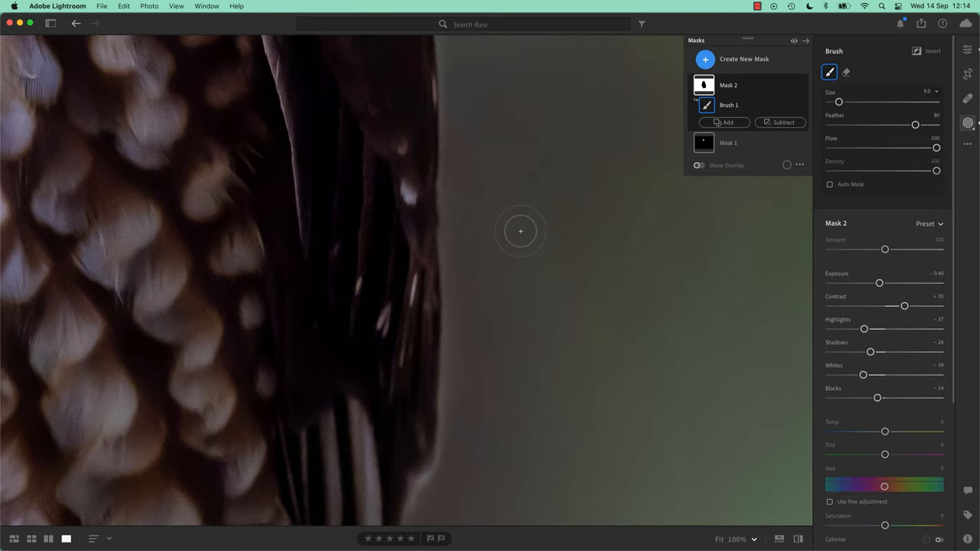
pyautogui.click(698, 165)
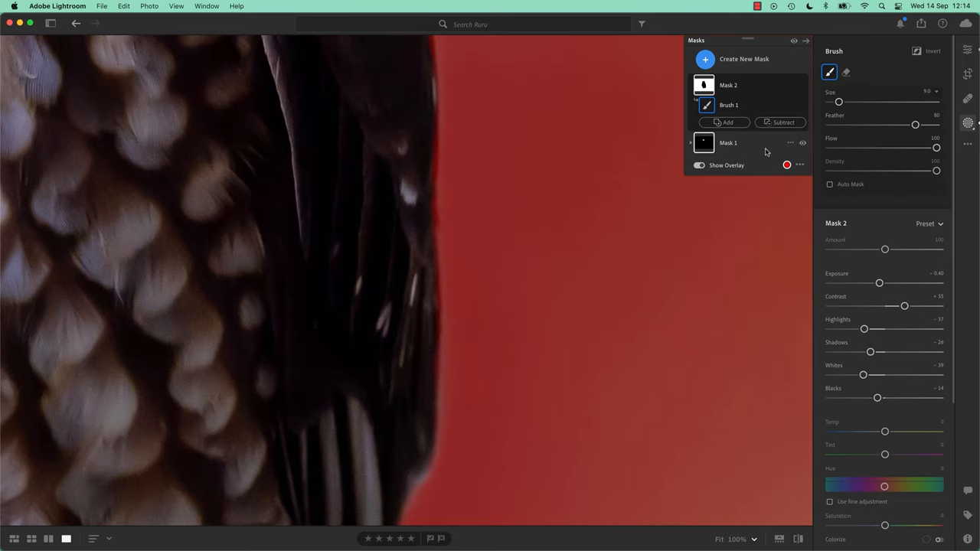
pyautogui.click(699, 165)
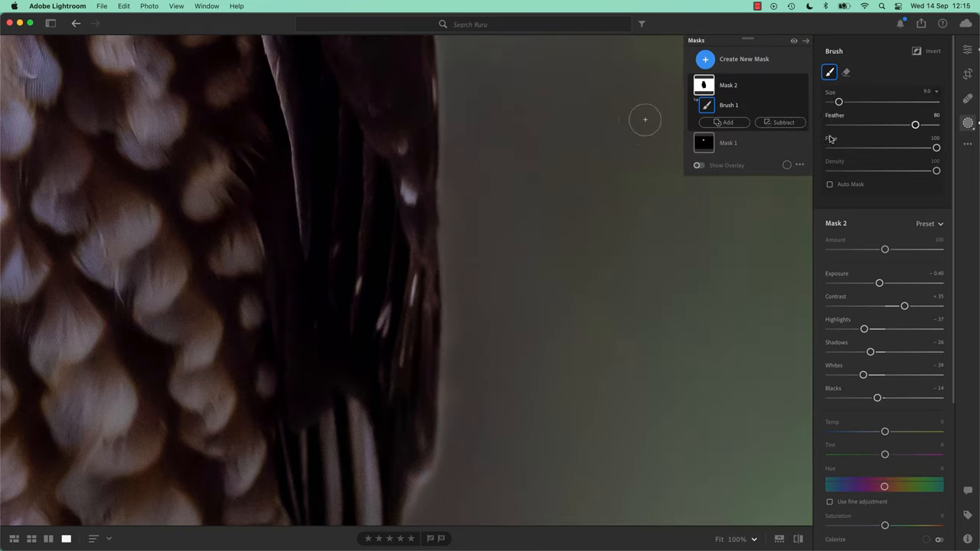
pyautogui.moveTo(916, 124); pyautogui.dragTo(918, 124)
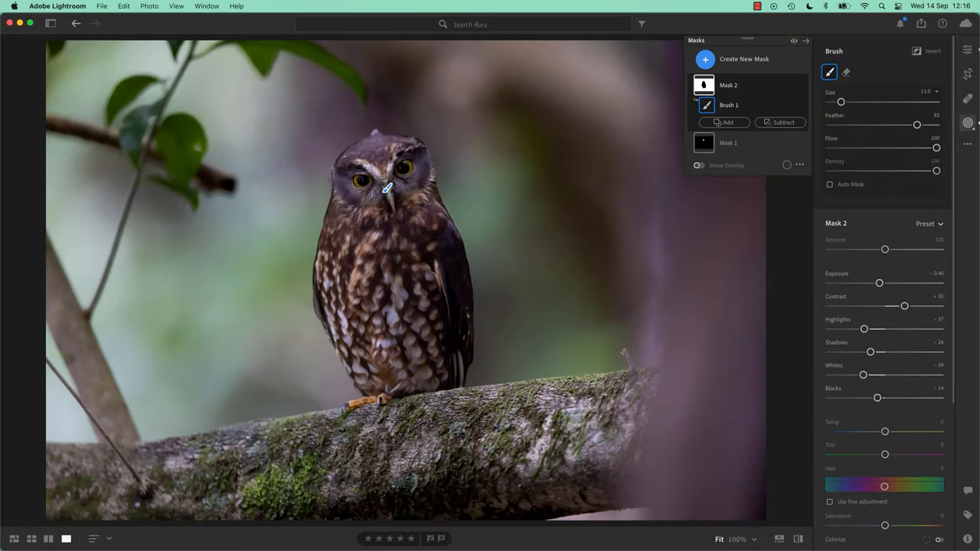
# - Add a -27 vignette from the Effects section to darken the photo's edges
pyautogui.moveTo(885, 250); pyautogui.dragTo(872, 250)
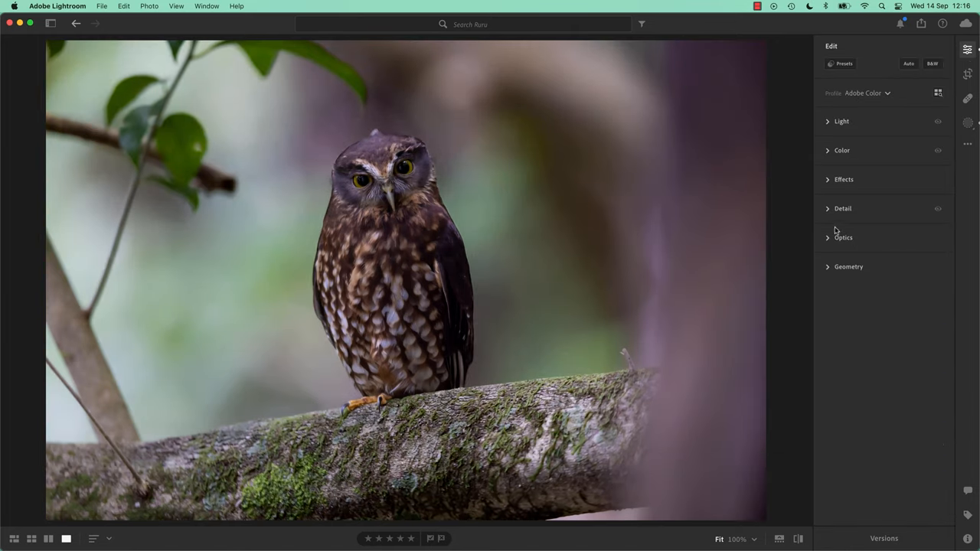
pyautogui.click(843, 179)
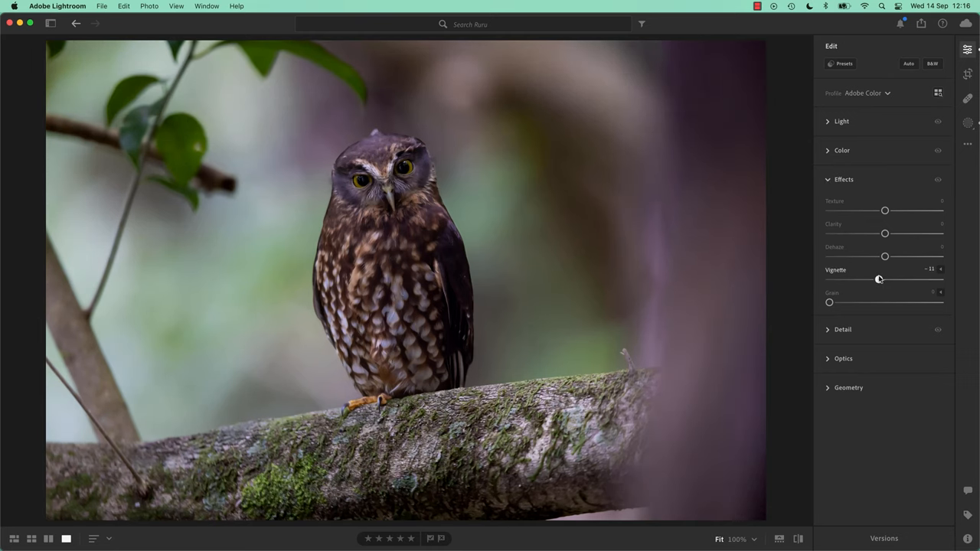
pyautogui.moveTo(880, 279); pyautogui.dragTo(870, 279)
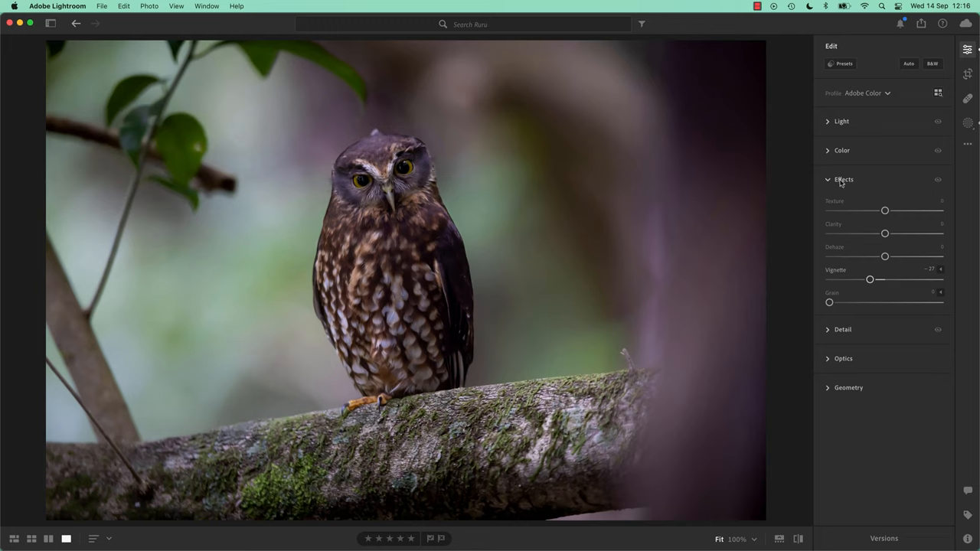
pyautogui.click(844, 179)
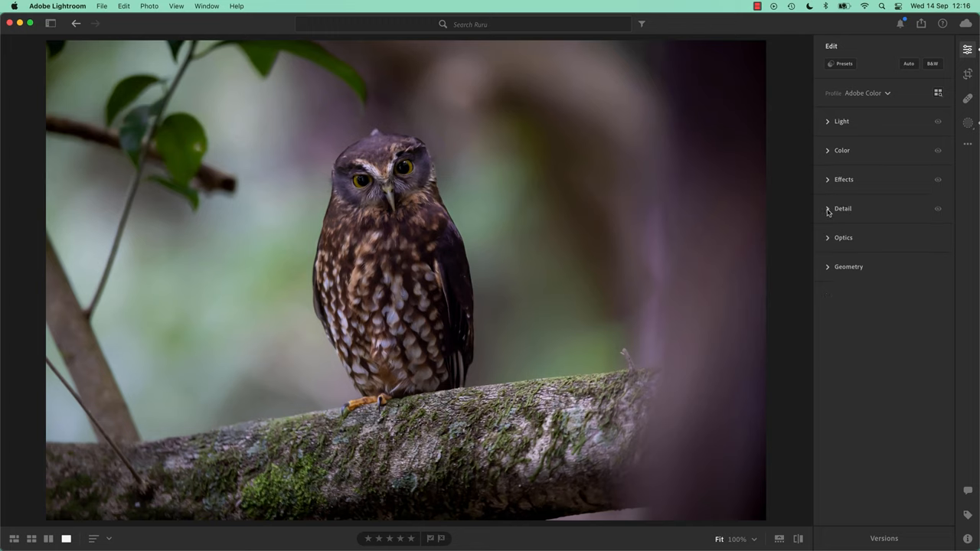
# - Check the Detail section, then show the library sidebar with the Ruru album
pyautogui.click(828, 208)
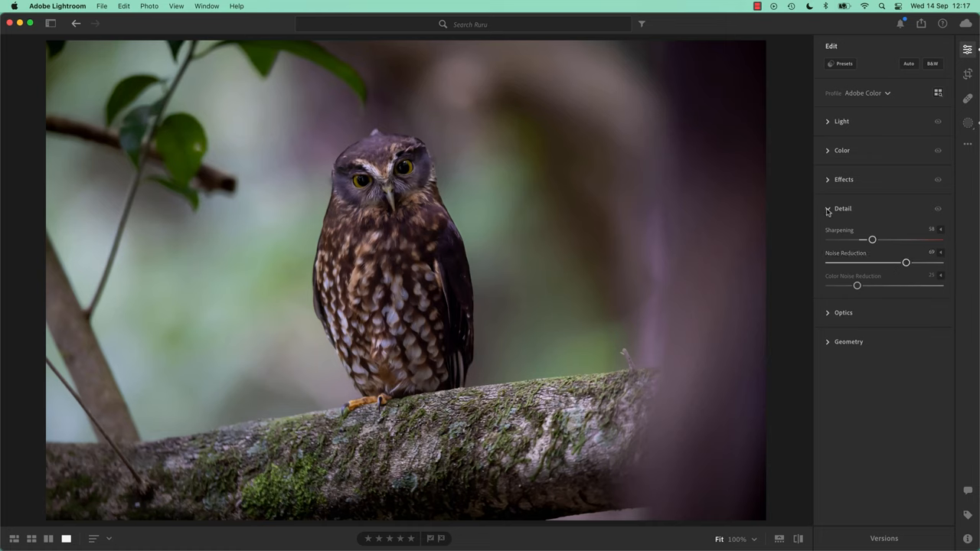
pyautogui.click(828, 208)
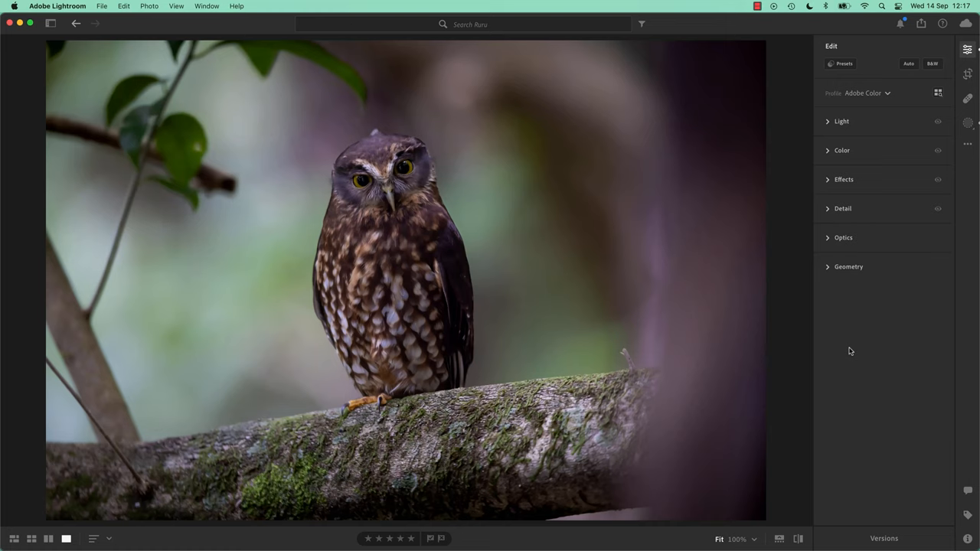
pyautogui.click(51, 23)
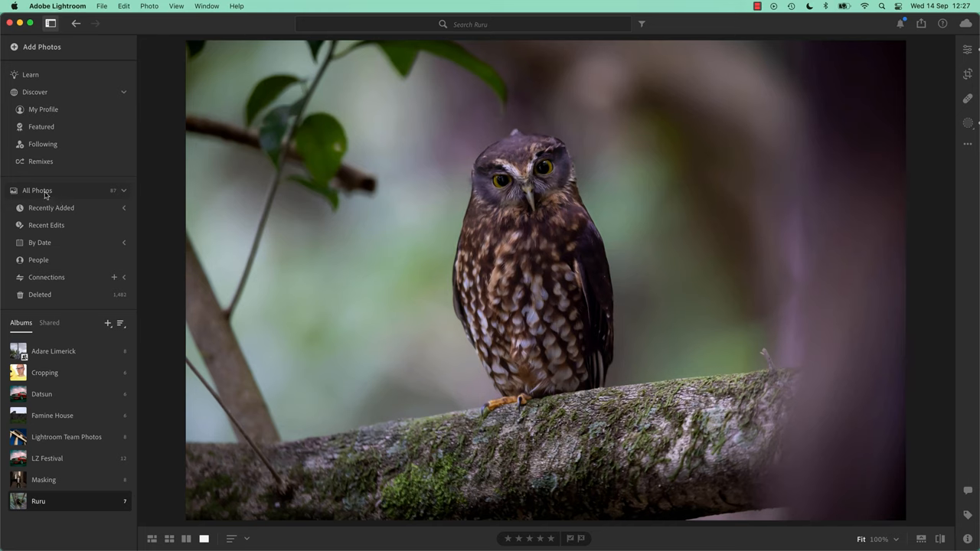
# - Show All Photos in the library and search for 'bird'
pyautogui.click(38, 190)
pyautogui.write('b')
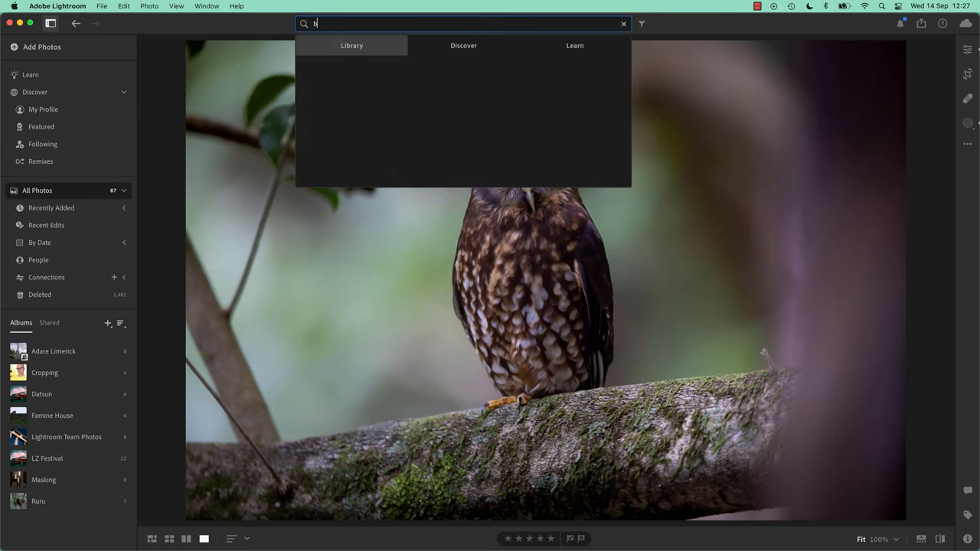
pyautogui.write('ird')
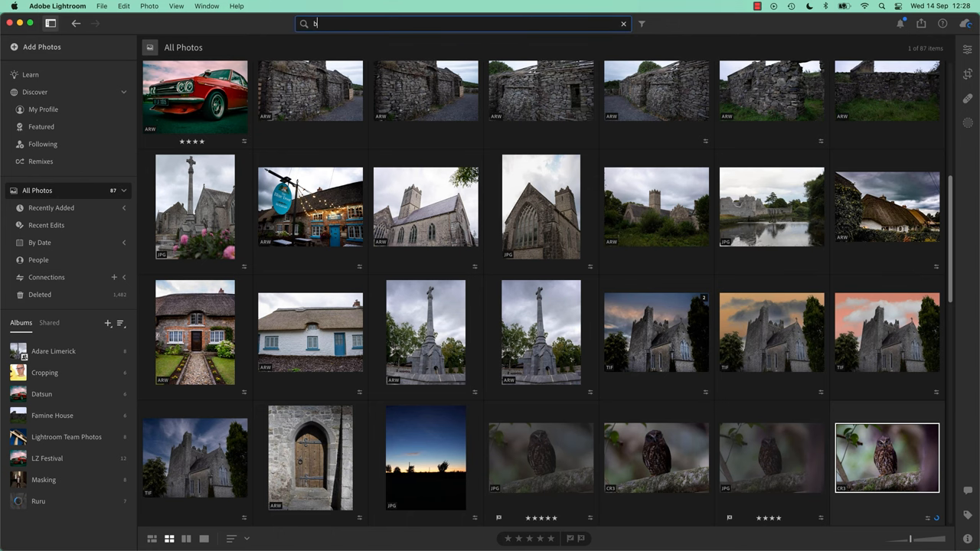
pyautogui.write('ird')
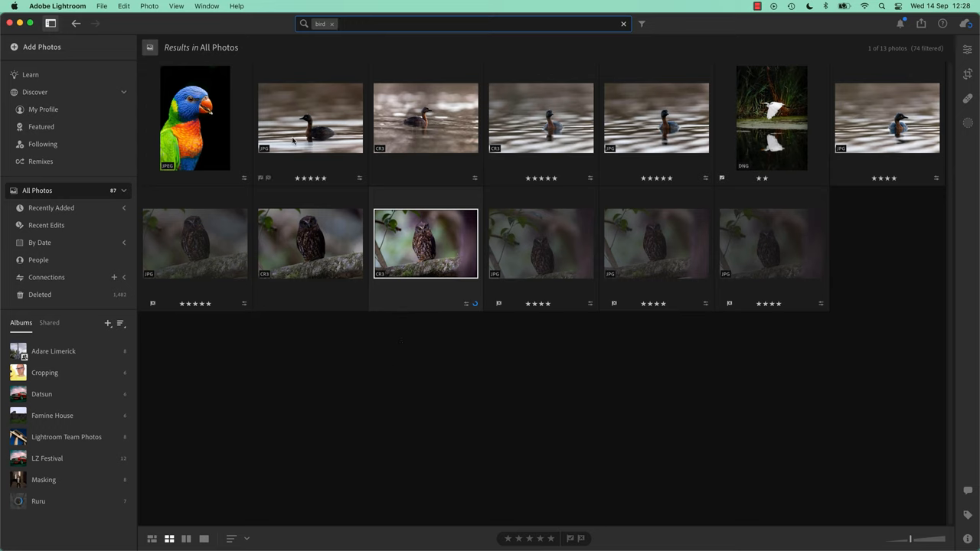
# - Select a duck photo from the bird results and open it in Detail view
pyautogui.click(426, 118)
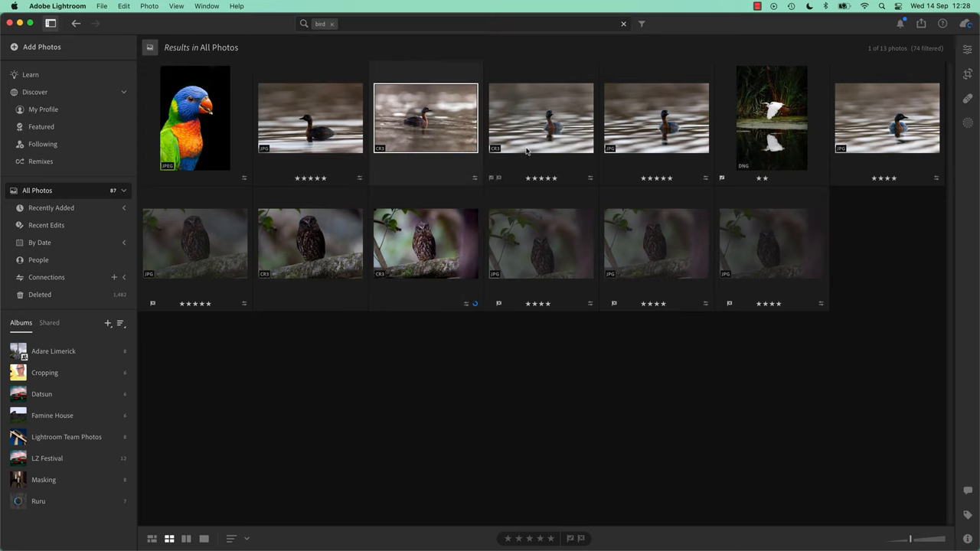
pyautogui.moveTo(525, 136)
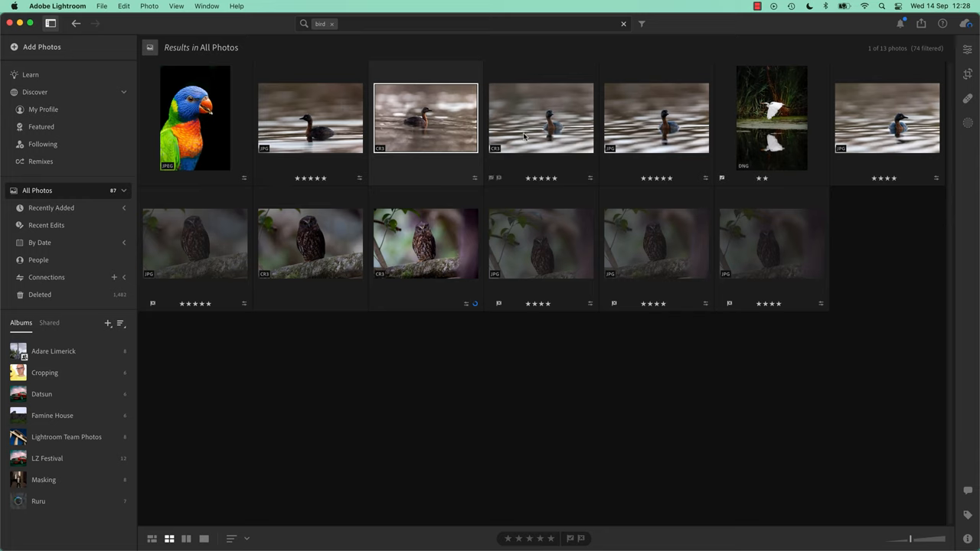
pyautogui.rightClick(426, 118)
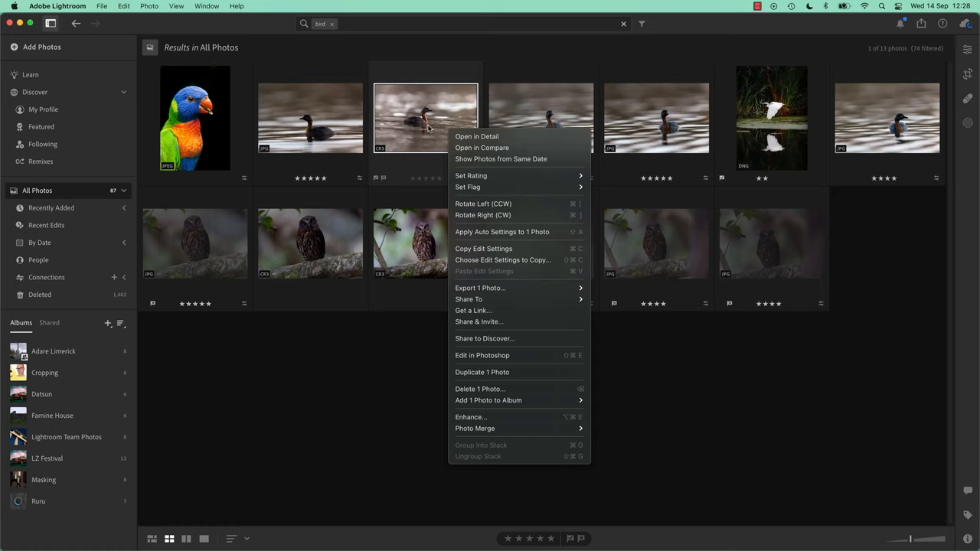
pyautogui.moveTo(431, 173)
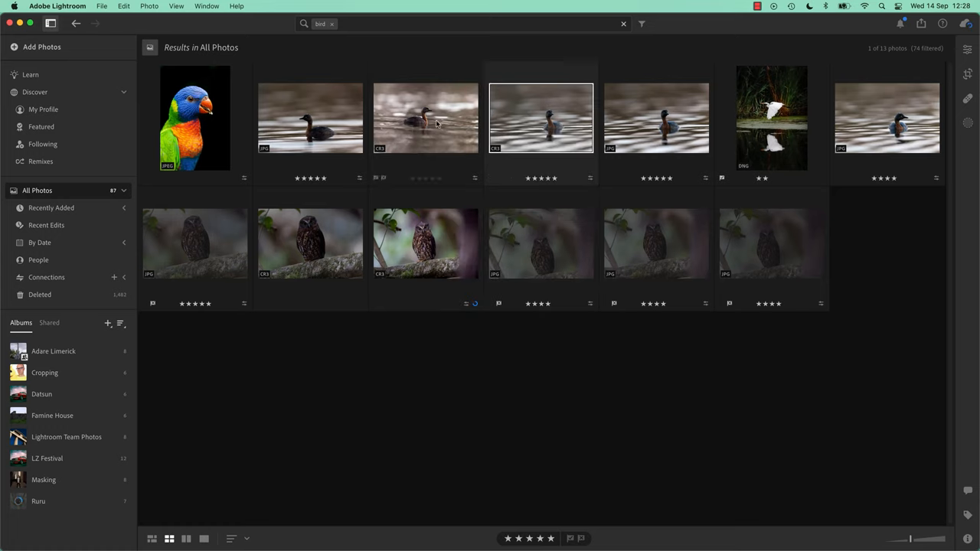
pyautogui.doubleClick(426, 118)
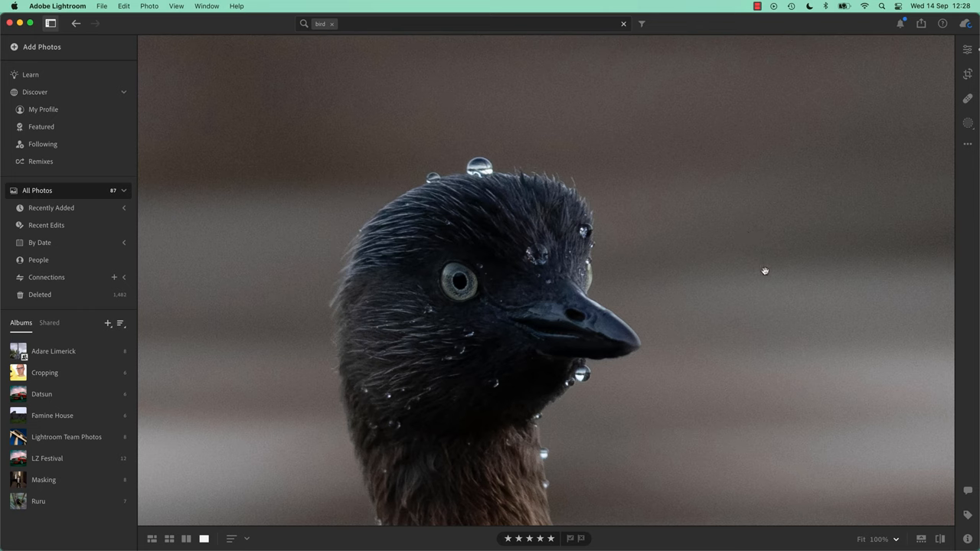
pyautogui.moveTo(495, 167)
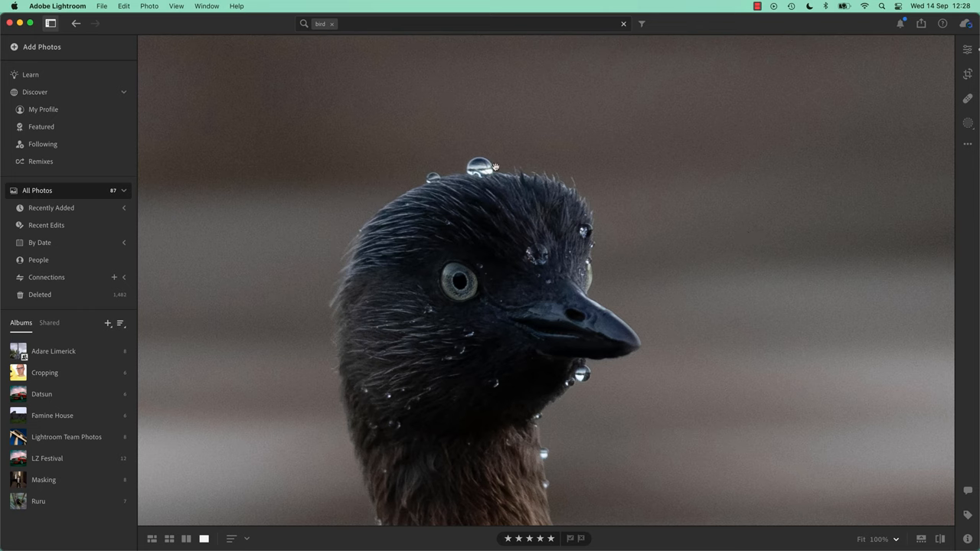
pyautogui.moveTo(646, 229)
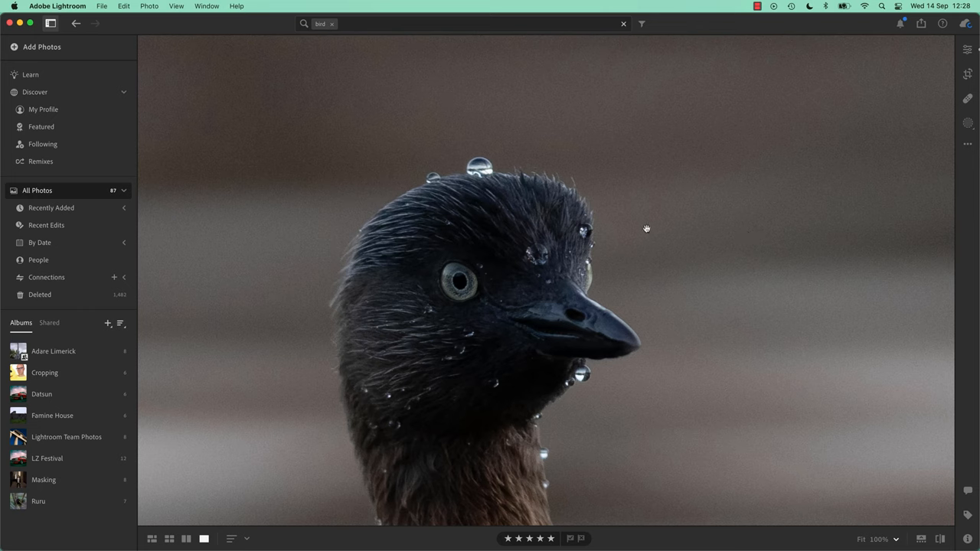